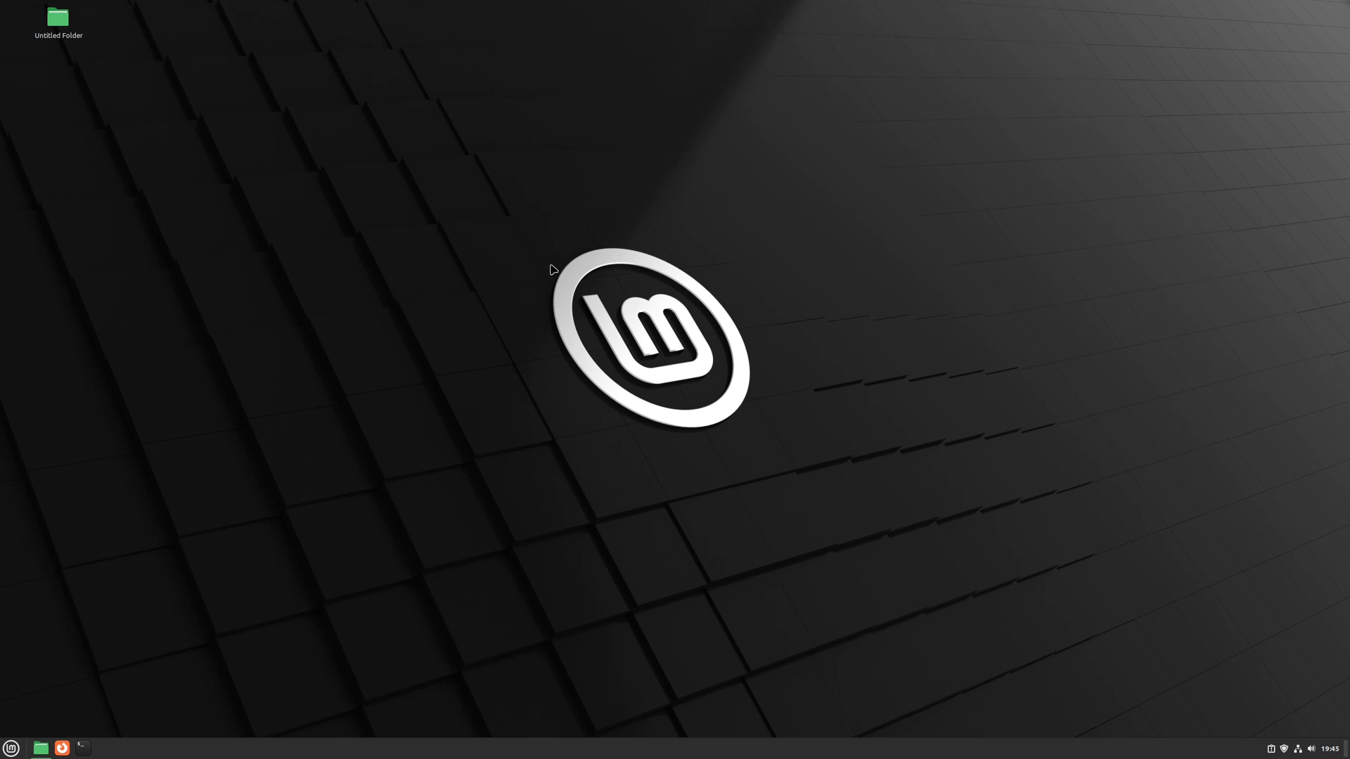
mouse_move(556, 289)
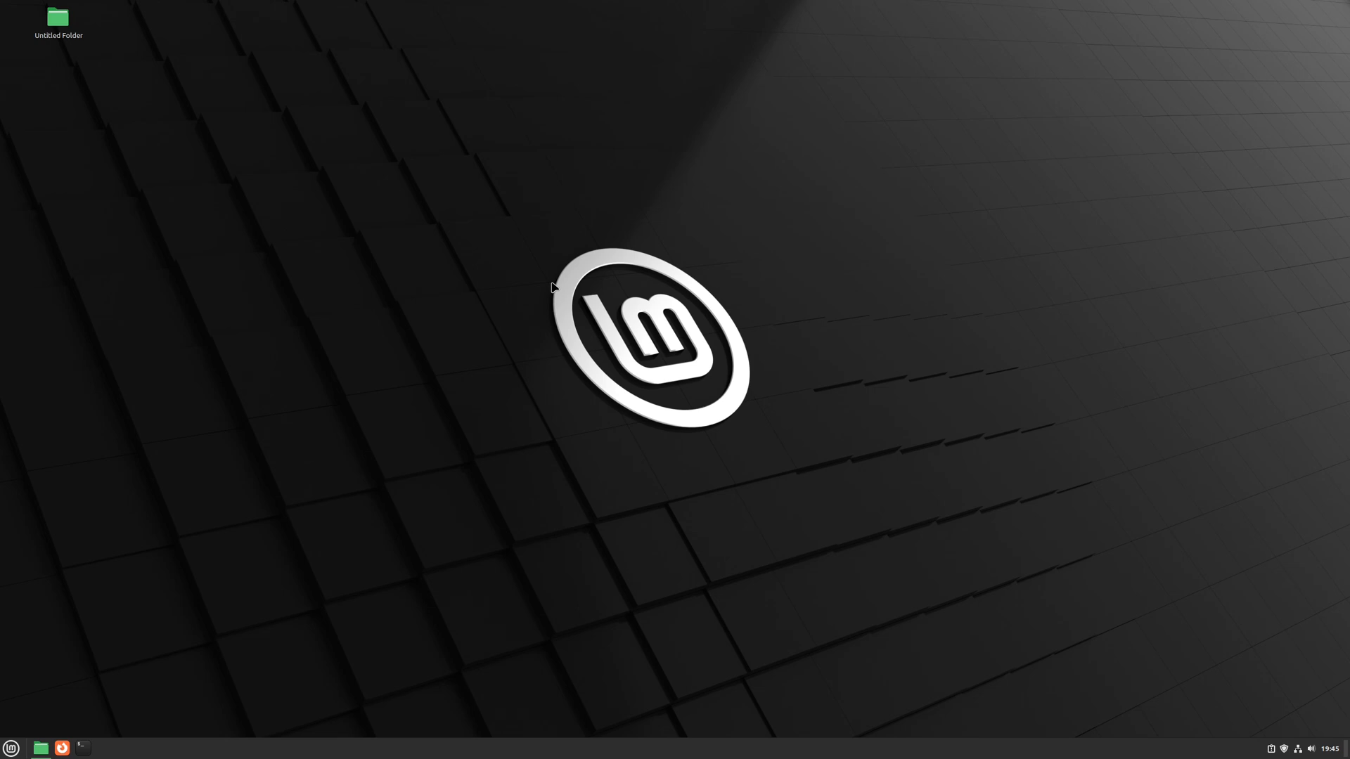
mouse_move(317, 563)
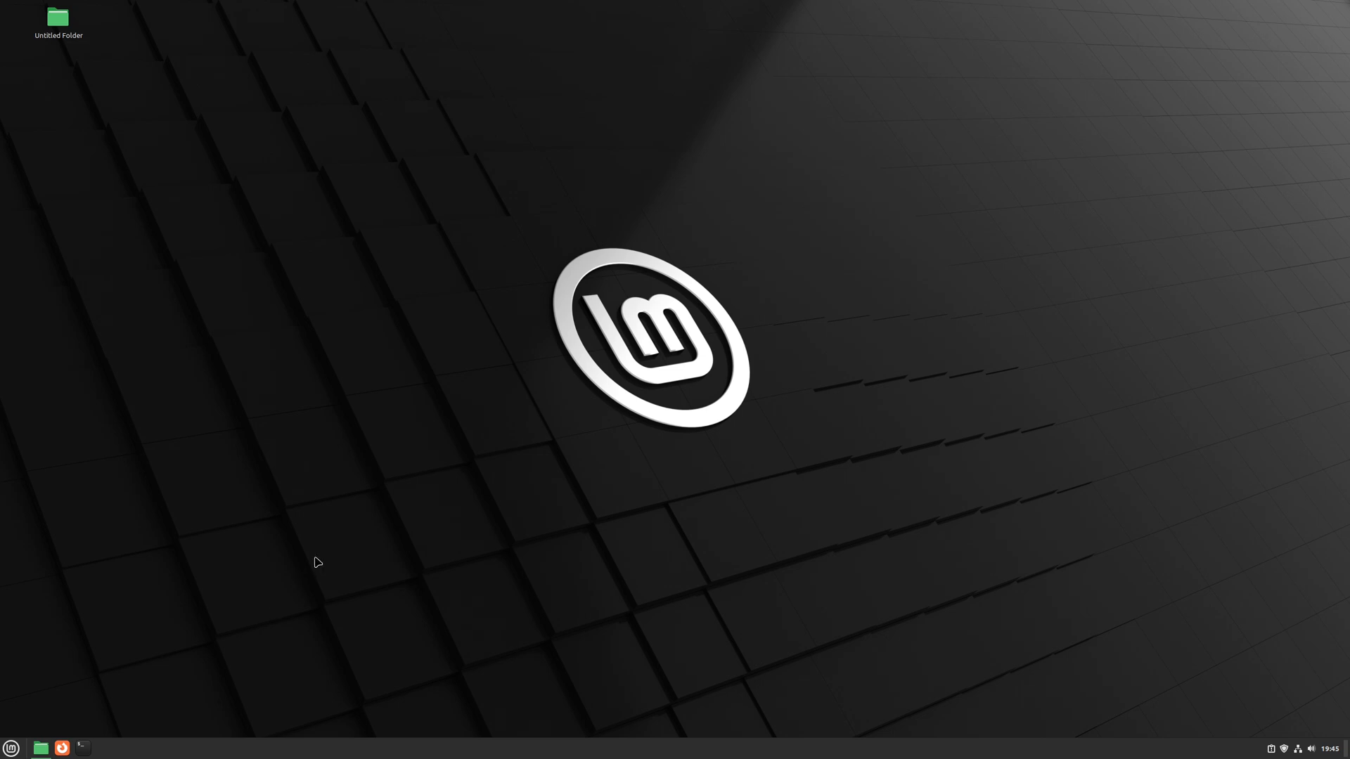
mouse_move(346, 527)
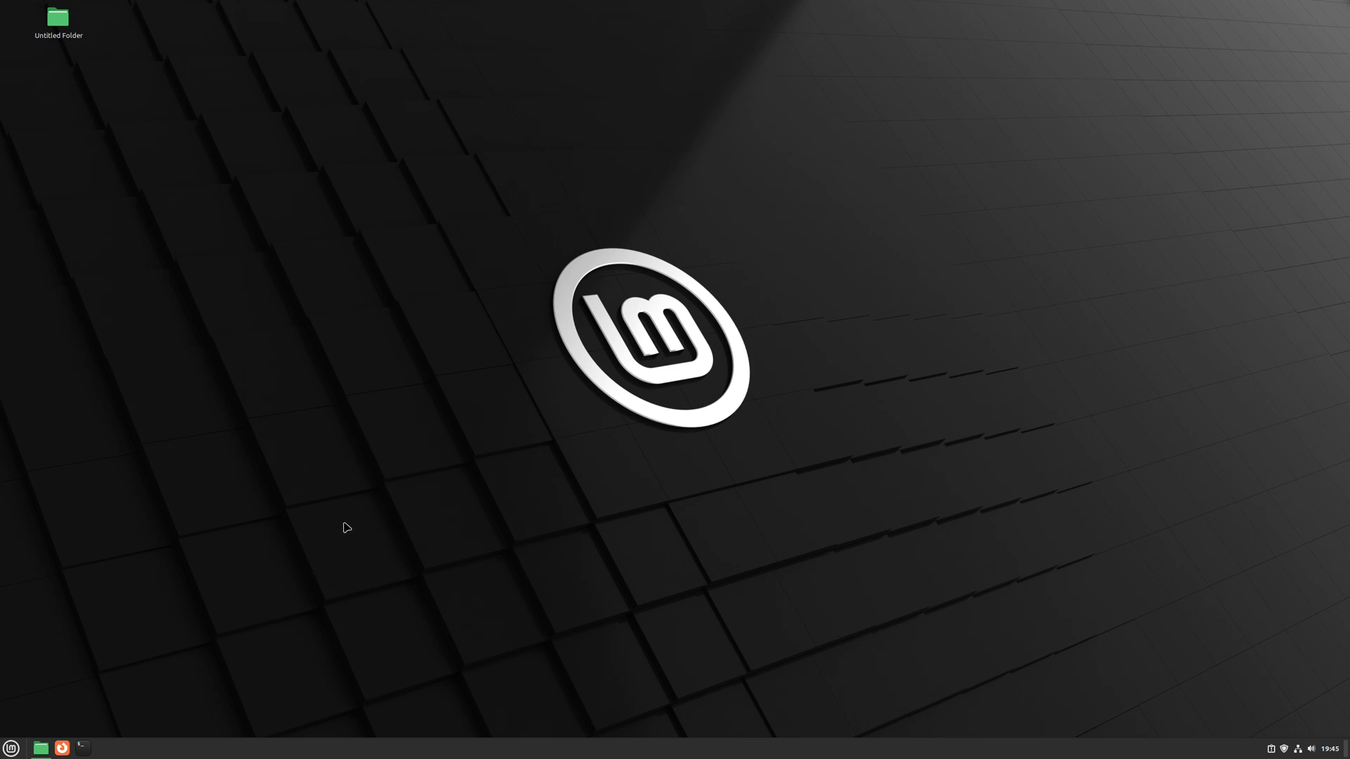
mouse_move(388, 379)
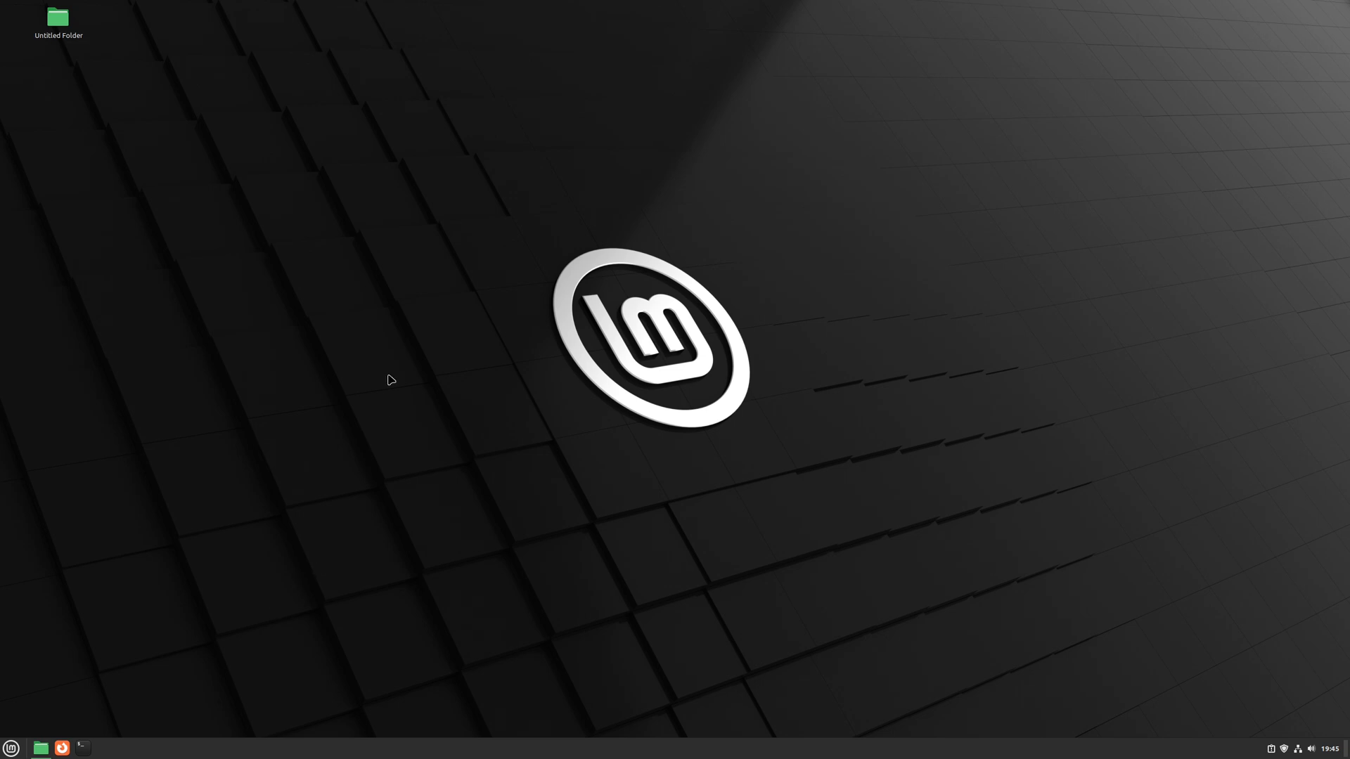
mouse_move(397, 273)
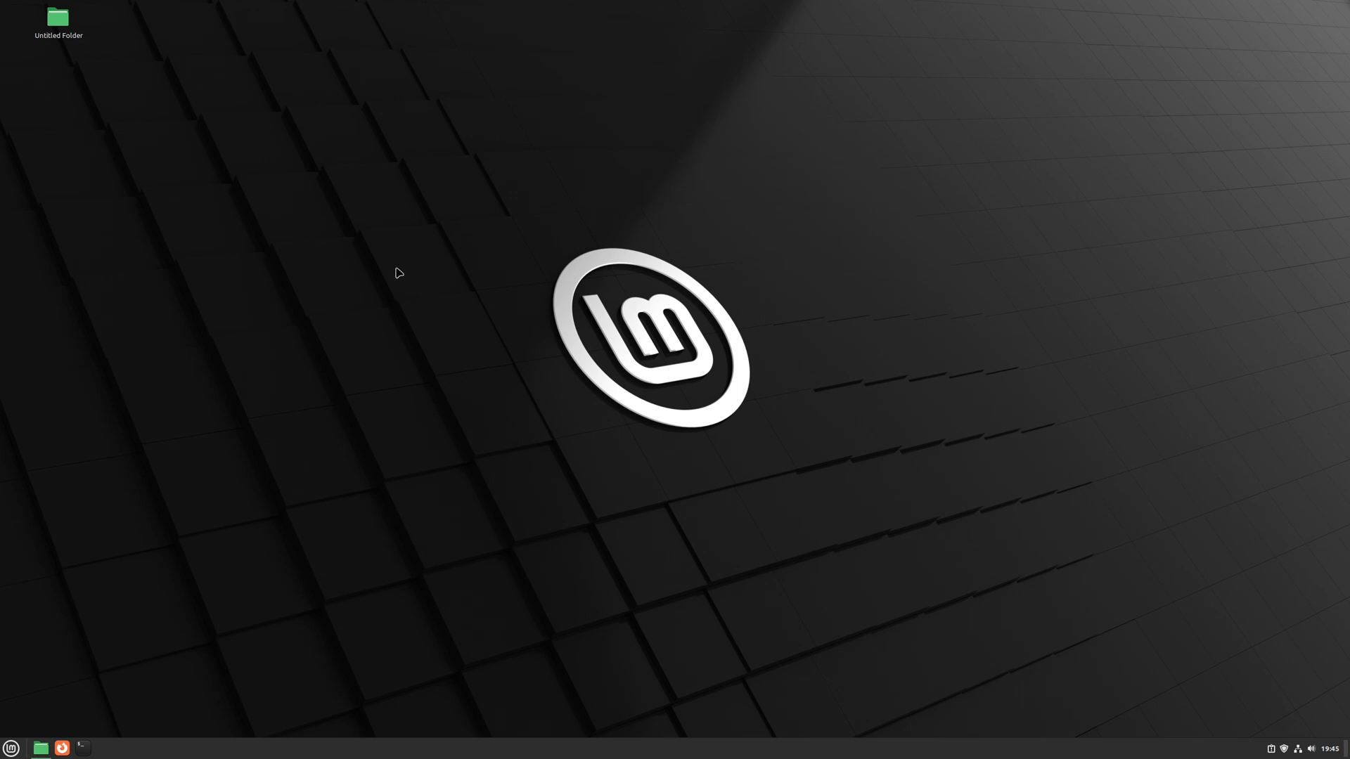
mouse_move(270, 206)
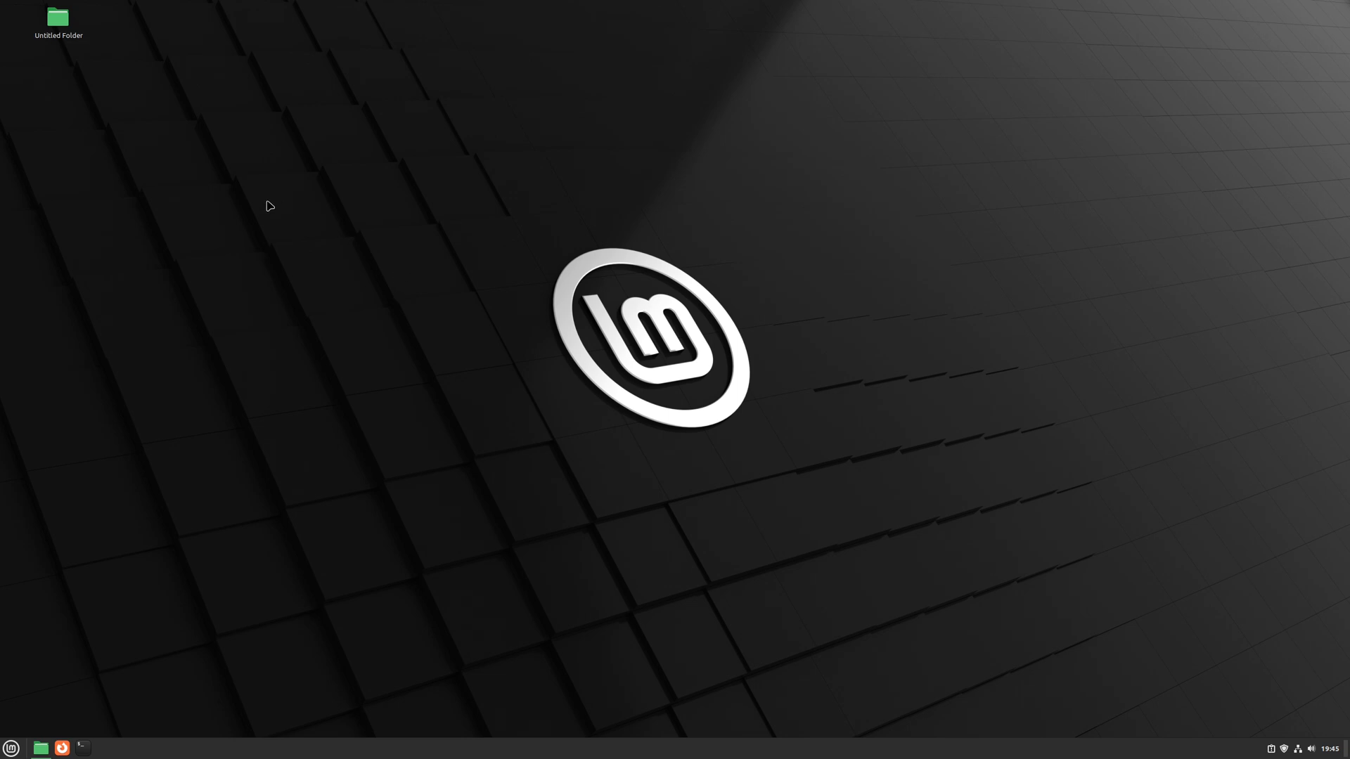
mouse_move(250, 271)
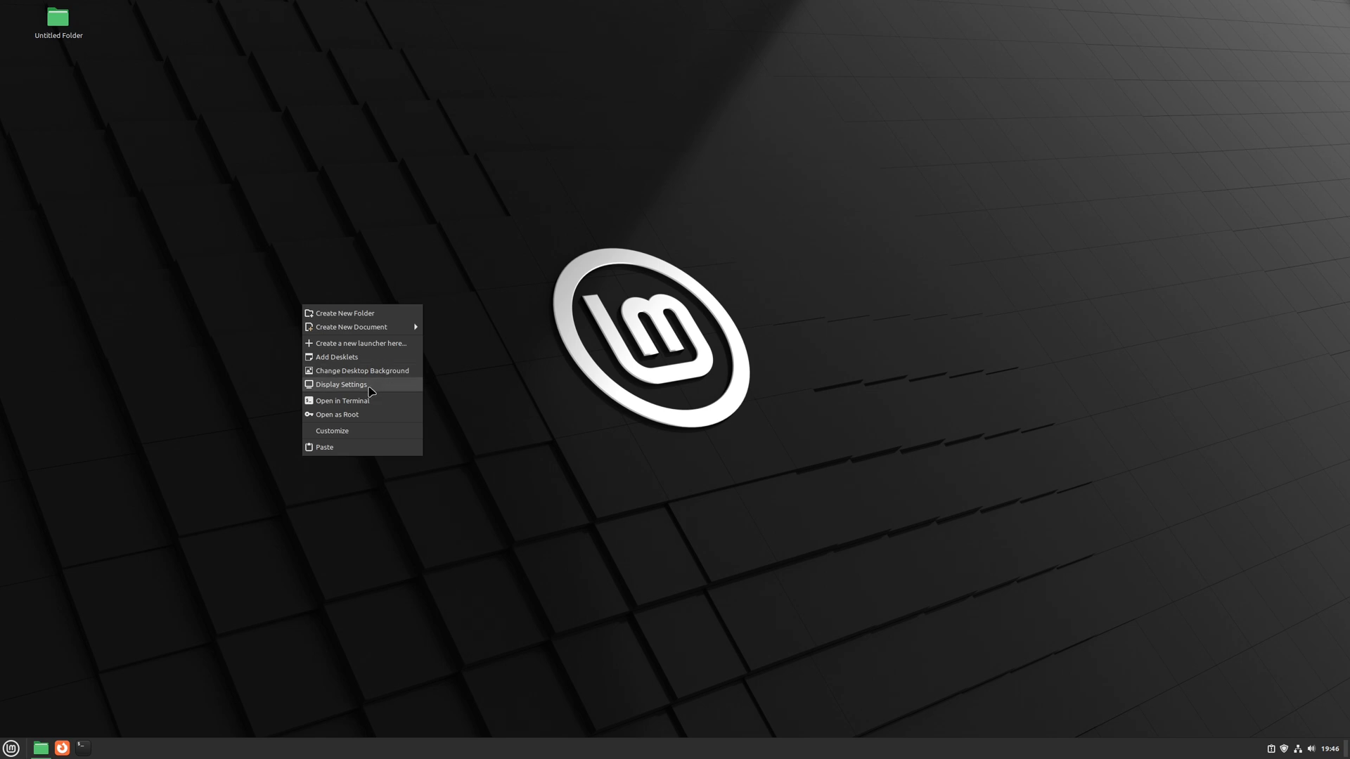
Enable fractional scaling in Display settings and return to the Layout page
click(340, 384)
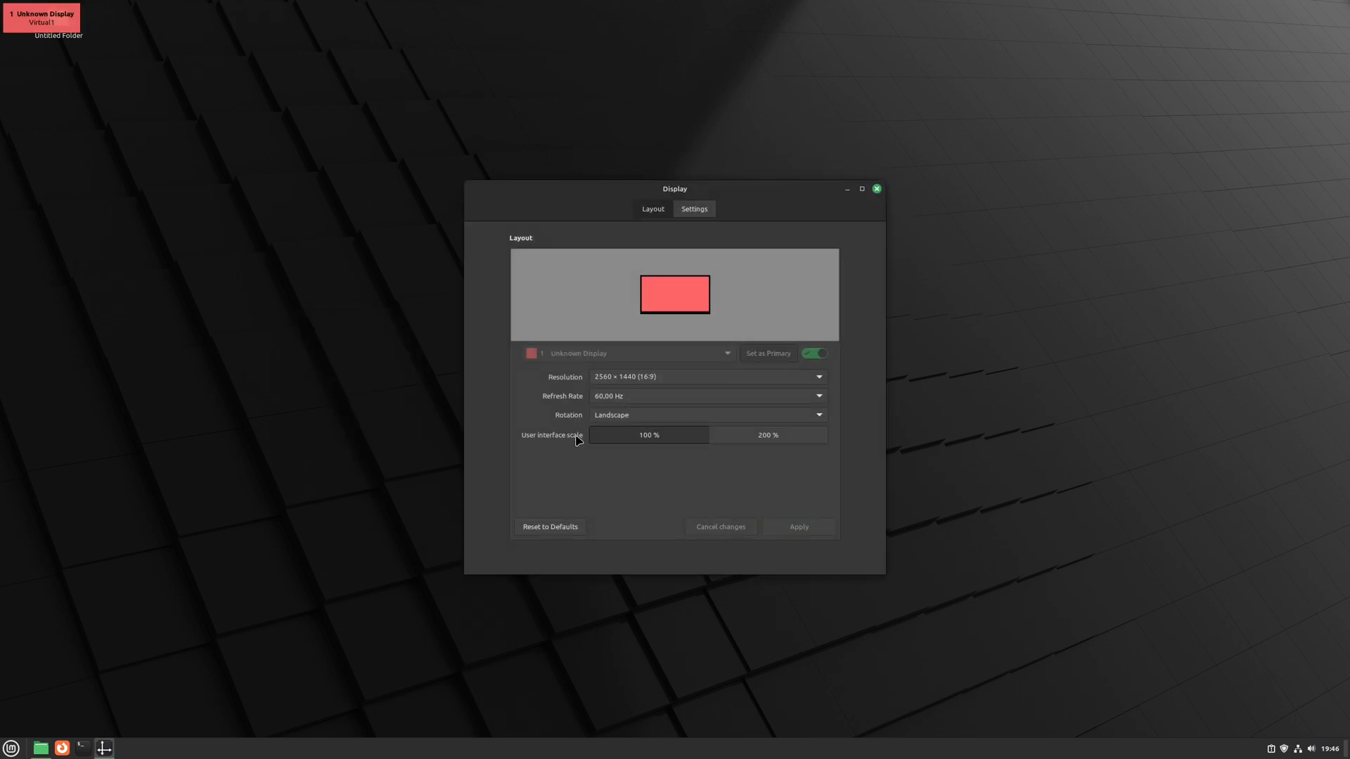
mouse_move(630, 456)
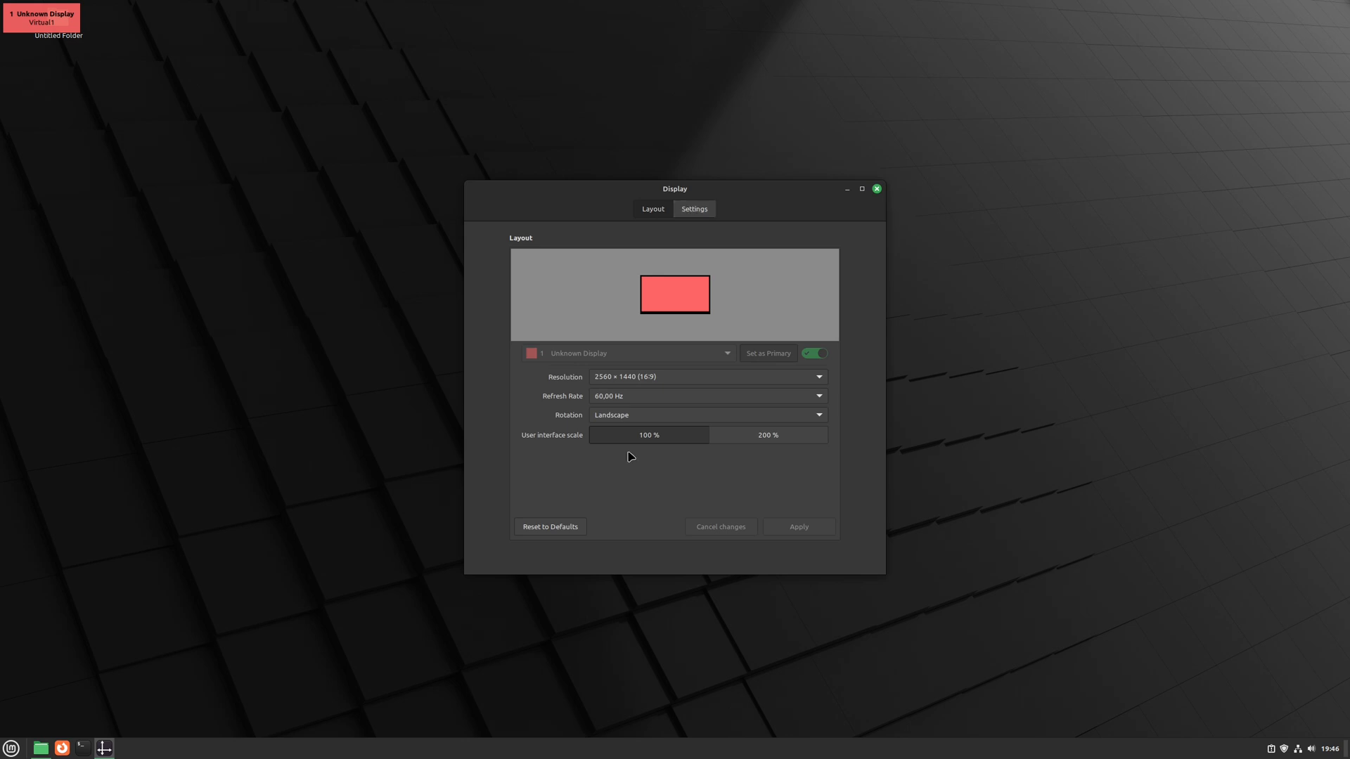
mouse_move(793, 455)
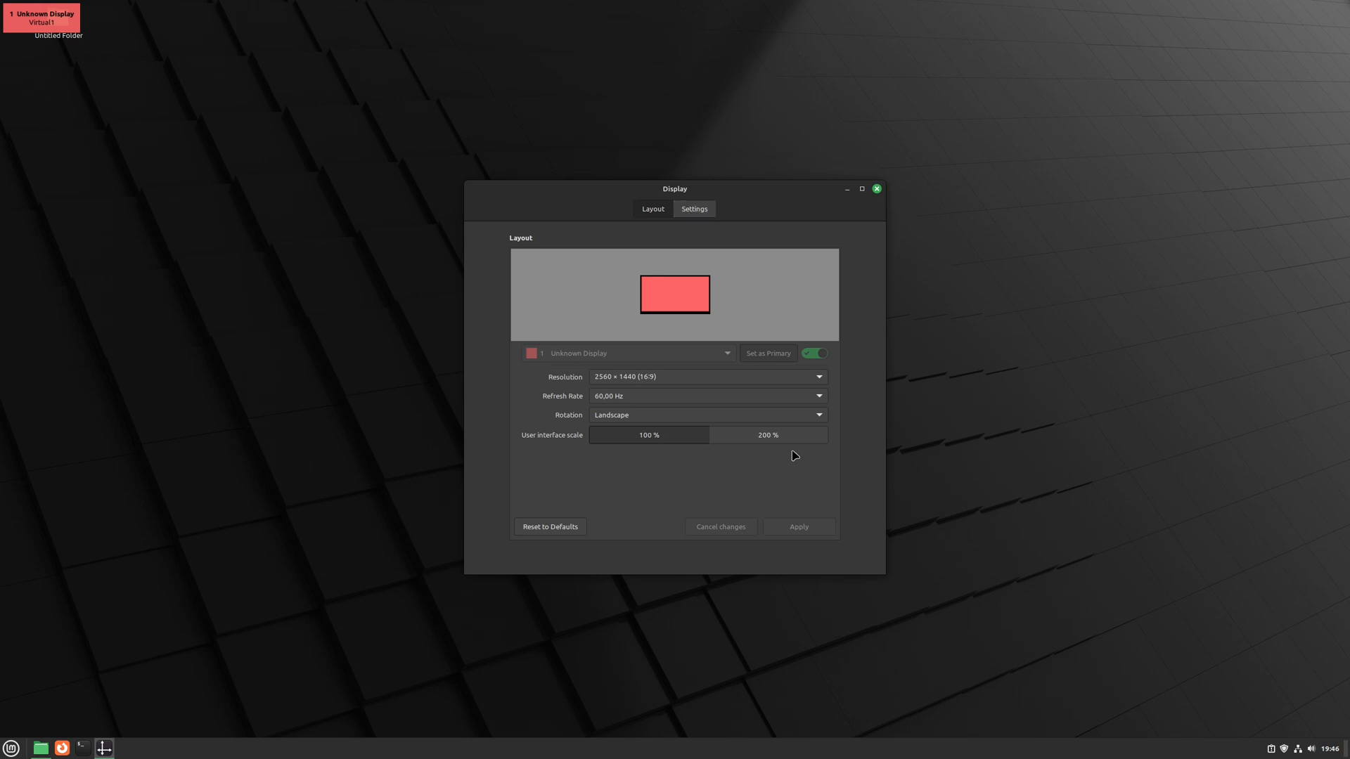
mouse_move(694, 248)
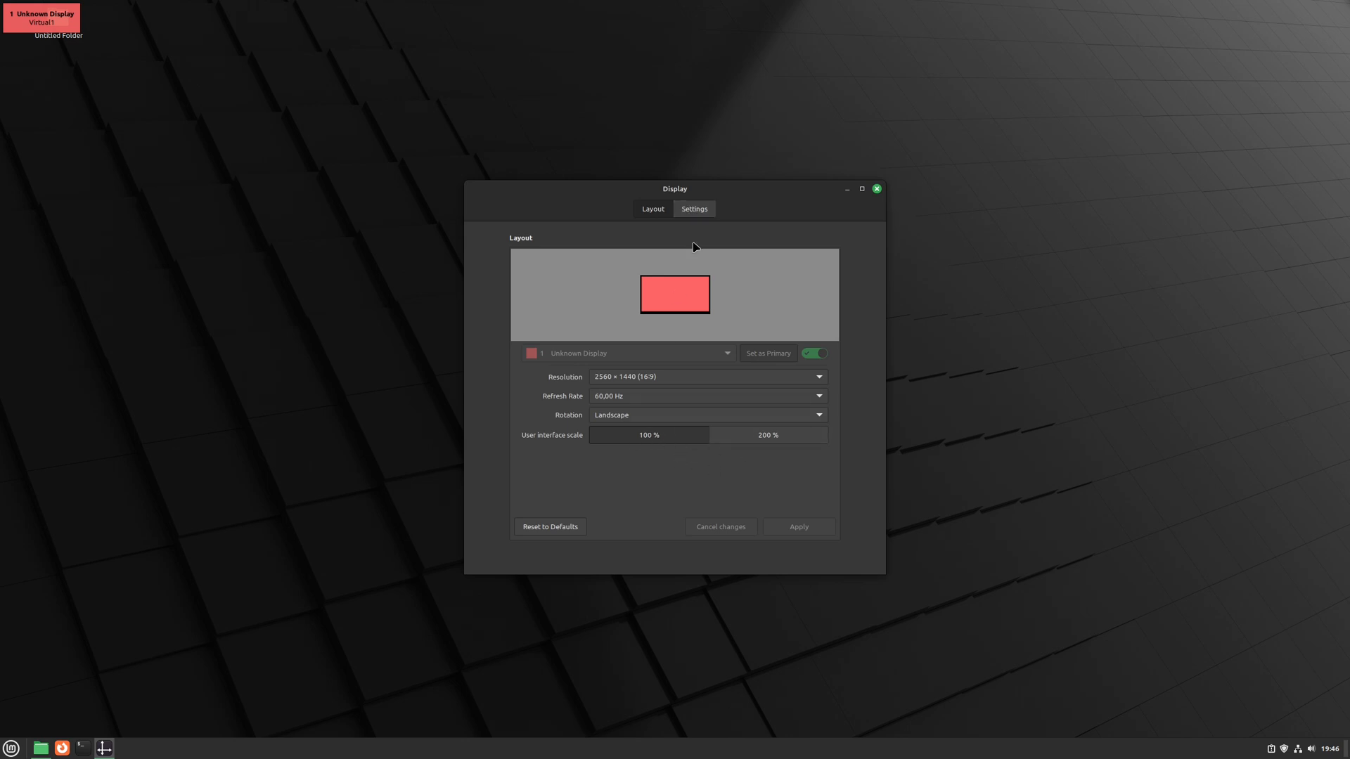
click(693, 208)
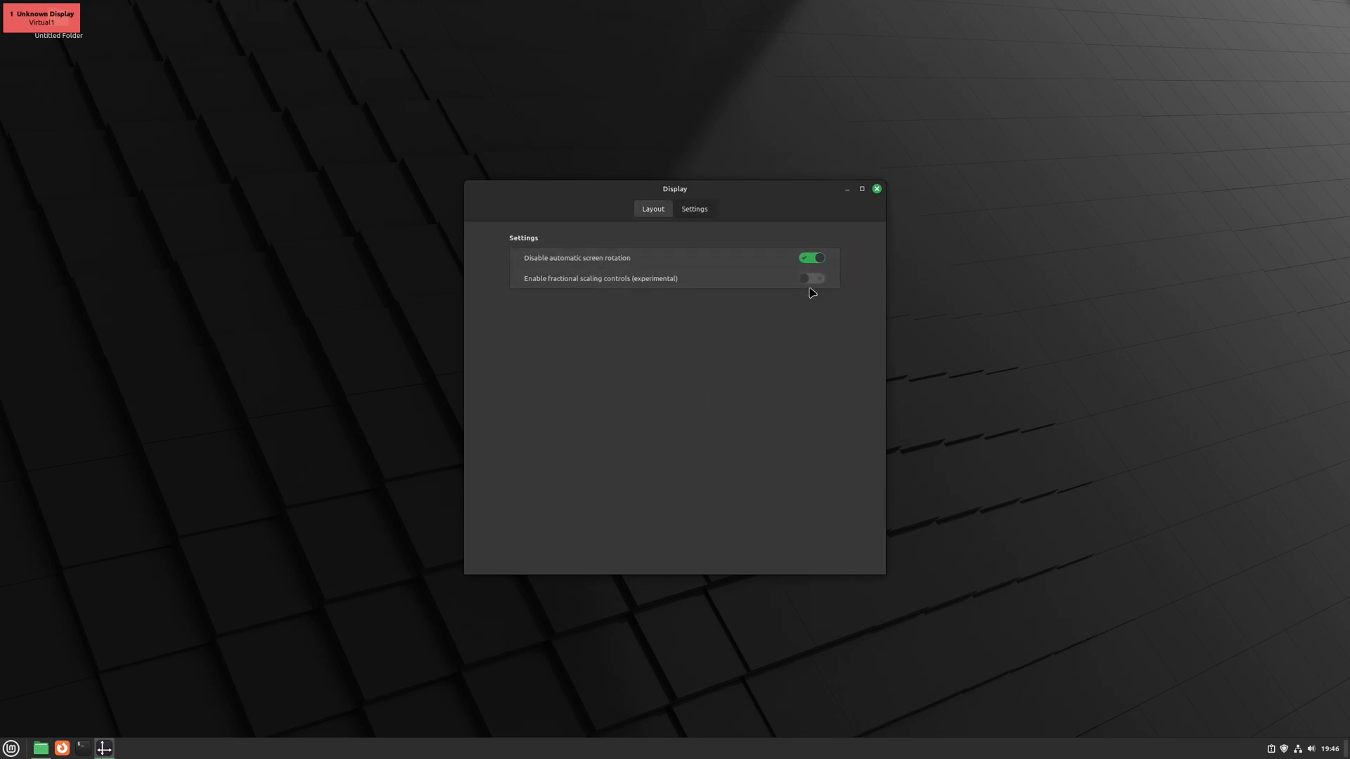
click(810, 278)
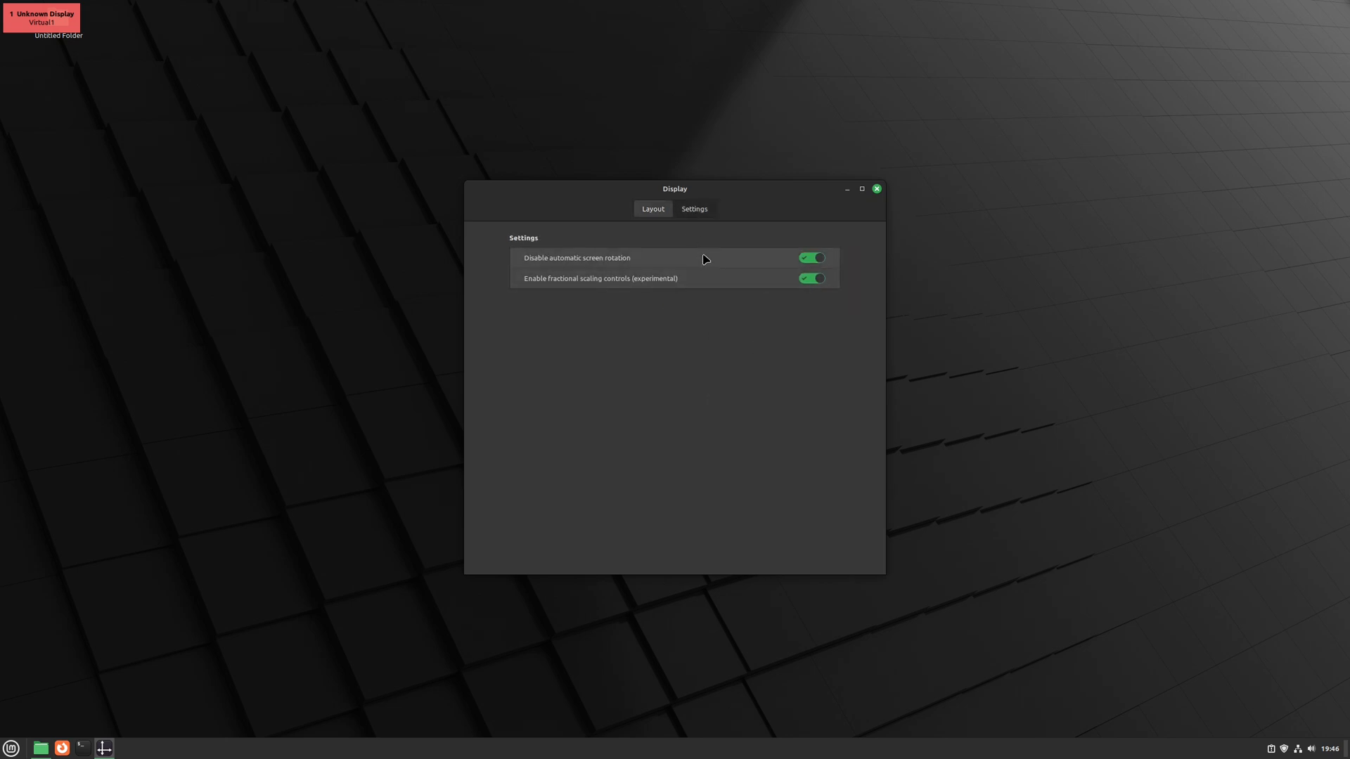
click(653, 208)
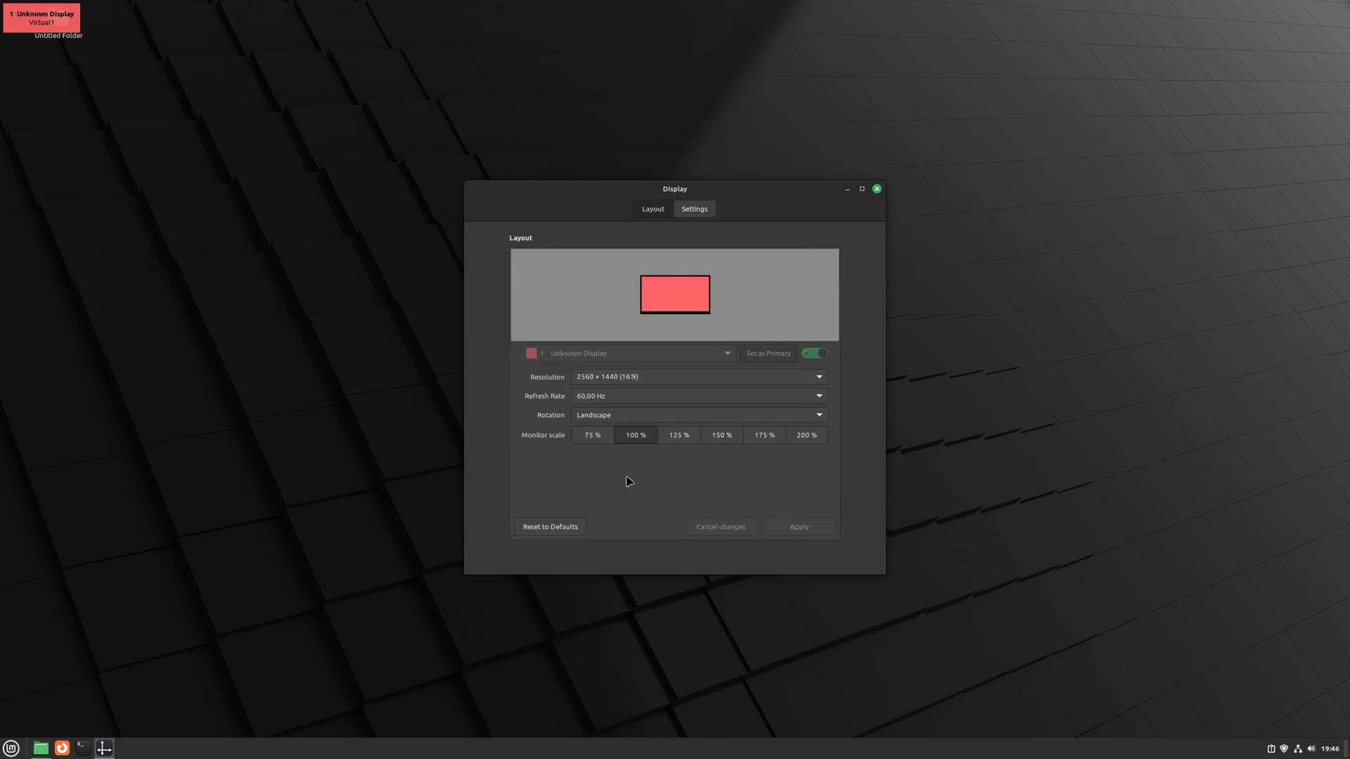
mouse_move(804, 434)
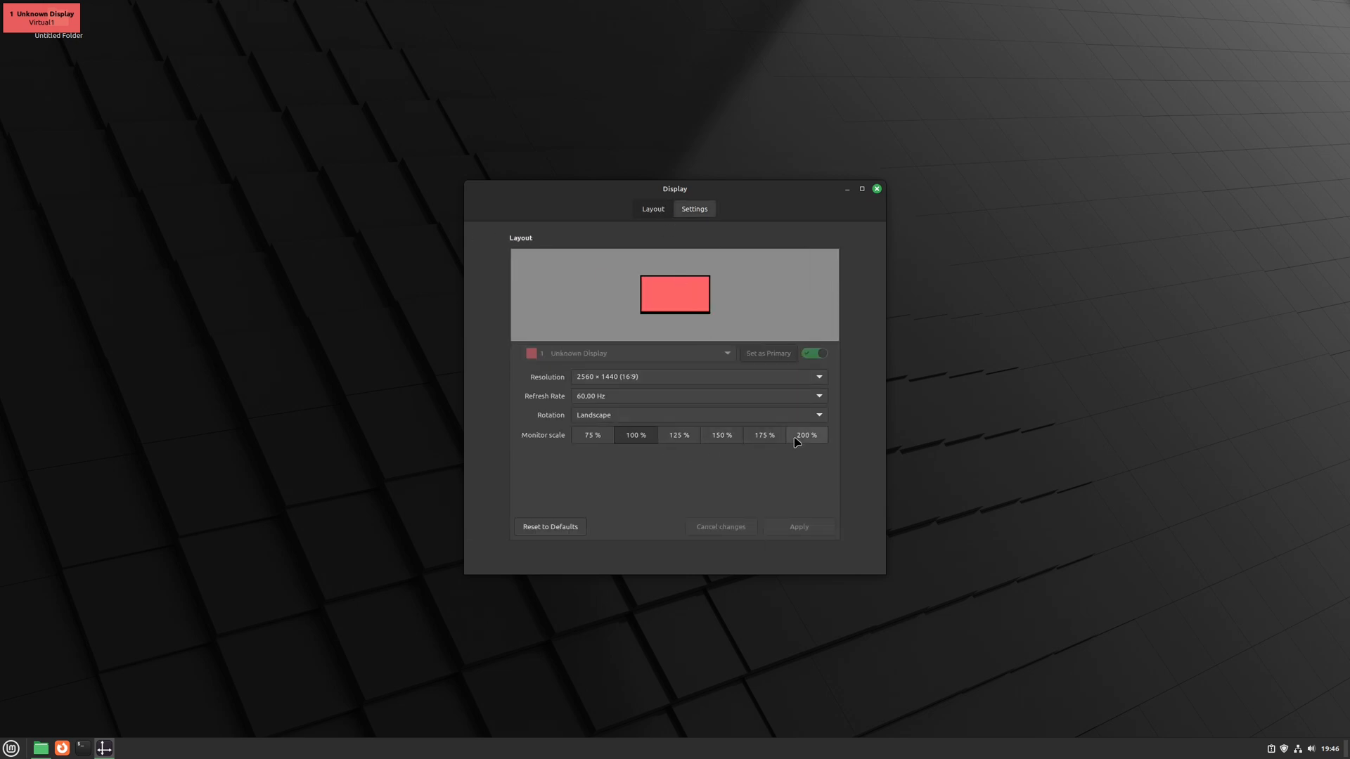
mouse_move(625, 474)
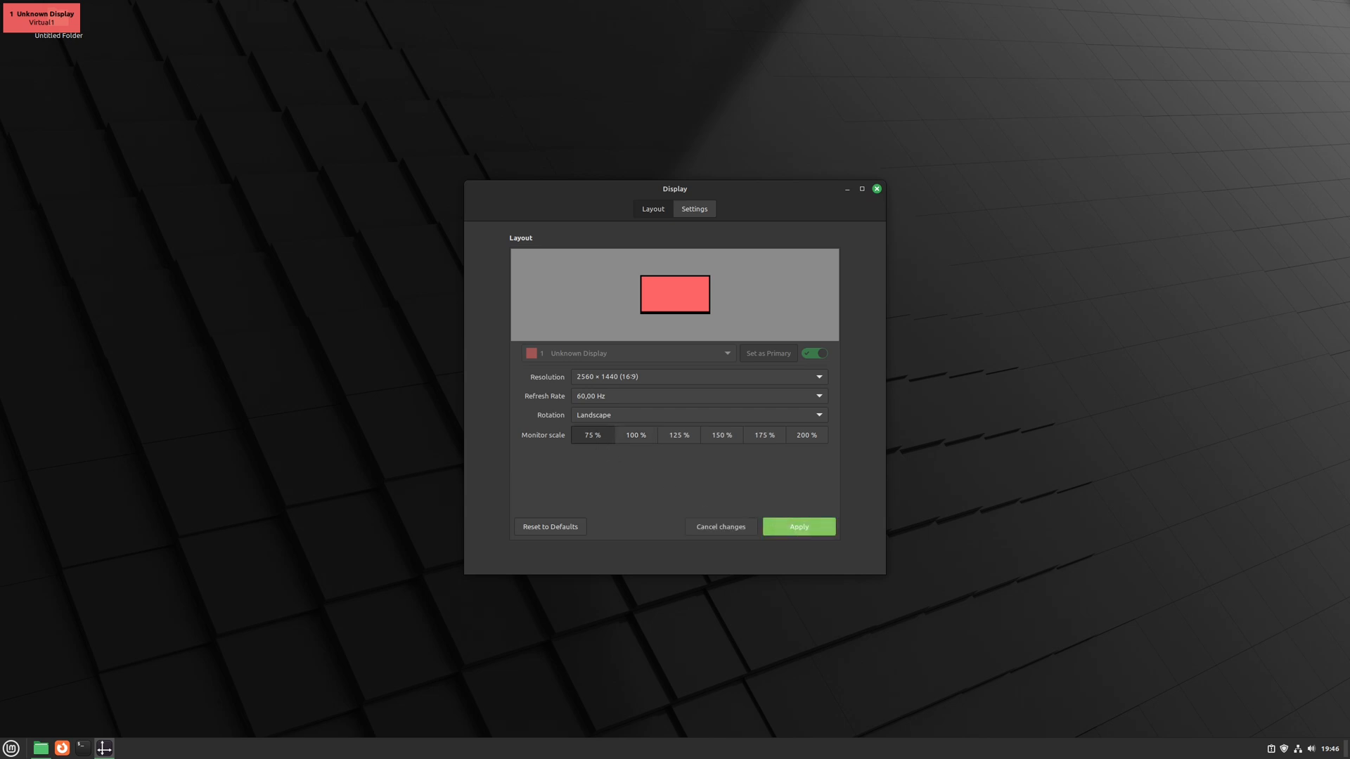
Try a 75 % monitor scale, revert to 100 %, then set the scale to 150 %
click(797, 526)
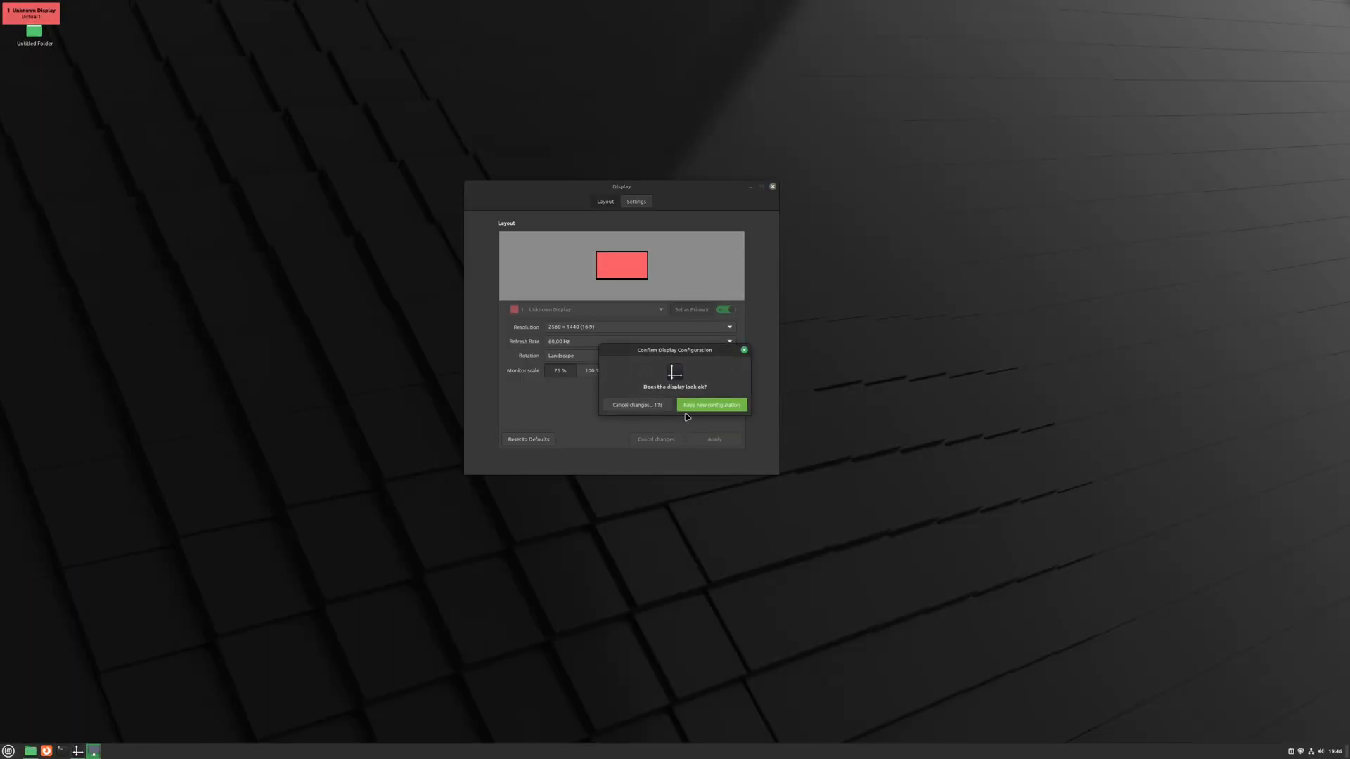
click(710, 405)
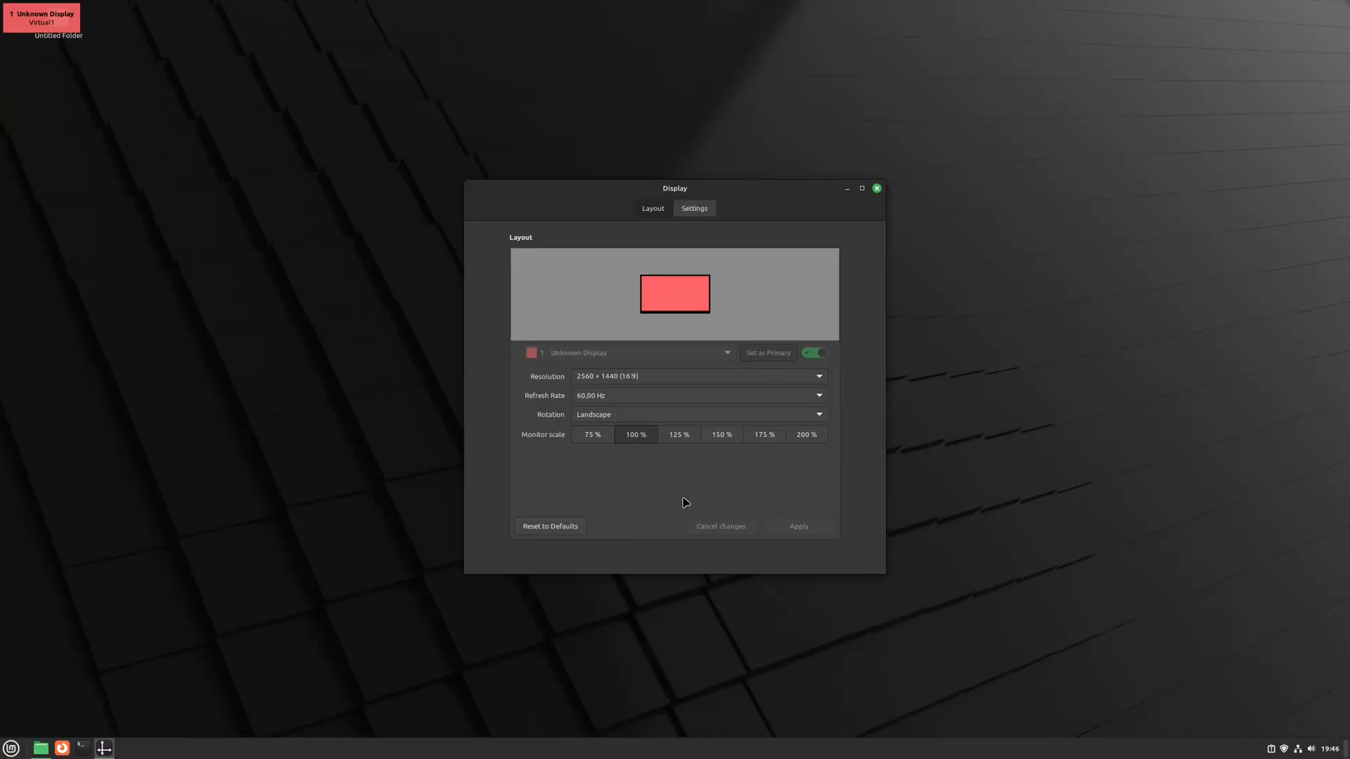
click(796, 526)
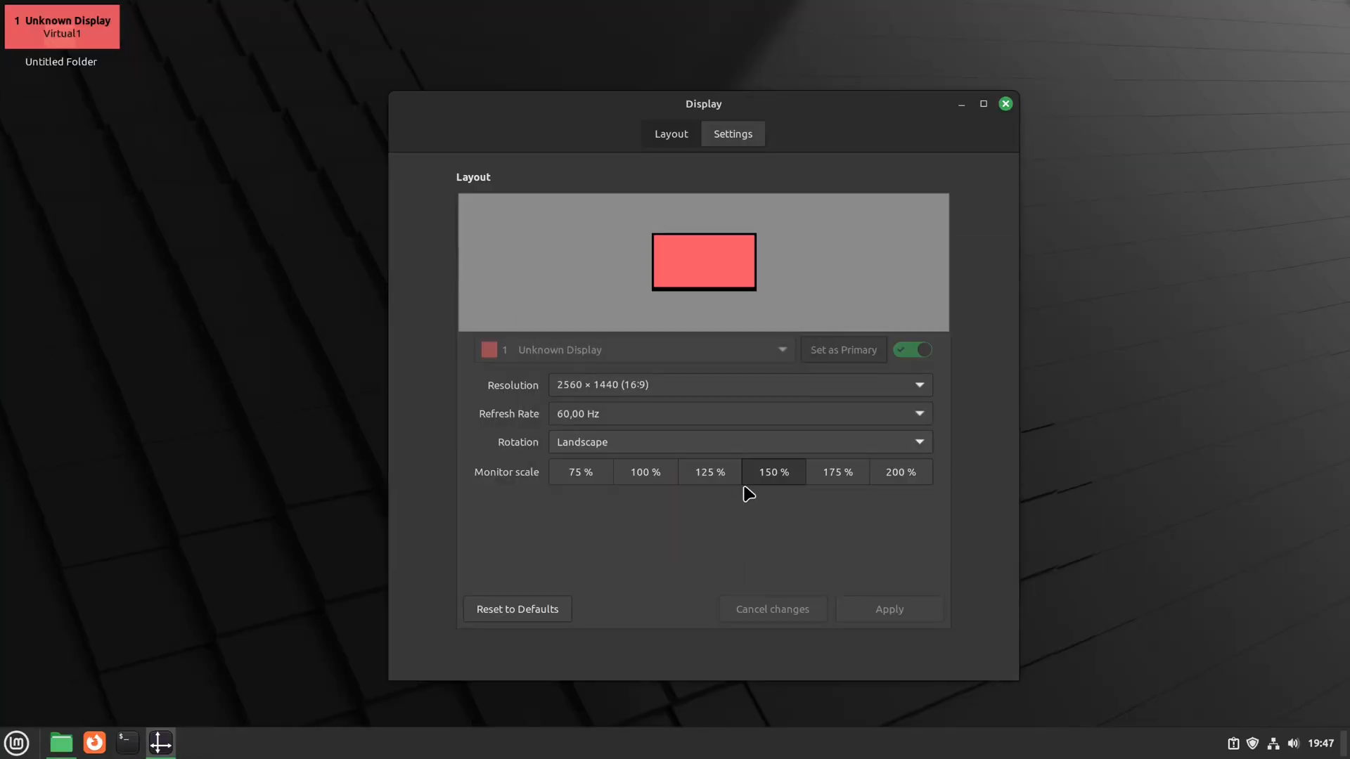
mouse_move(1003, 104)
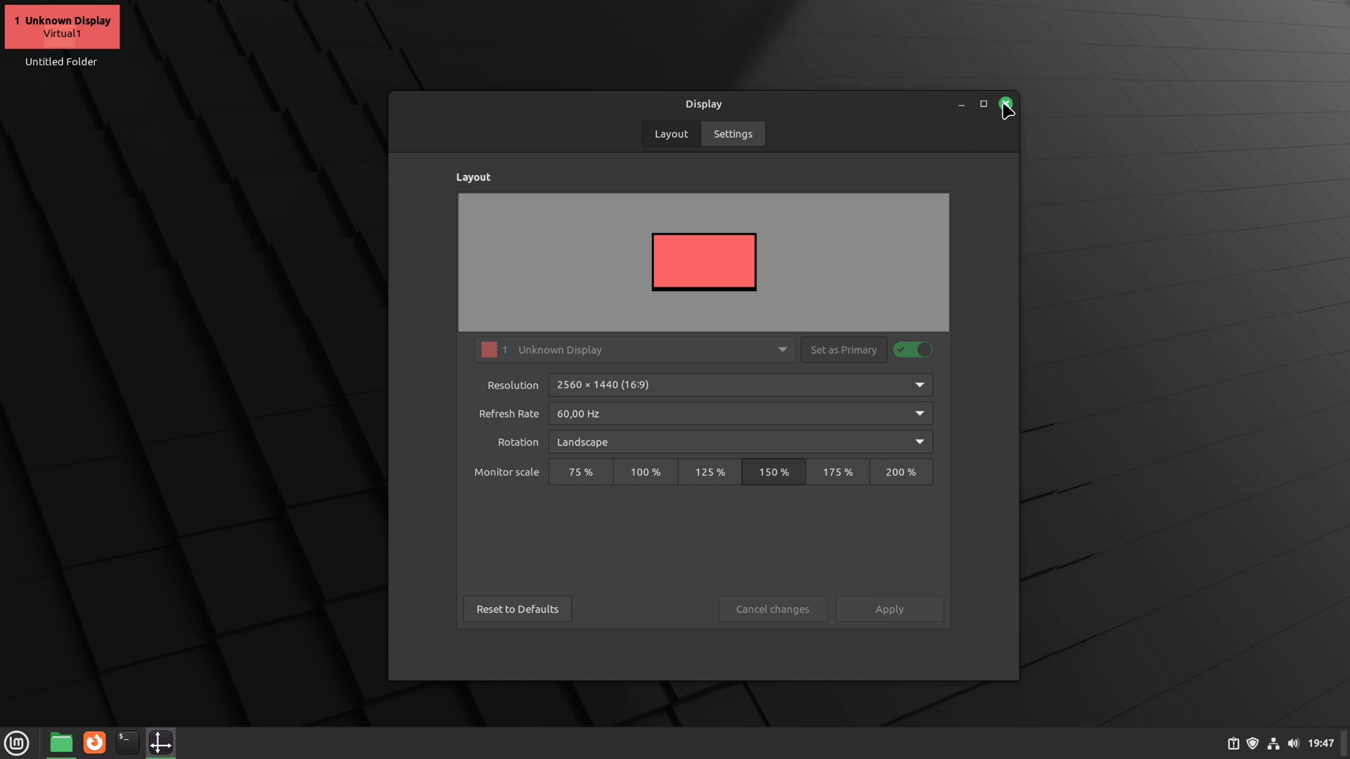
Launch Keyboard settings from the menu and filter shortcuts by 'opa'
click(1004, 103)
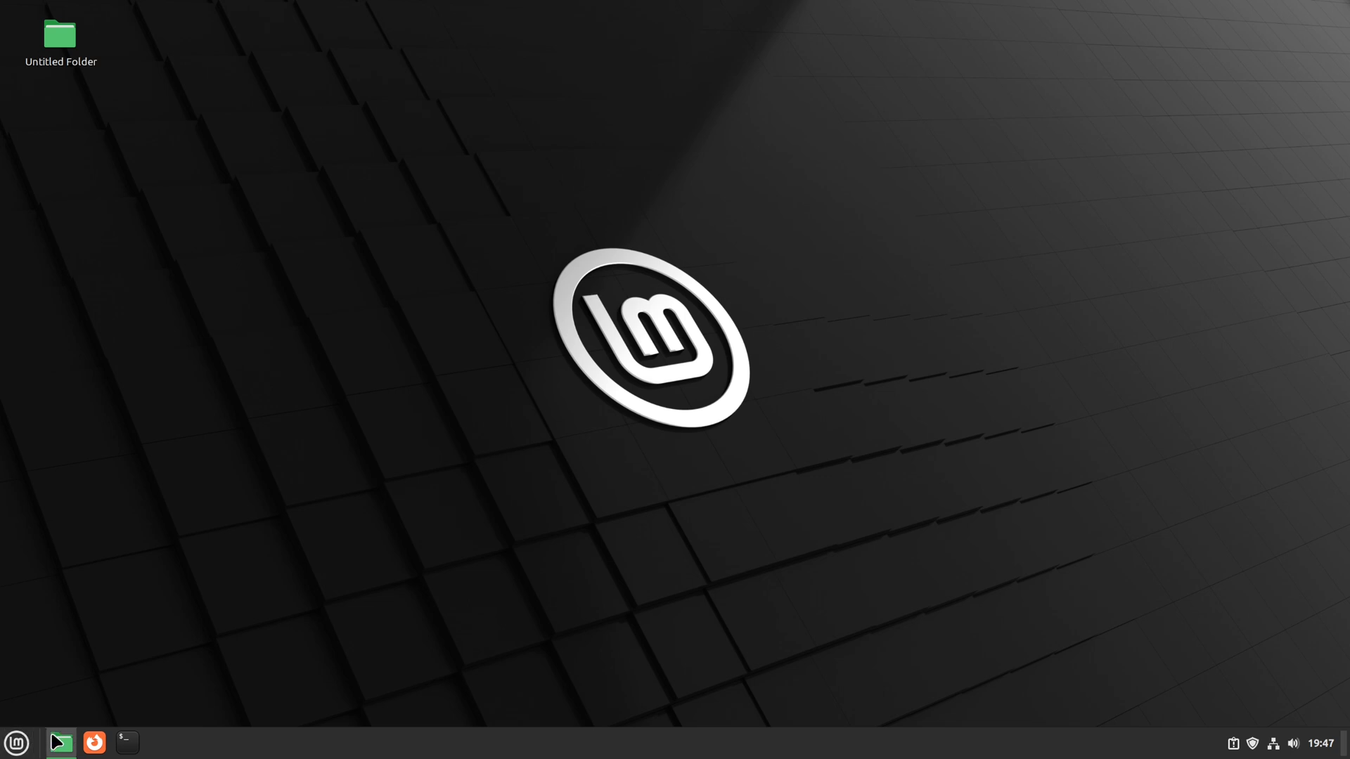
click(15, 743)
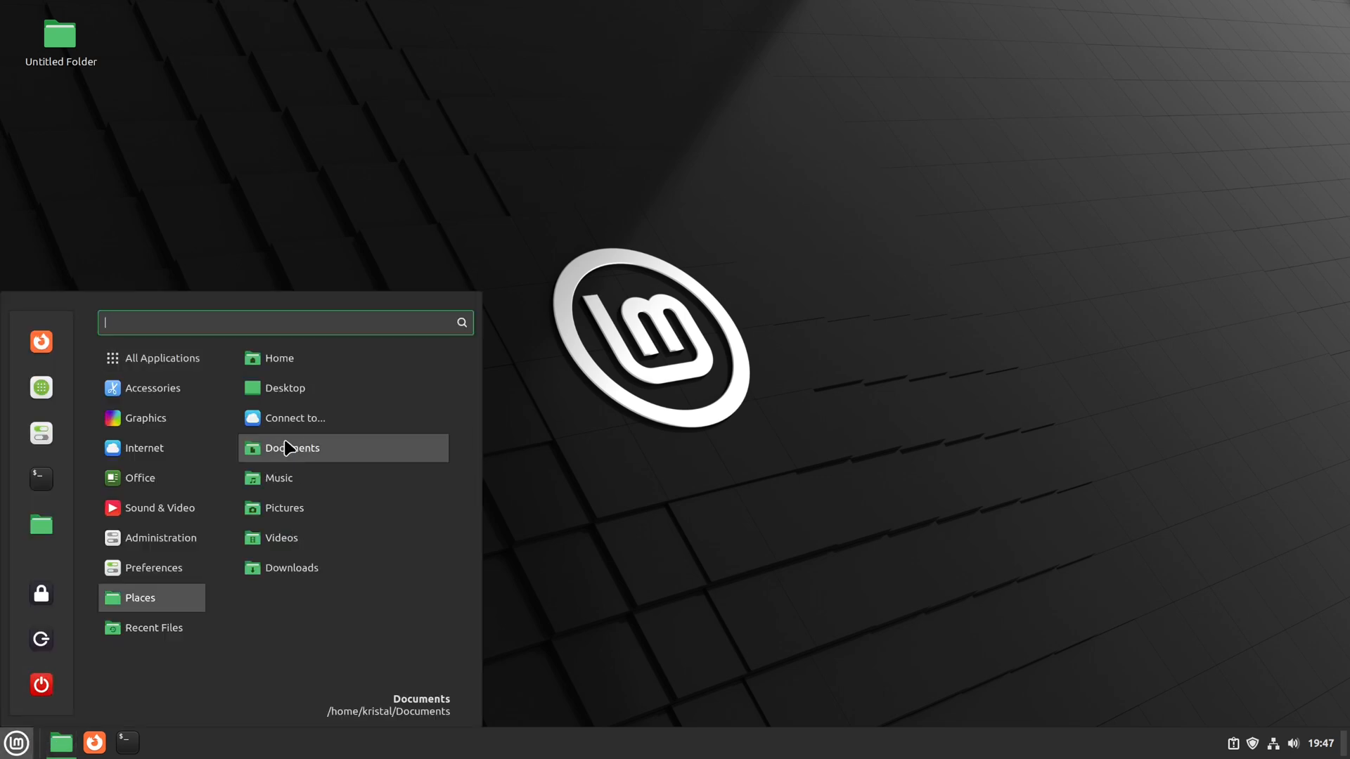
text(k)
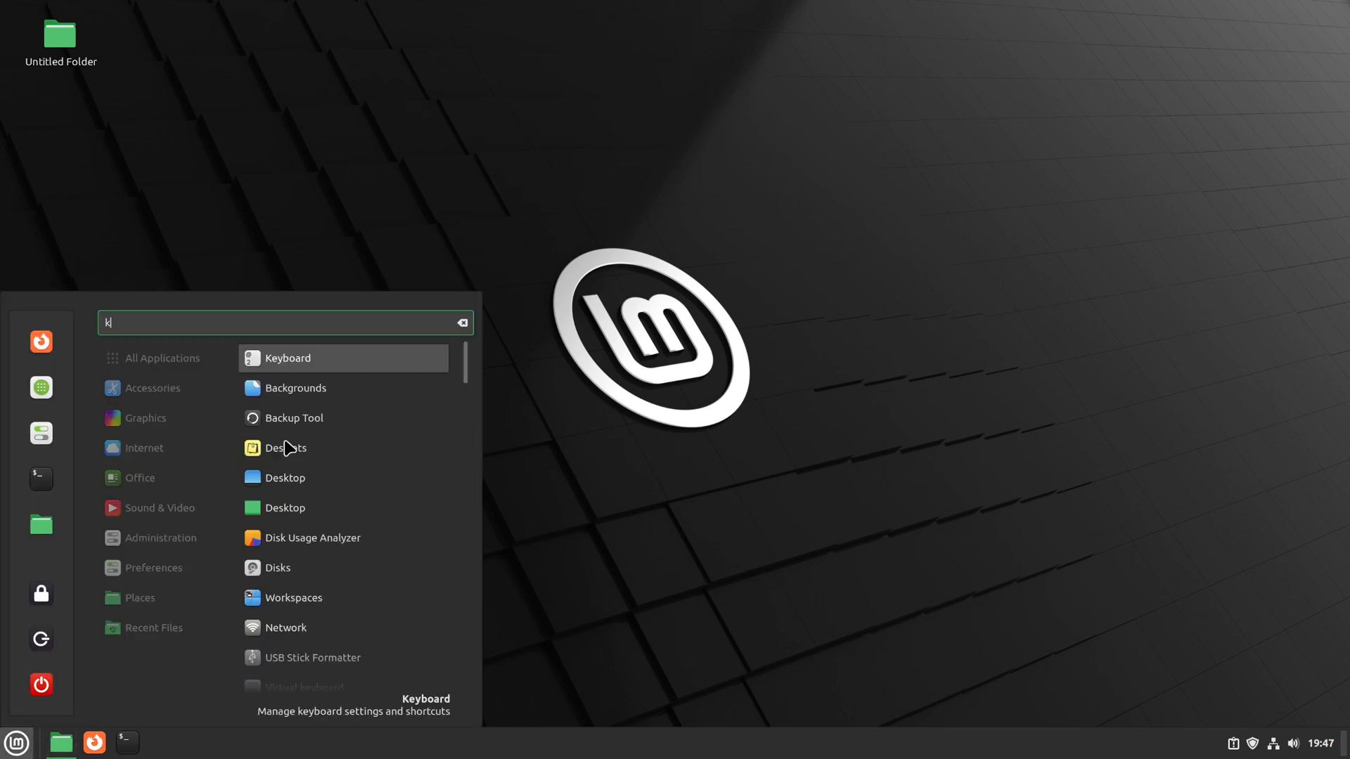
text(eyb)
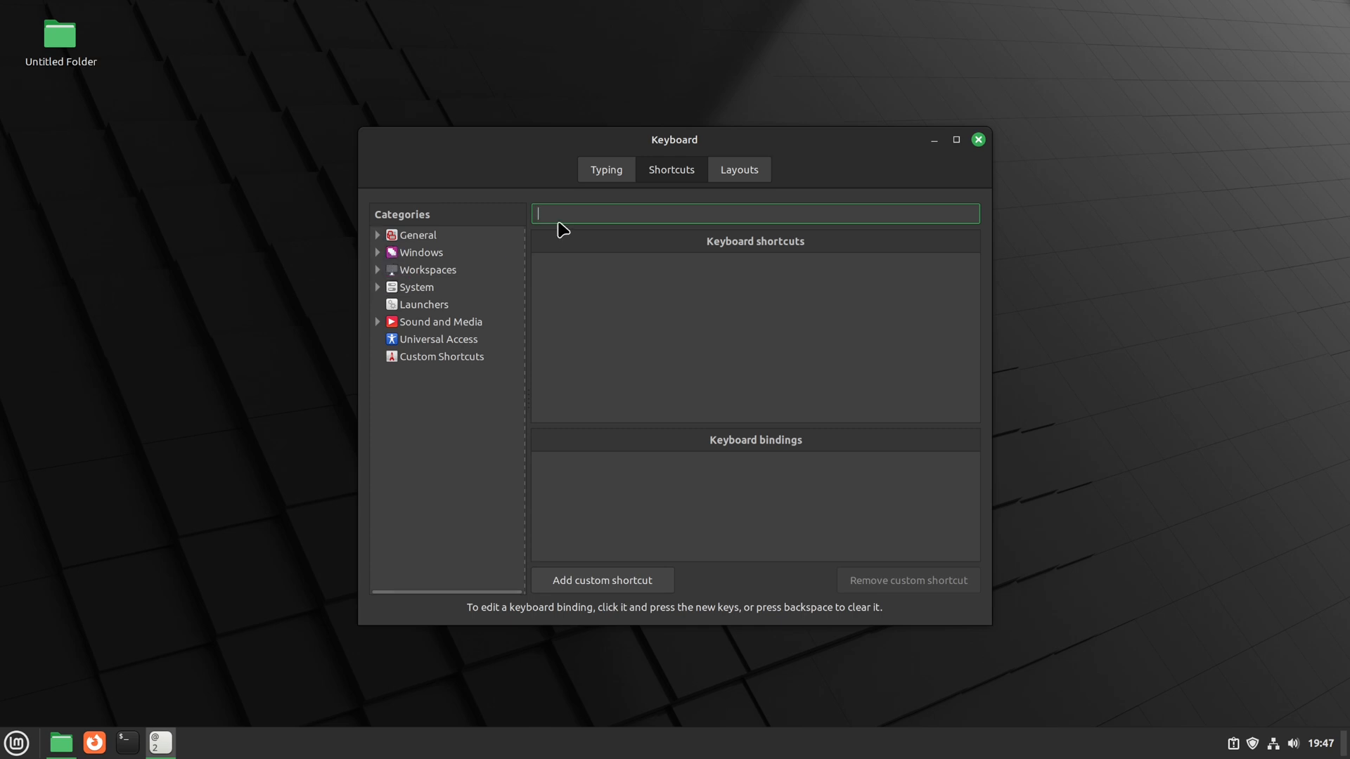
text(opa)
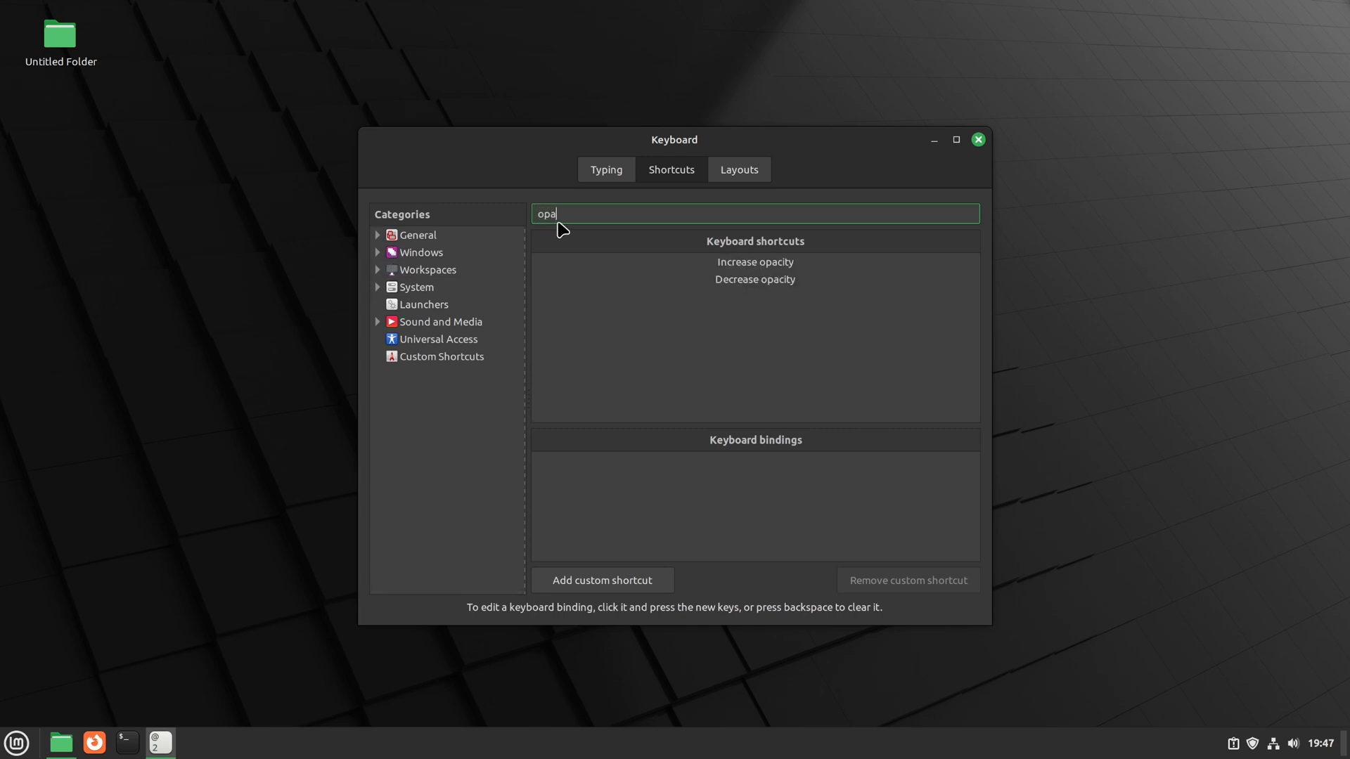
mouse_move(658, 282)
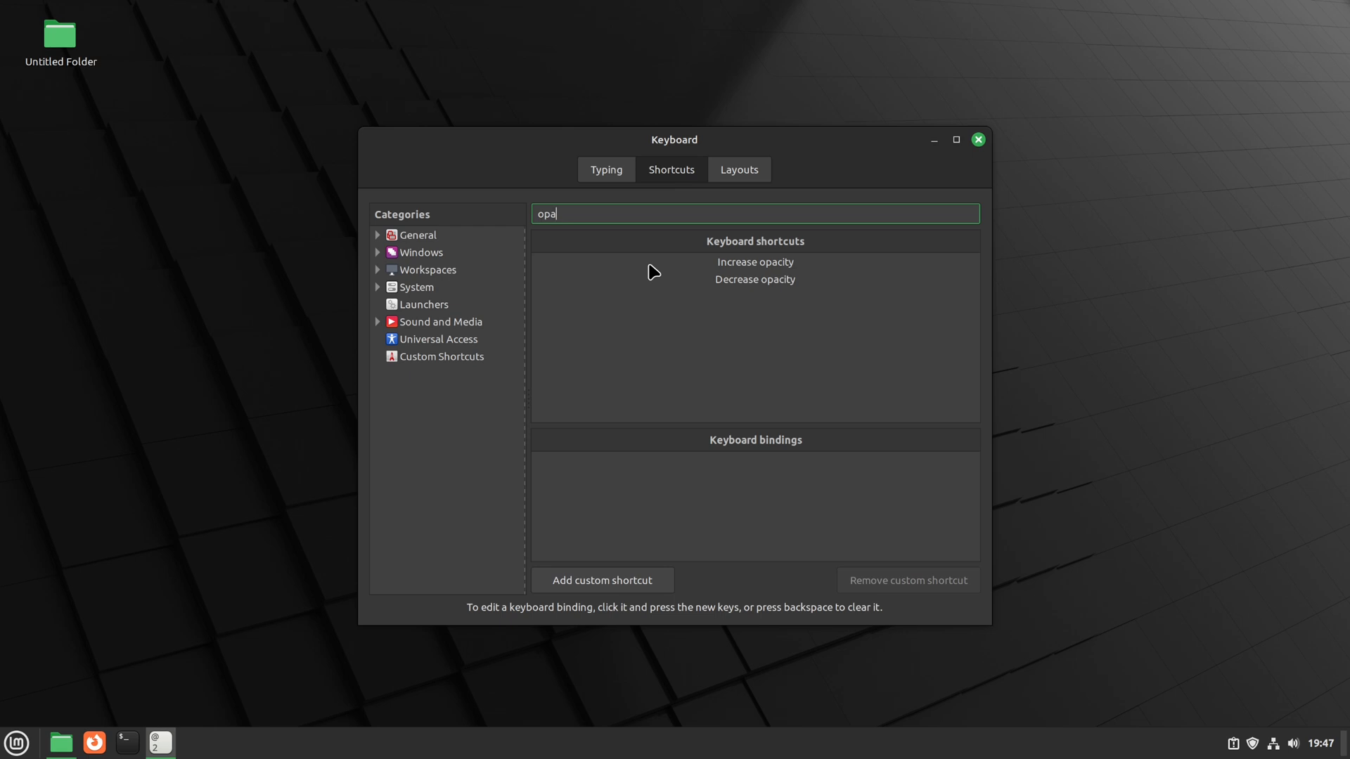
Select the opacity shortcut and start assigning a new key to its first binding
click(754, 261)
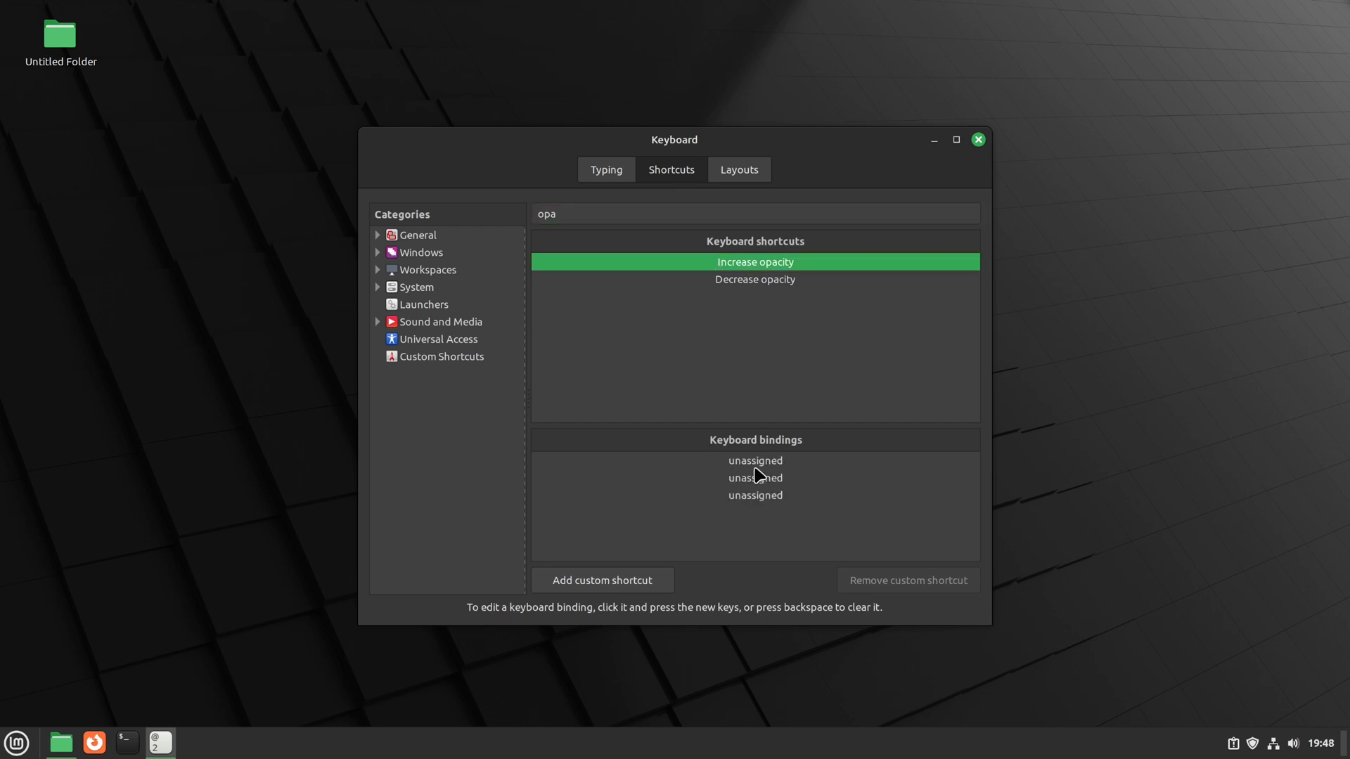
click(753, 460)
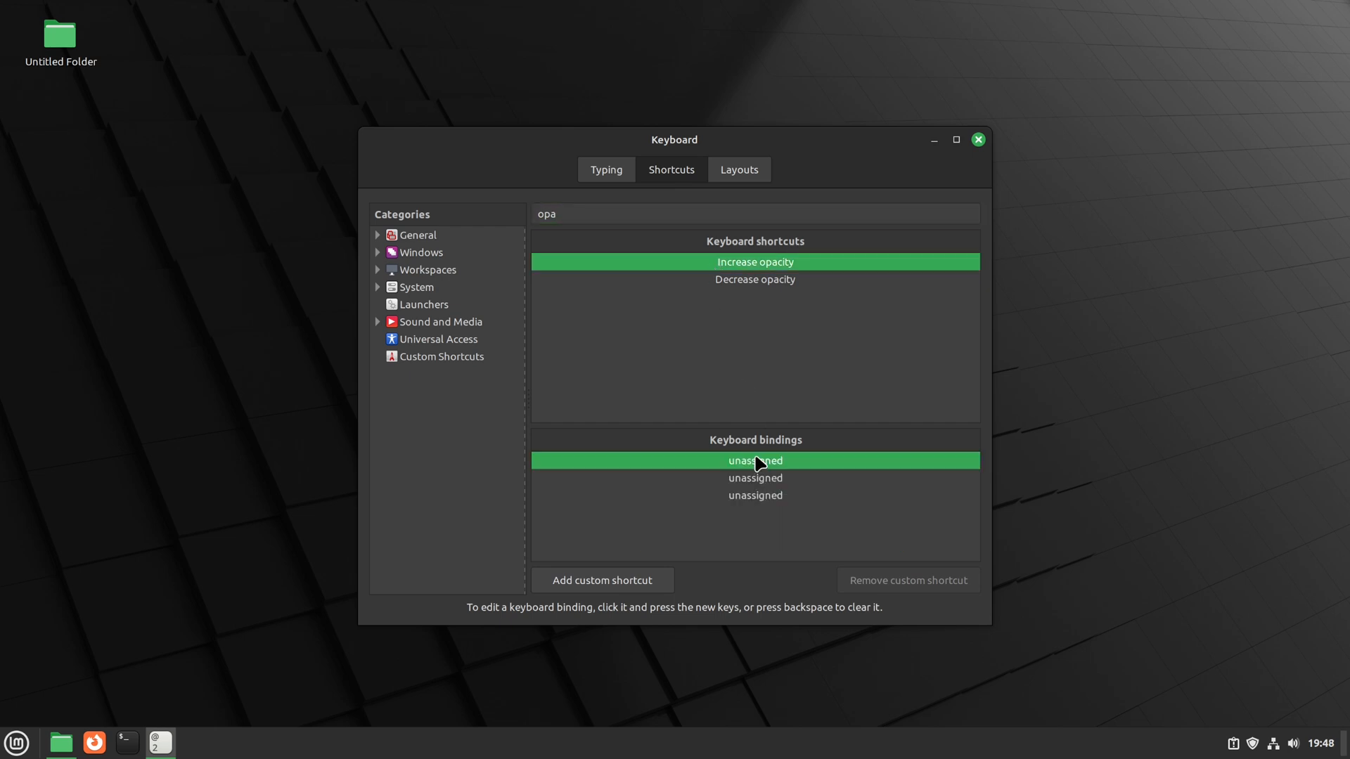
click(754, 278)
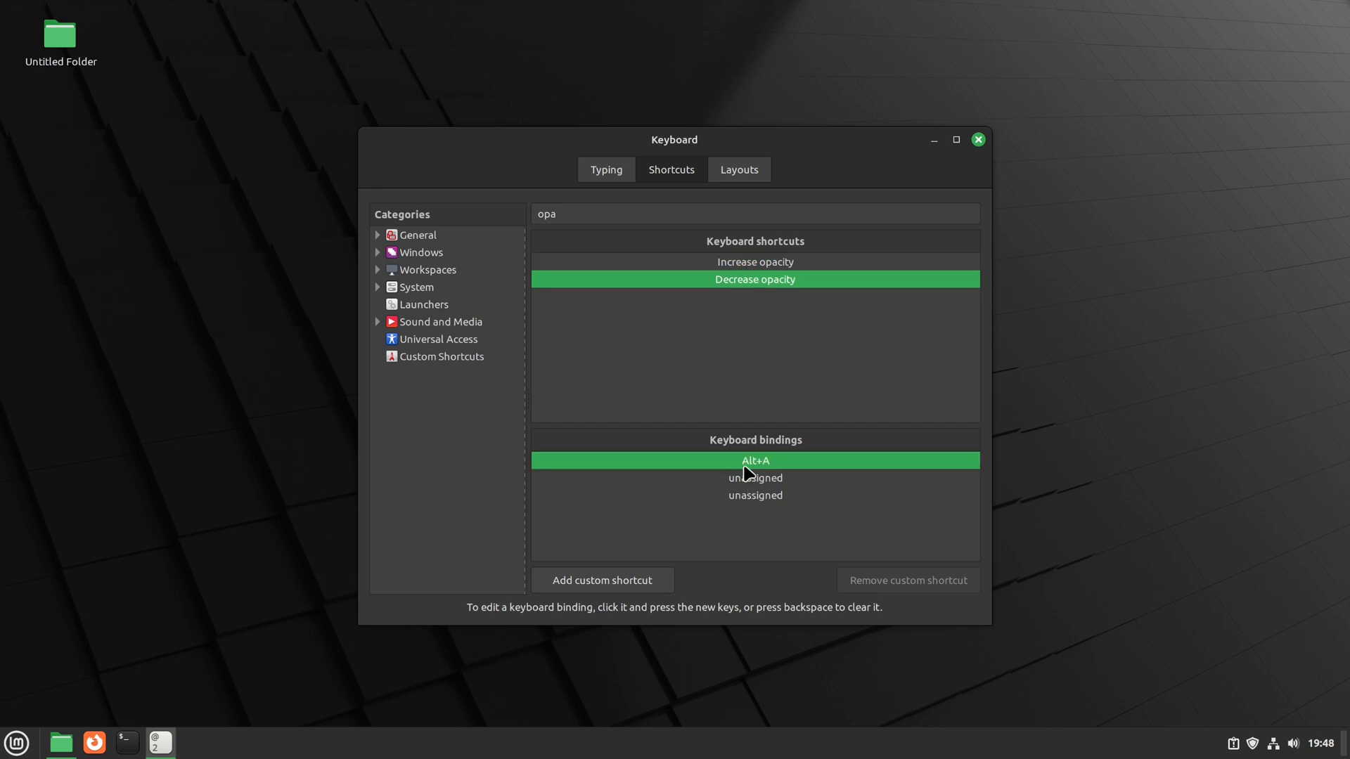
mouse_move(726, 388)
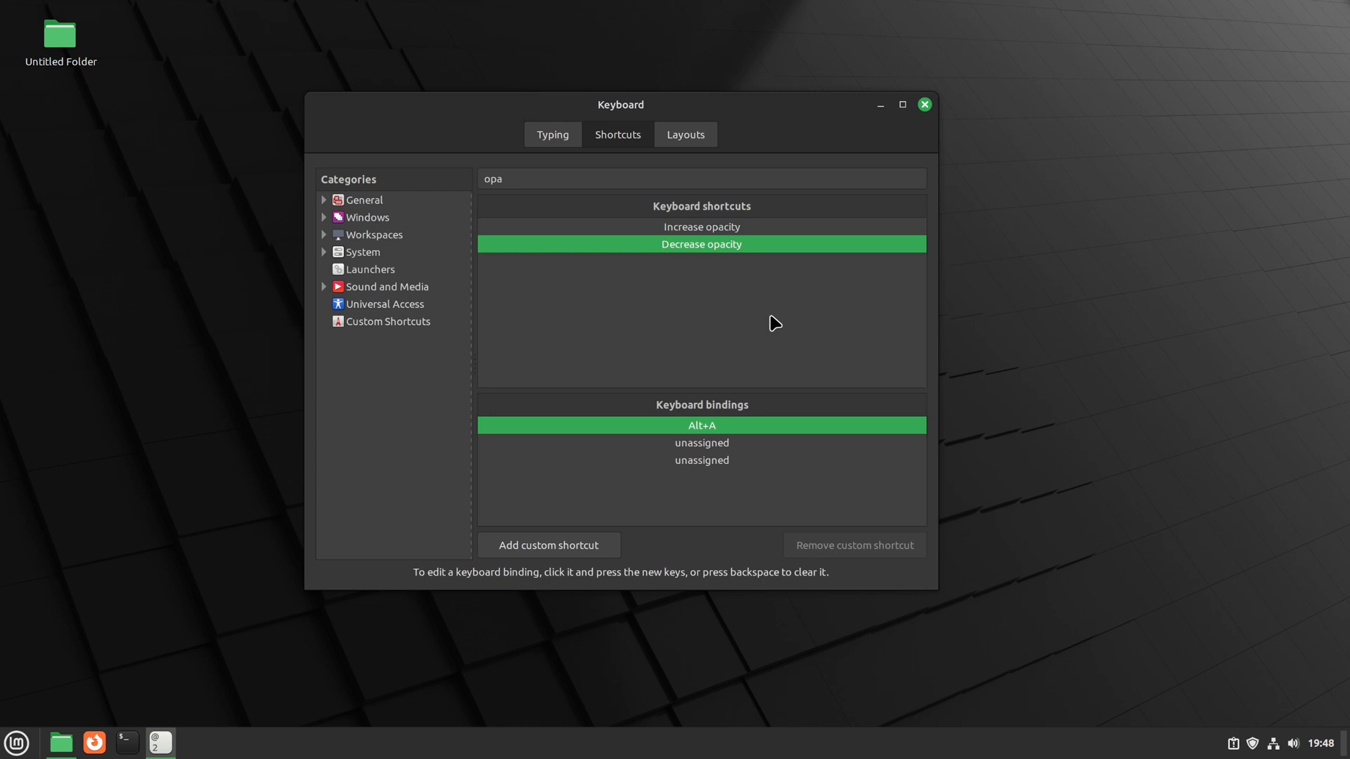
mouse_move(68, 39)
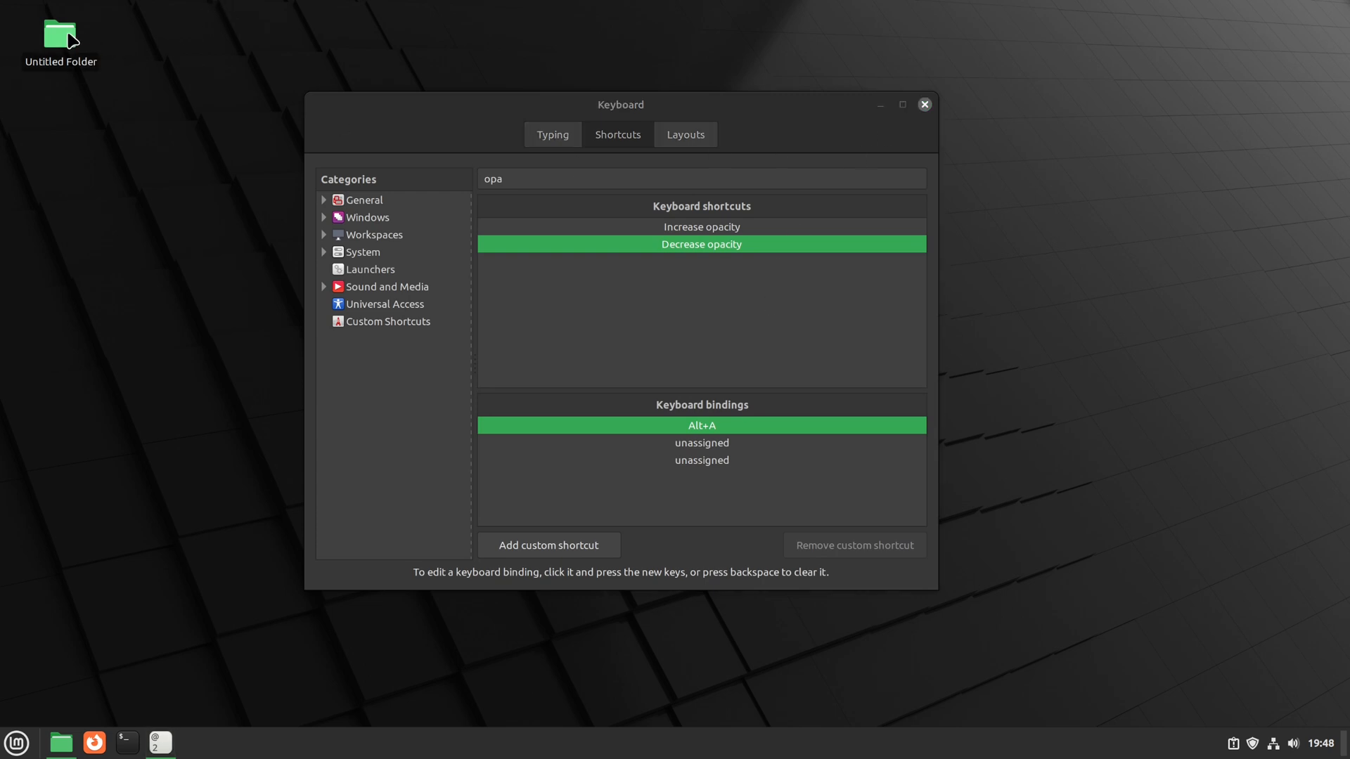
Assign Alt+Z to Increase opacity and lower the Keyboard window's opacity with Alt+A
double_click(60, 34)
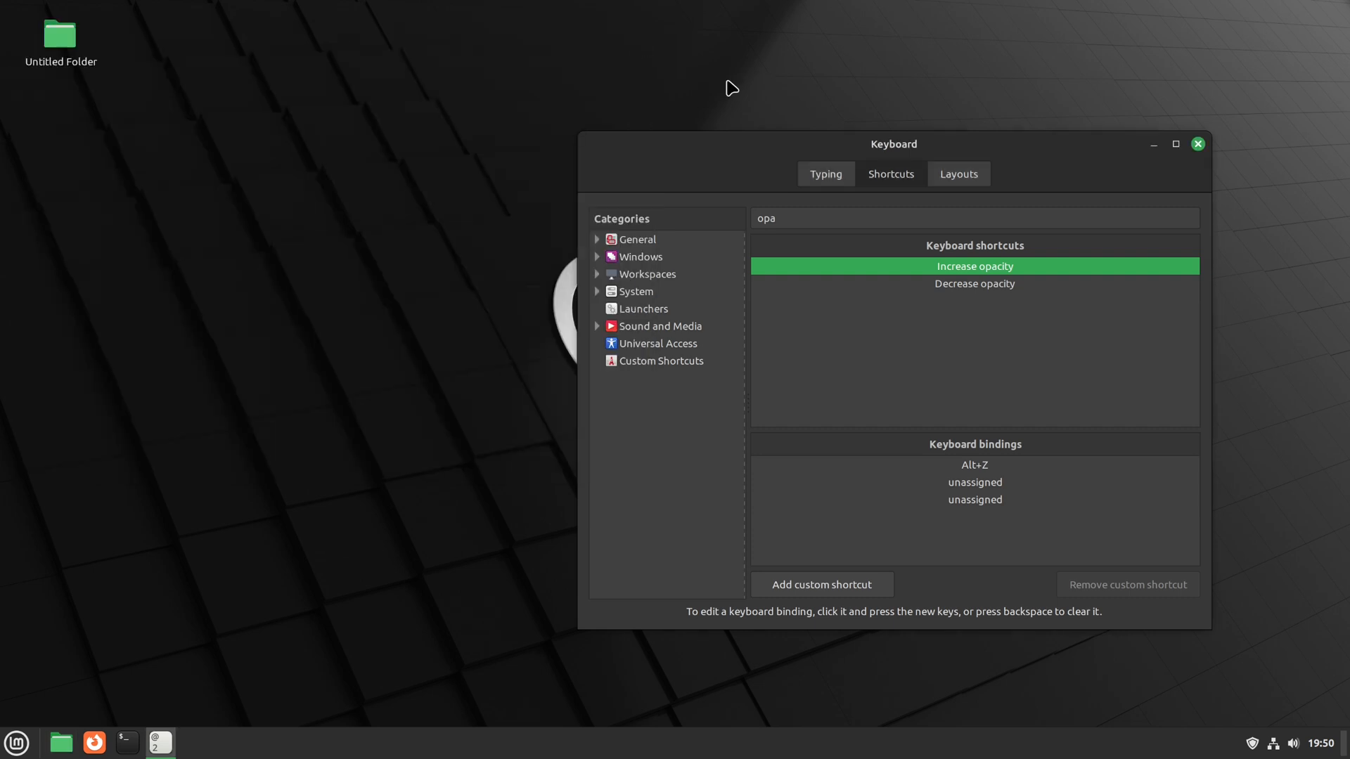
click(1195, 144)
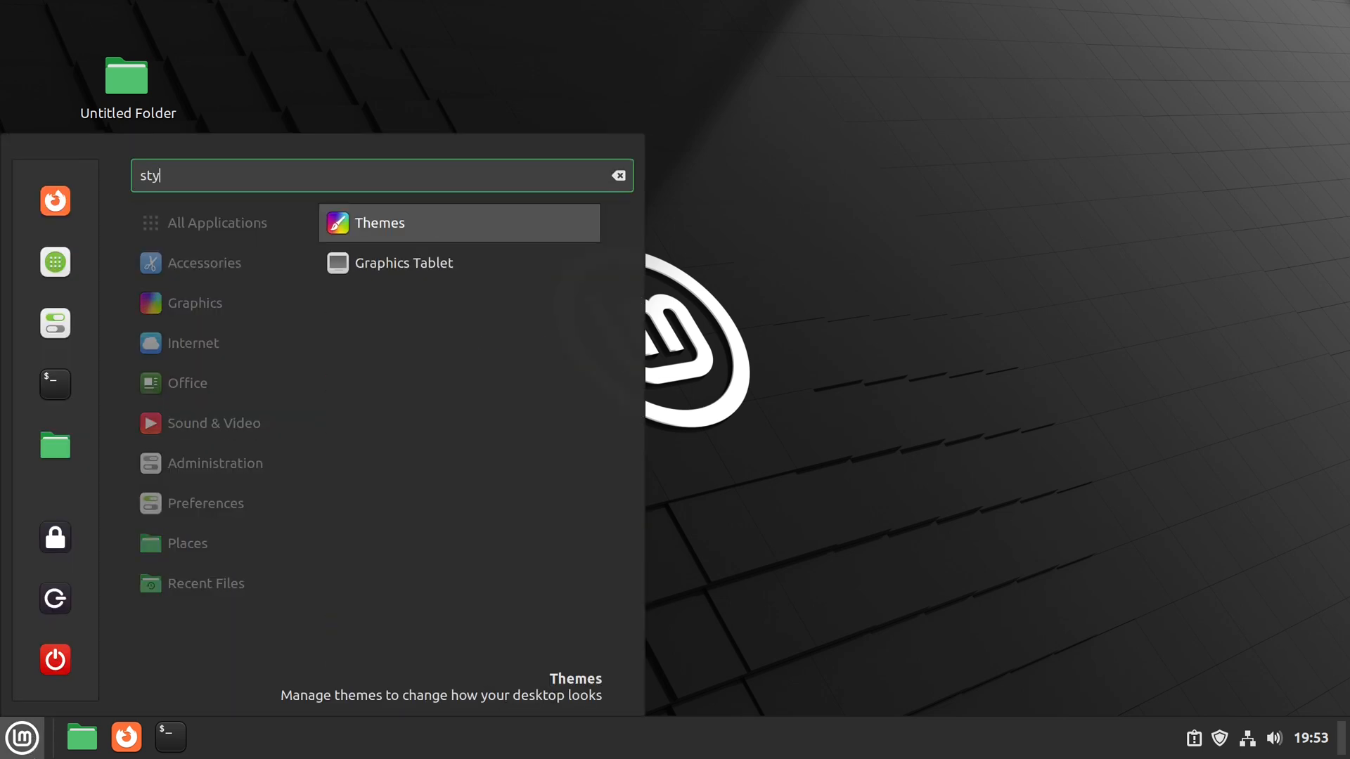
Check the Stylus and Tablet pages of Graphics Tablet settings (no device found), then close it
click(403, 262)
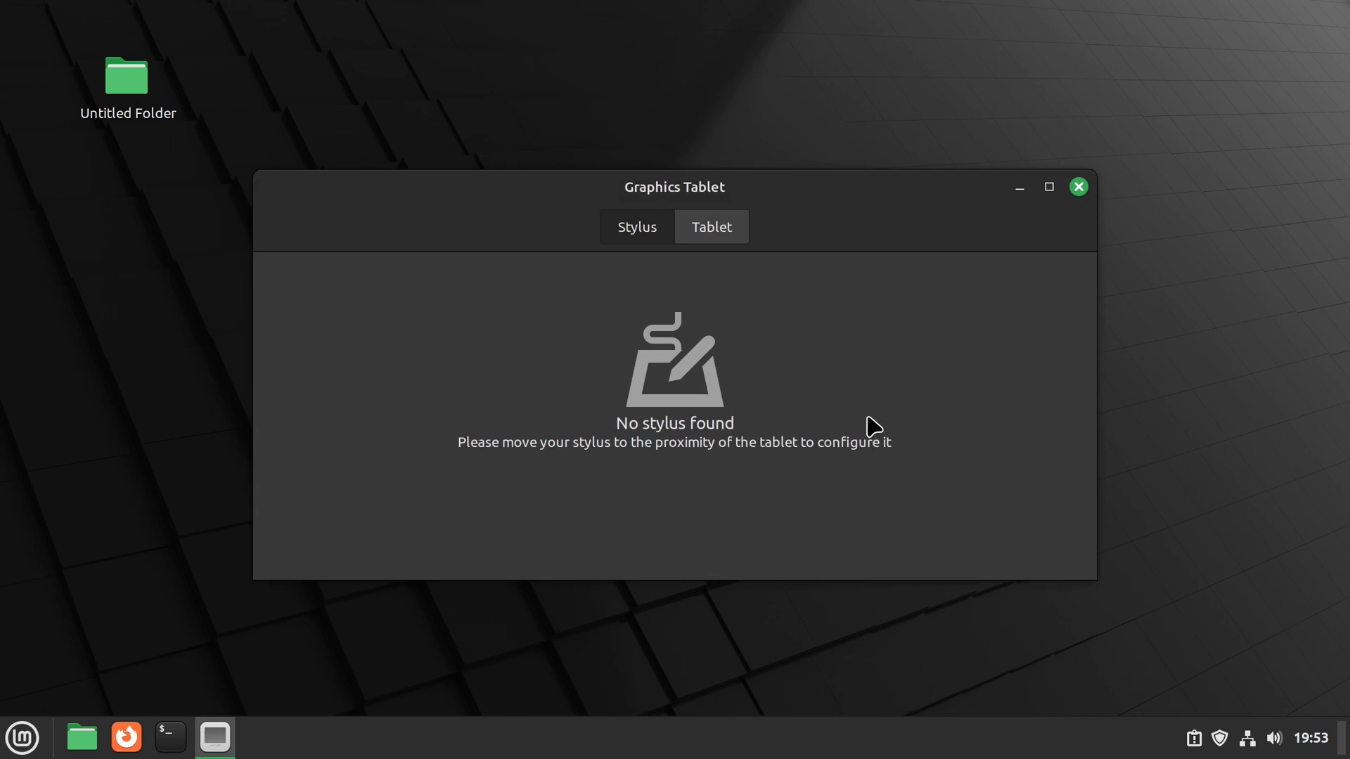
click(635, 227)
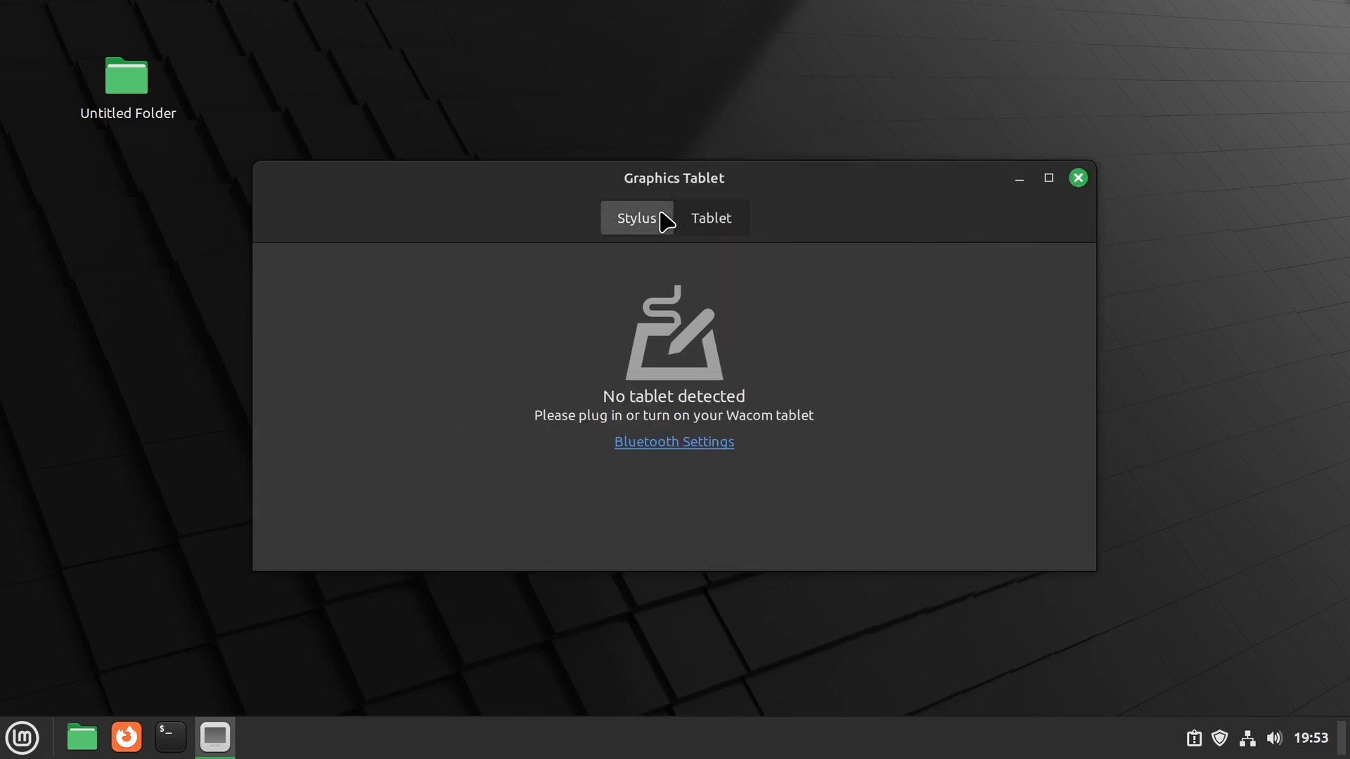
click(710, 218)
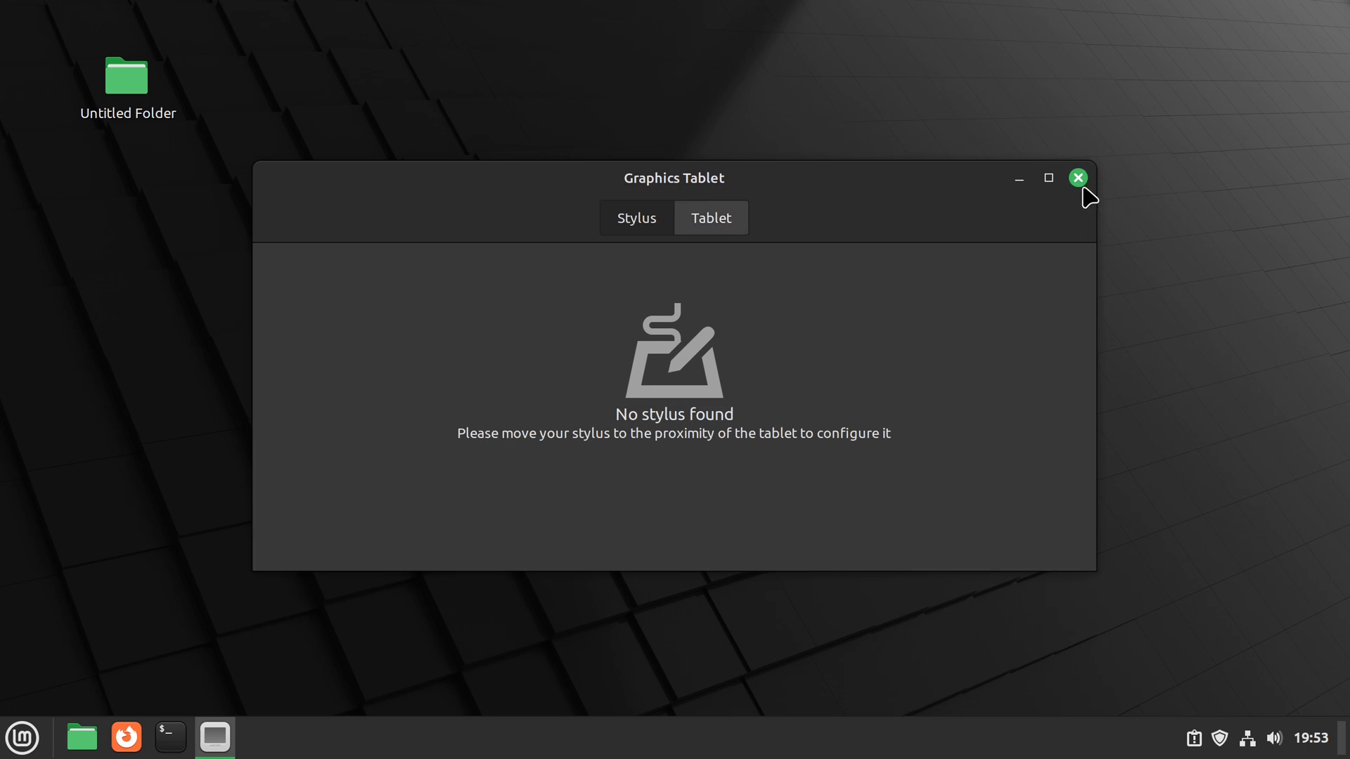
click(1077, 179)
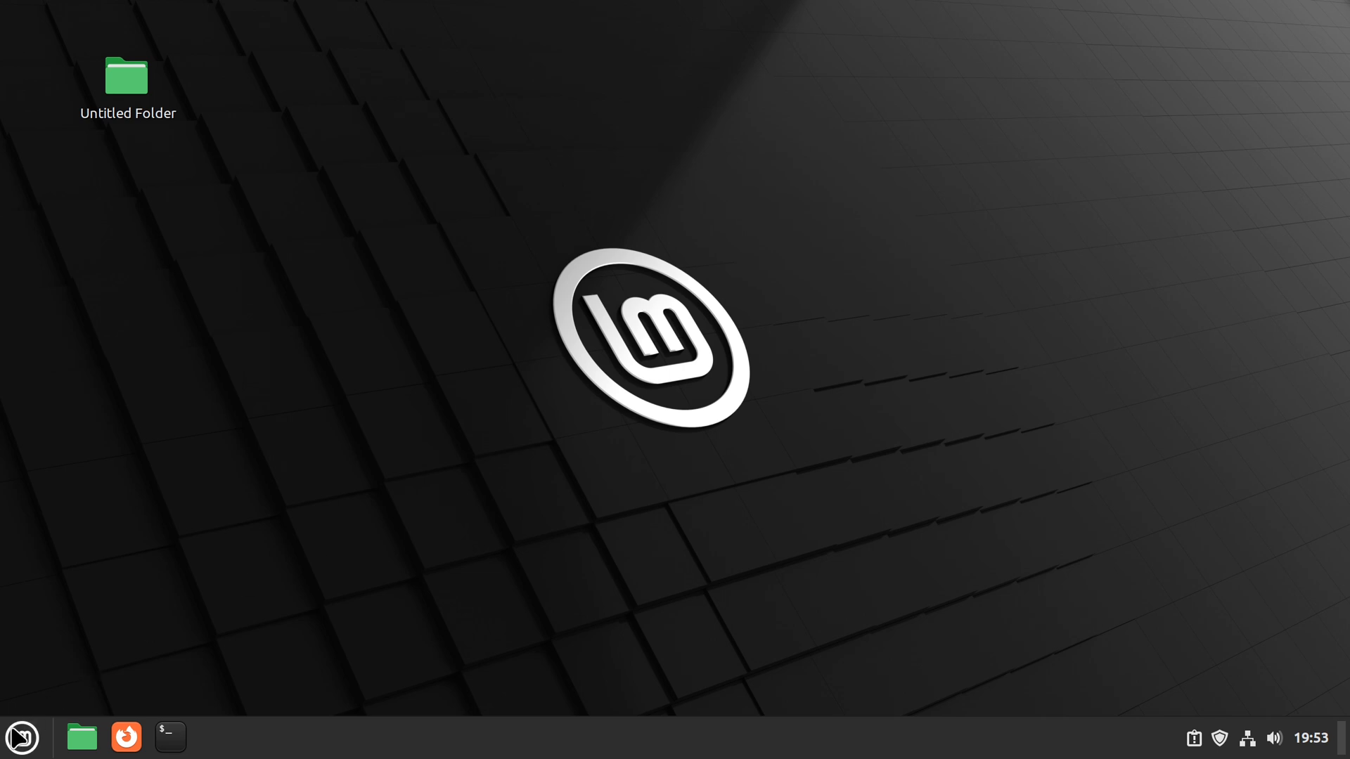
Launch Notifications settings from the menu search
click(21, 737)
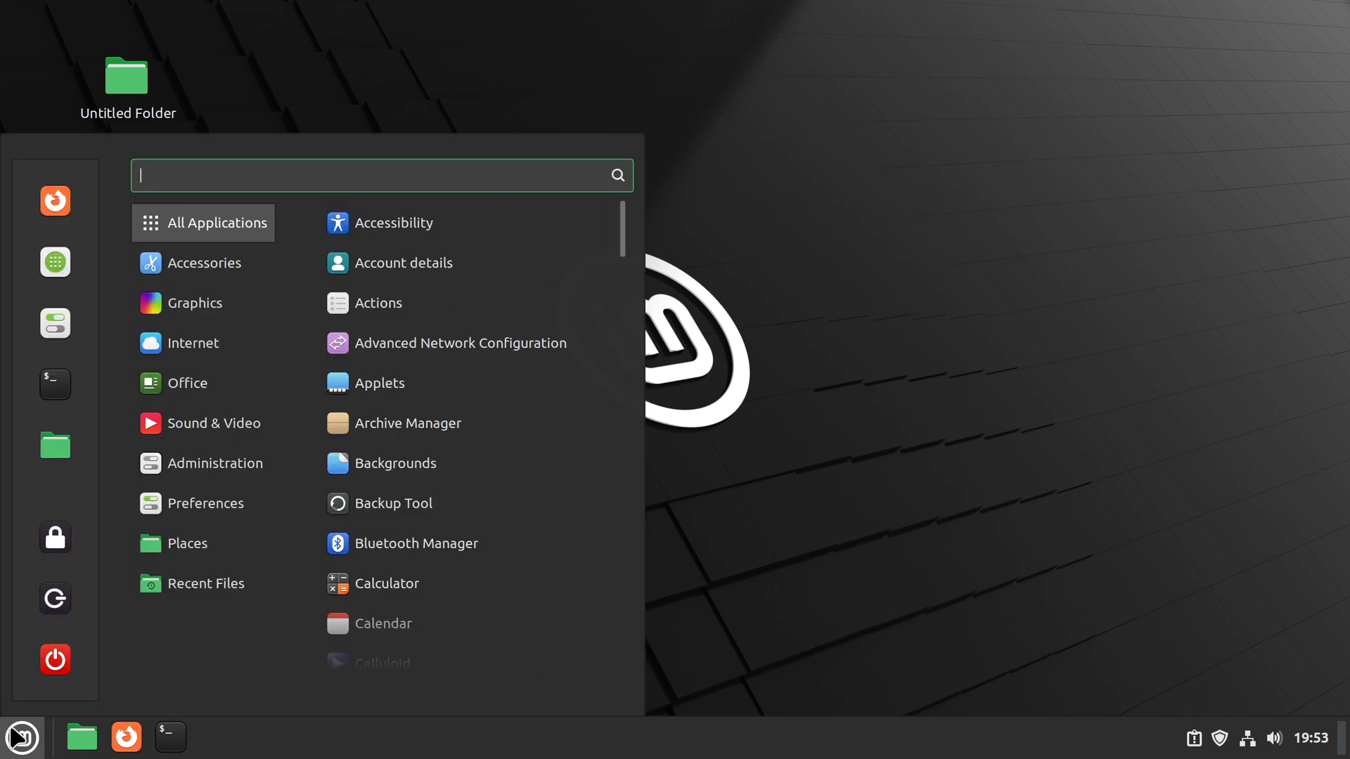
text(mu)
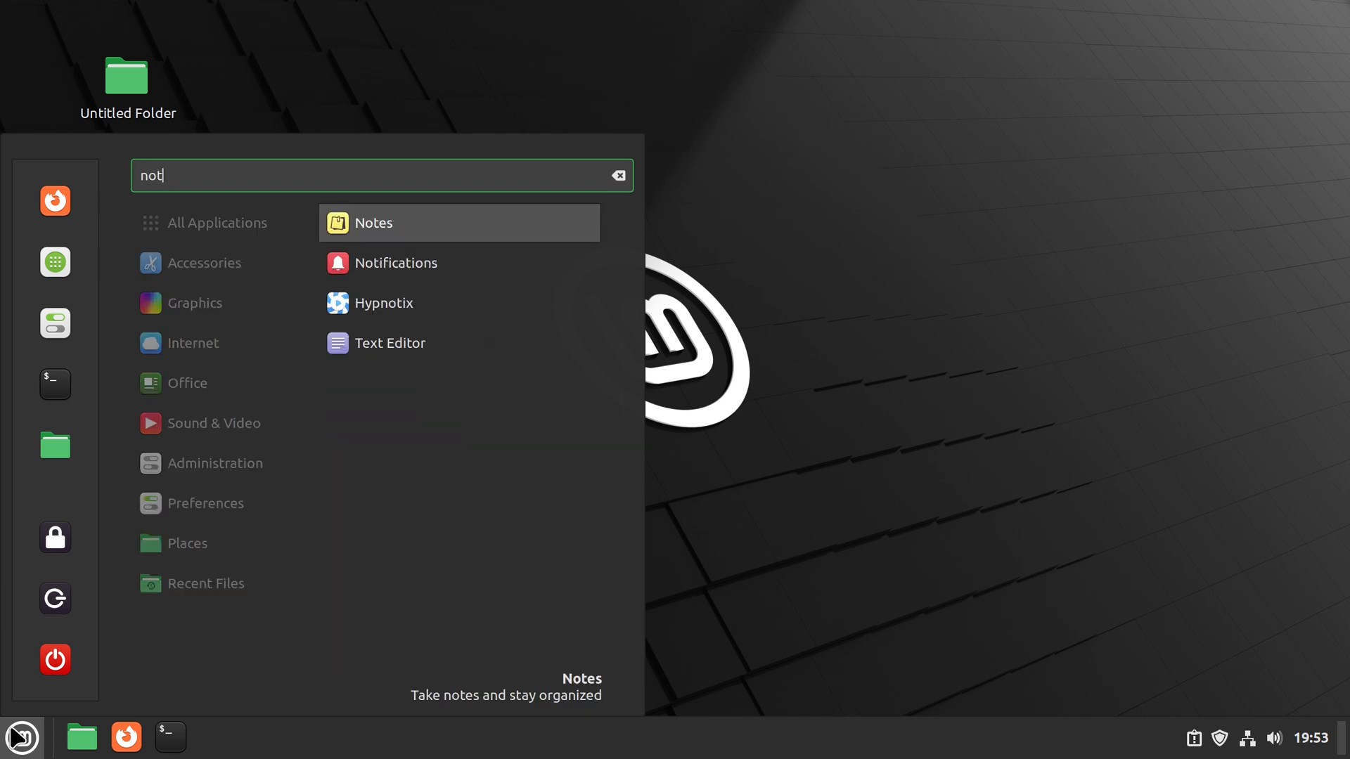
click(397, 263)
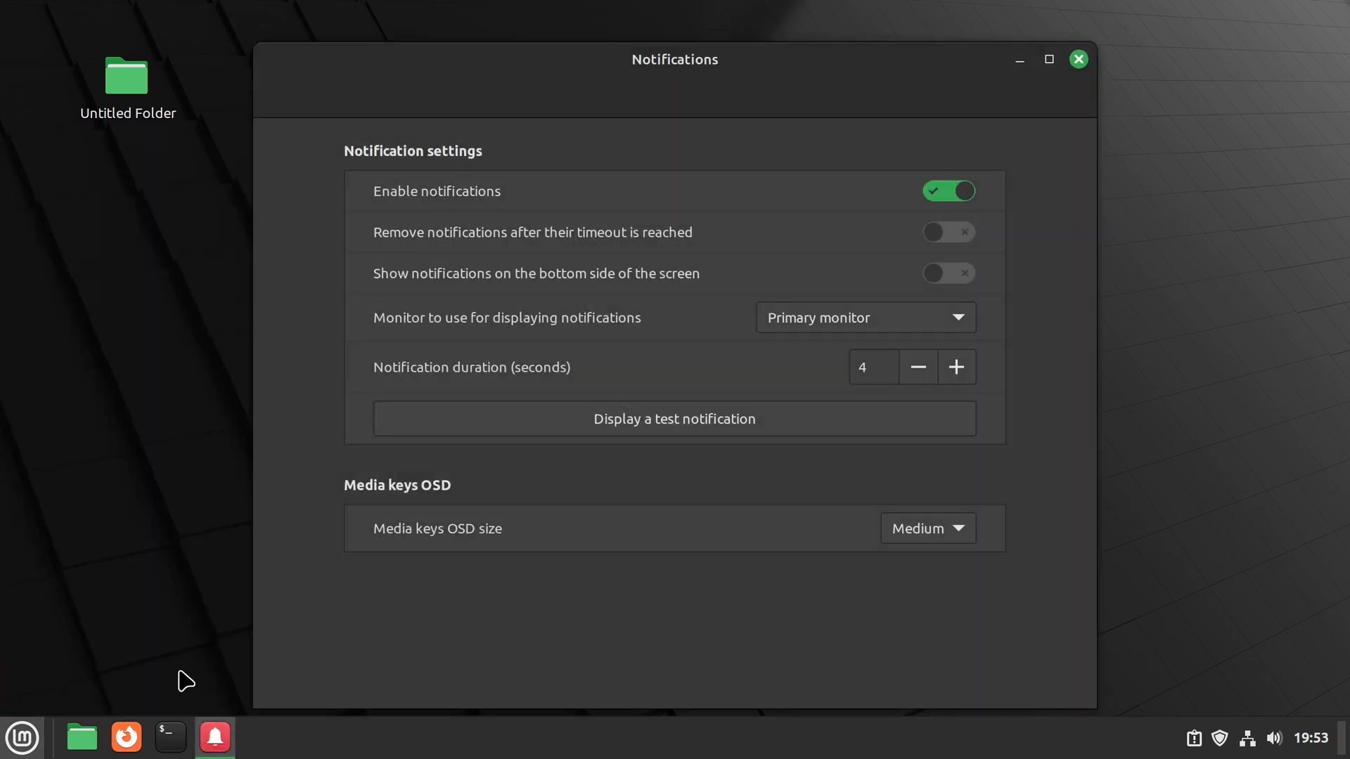
mouse_move(693, 320)
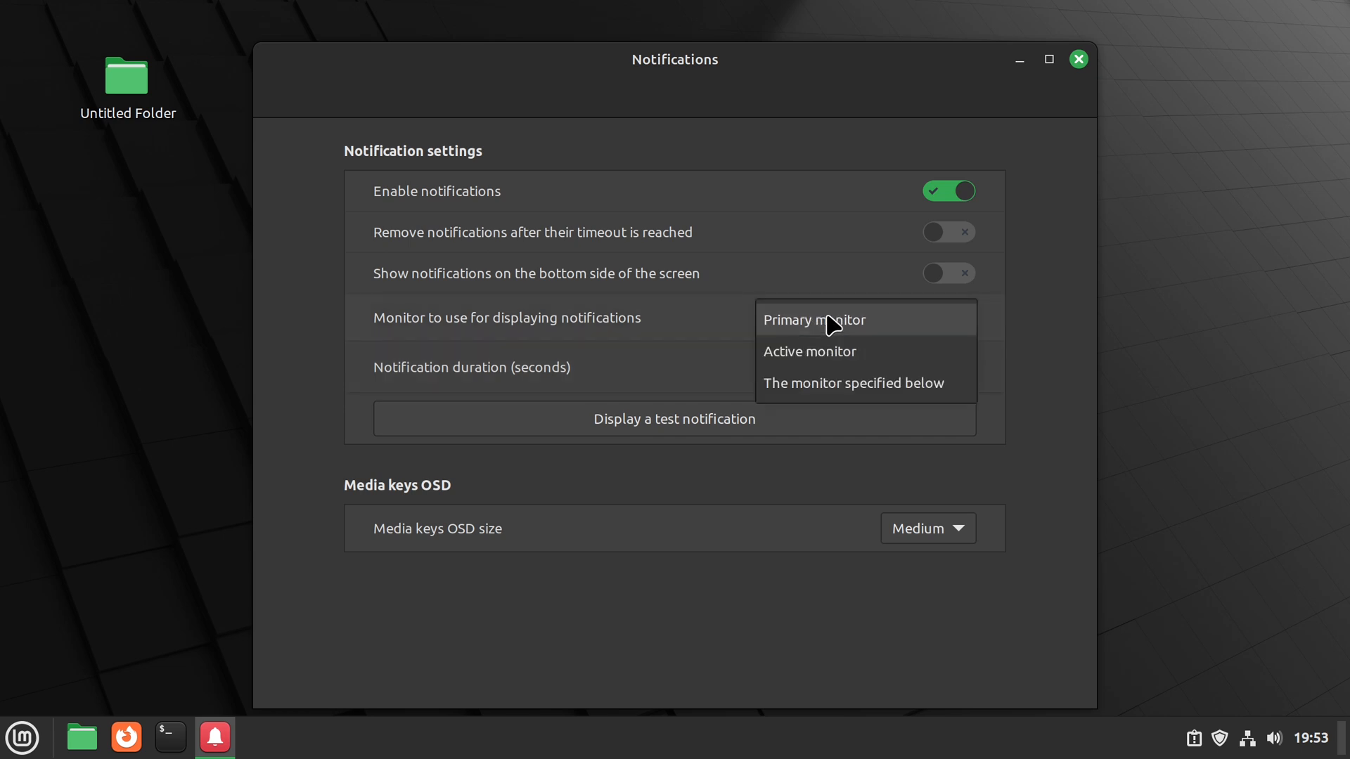
mouse_move(870, 358)
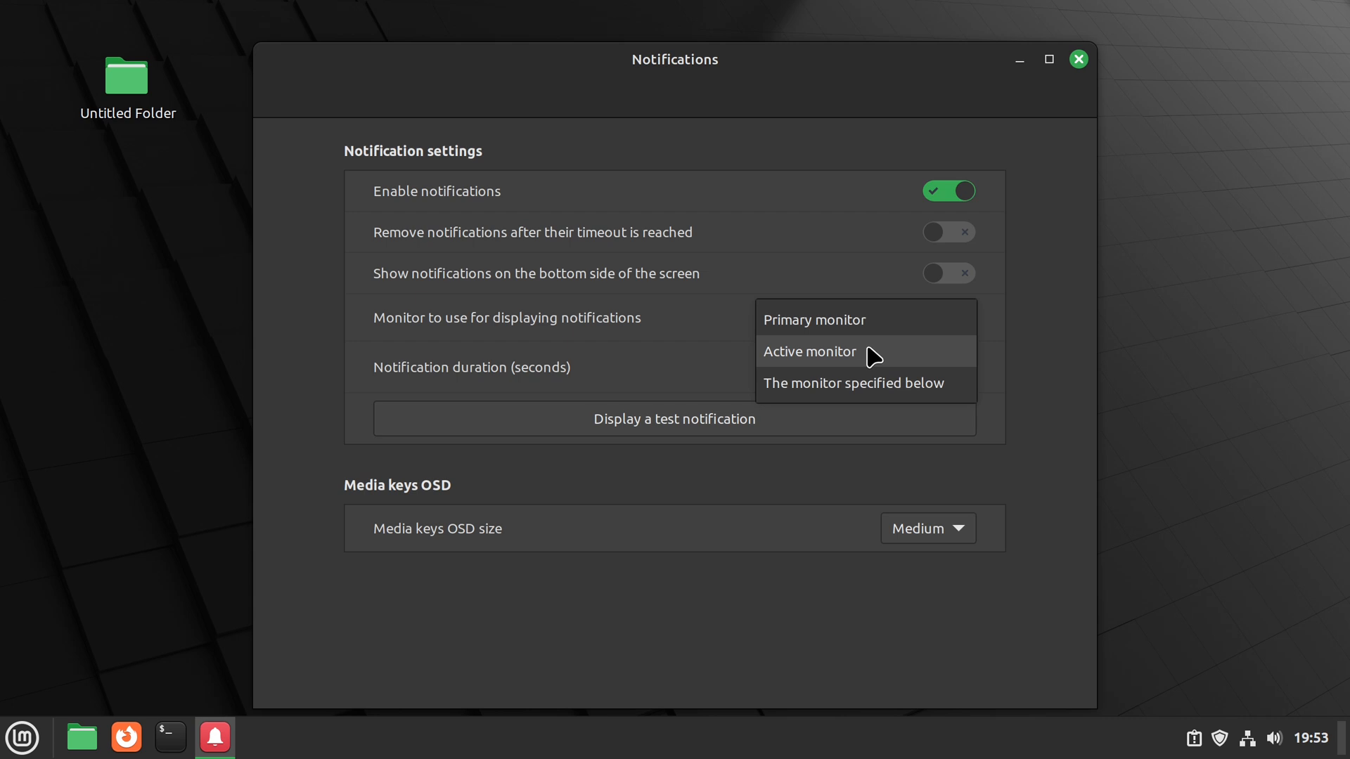
mouse_move(883, 393)
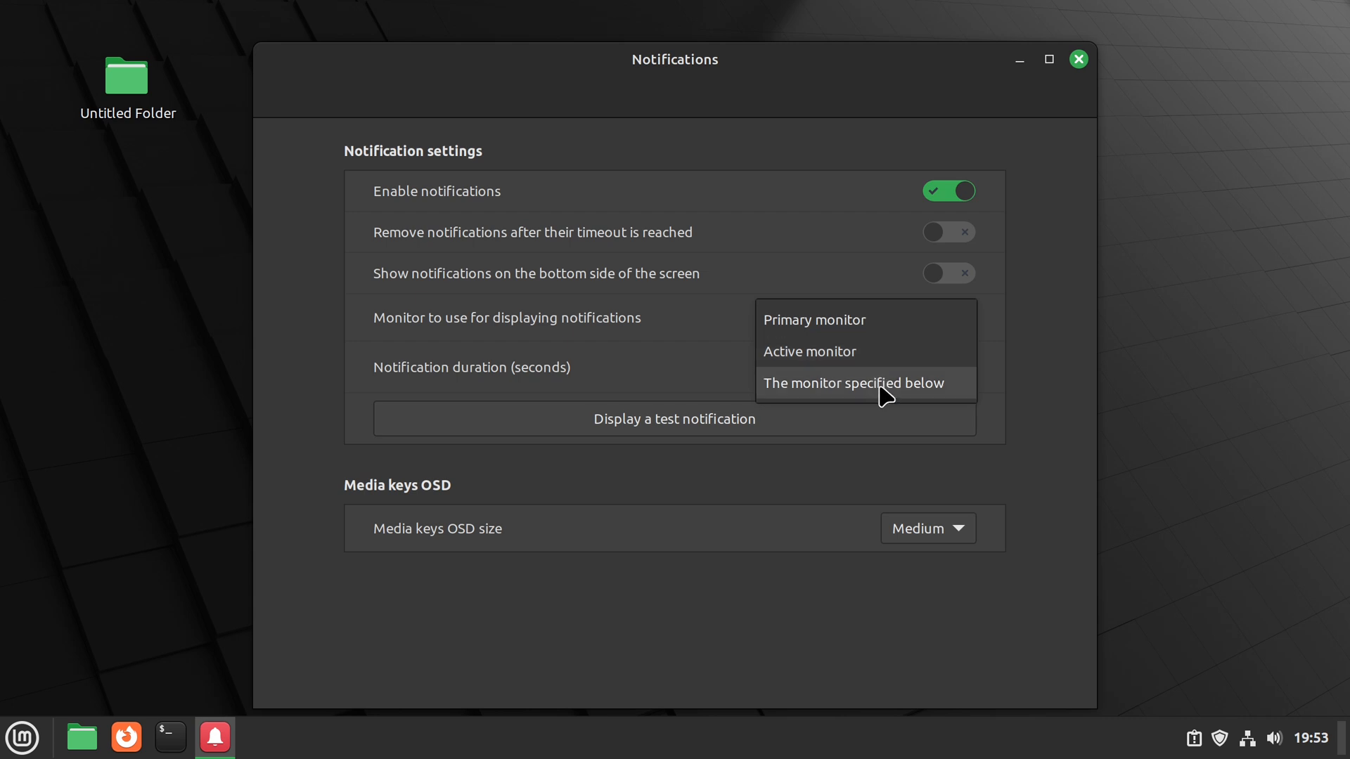
Switch notification display to a specified monitor, then back to the primary monitor
click(854, 382)
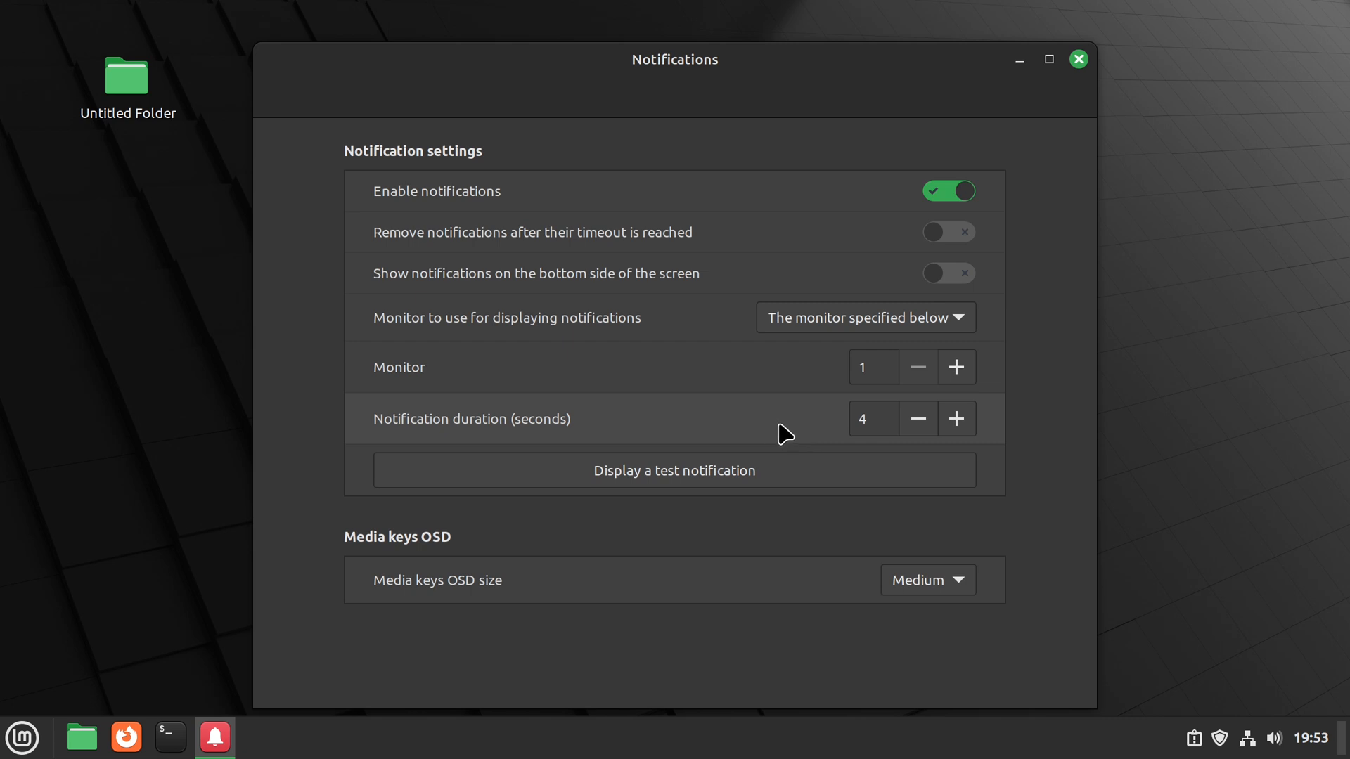
mouse_move(887, 319)
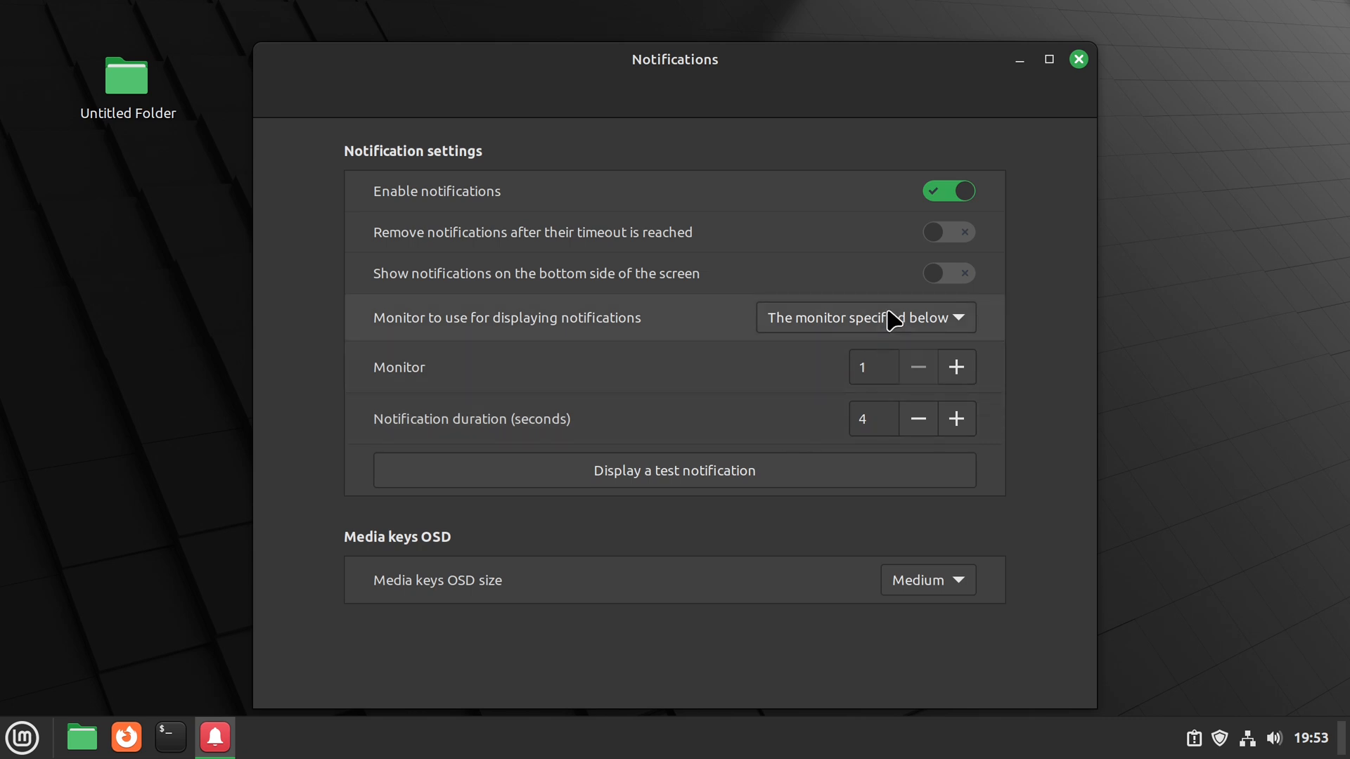
click(865, 316)
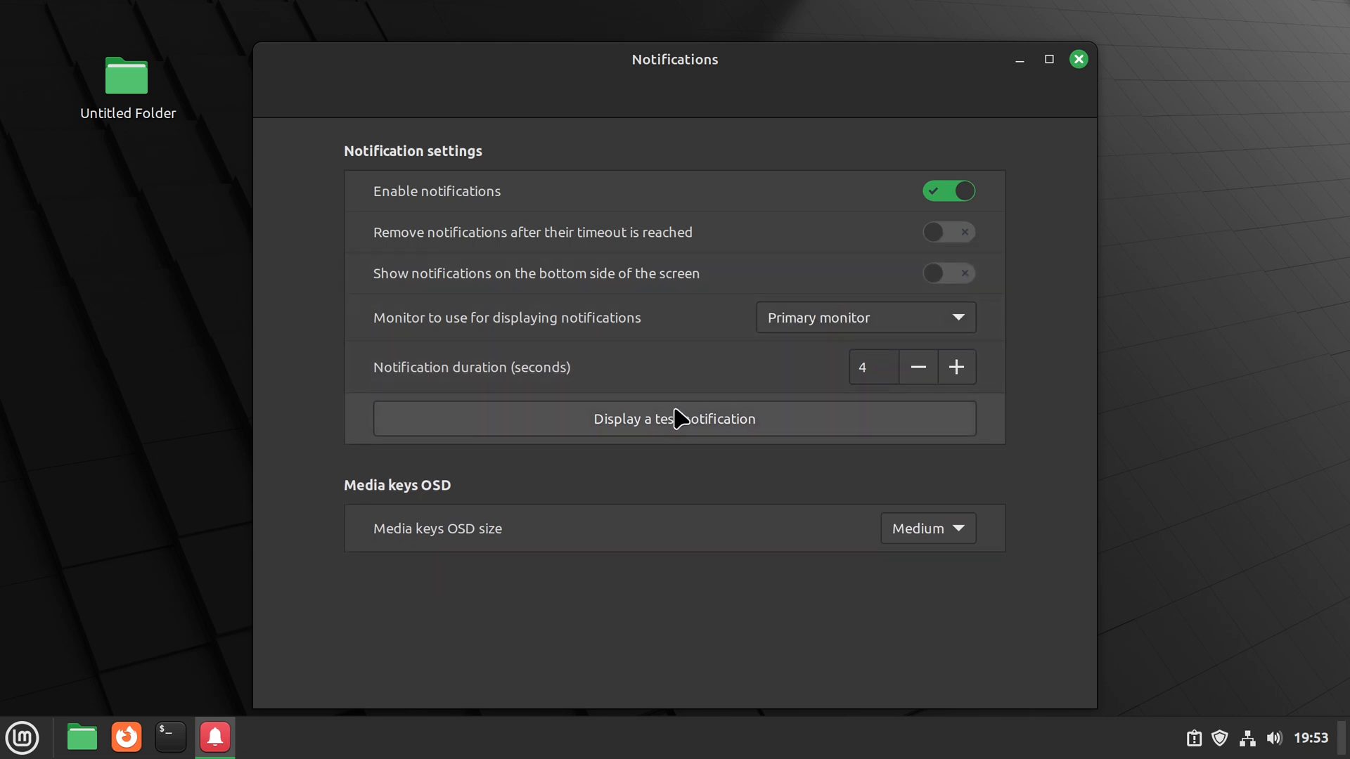
mouse_move(1073, 75)
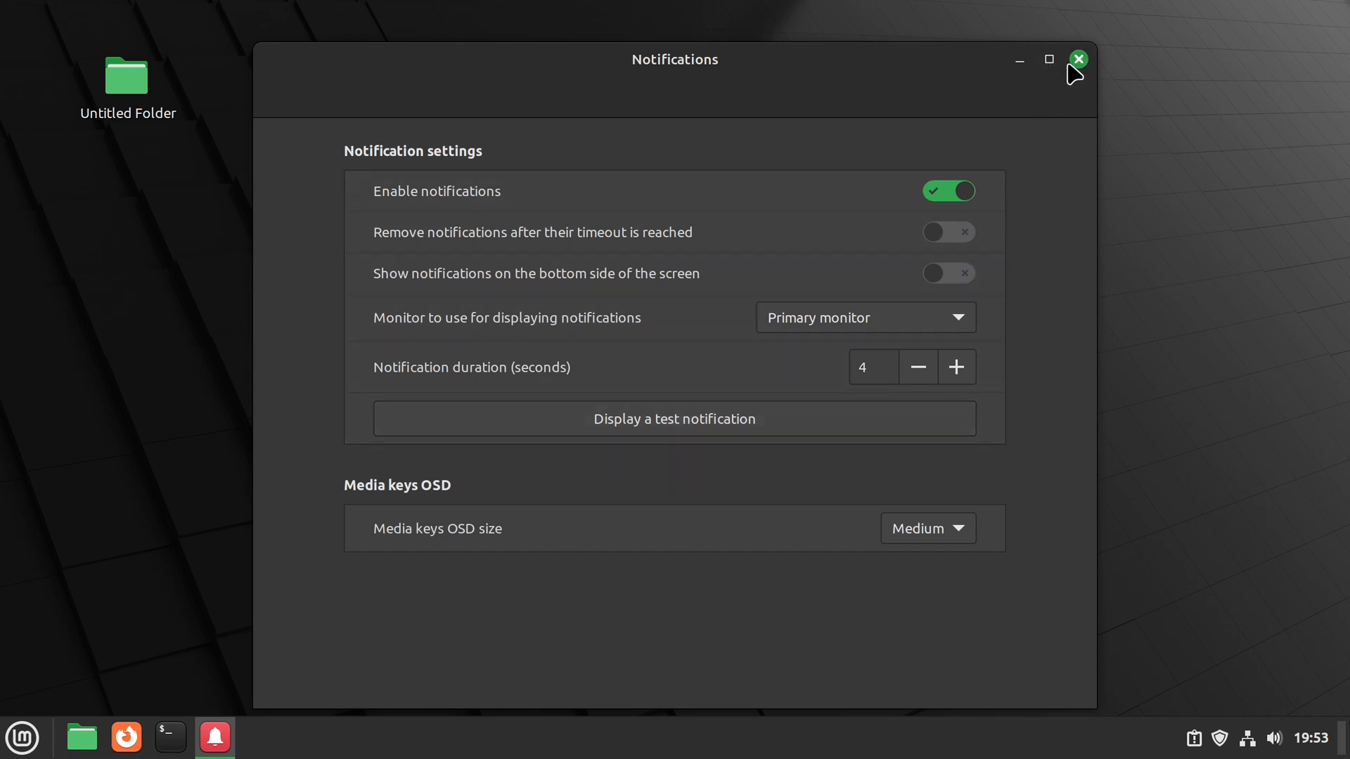
Review the panel sound applet's configuration, leaving shift+middle click as Toggle Mute input, then close it
click(1078, 59)
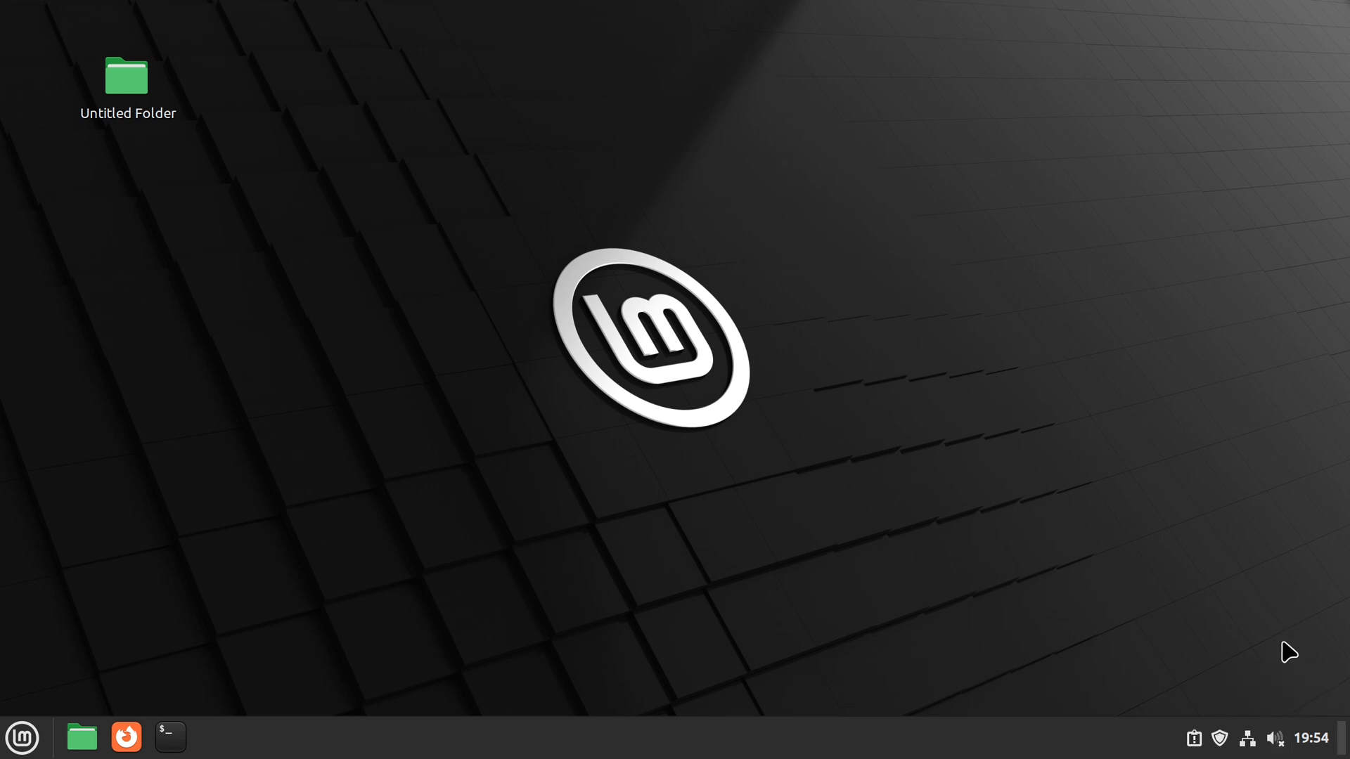
mouse_move(1275, 738)
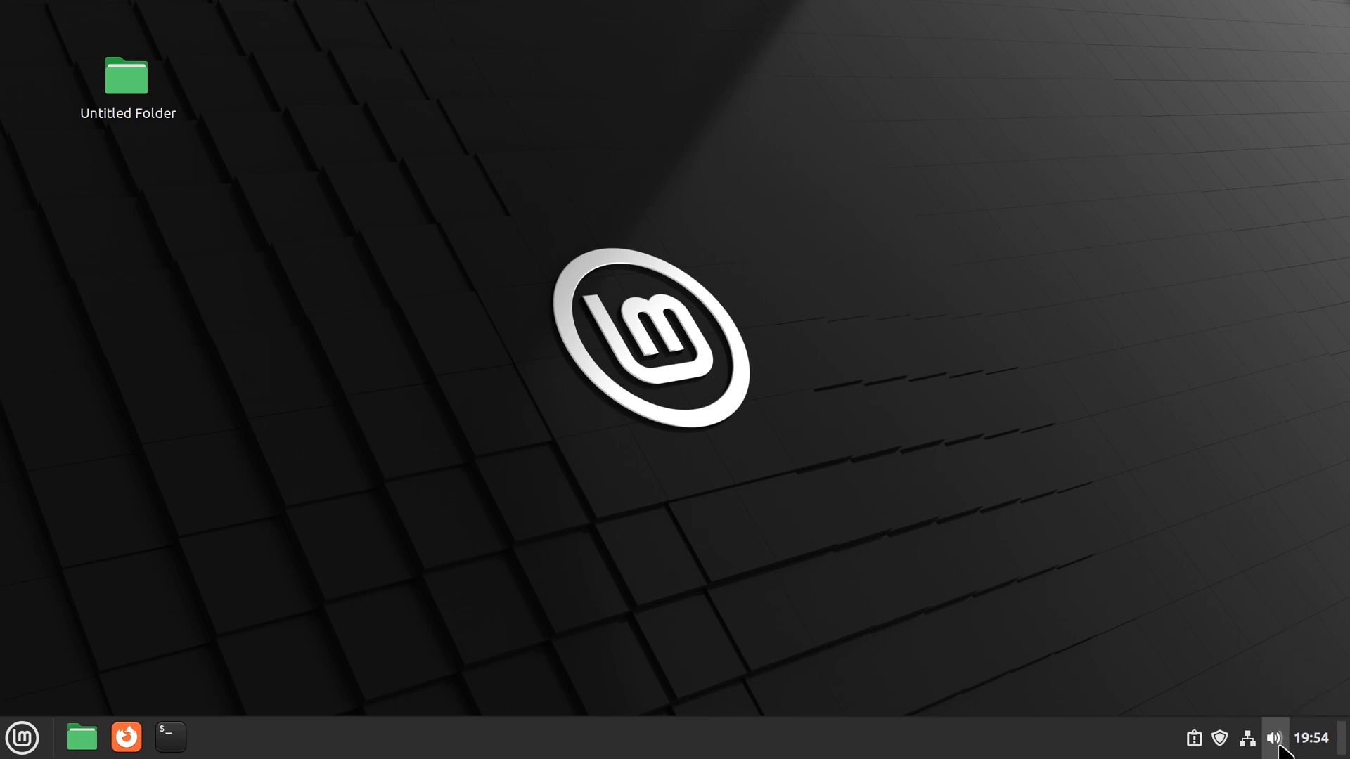
right_click(1273, 738)
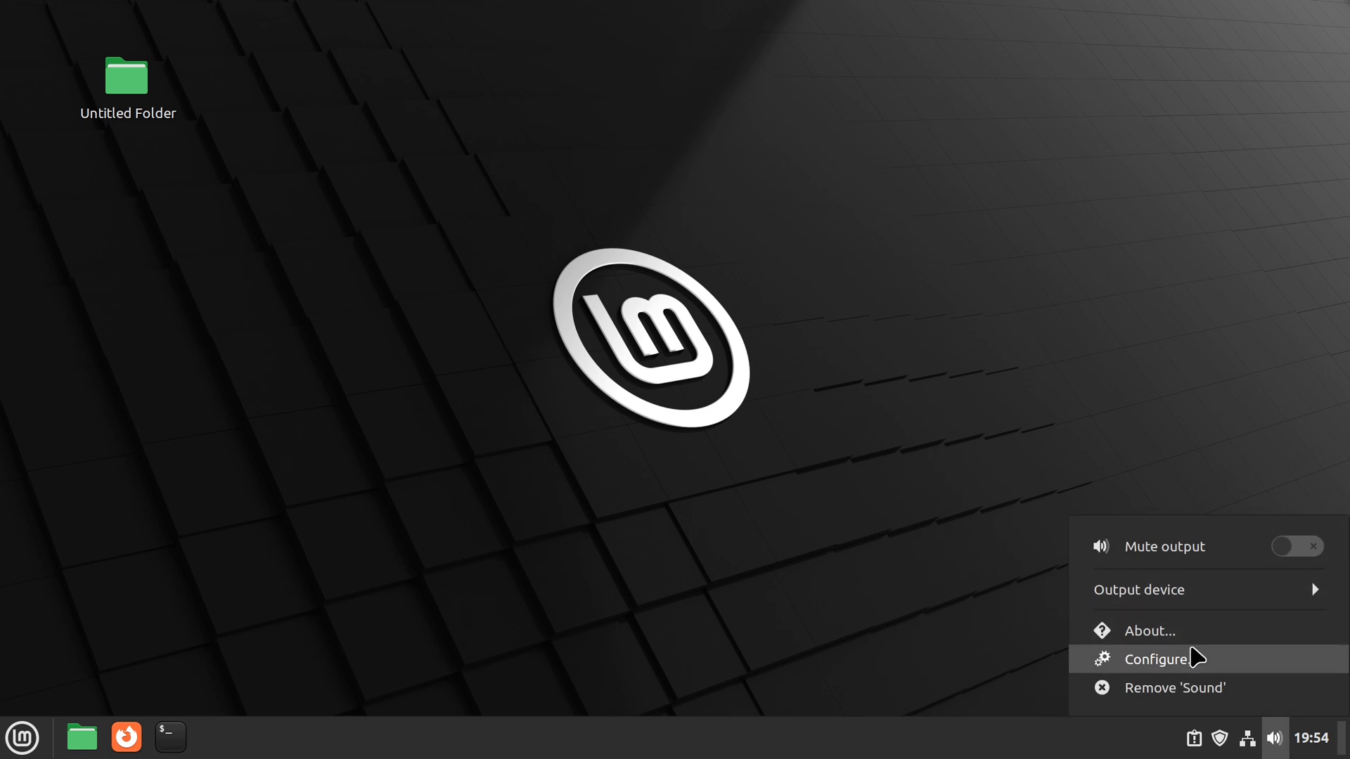
click(1154, 658)
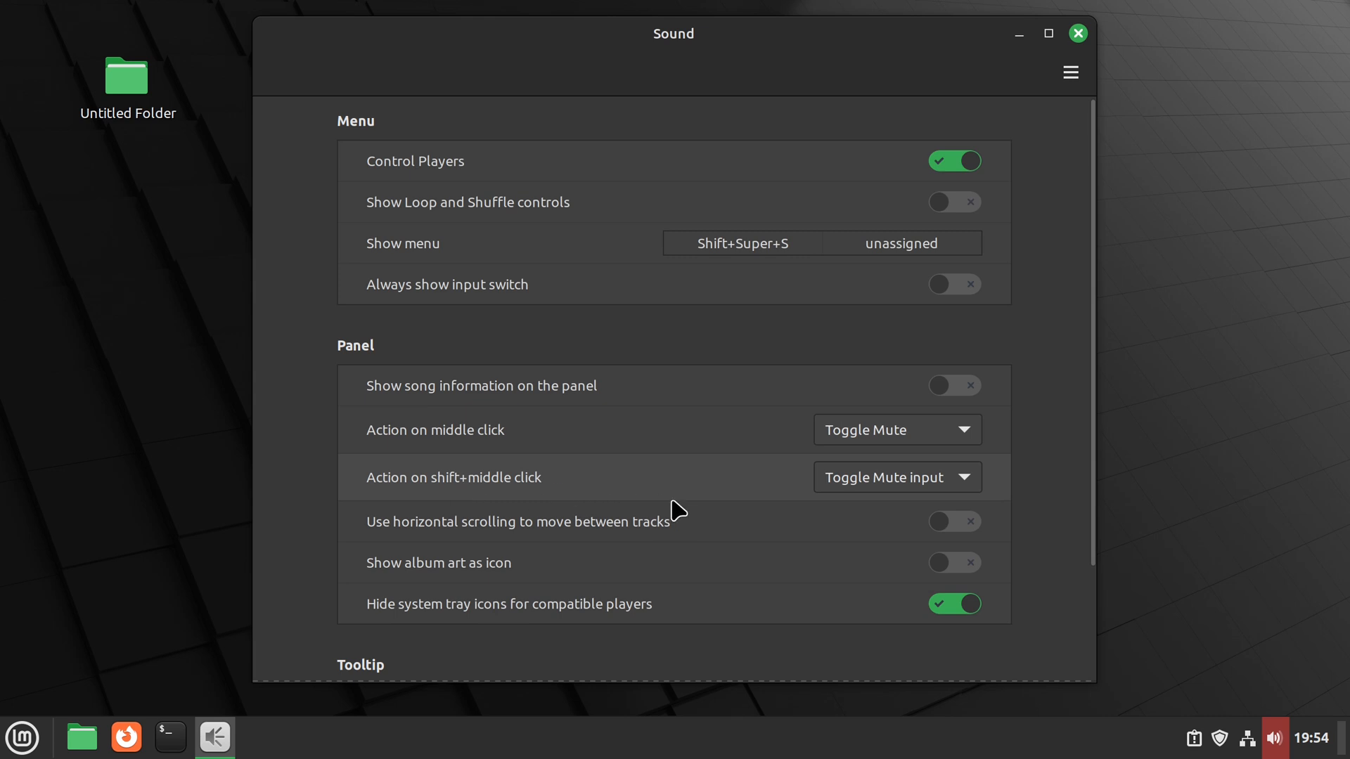
mouse_move(903, 506)
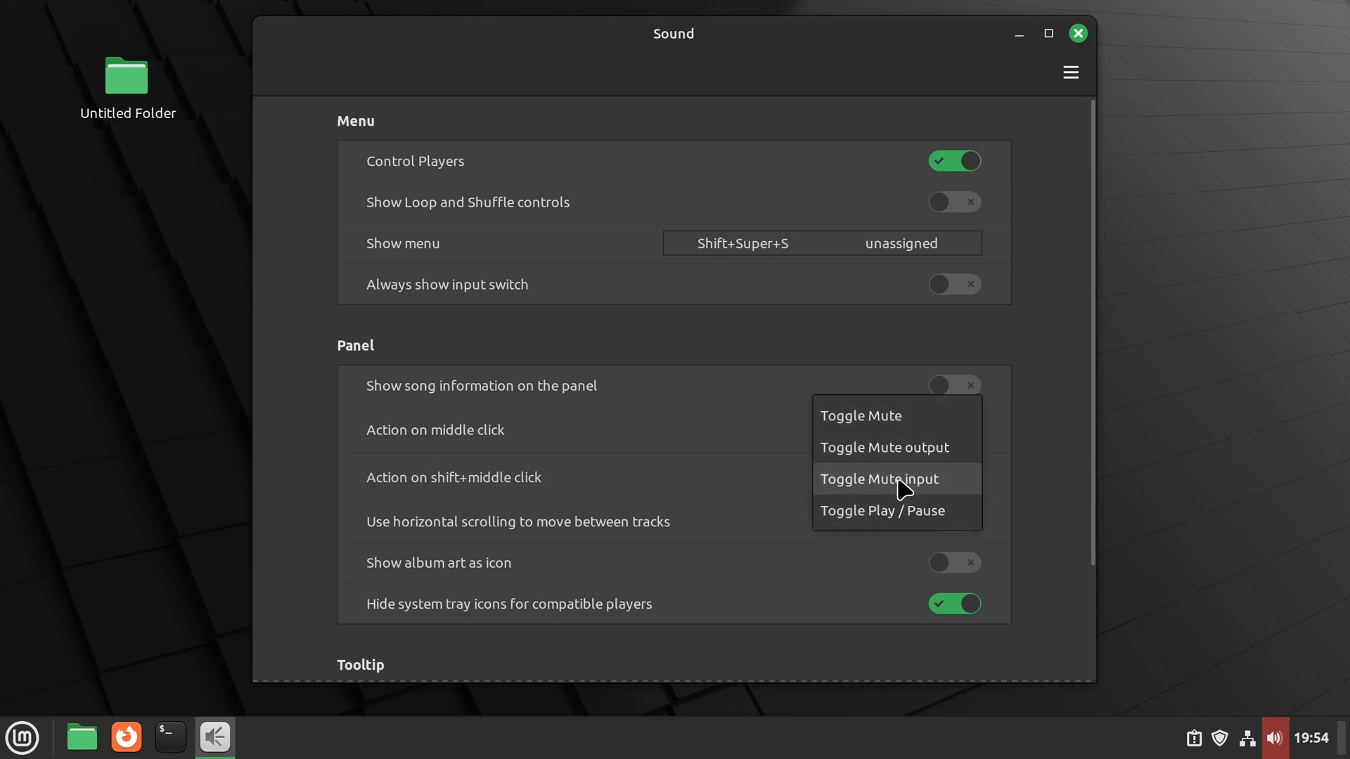
mouse_move(920, 521)
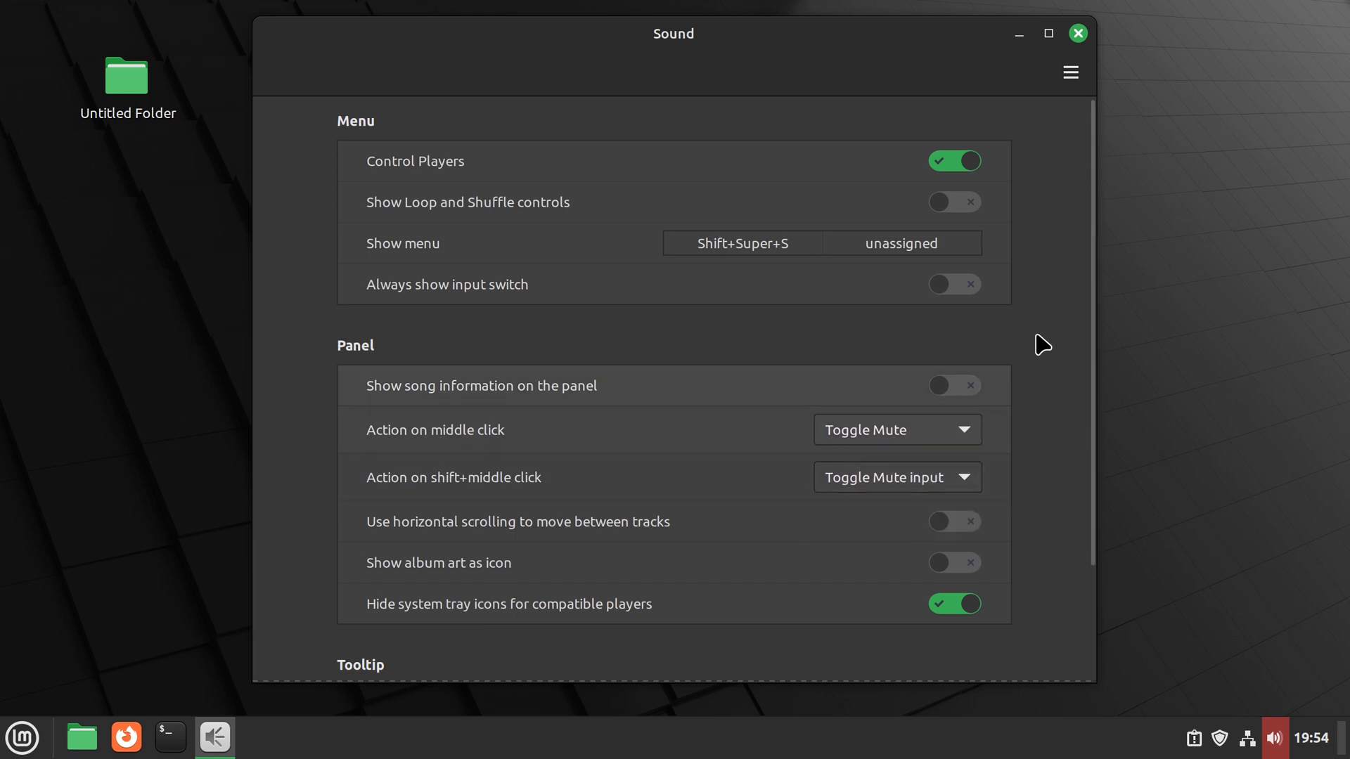
click(1077, 34)
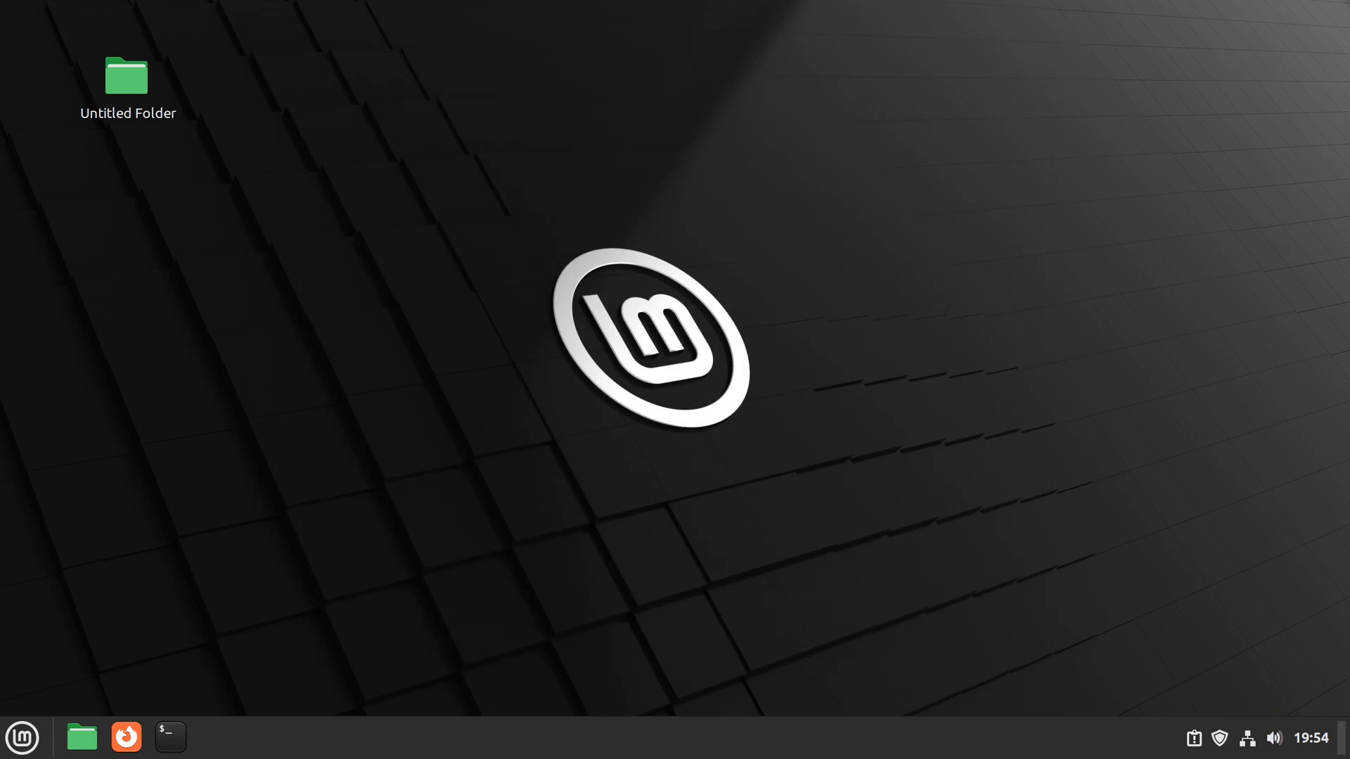
Enter Untitled Folder in Nemo and dismiss the bulk Rename dialog without renaming
double_click(125, 76)
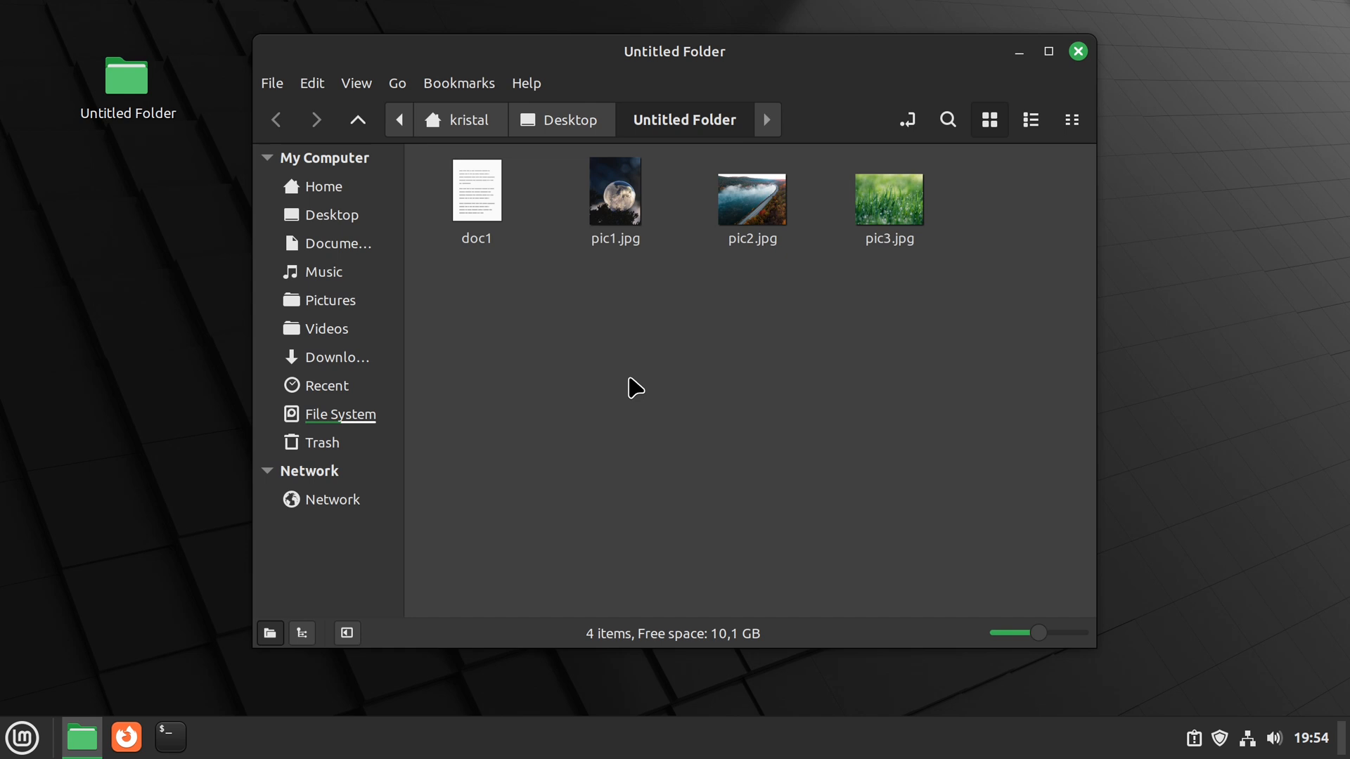
mouse_move(745, 391)
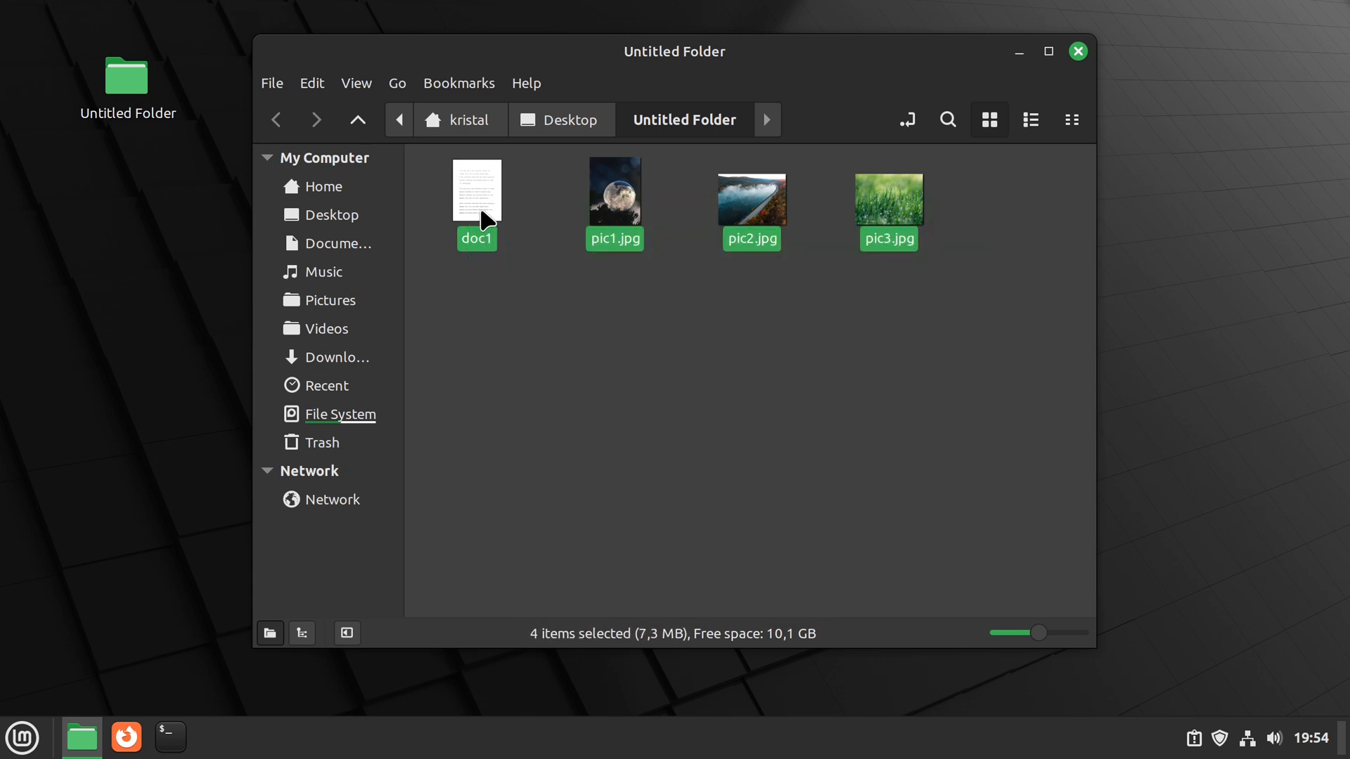
mouse_move(608, 465)
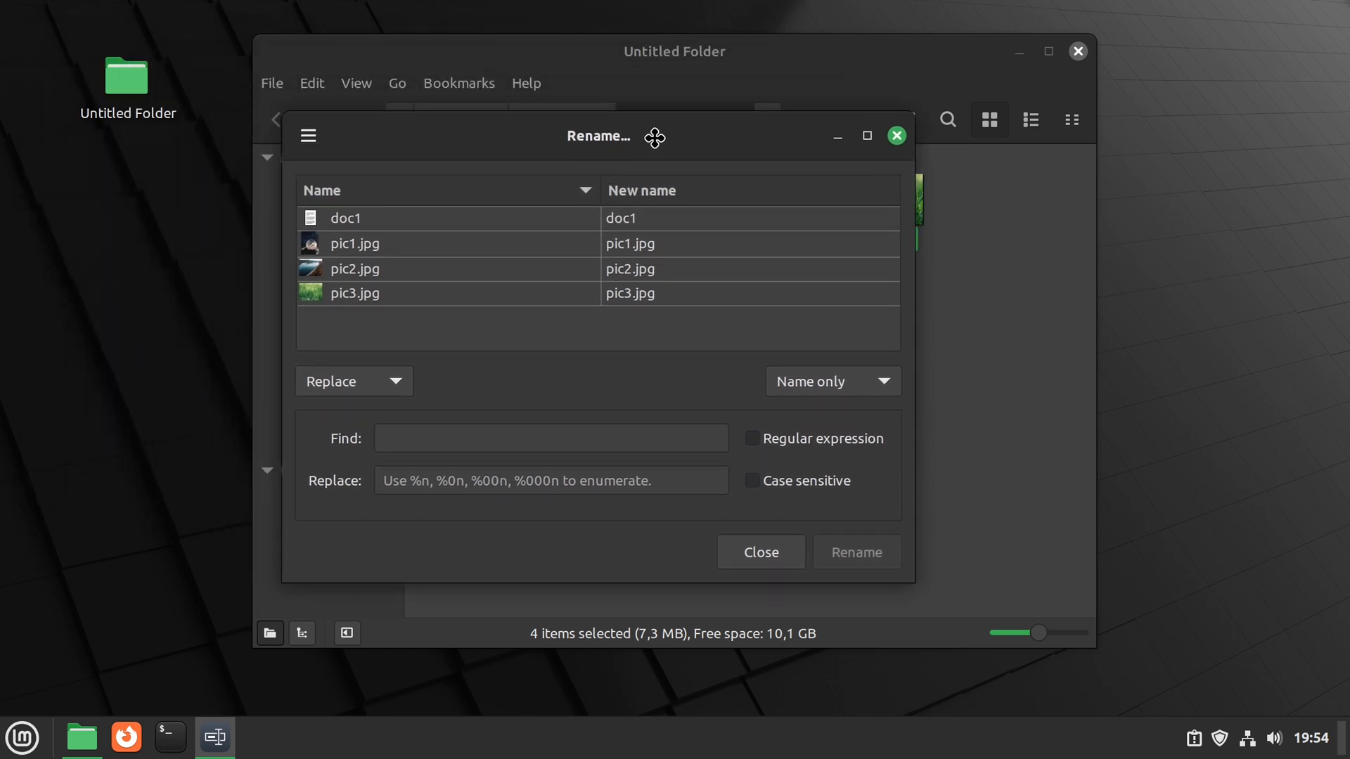
mouse_move(492, 392)
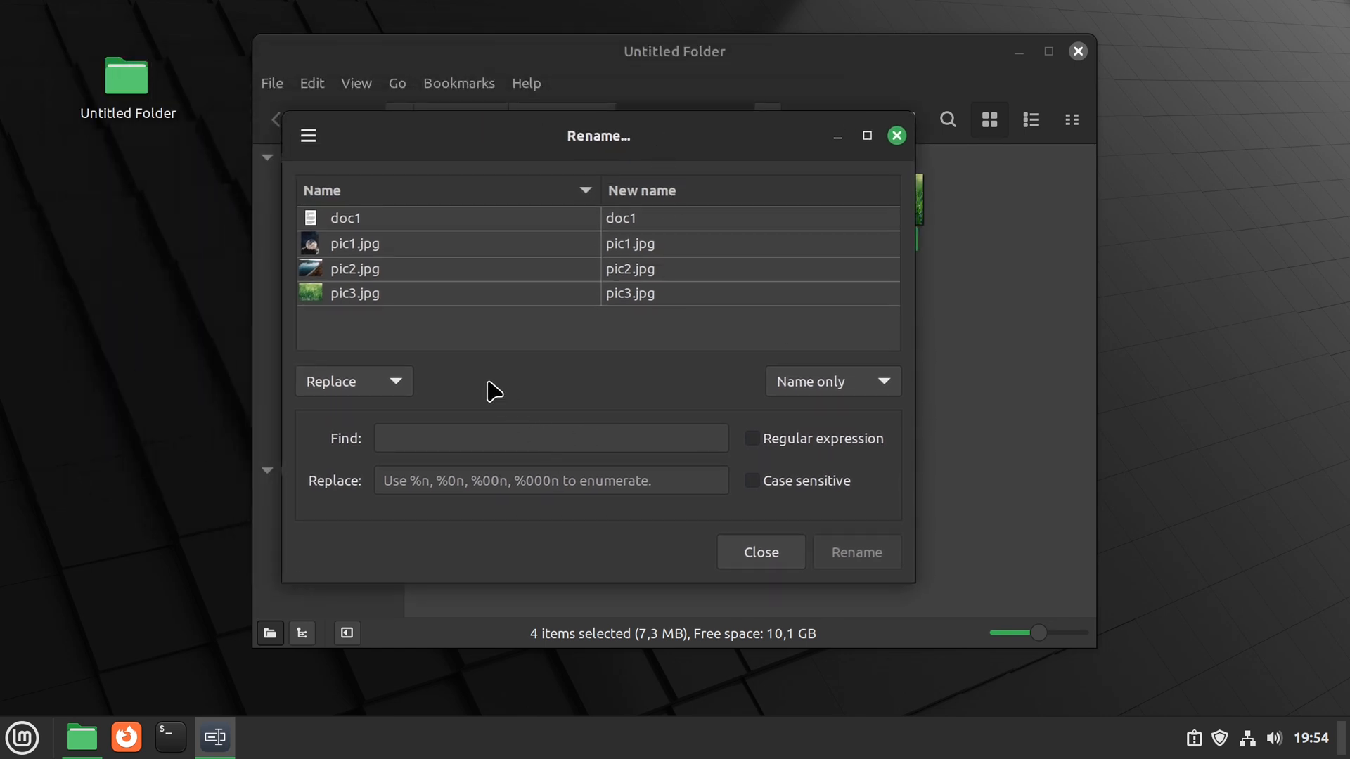
click(759, 551)
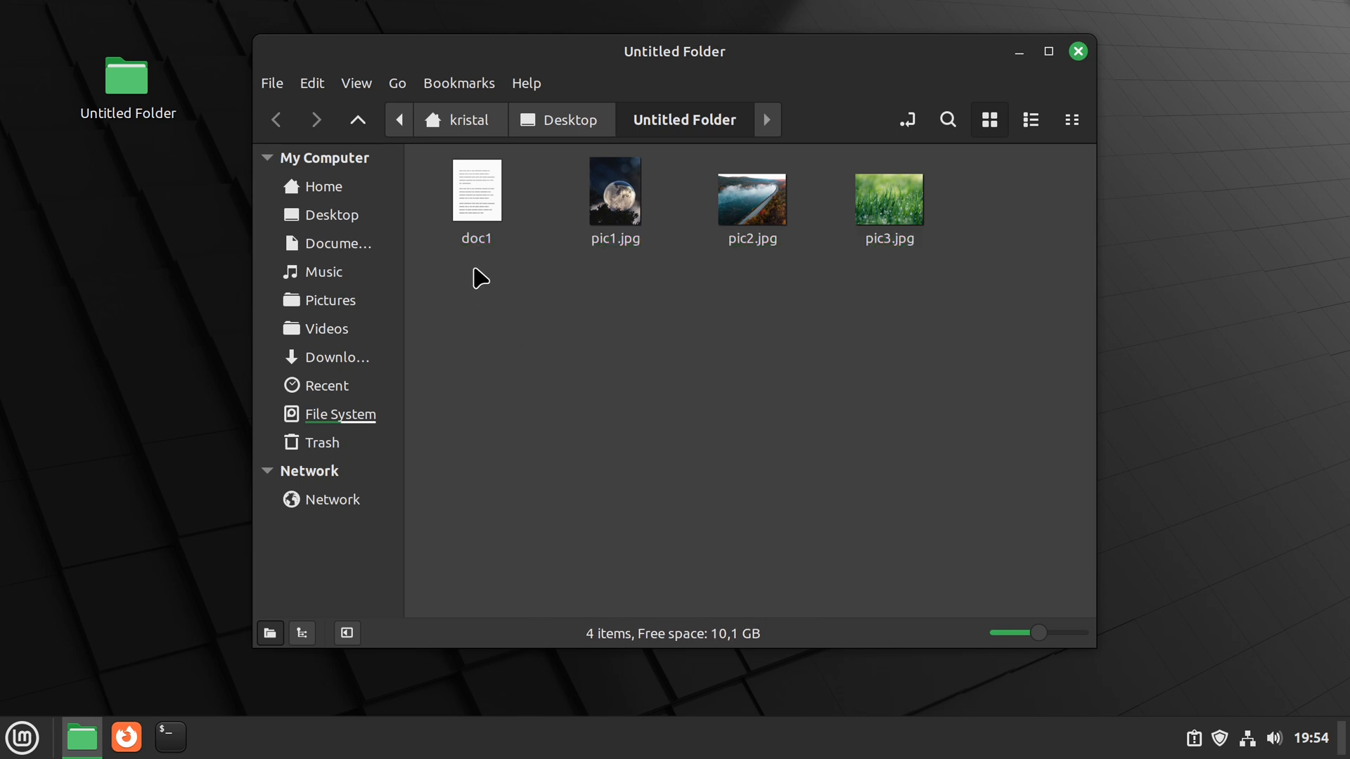
Rename the selected pictures in Bulky by replacing 'pic' with 'img' (img1–img3.jpg)
right_click(751, 190)
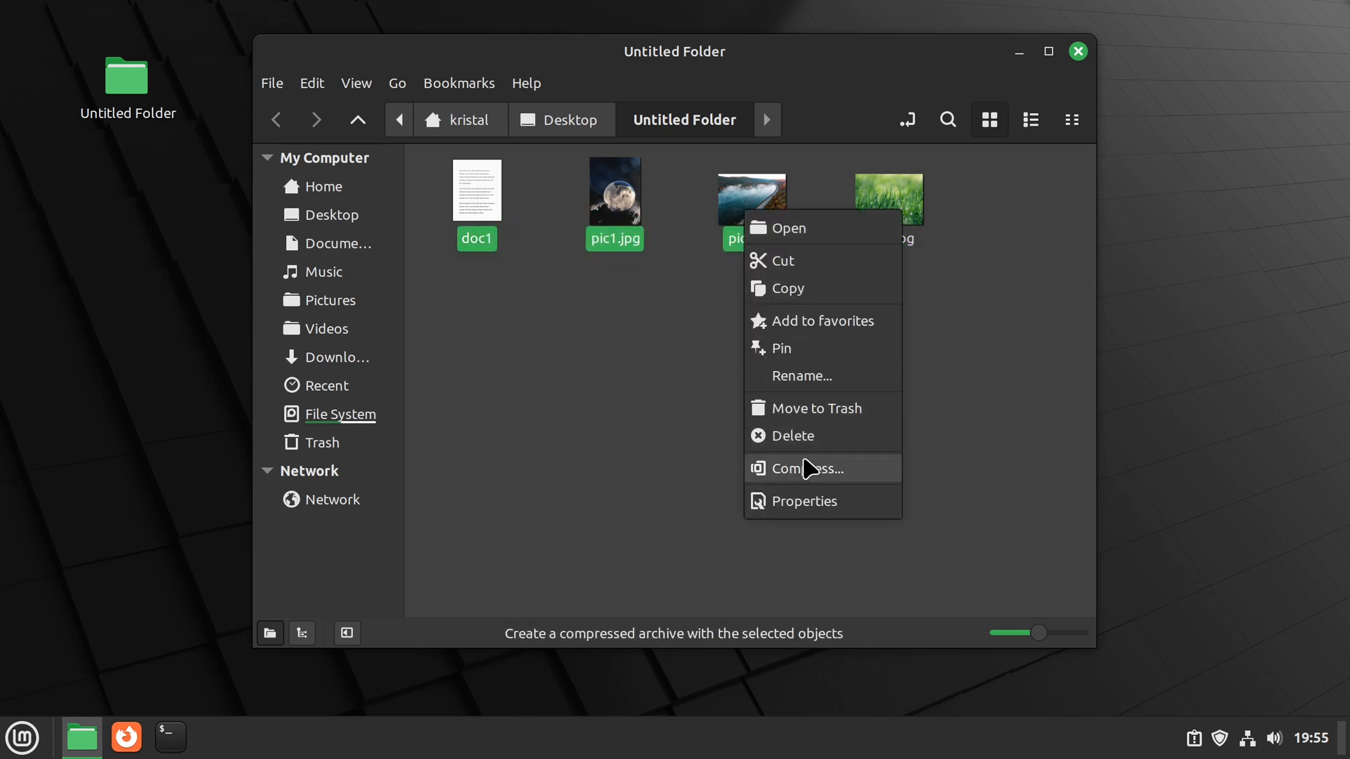
click(802, 377)
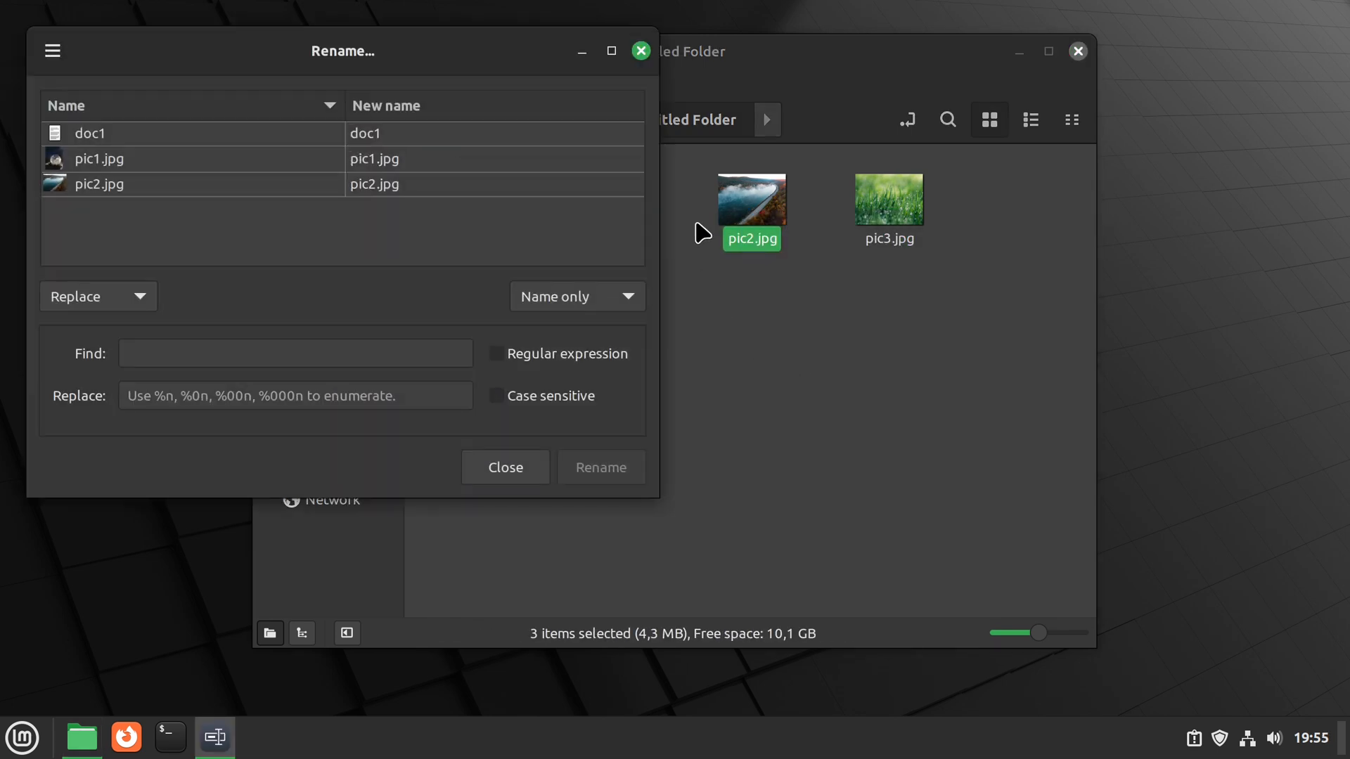
mouse_move(944, 233)
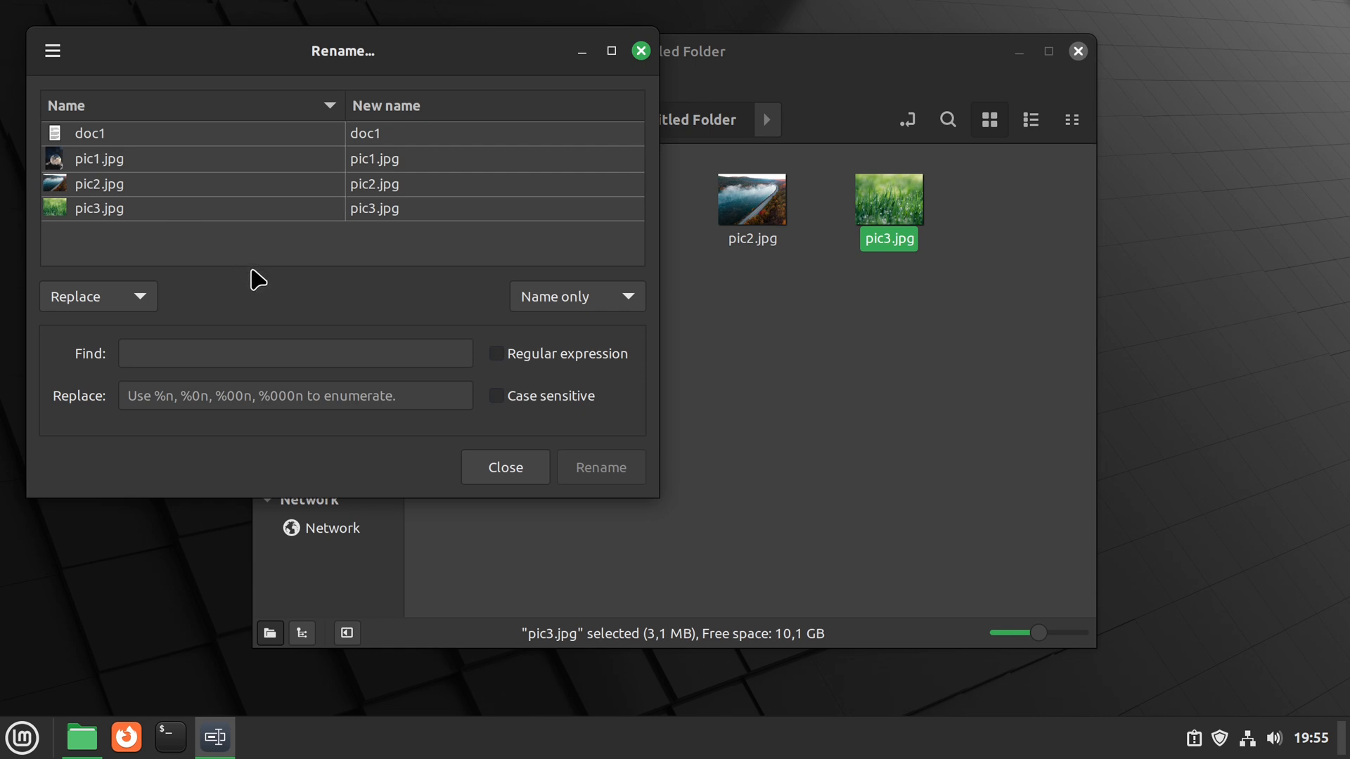
mouse_move(226, 263)
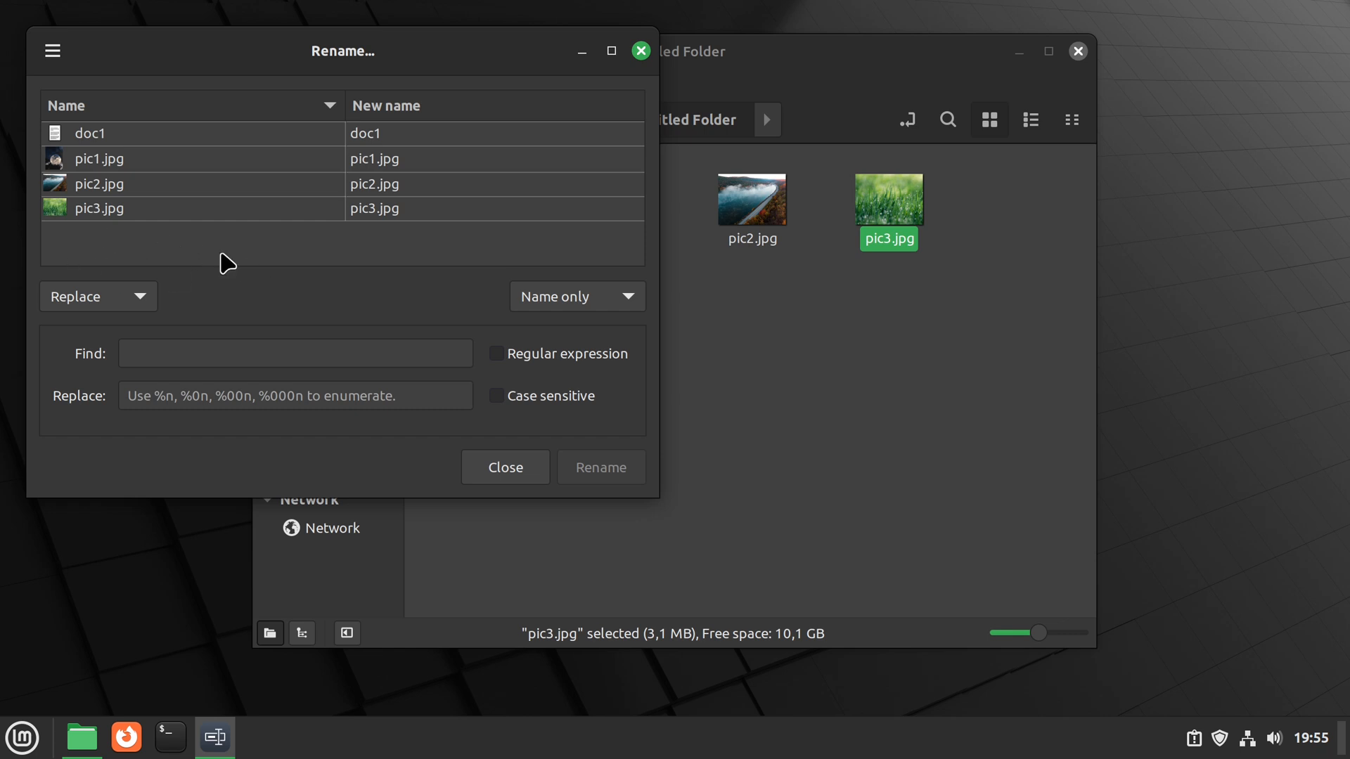
mouse_move(70, 238)
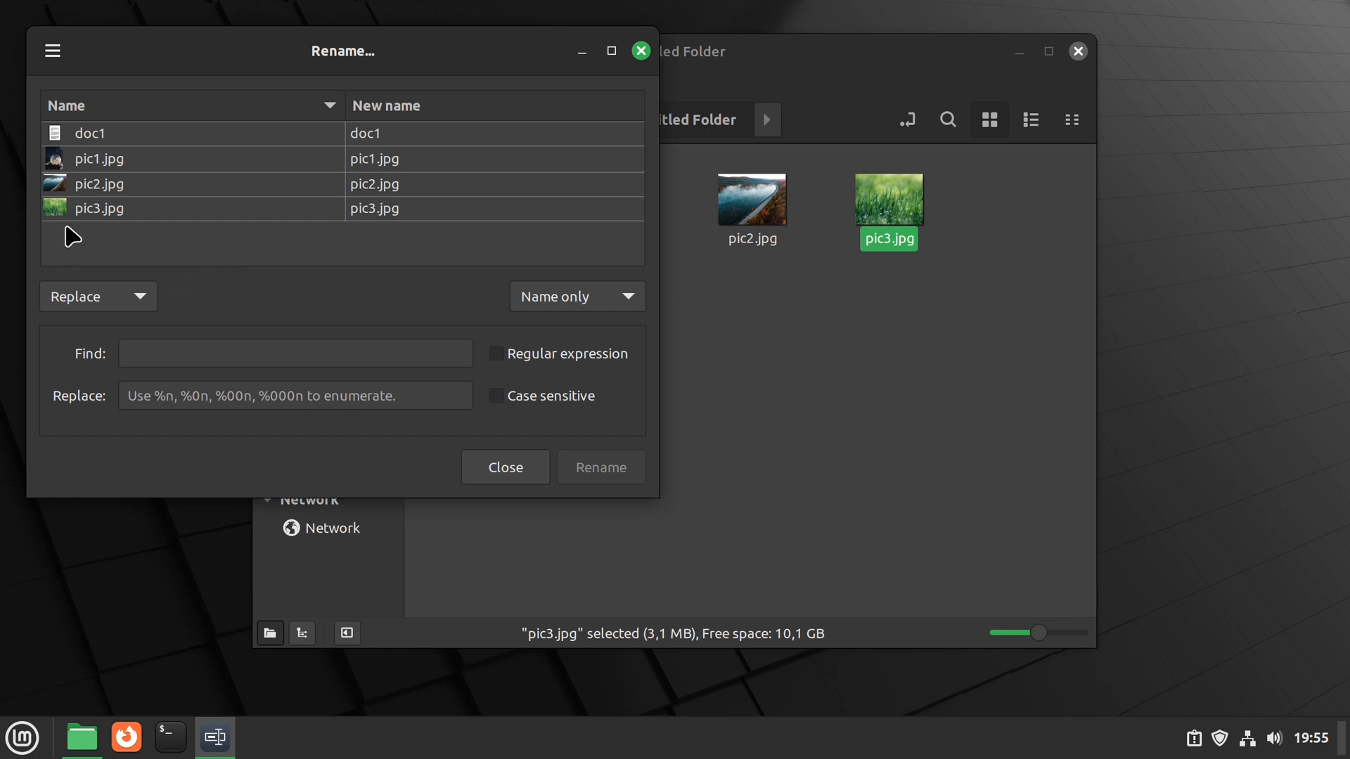
mouse_move(62, 207)
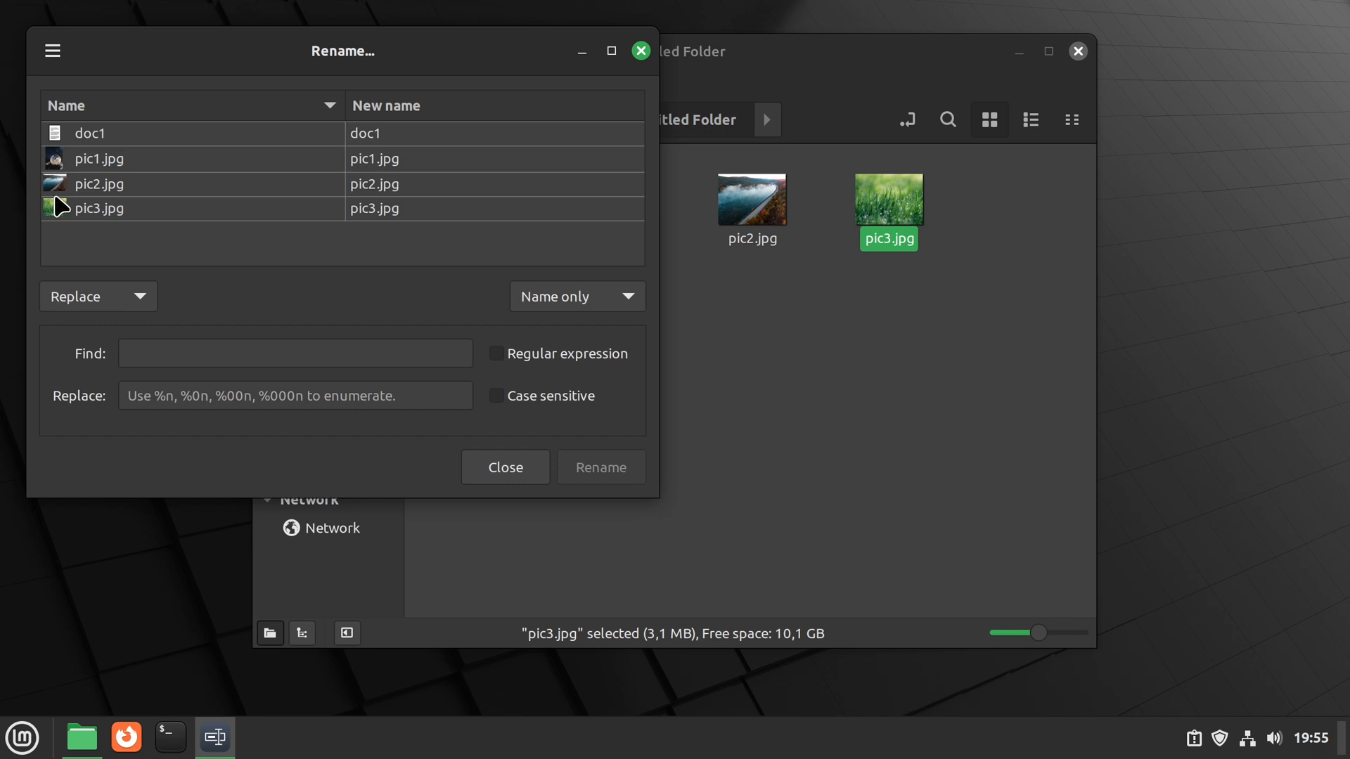
click(295, 352)
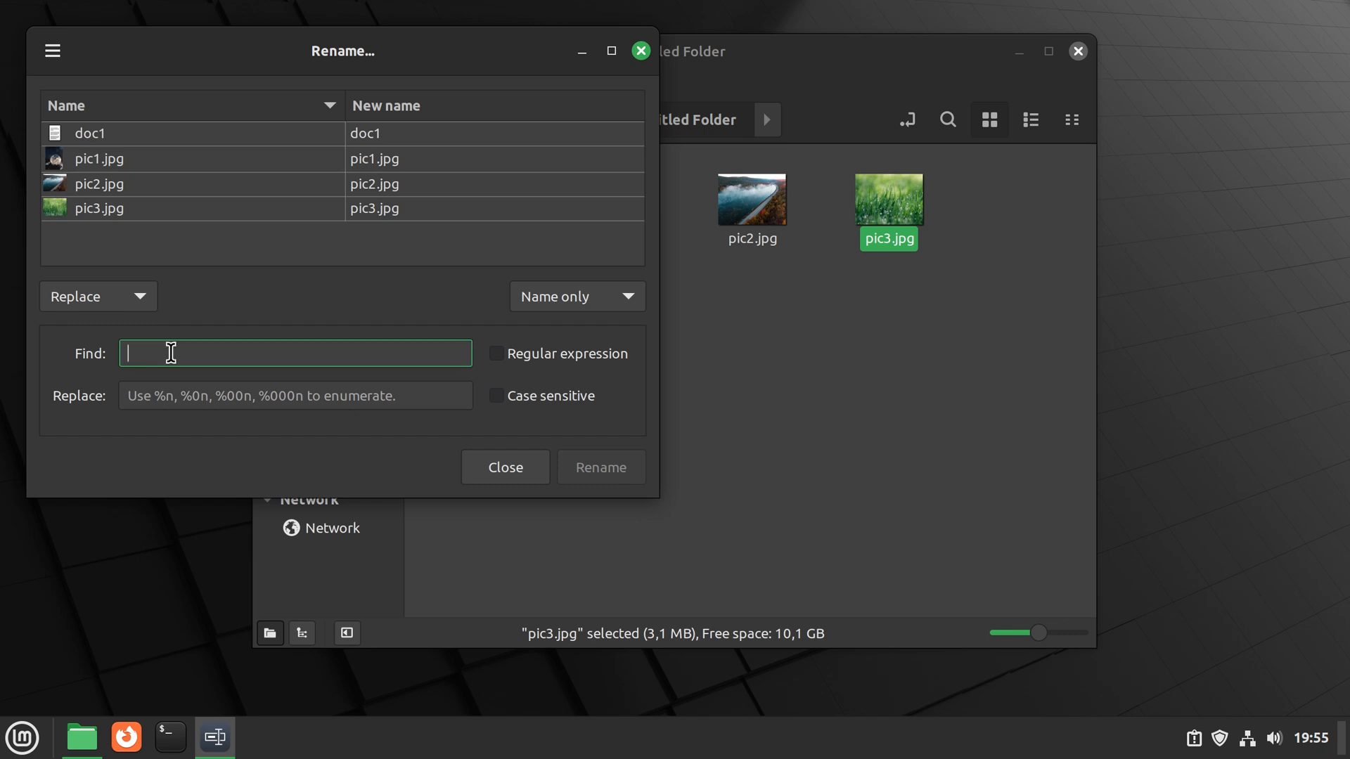
text(pic)
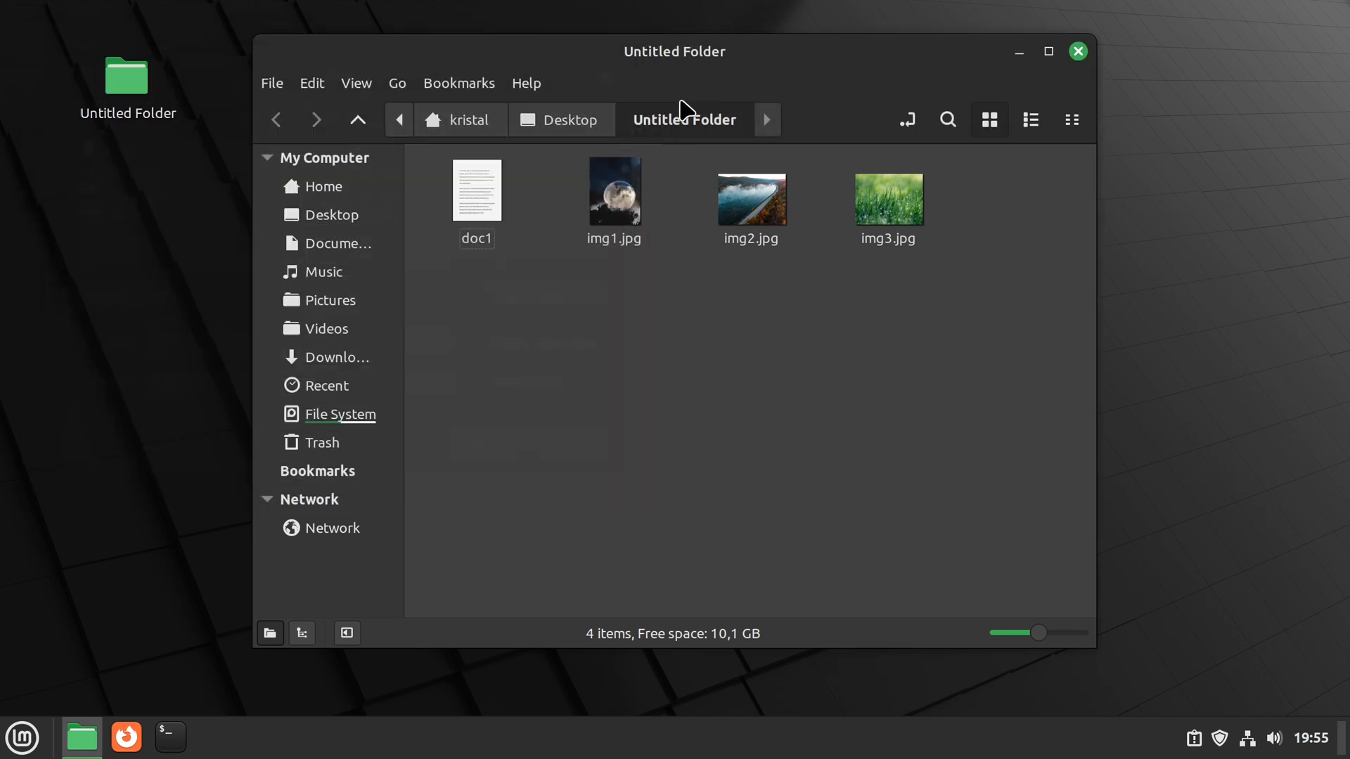
mouse_move(1071, 108)
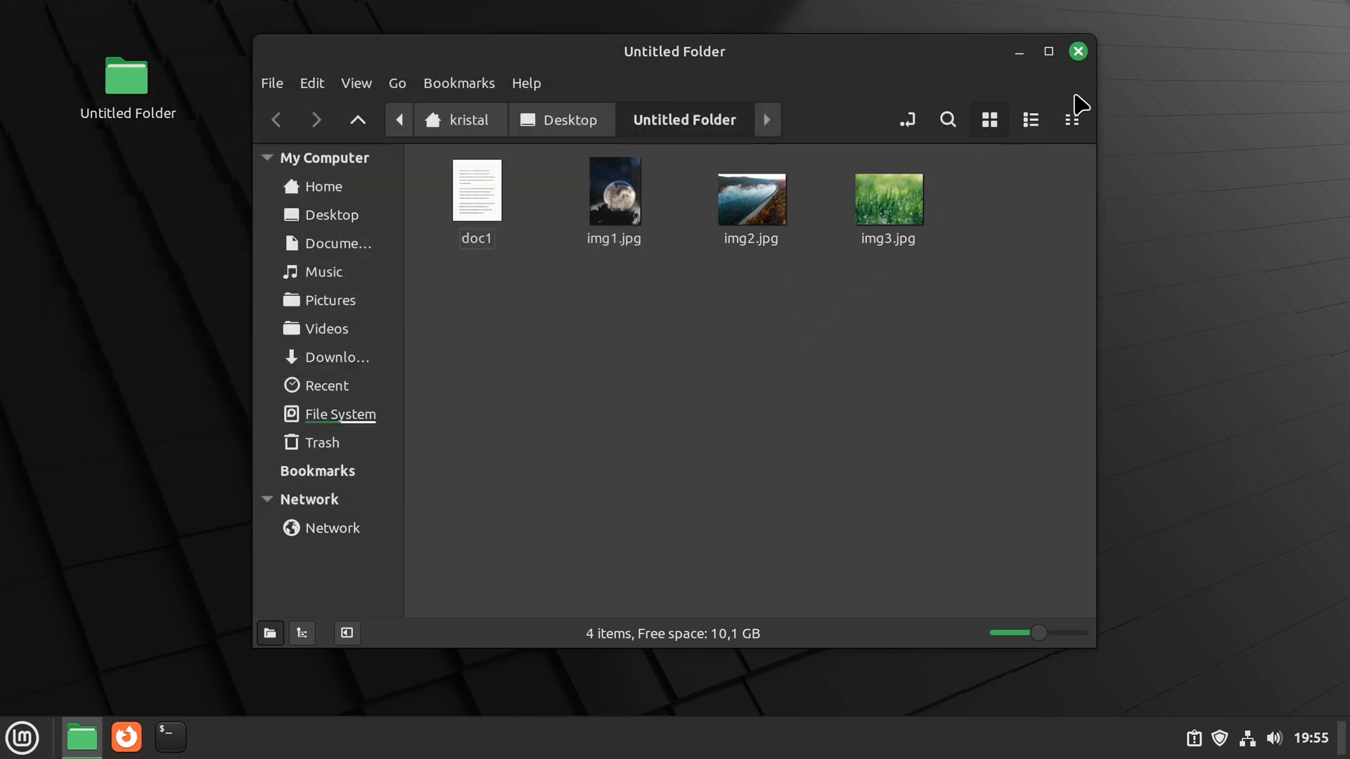
Launch Hypnotix from the menu search 'hy', showing the Free-TV provider
click(21, 738)
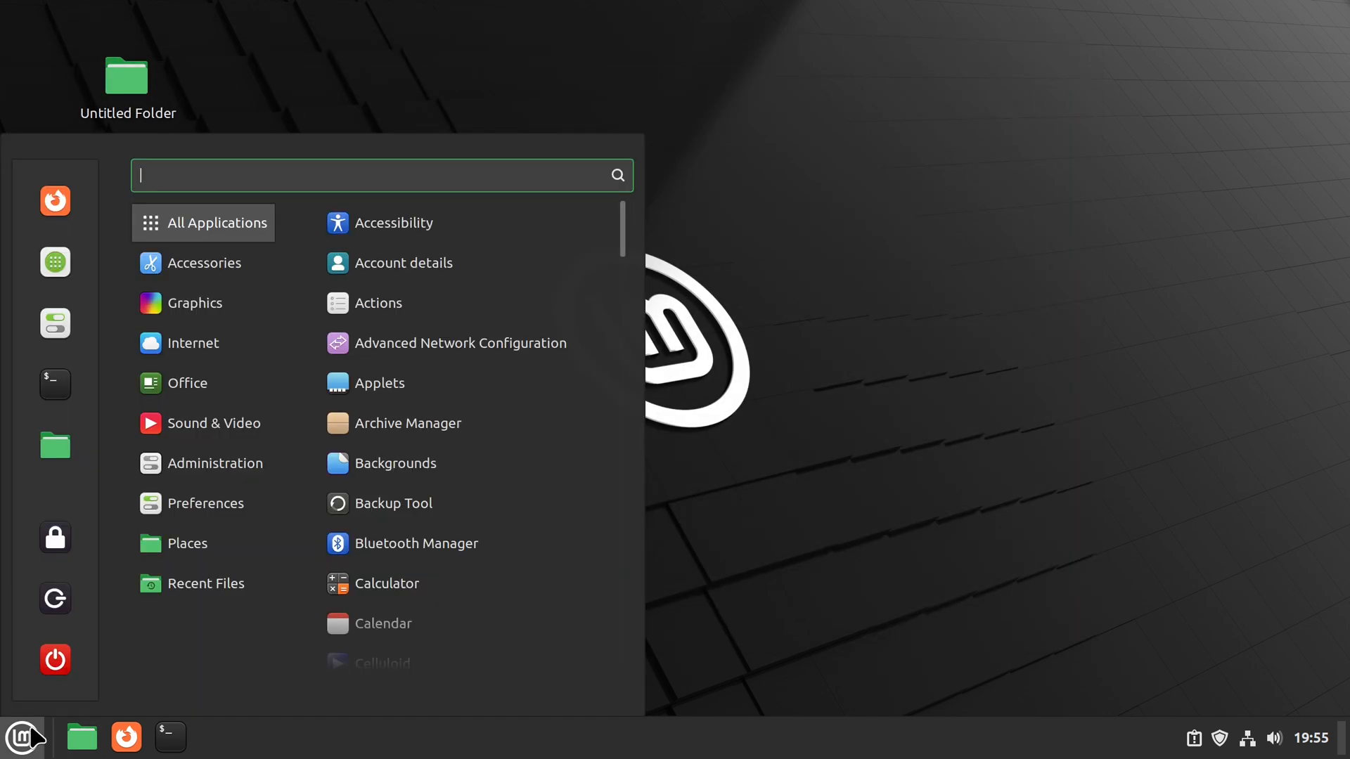
text(hy)
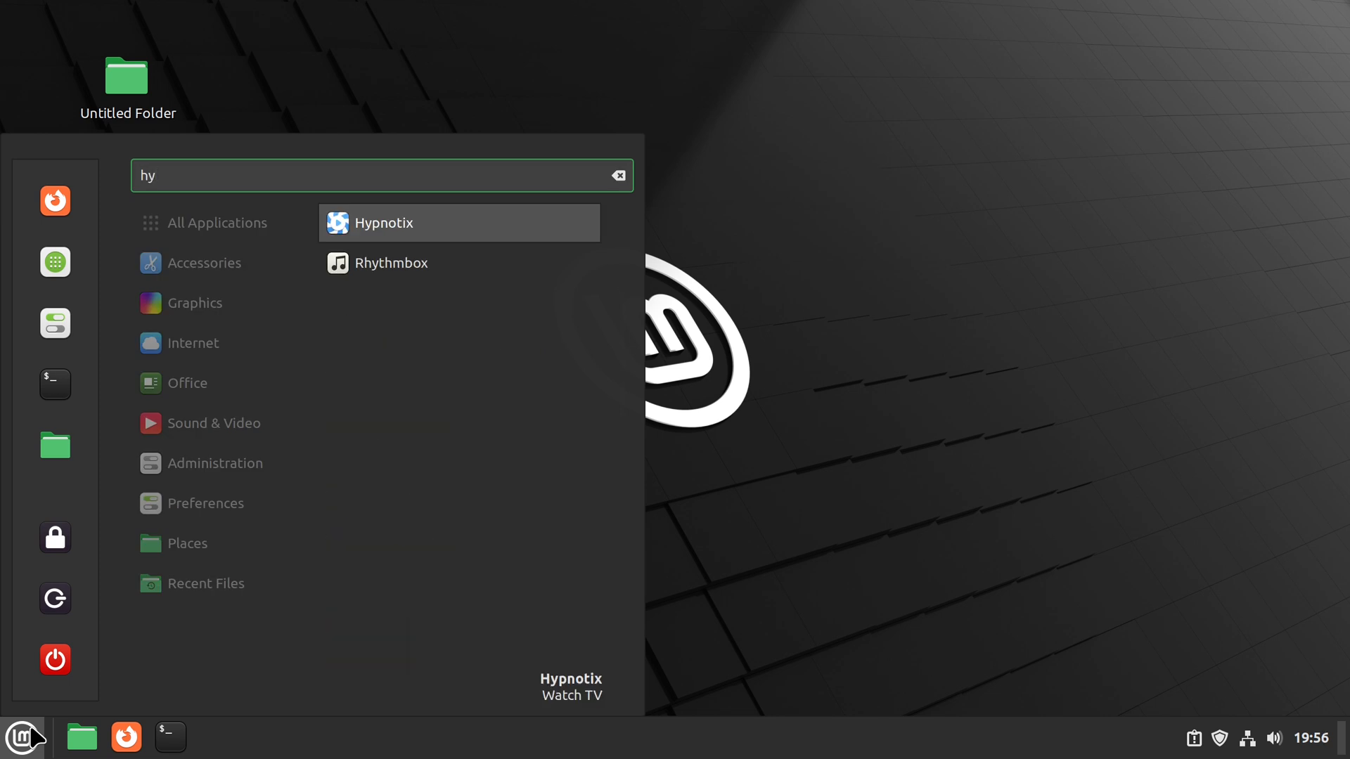
click(459, 222)
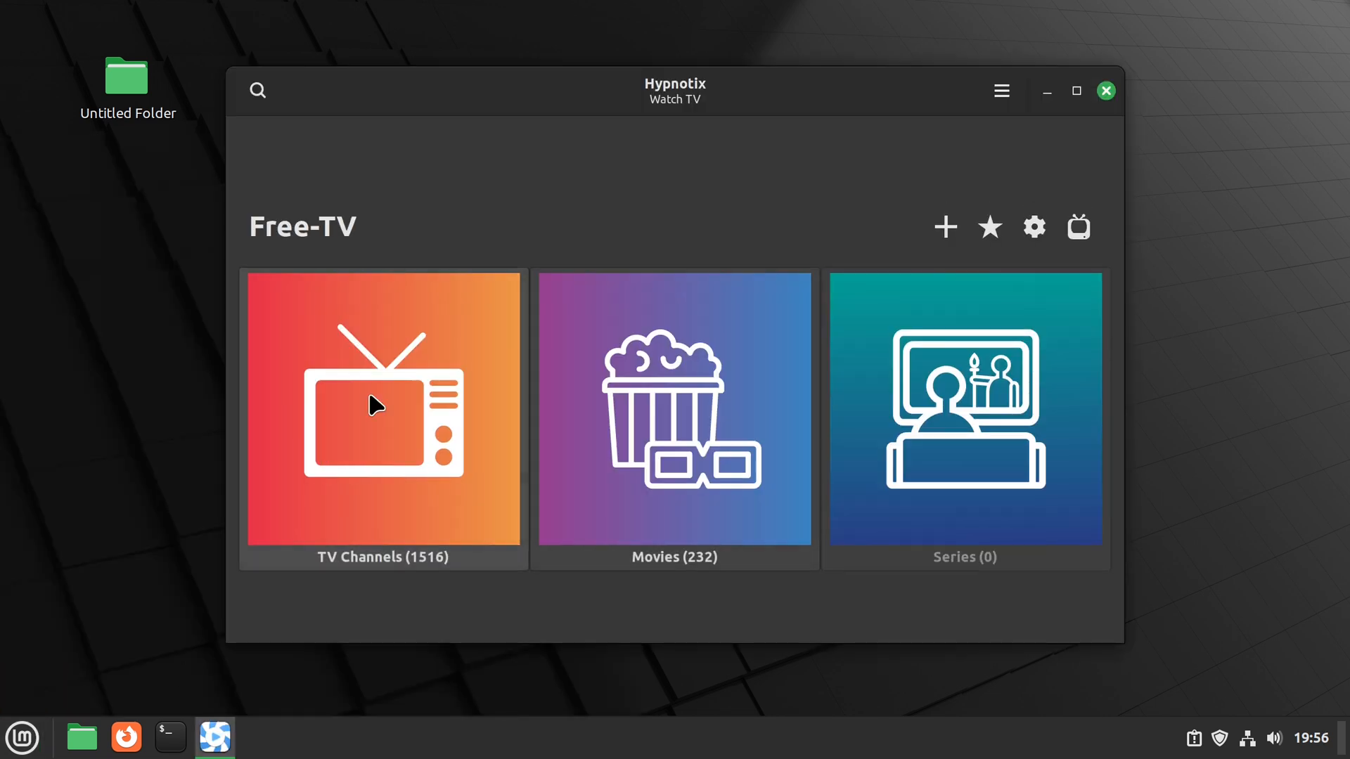
mouse_move(524, 172)
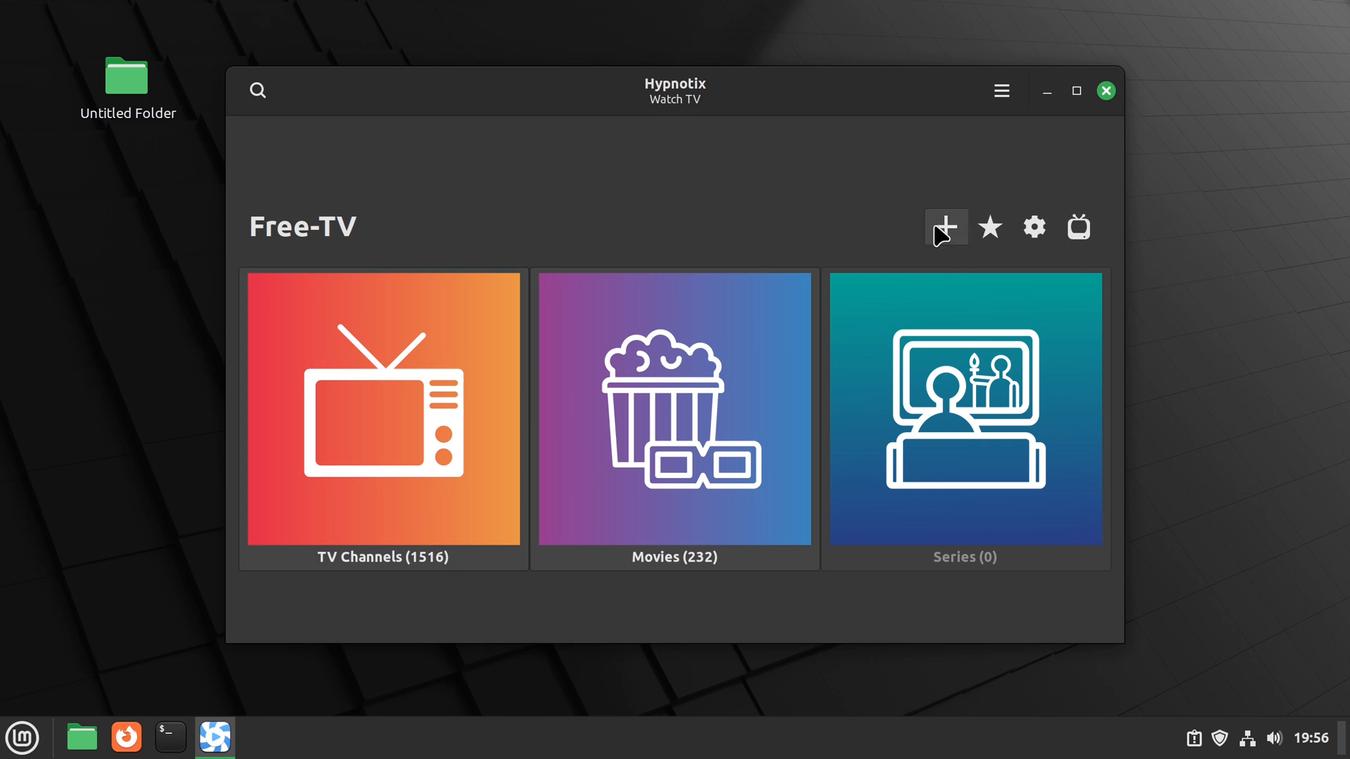
mouse_move(996, 251)
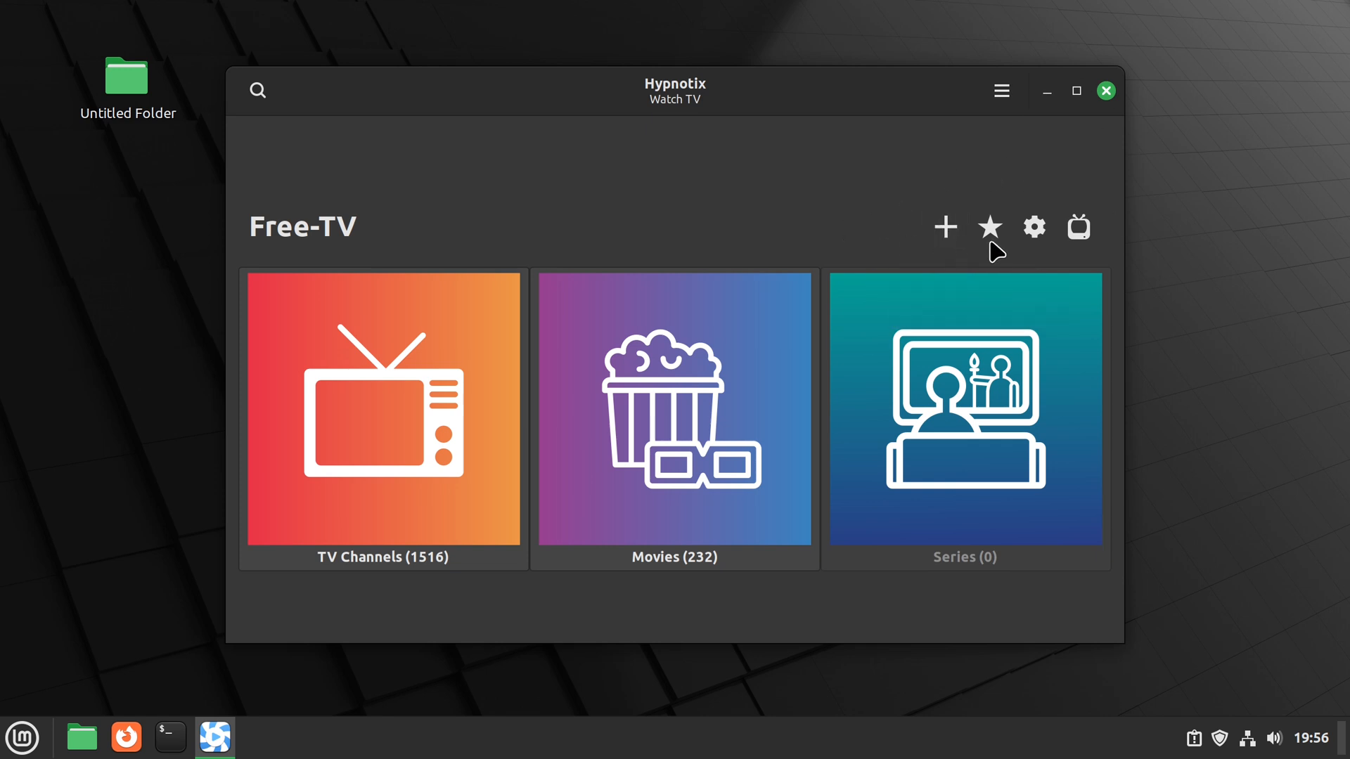
In Hypnotix preferences, enable the local yt-dlp version 2023.11.16 for YouTube
click(1034, 226)
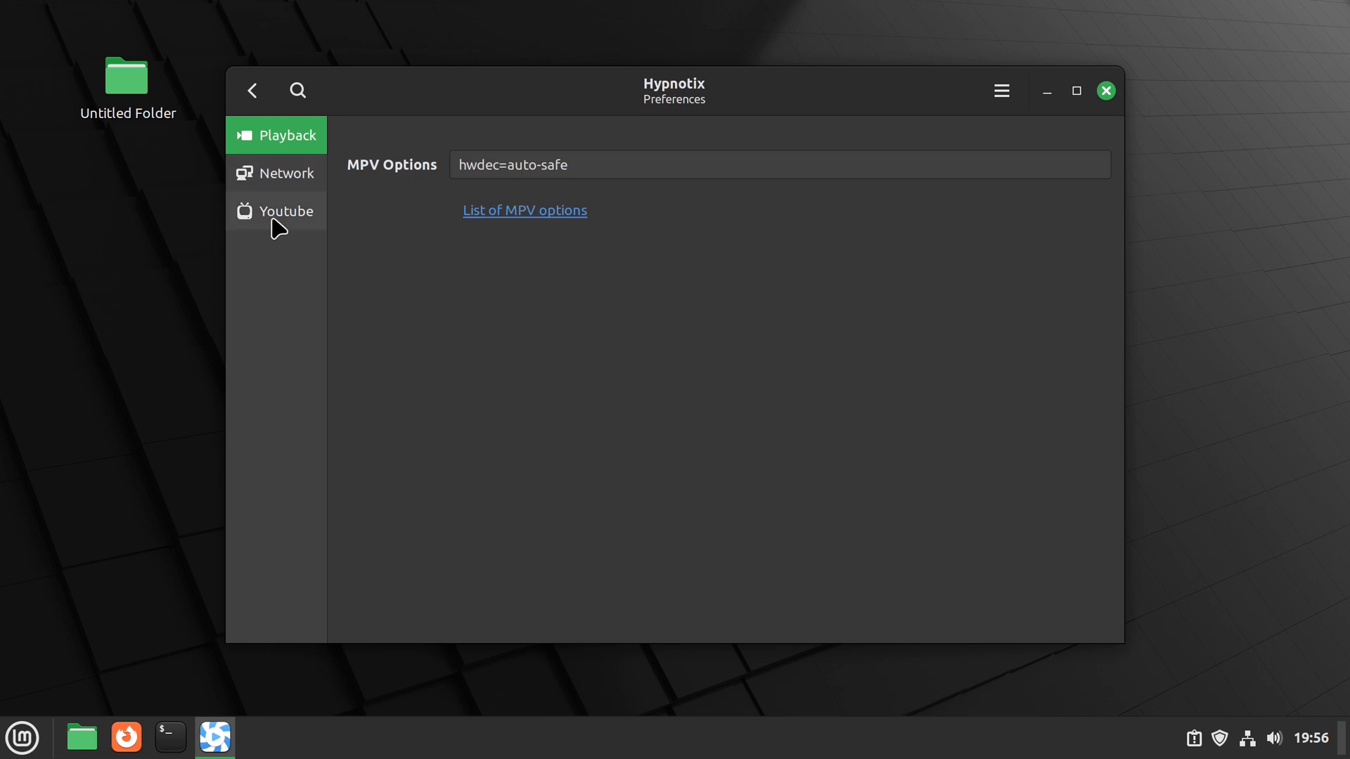
click(286, 211)
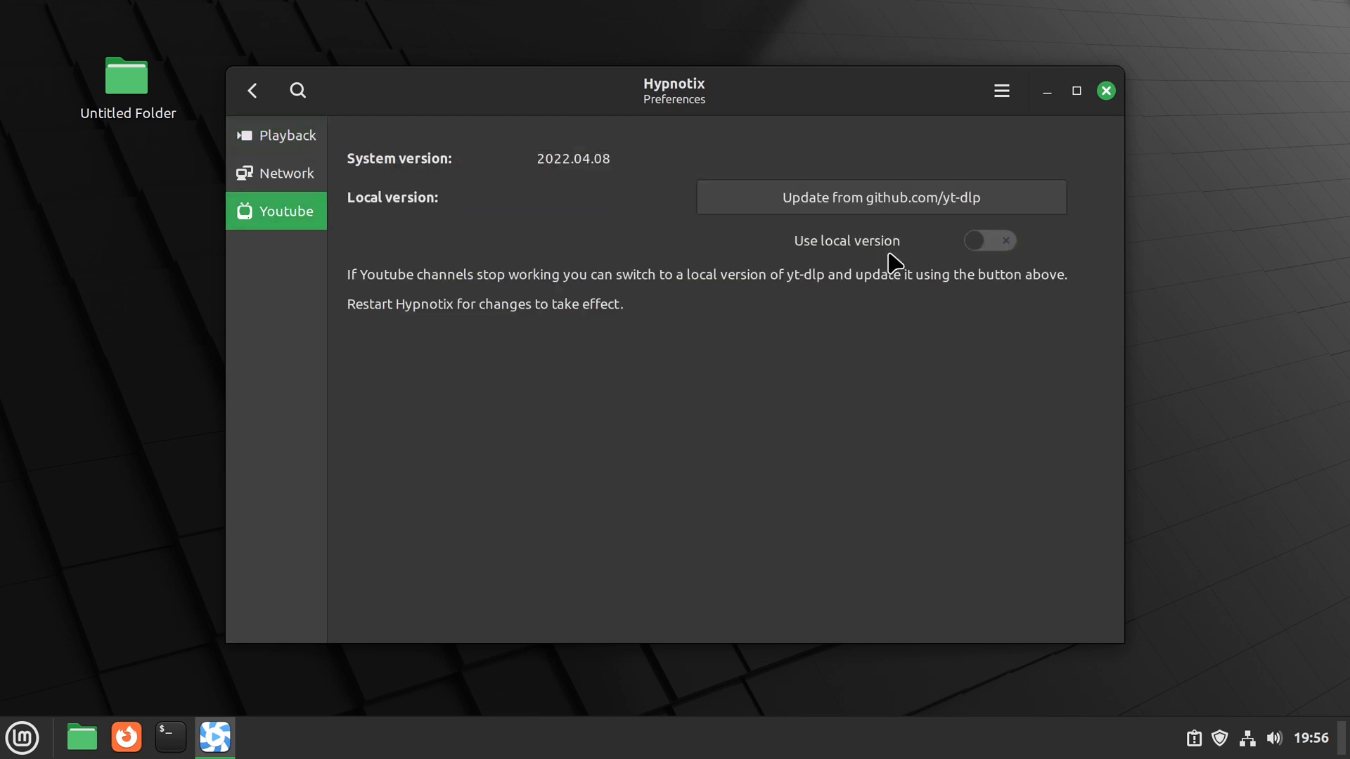
mouse_move(996, 256)
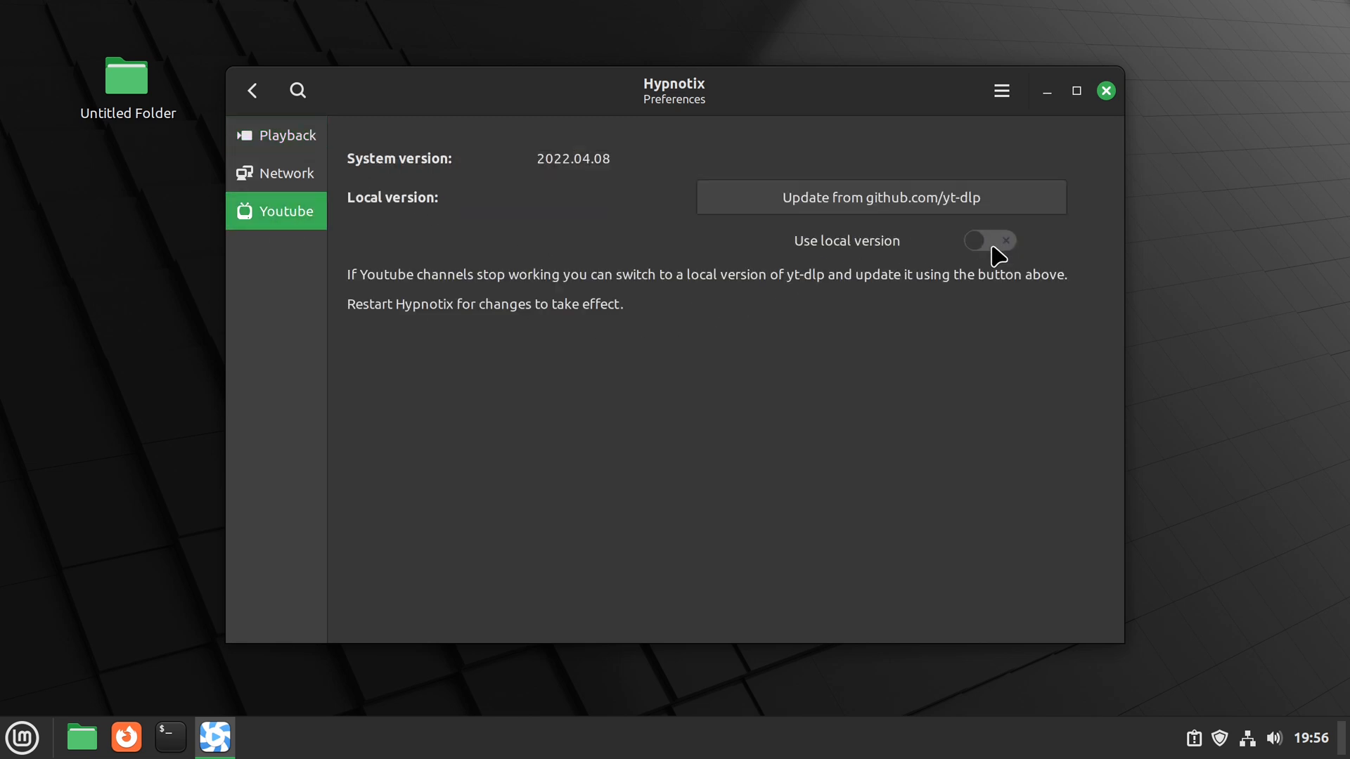
mouse_move(892, 241)
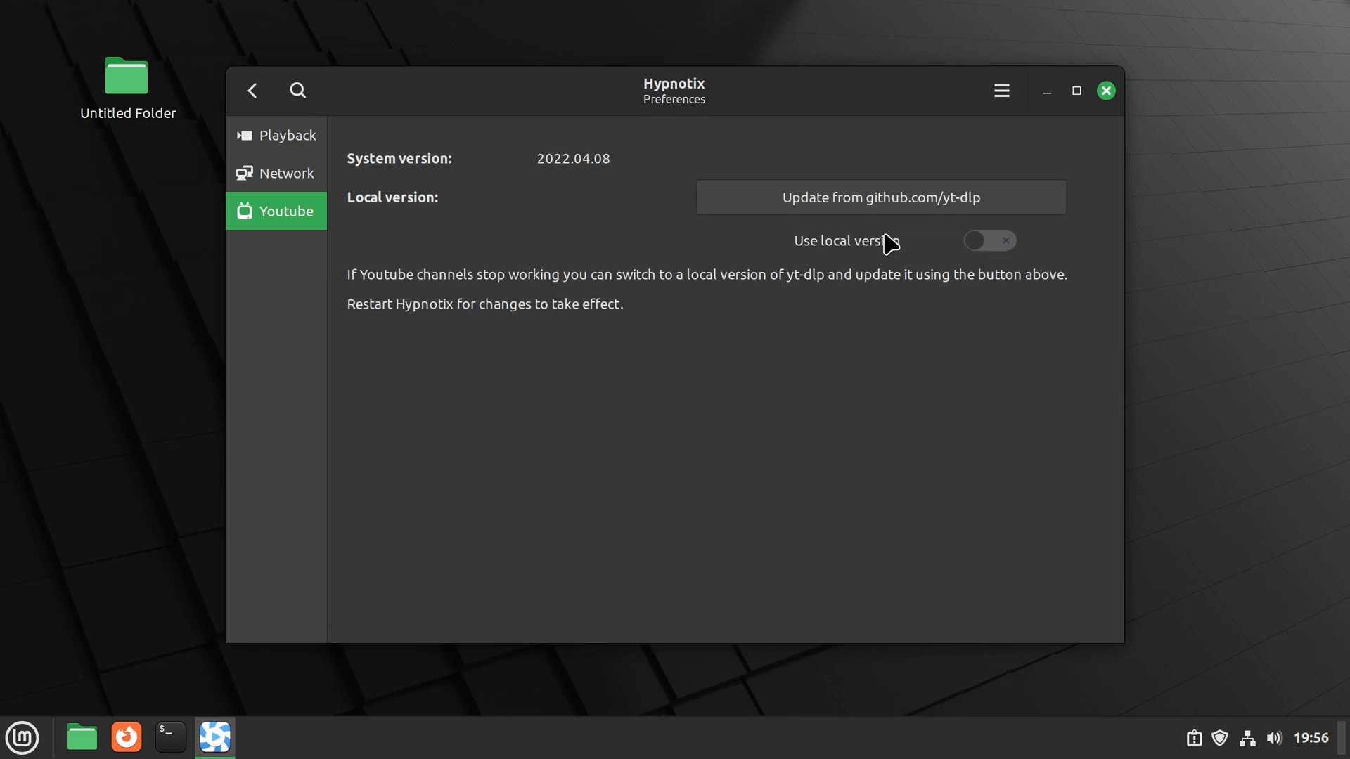
click(988, 240)
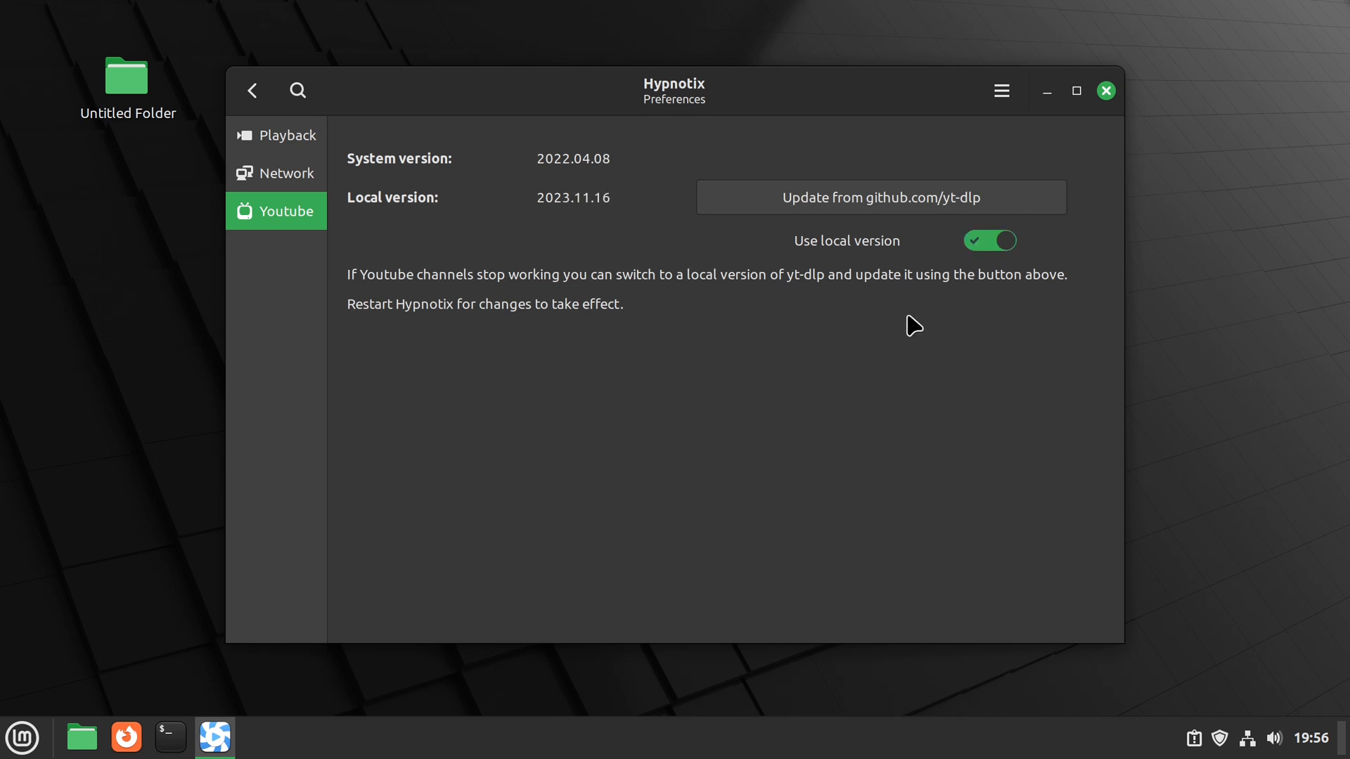
mouse_move(901, 312)
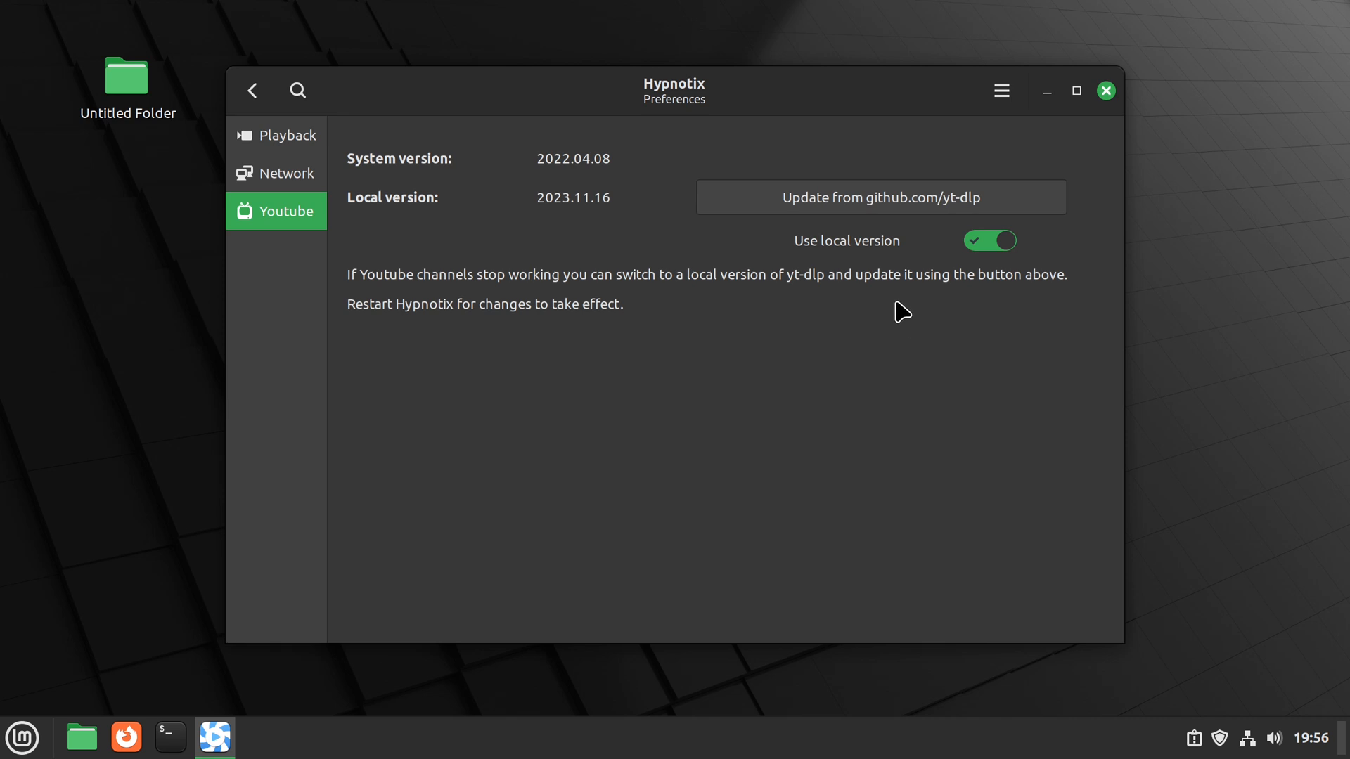
mouse_move(725, 239)
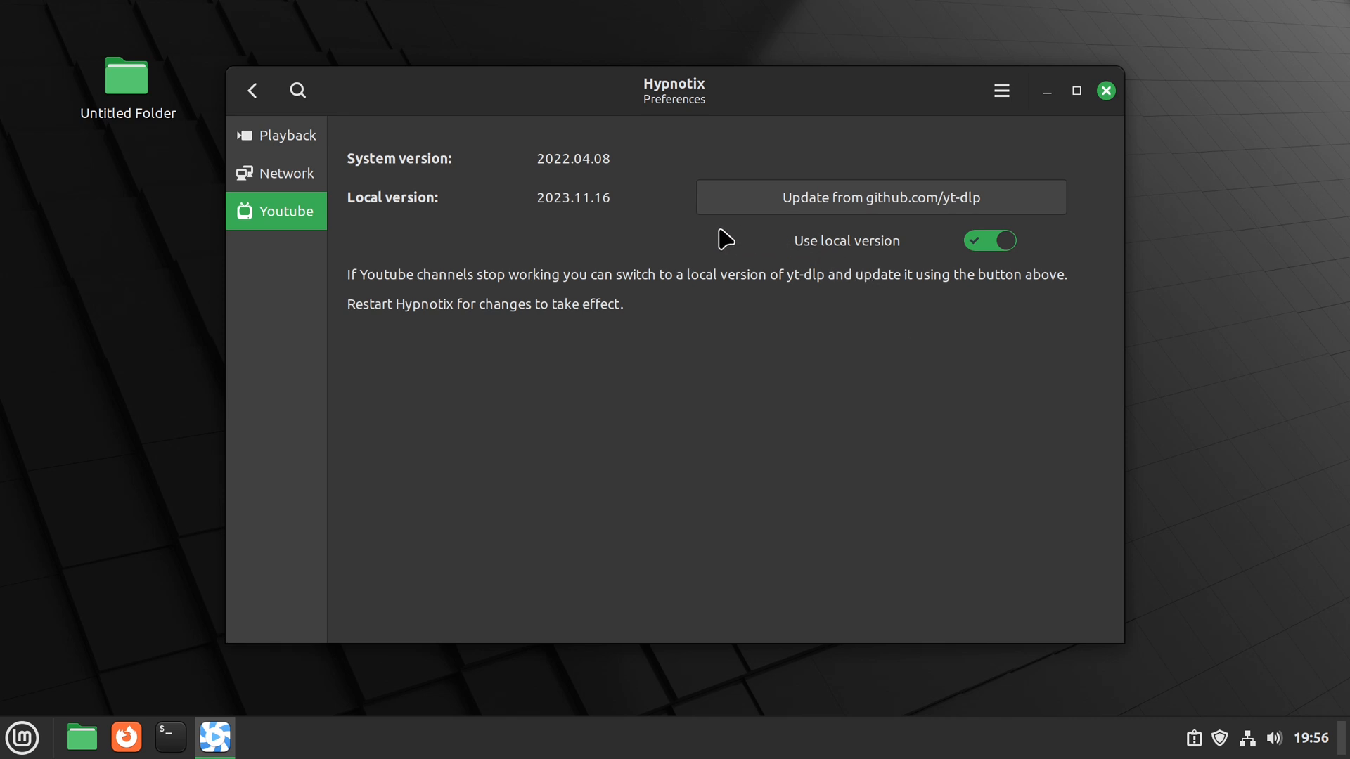
mouse_move(765, 221)
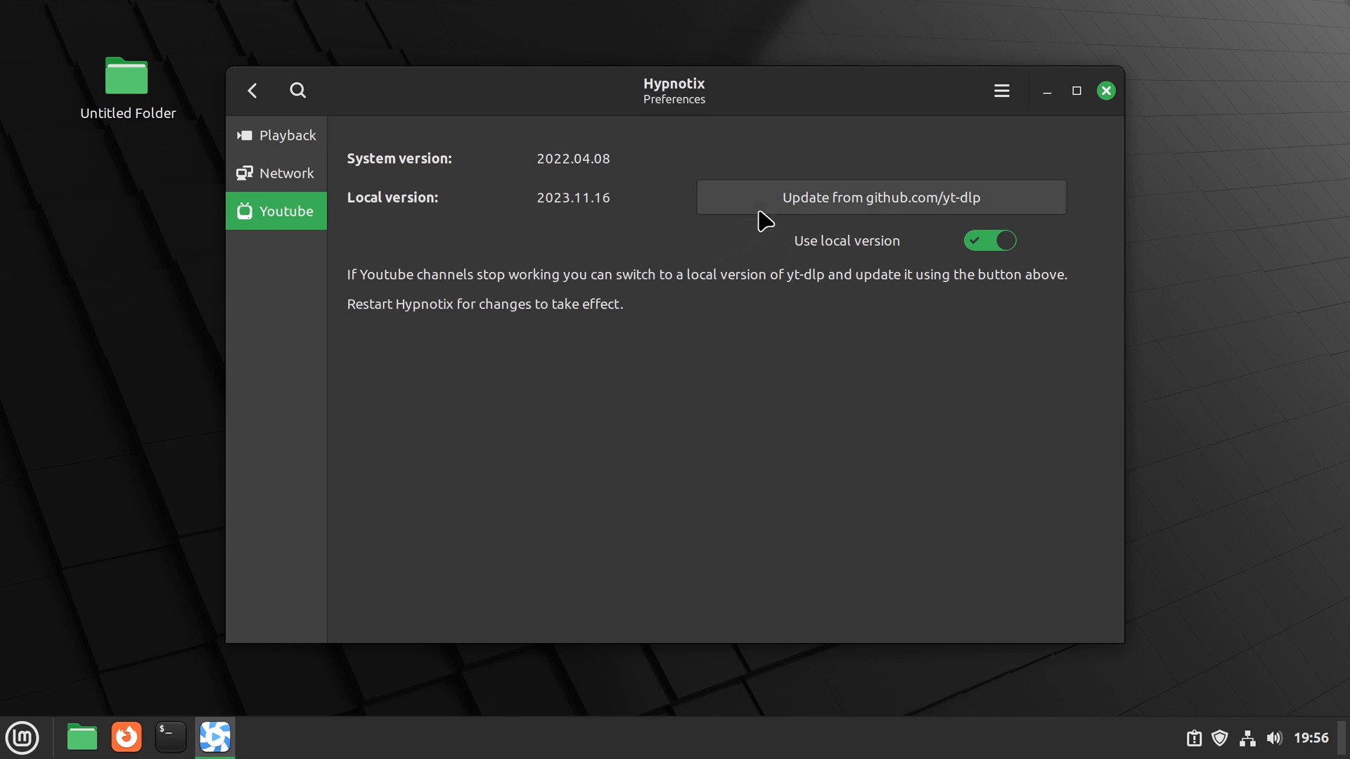
mouse_move(787, 212)
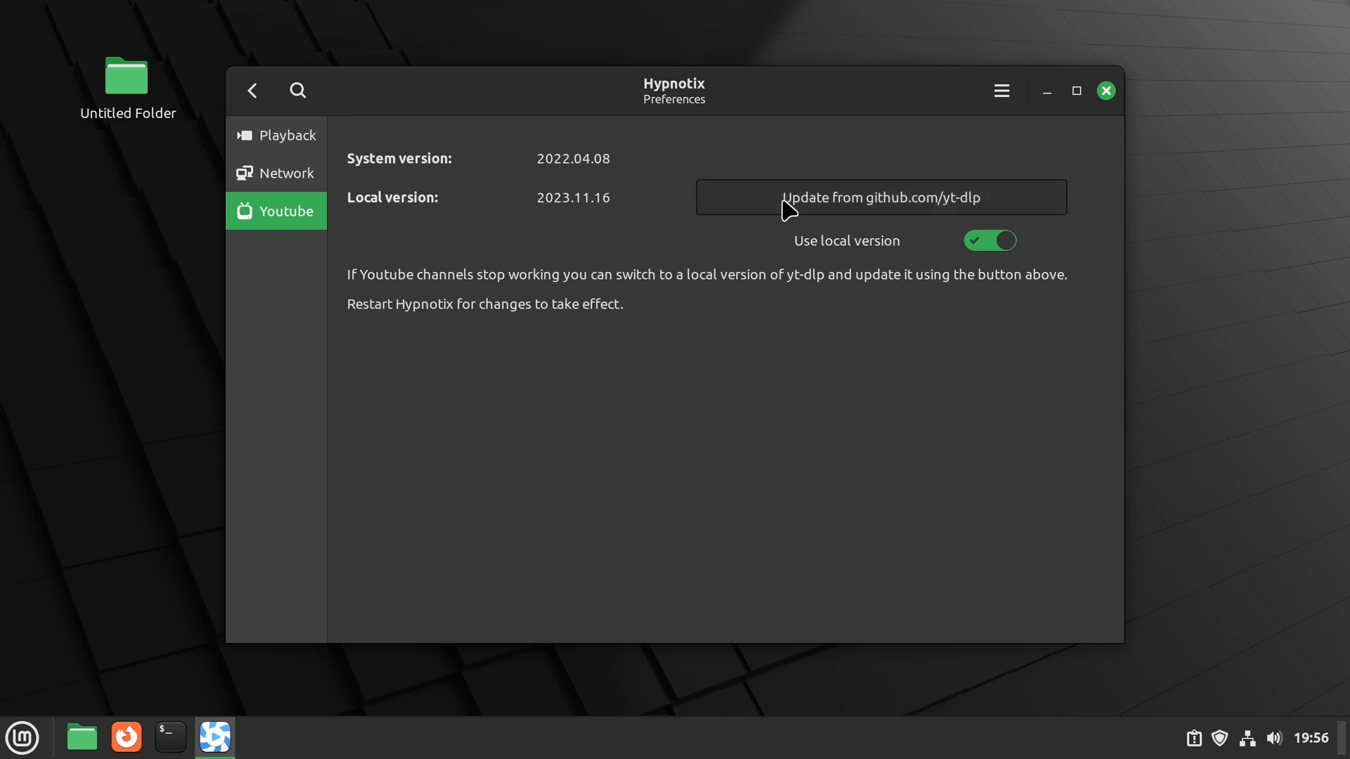
Start adding a custom channel, abandon the form, view the empty Favorites, then close Hypnotix
click(251, 90)
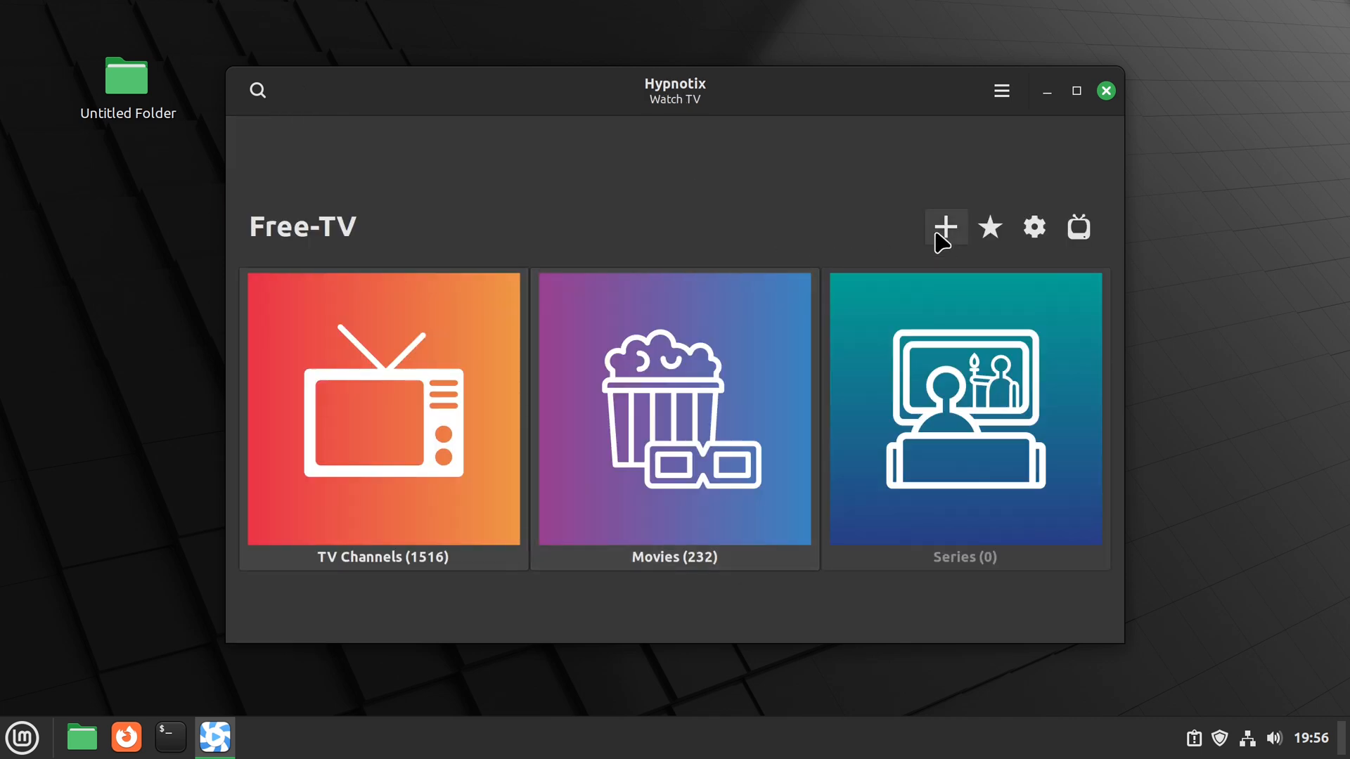
click(945, 226)
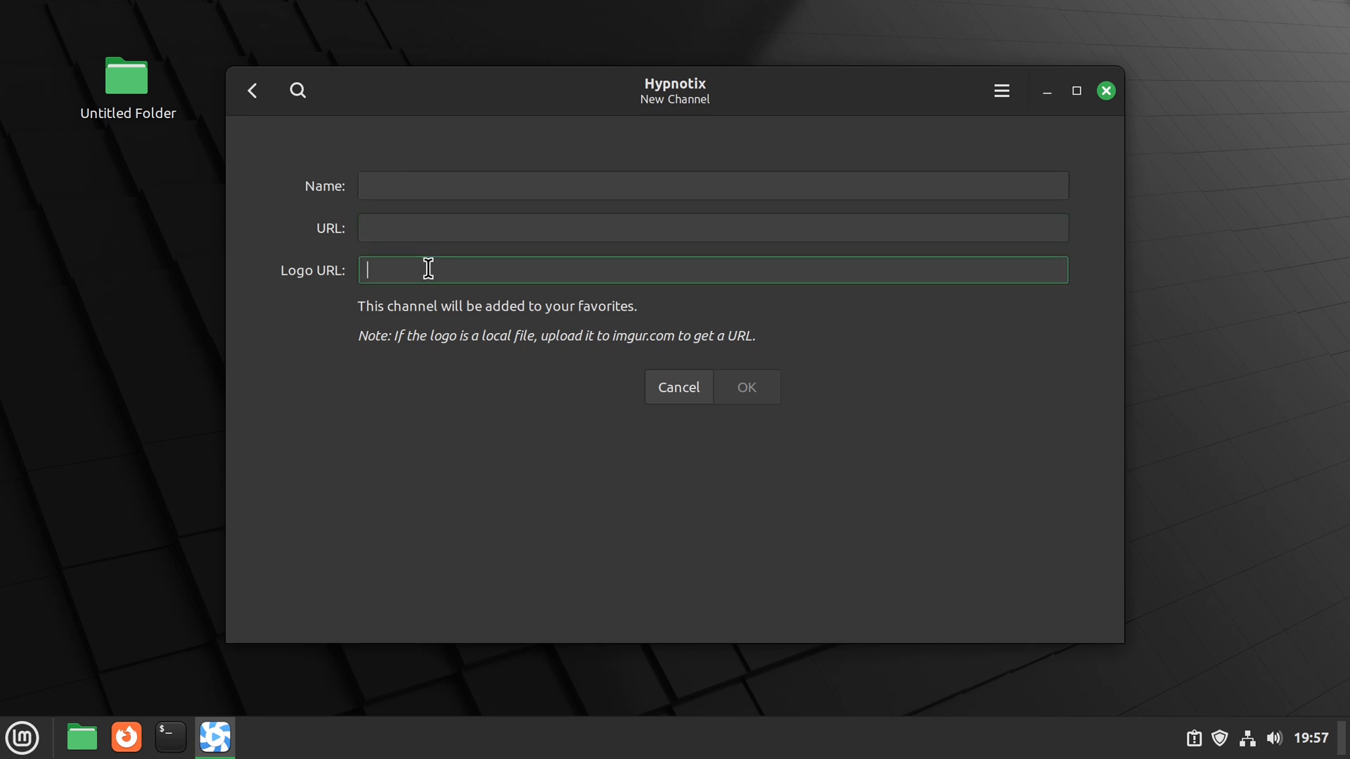
mouse_move(251, 90)
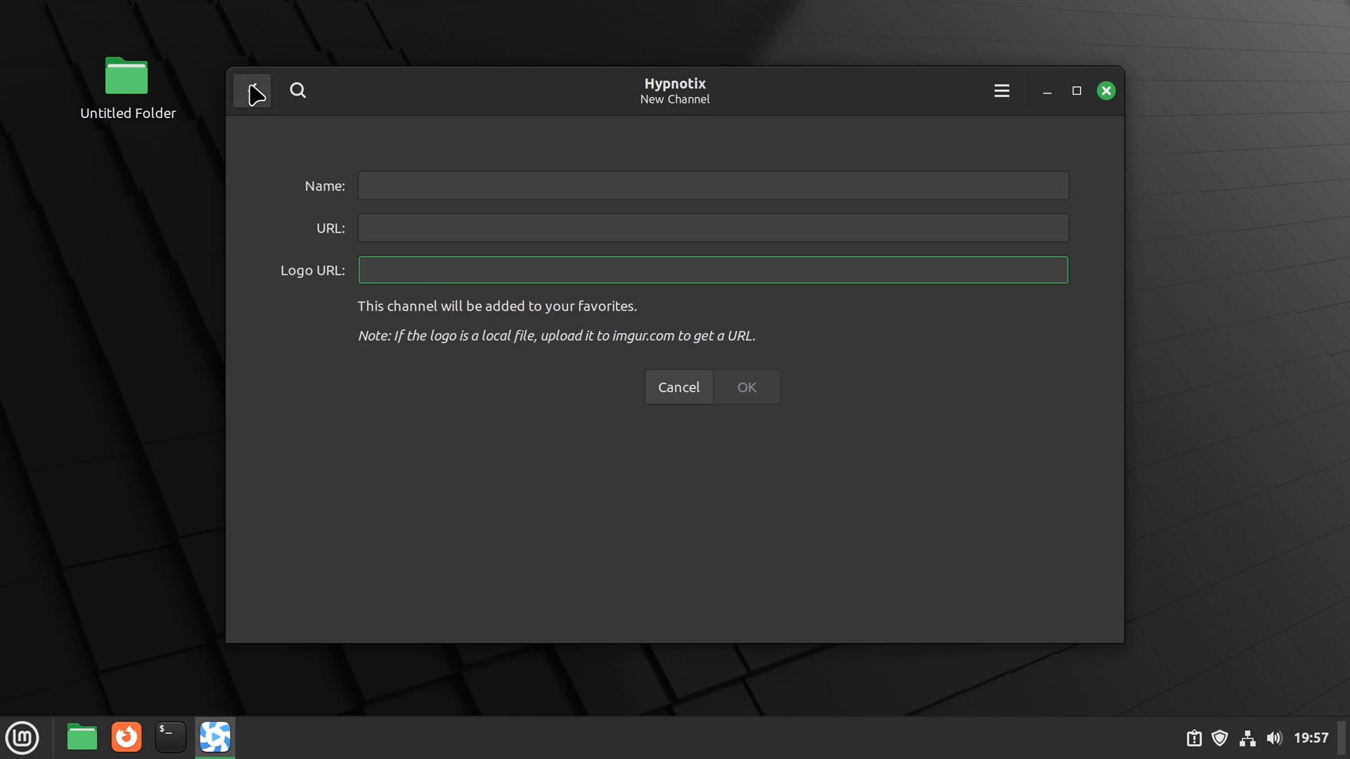
click(677, 386)
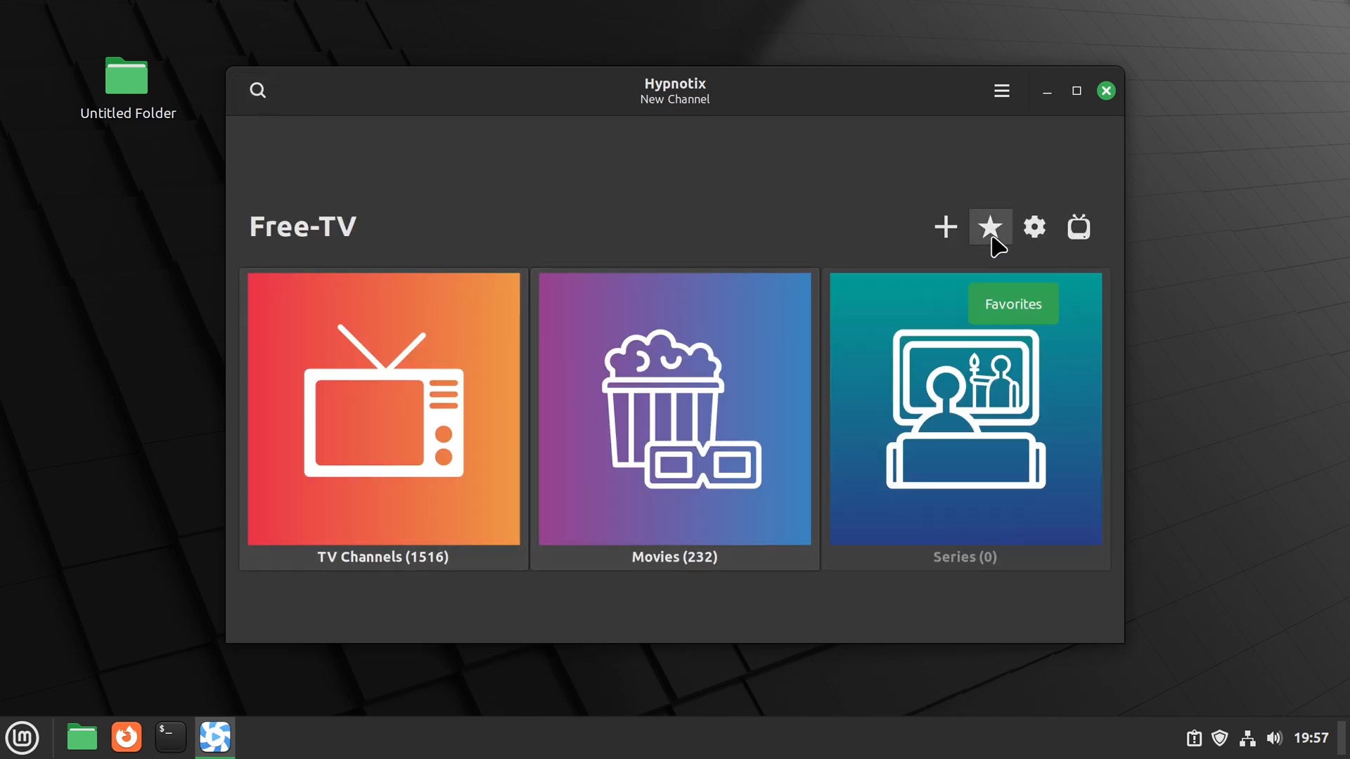
click(989, 227)
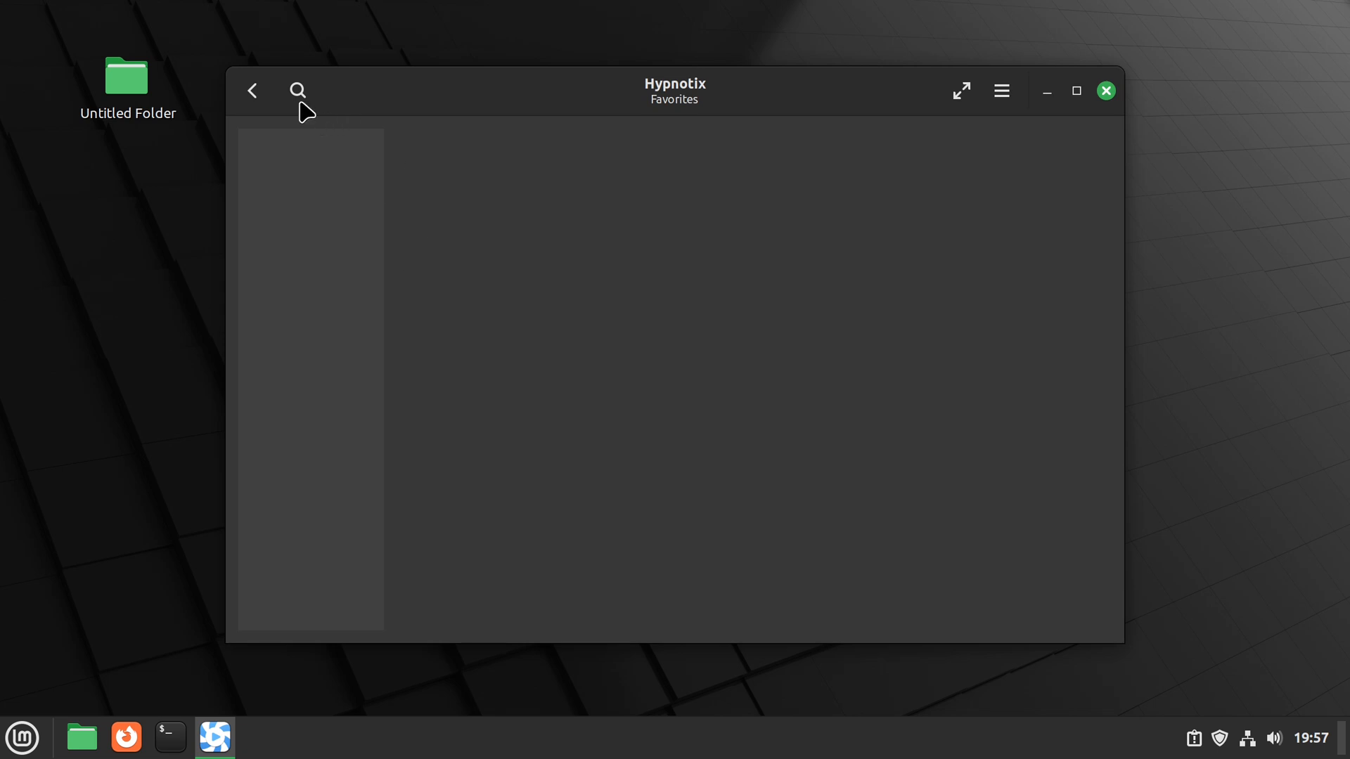
click(1105, 90)
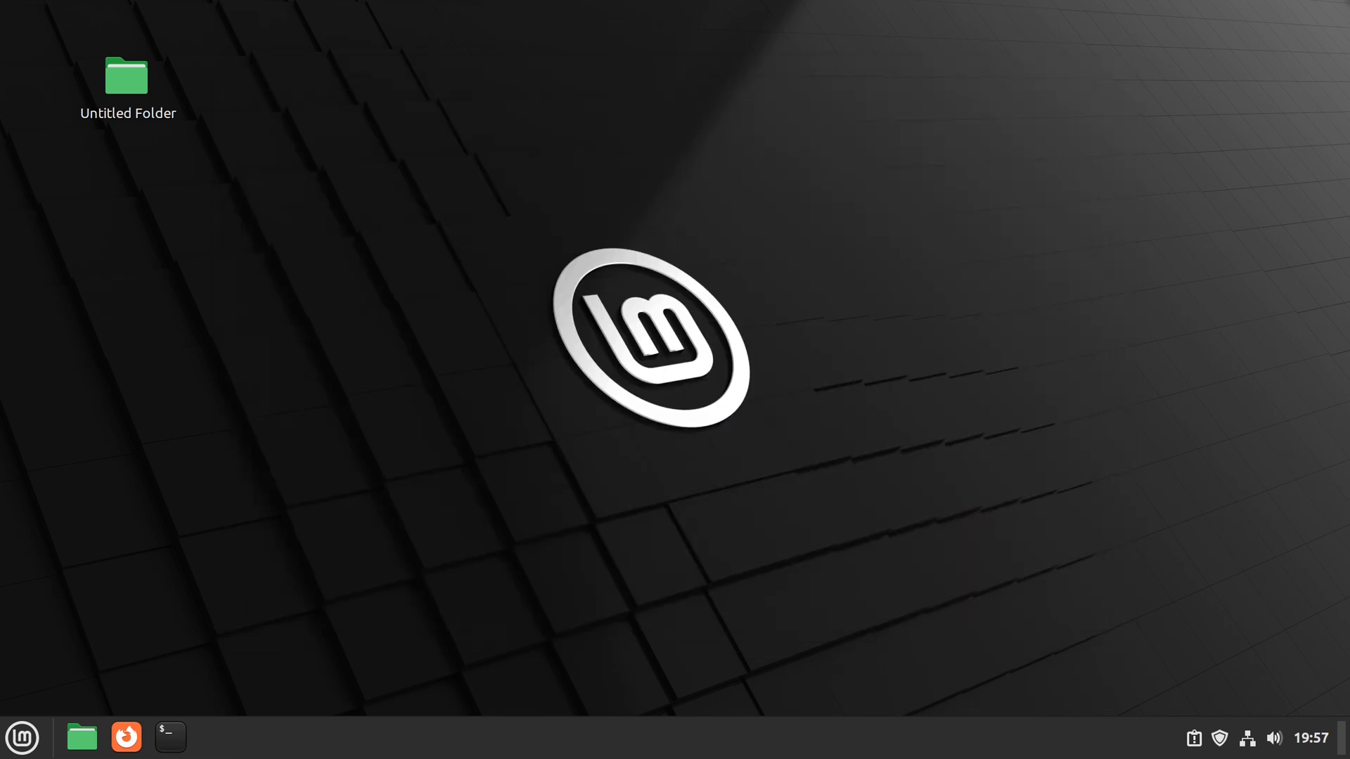
mouse_move(71, 658)
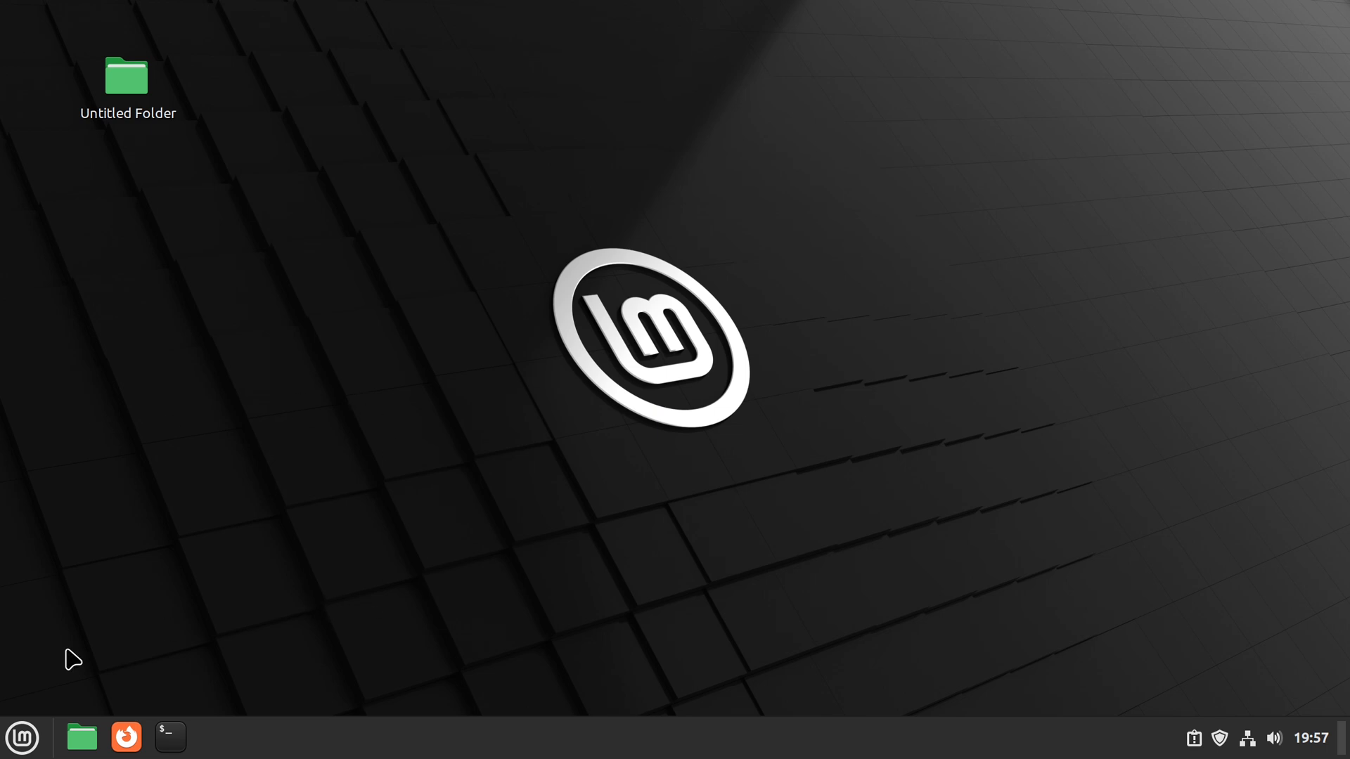
mouse_move(21, 736)
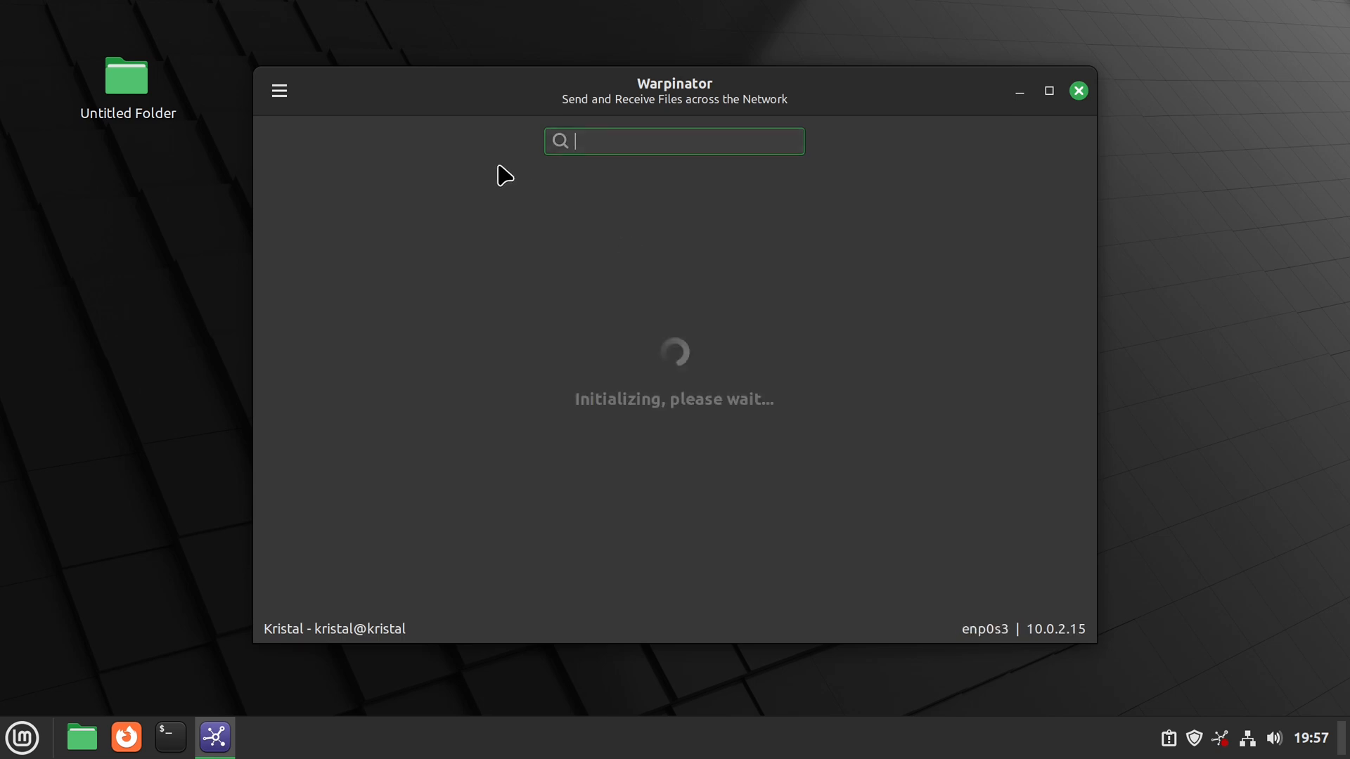
View the manual connection QR code and address 10.0.2.15:42001, then quit Warpinator
click(277, 90)
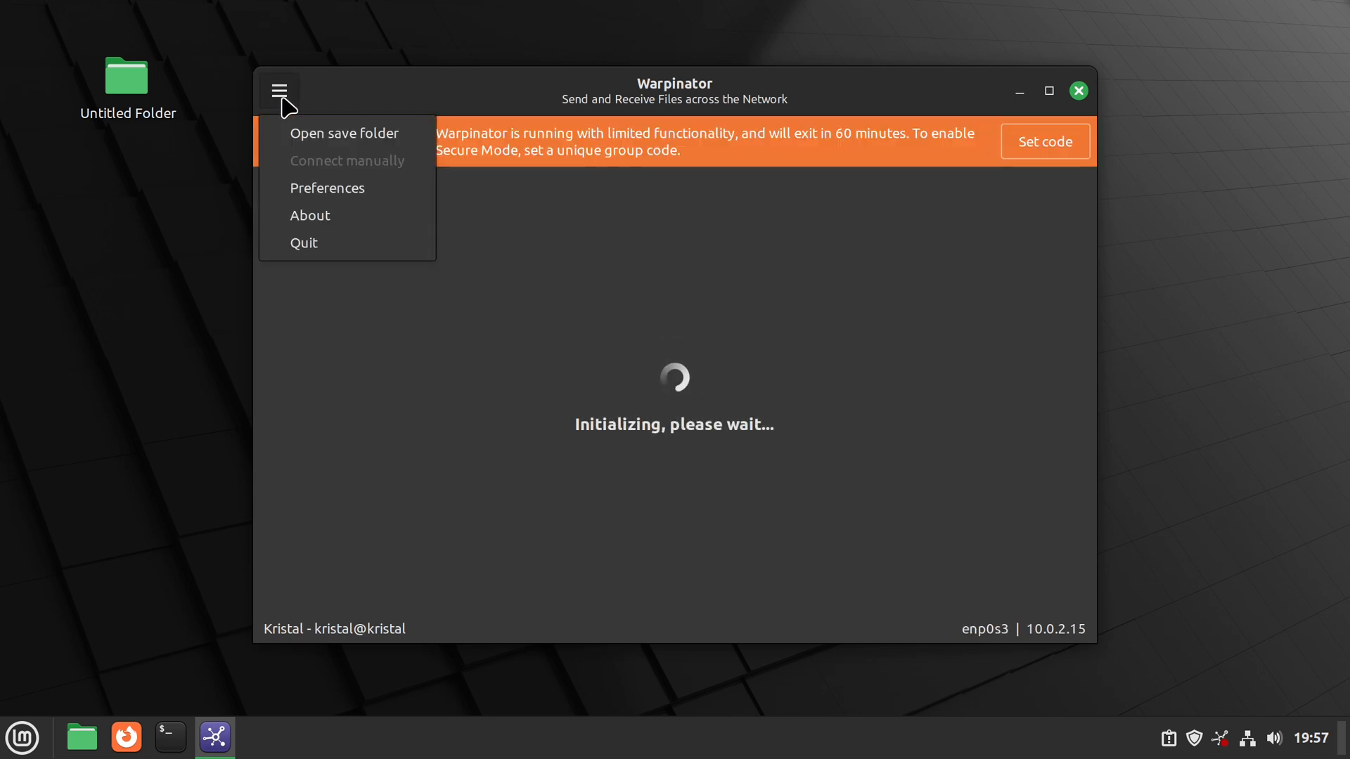
mouse_move(405, 180)
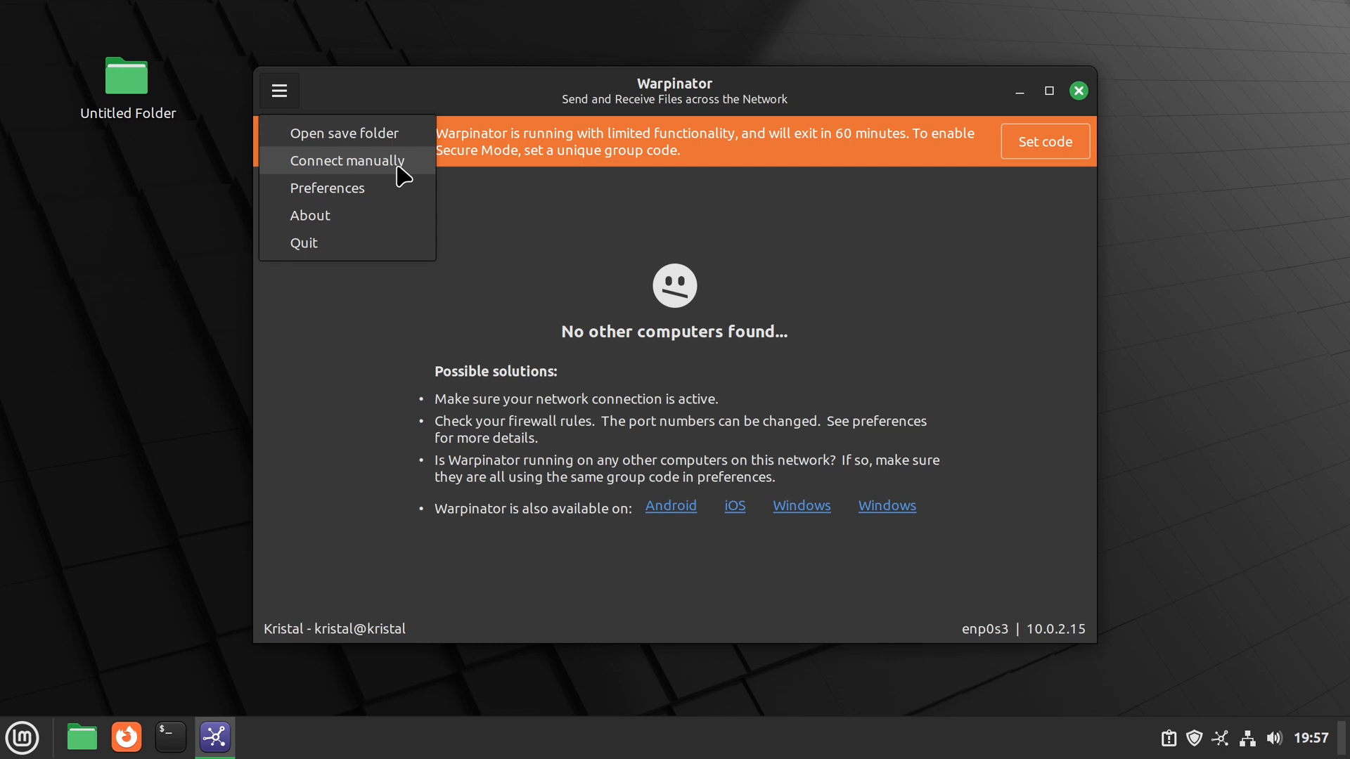
click(349, 161)
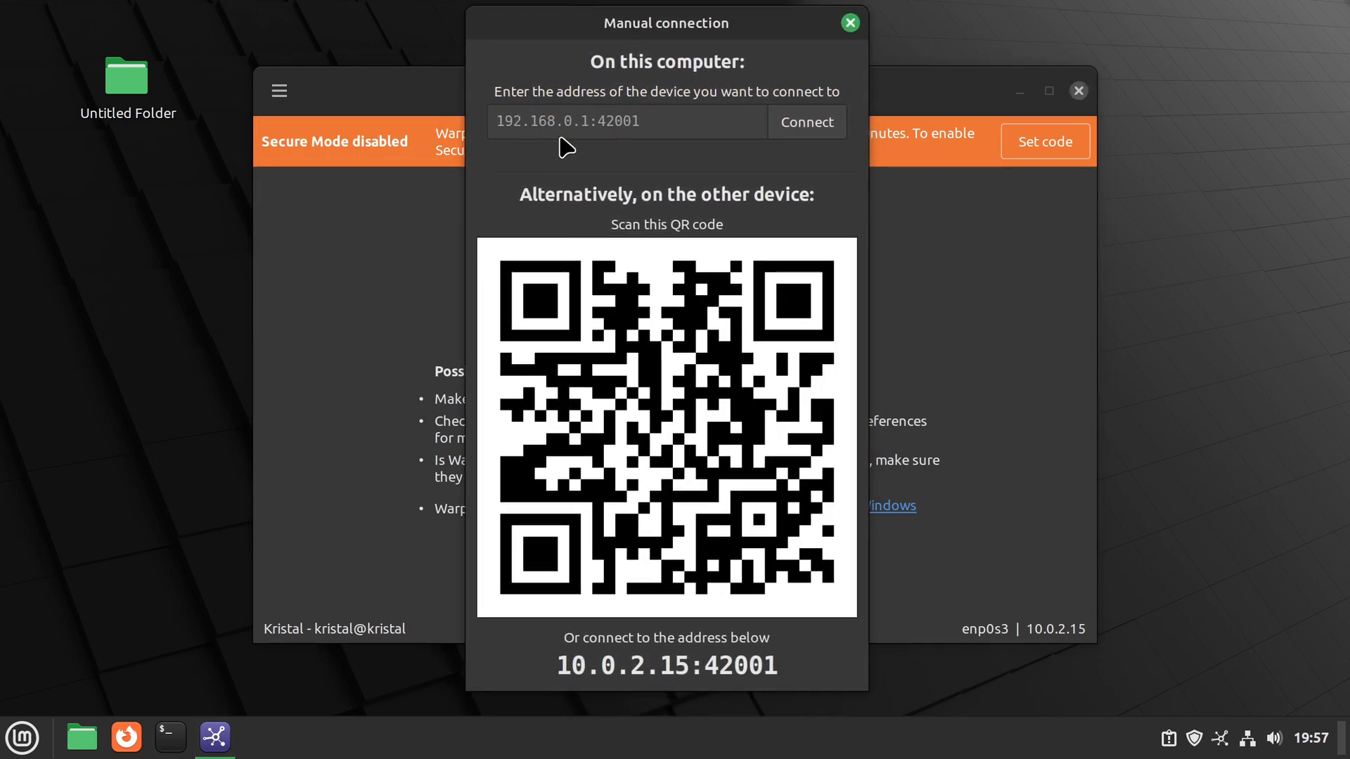
mouse_move(721, 297)
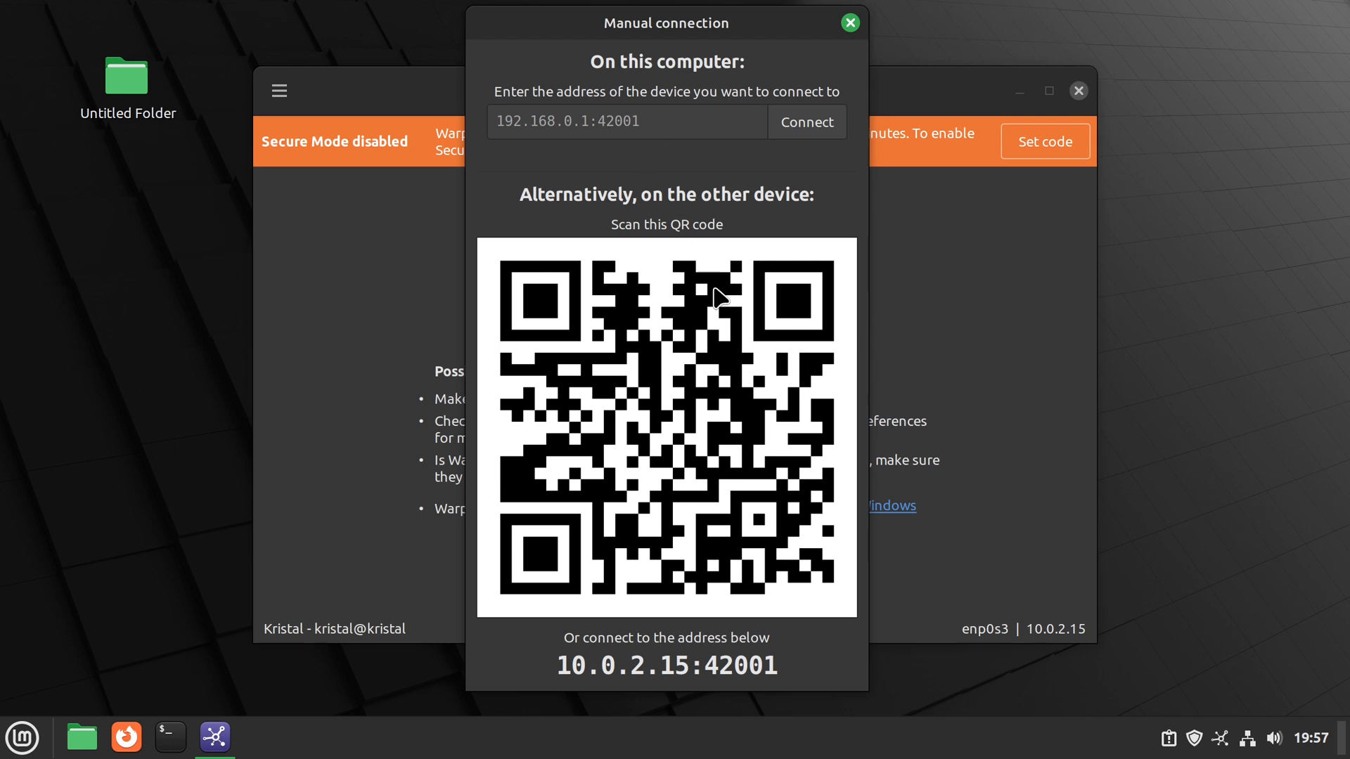
mouse_move(855, 45)
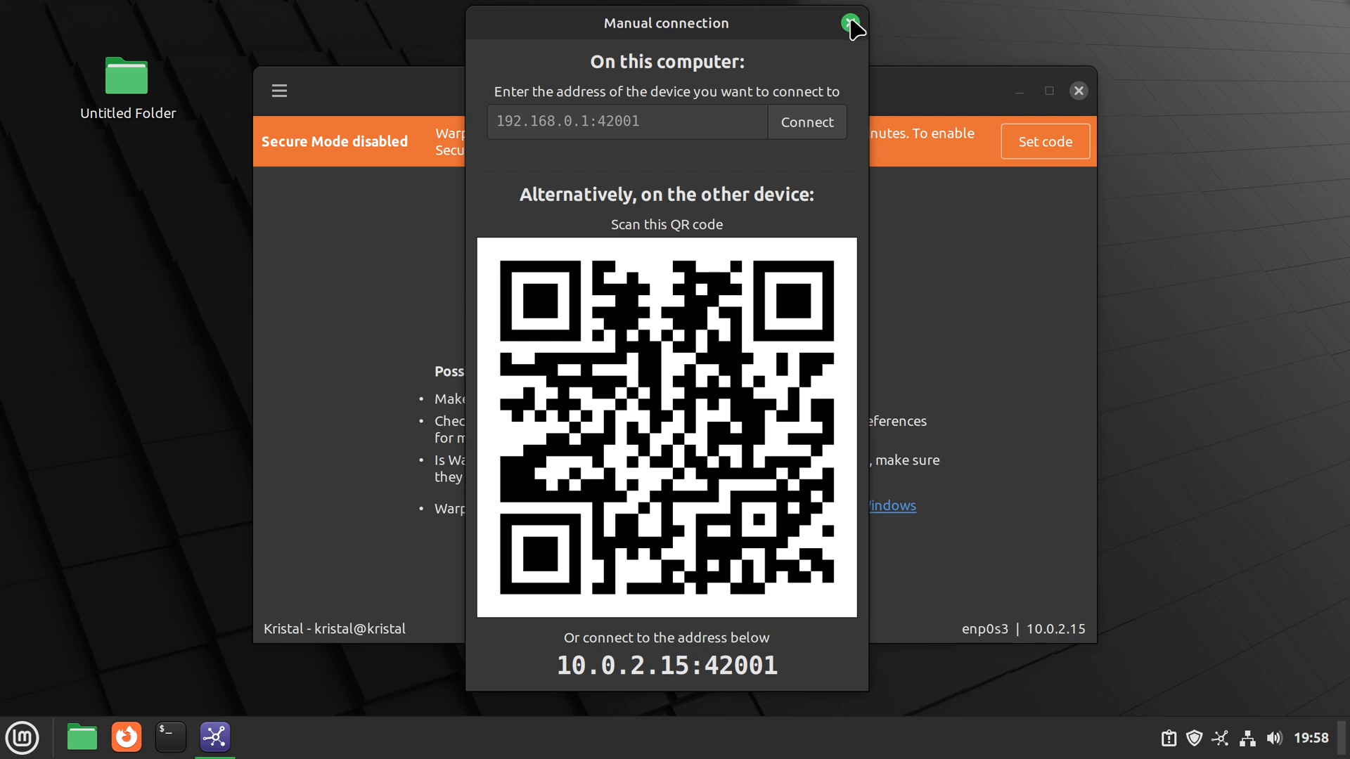
click(851, 24)
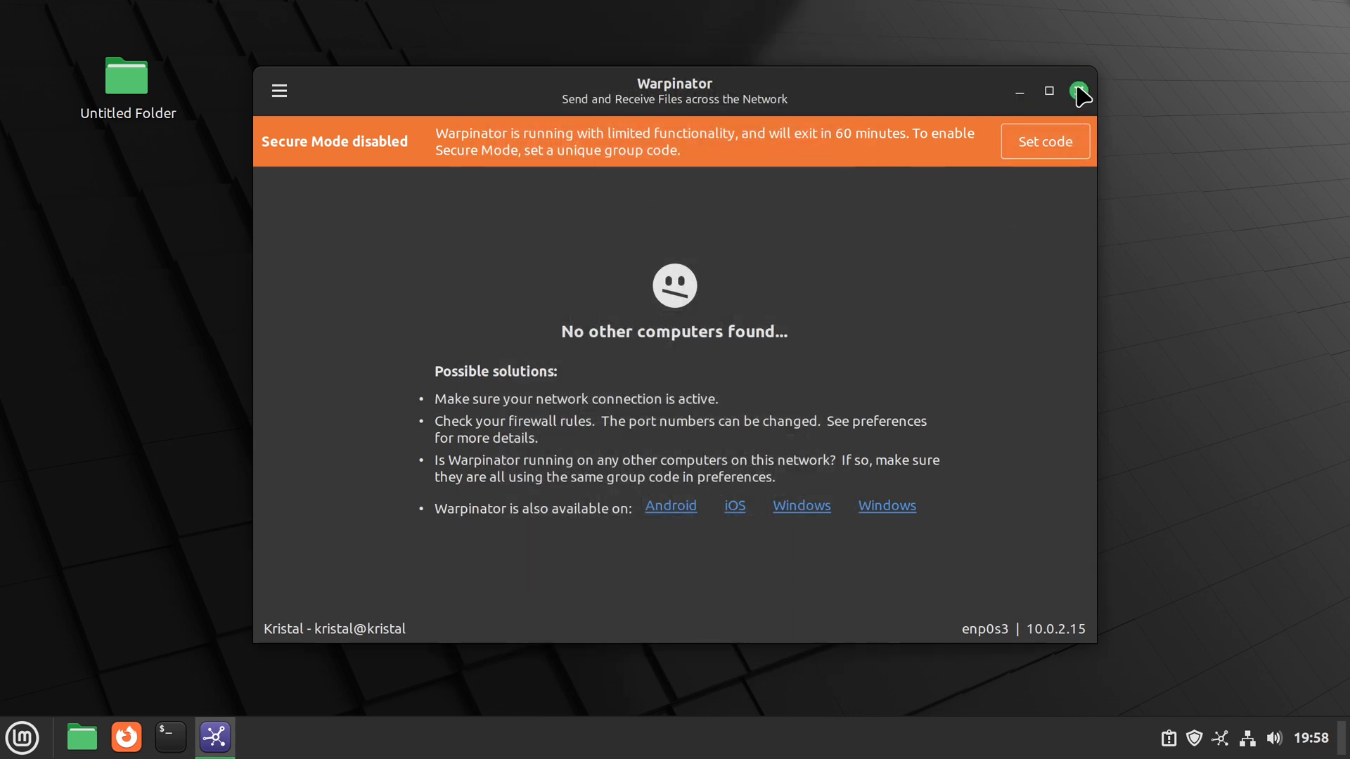
click(1078, 90)
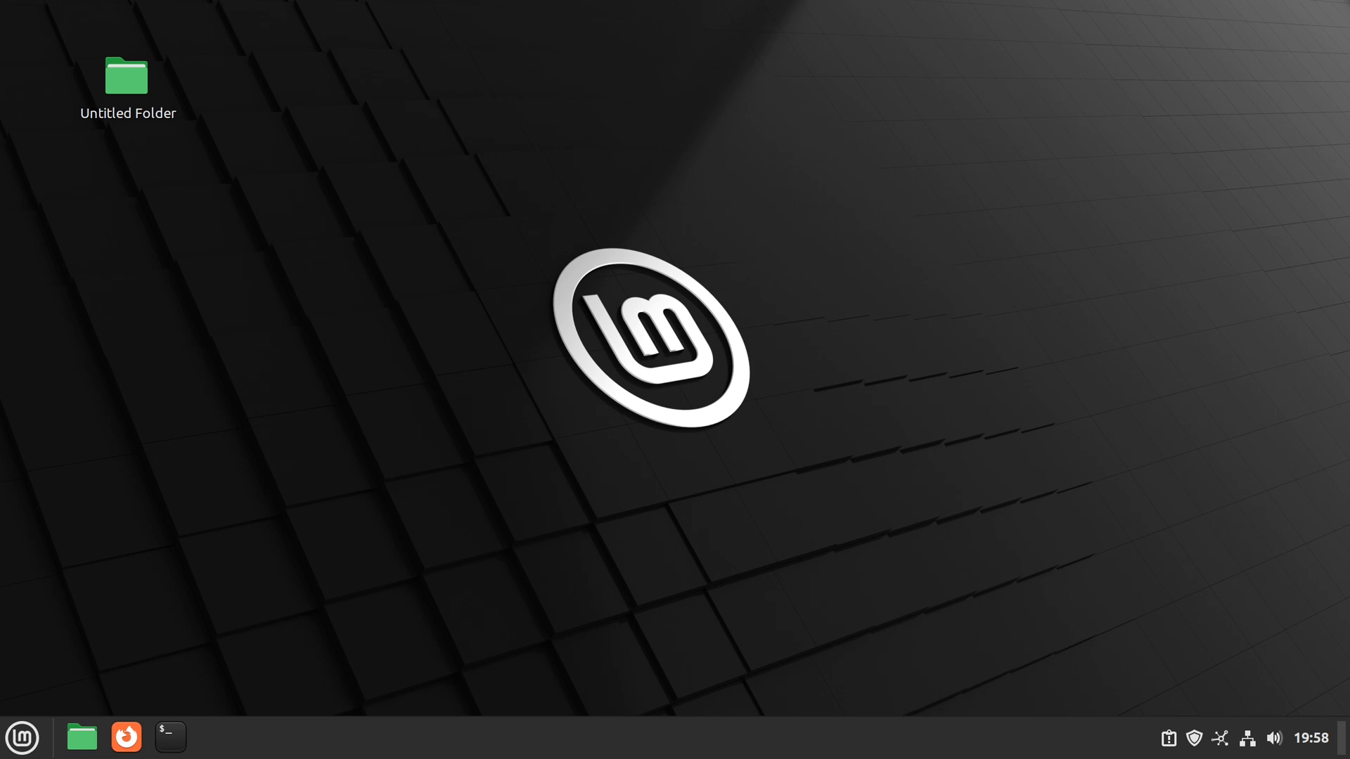
mouse_move(354, 419)
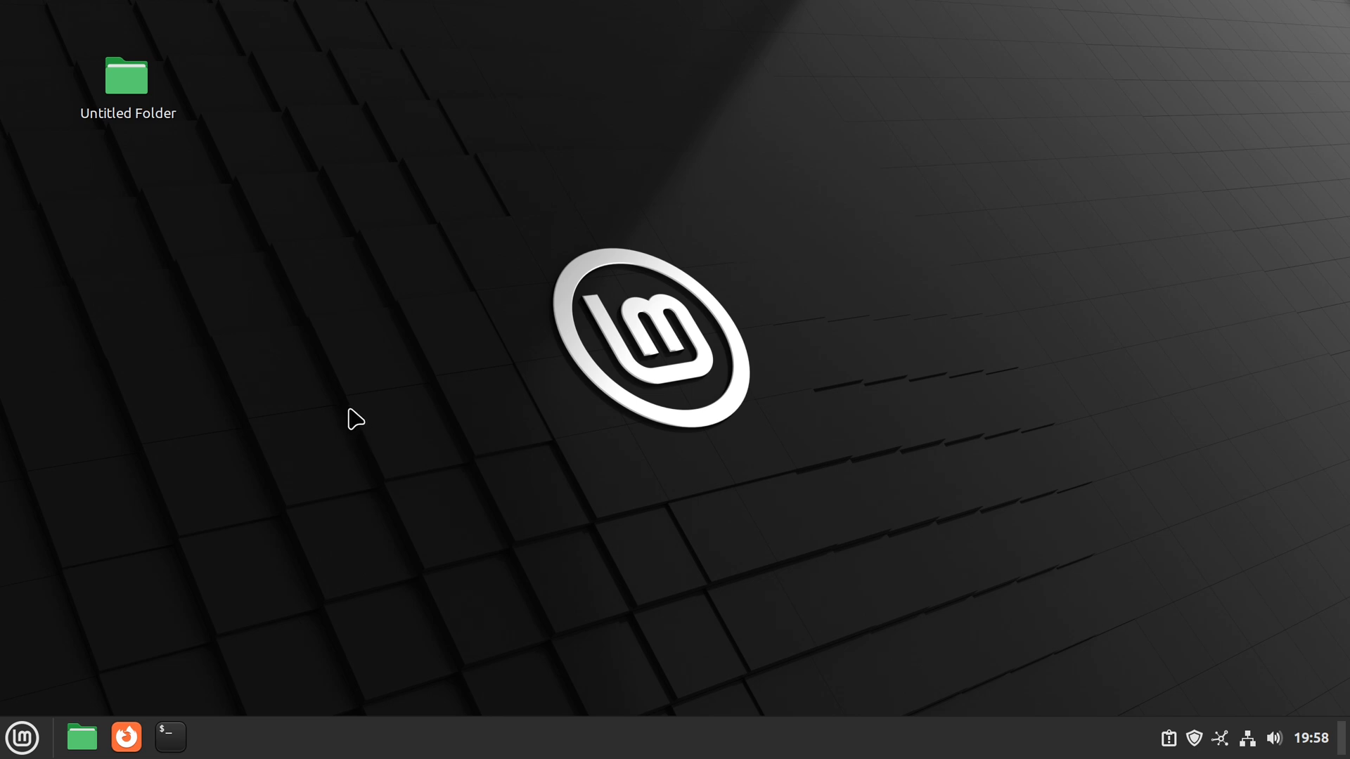
right_click(125, 76)
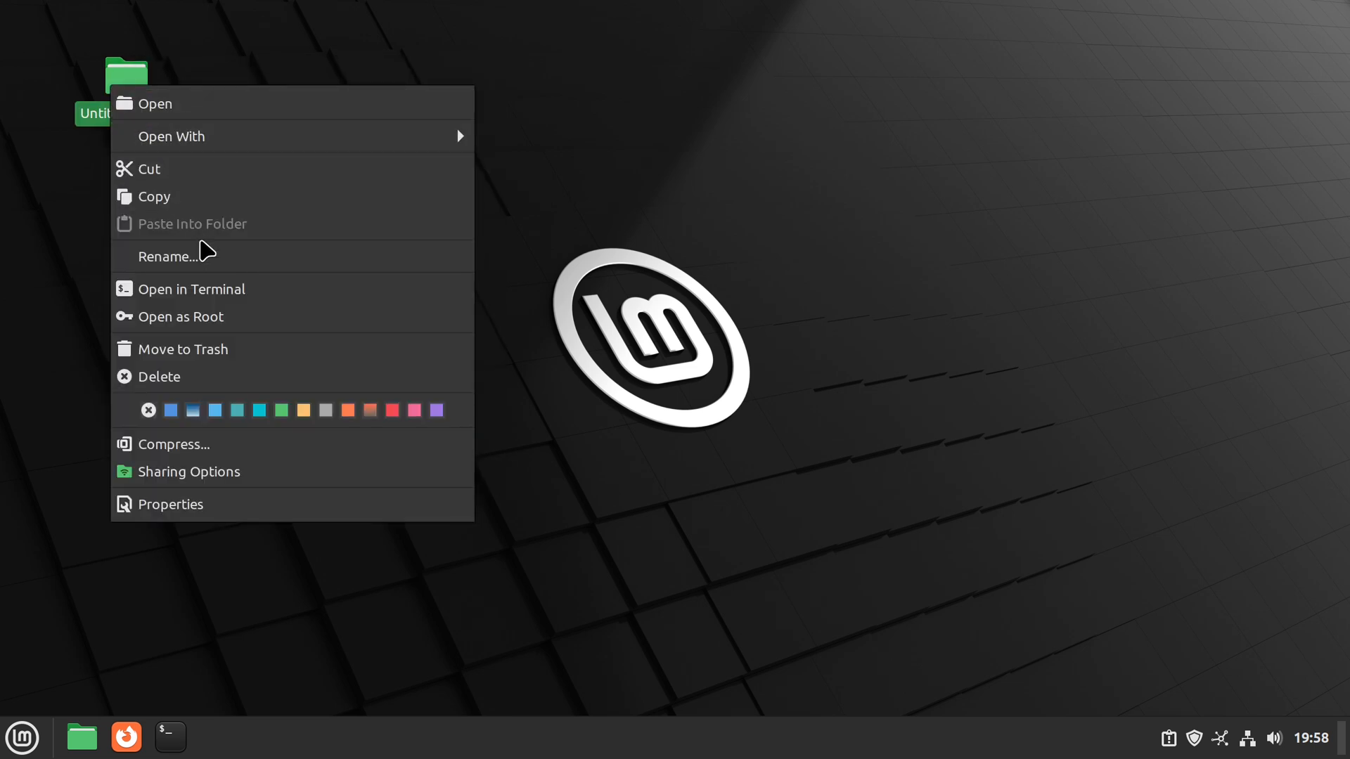
mouse_move(250, 483)
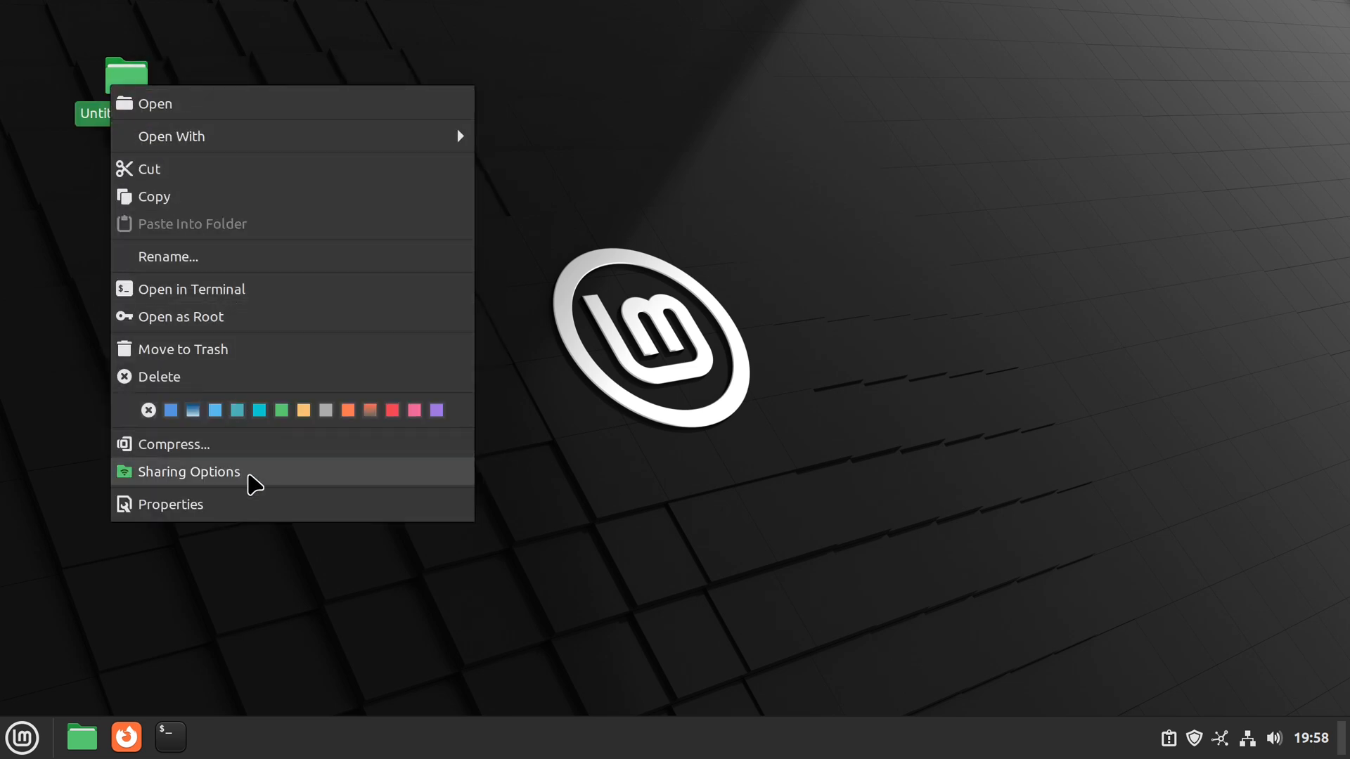
click(392, 520)
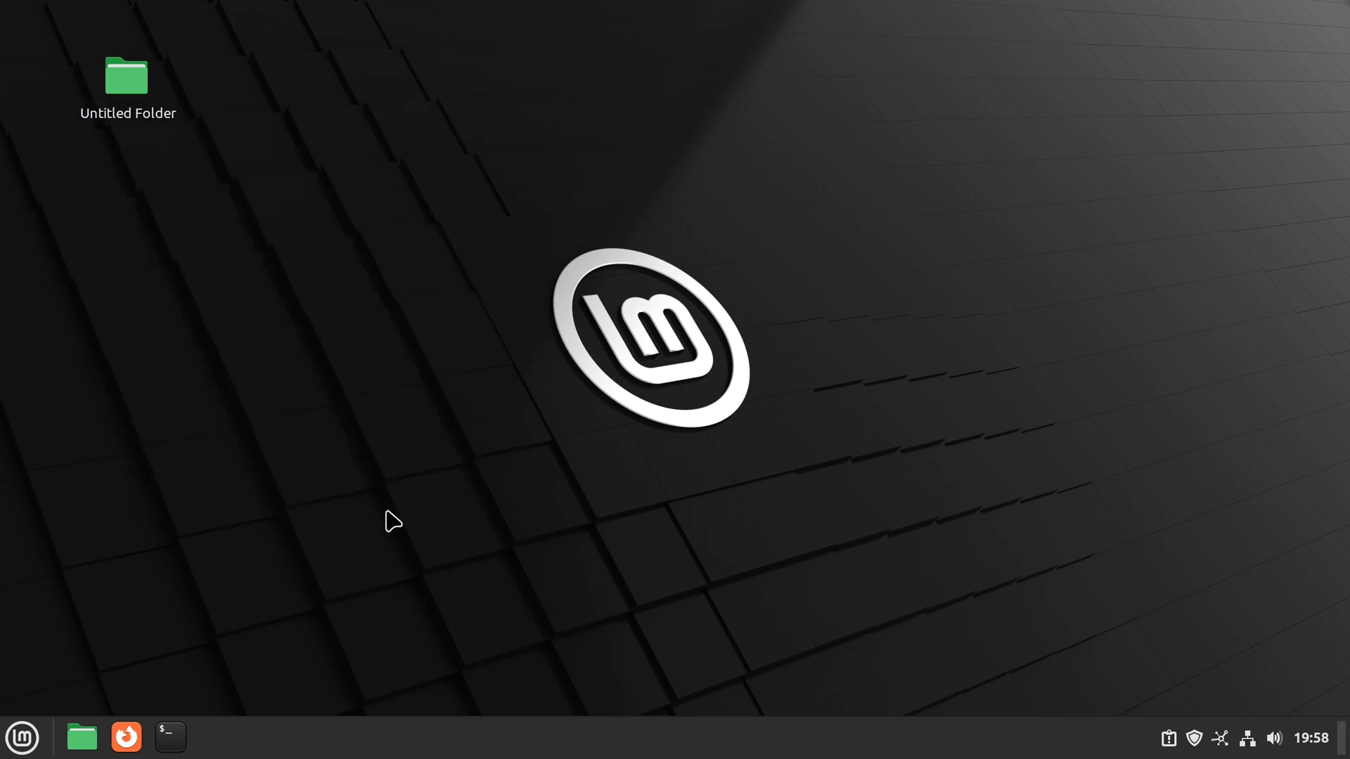
mouse_move(371, 530)
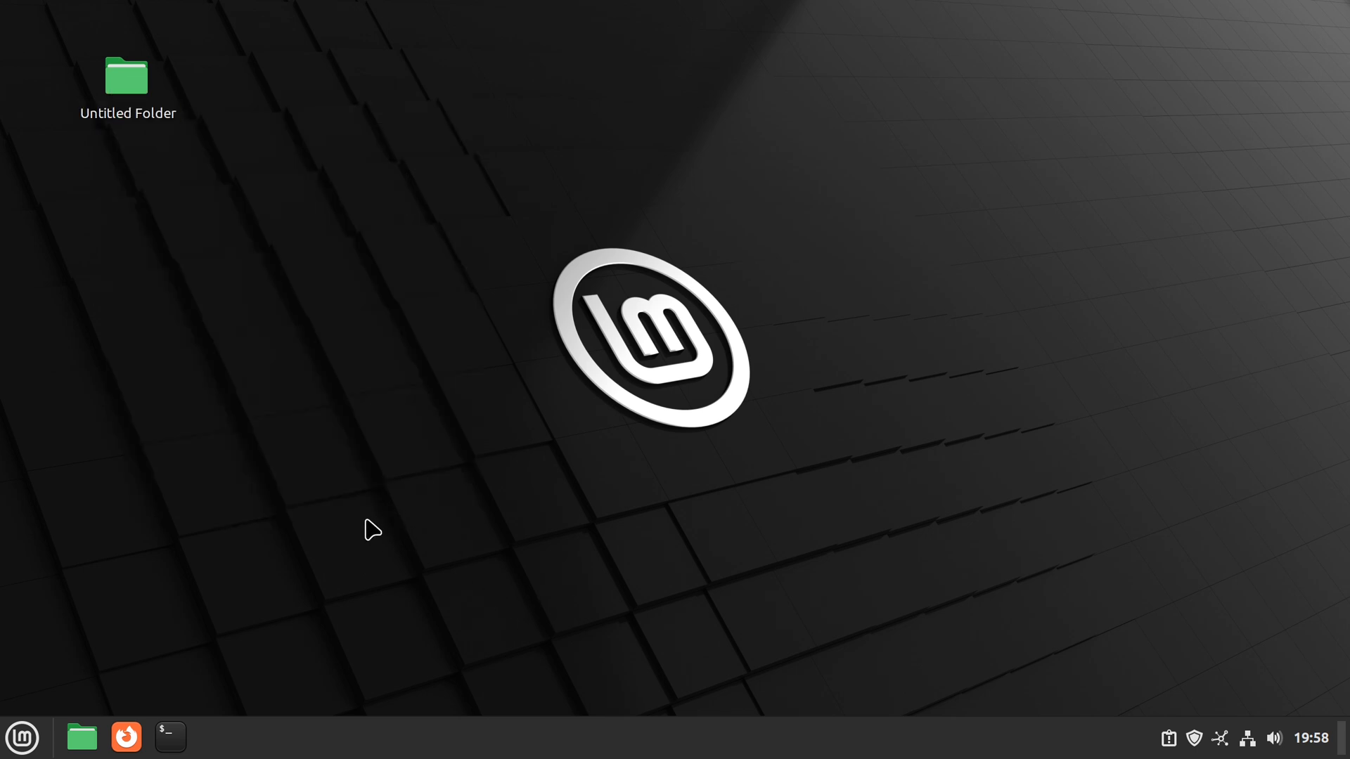
mouse_move(144, 648)
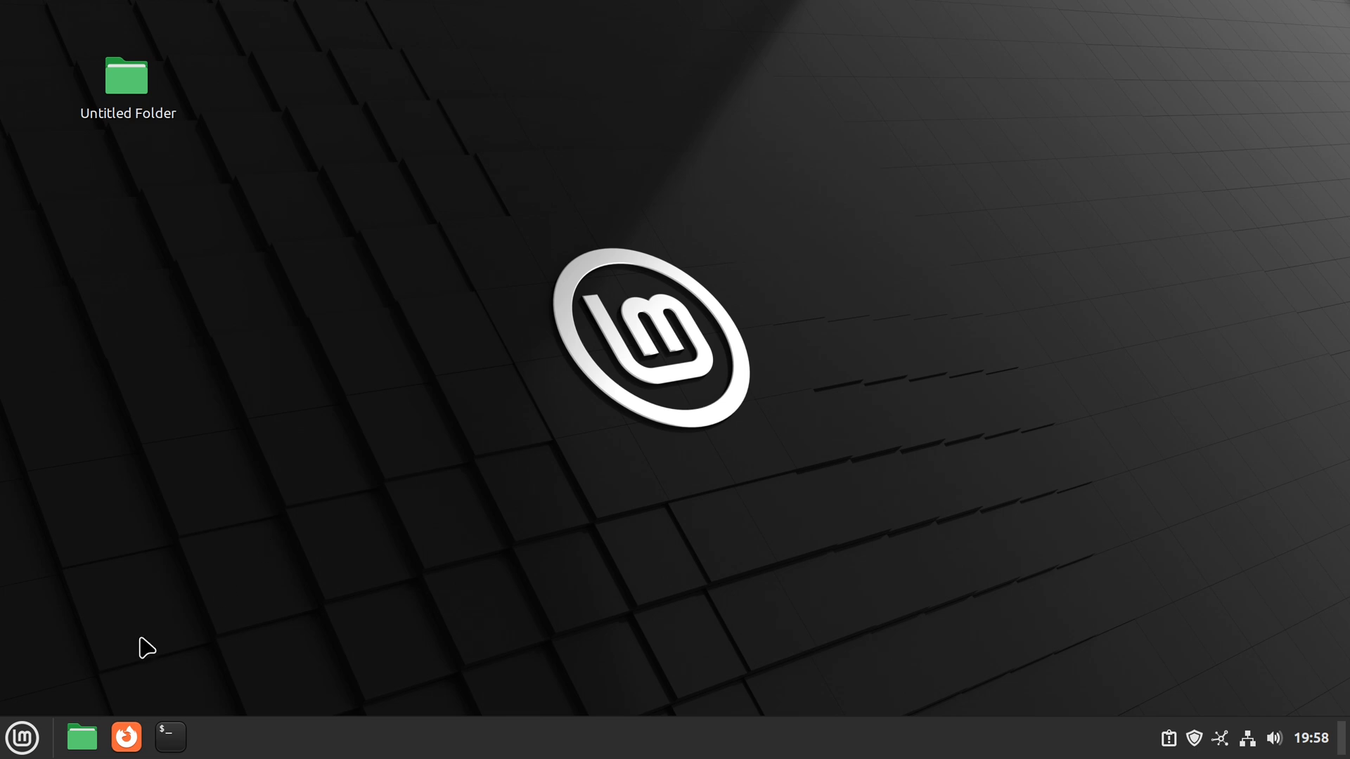
click(21, 737)
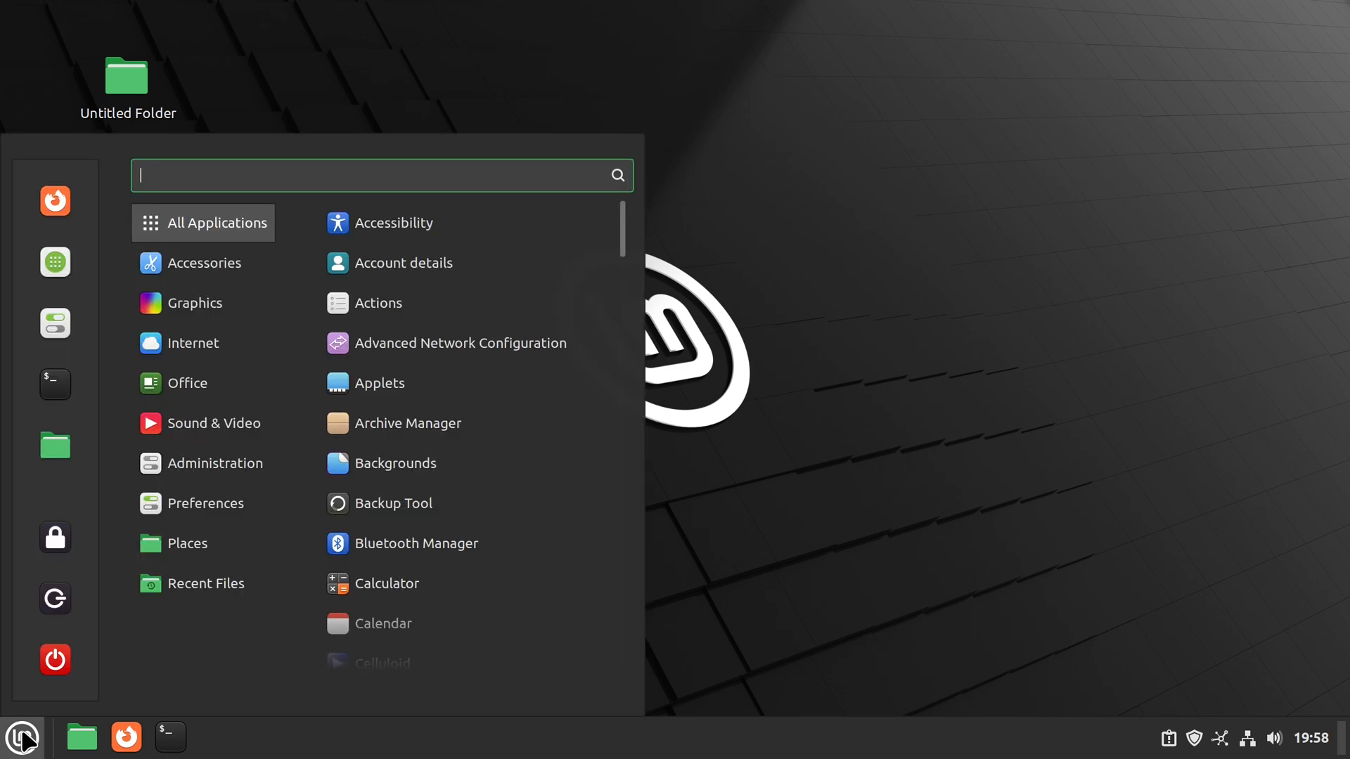
text(act)
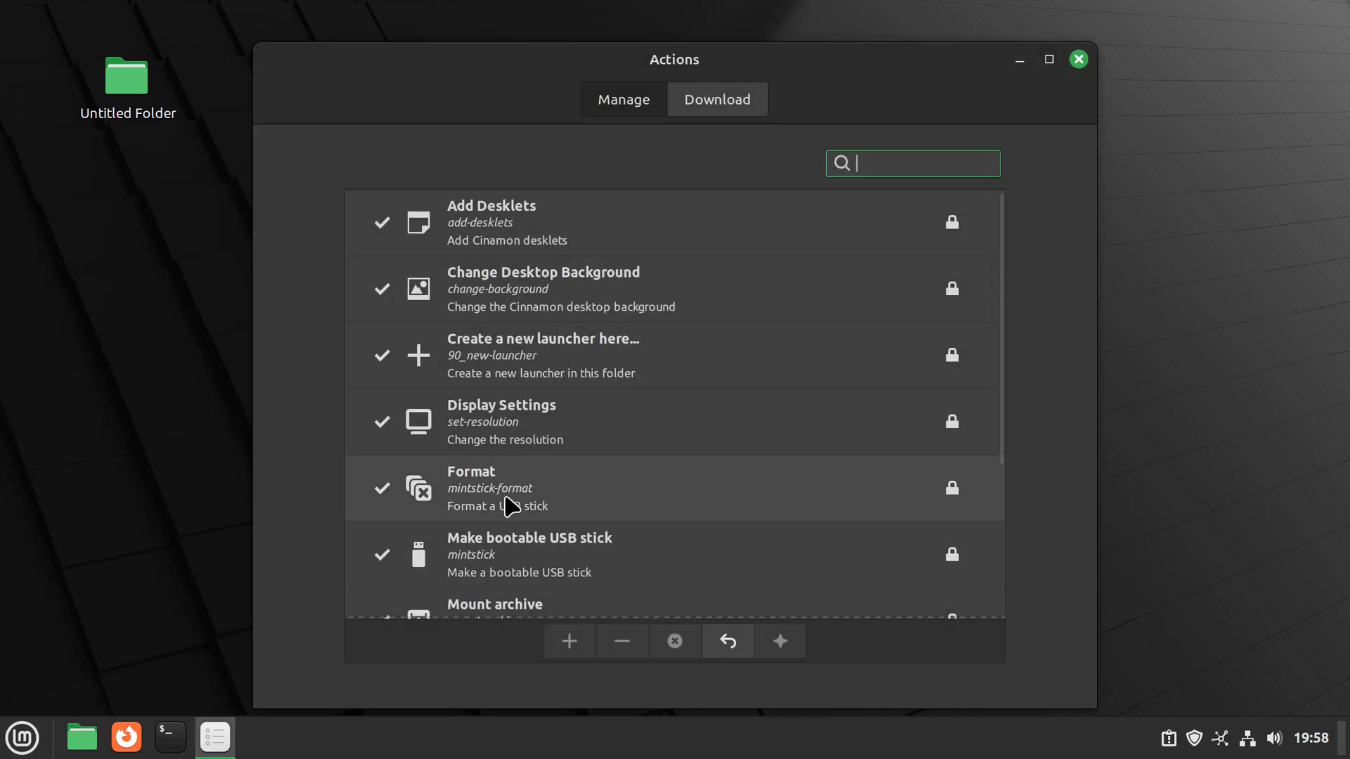
mouse_move(760, 357)
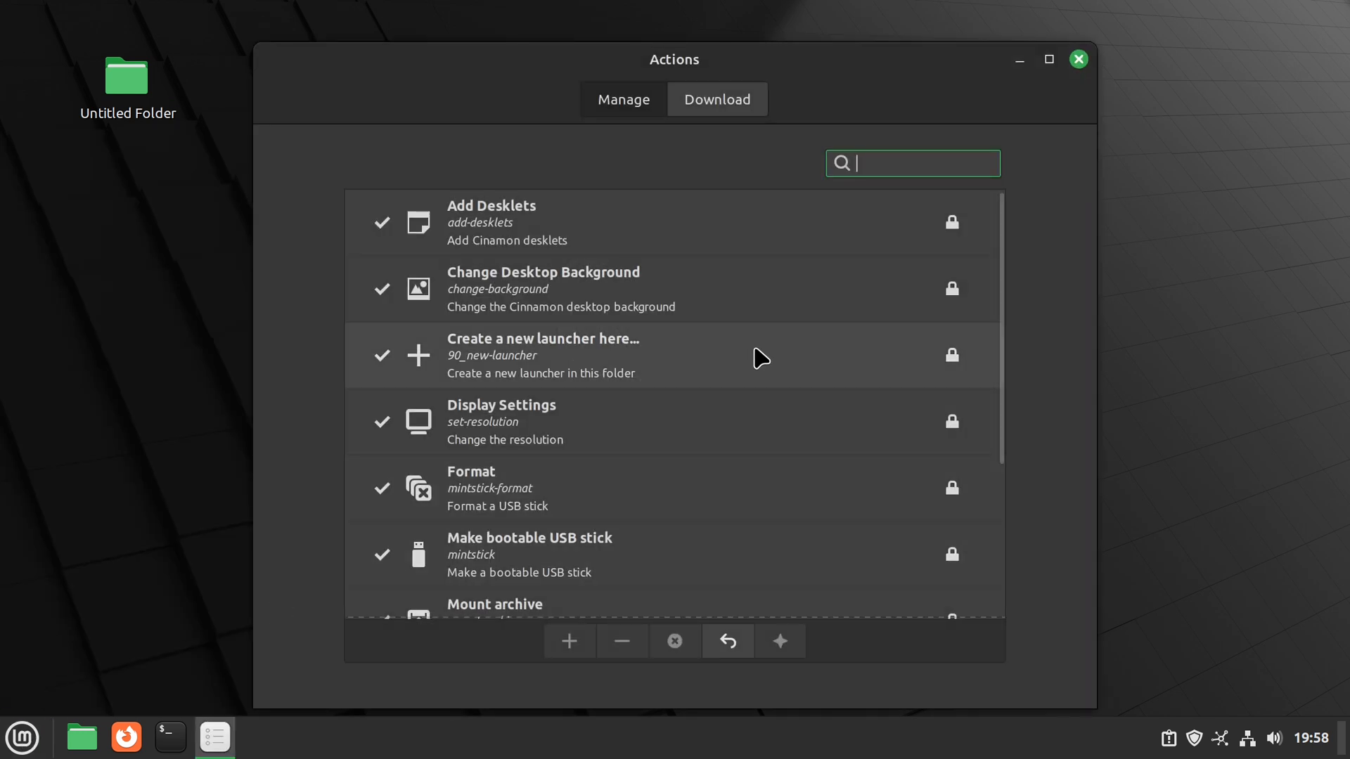
mouse_move(654, 235)
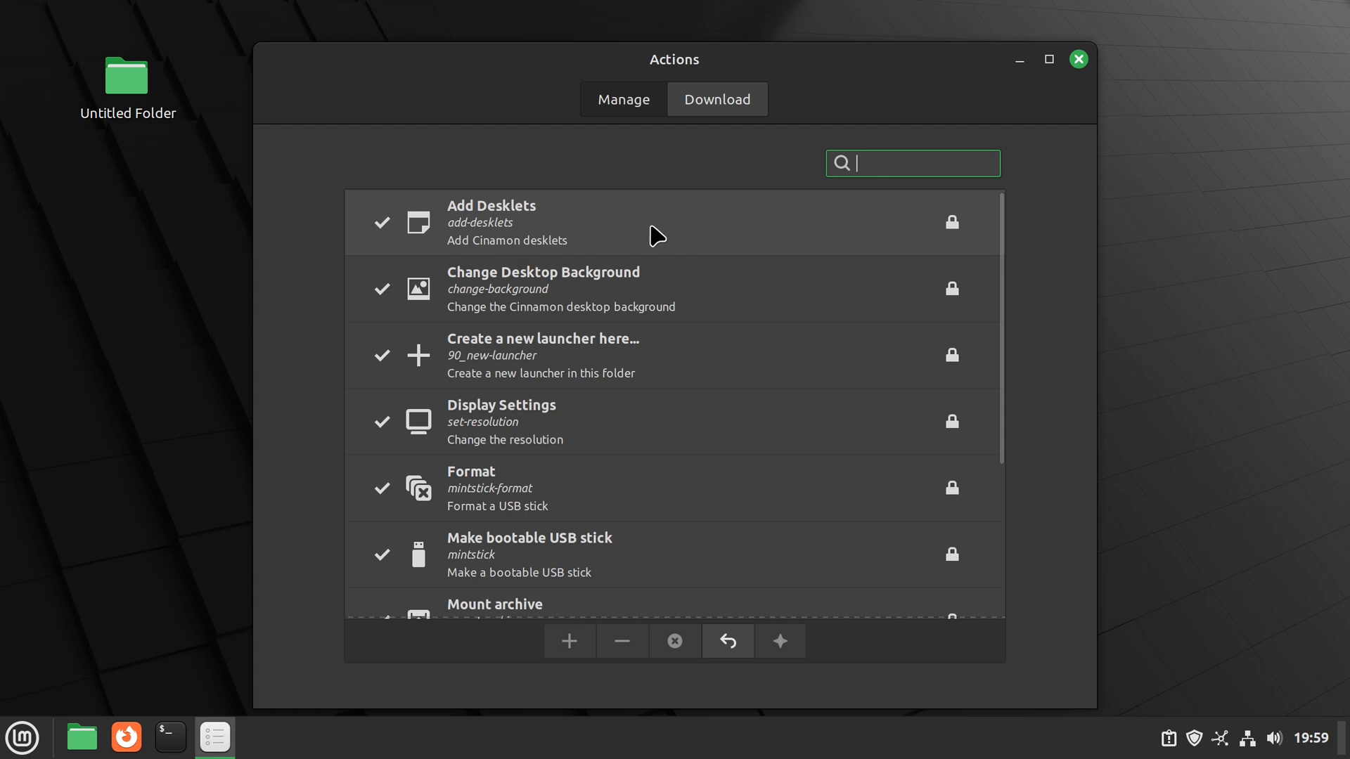
mouse_move(656, 298)
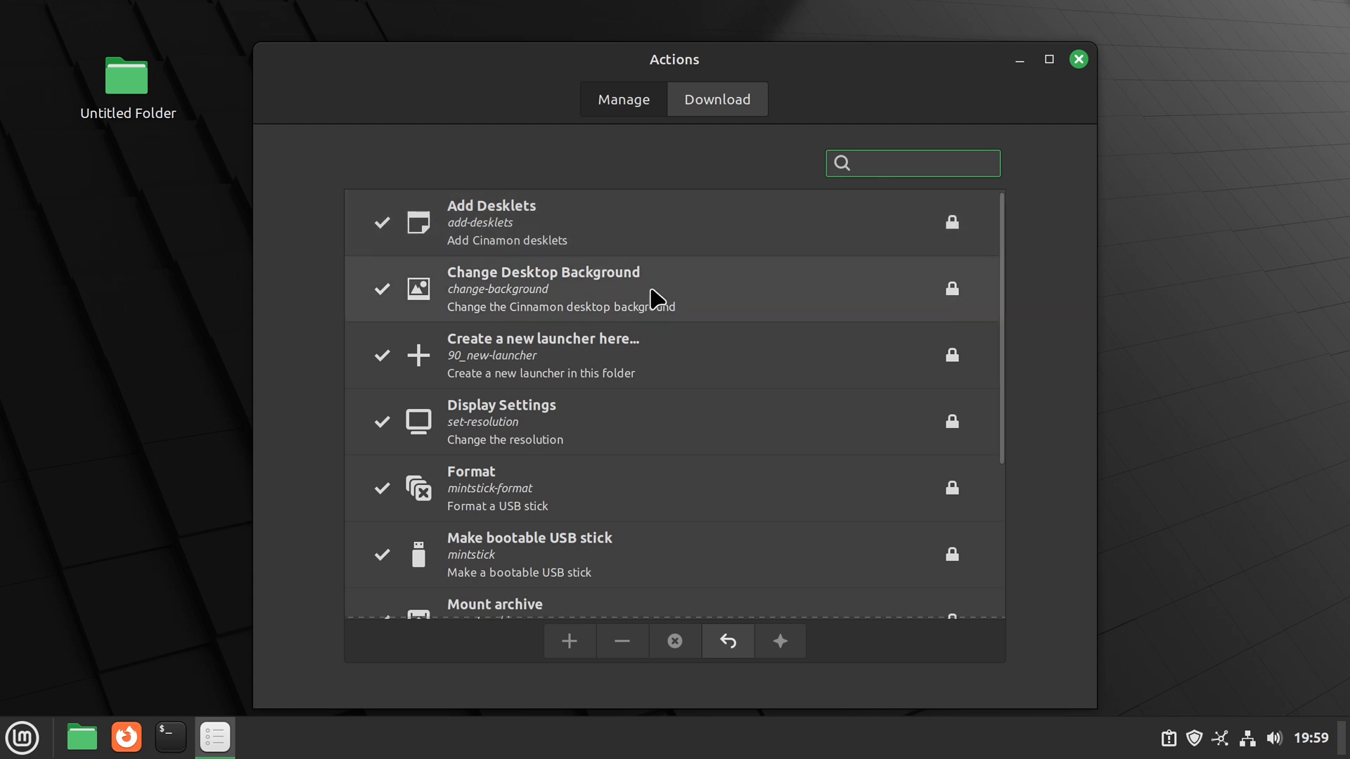
scroll(down, 3)
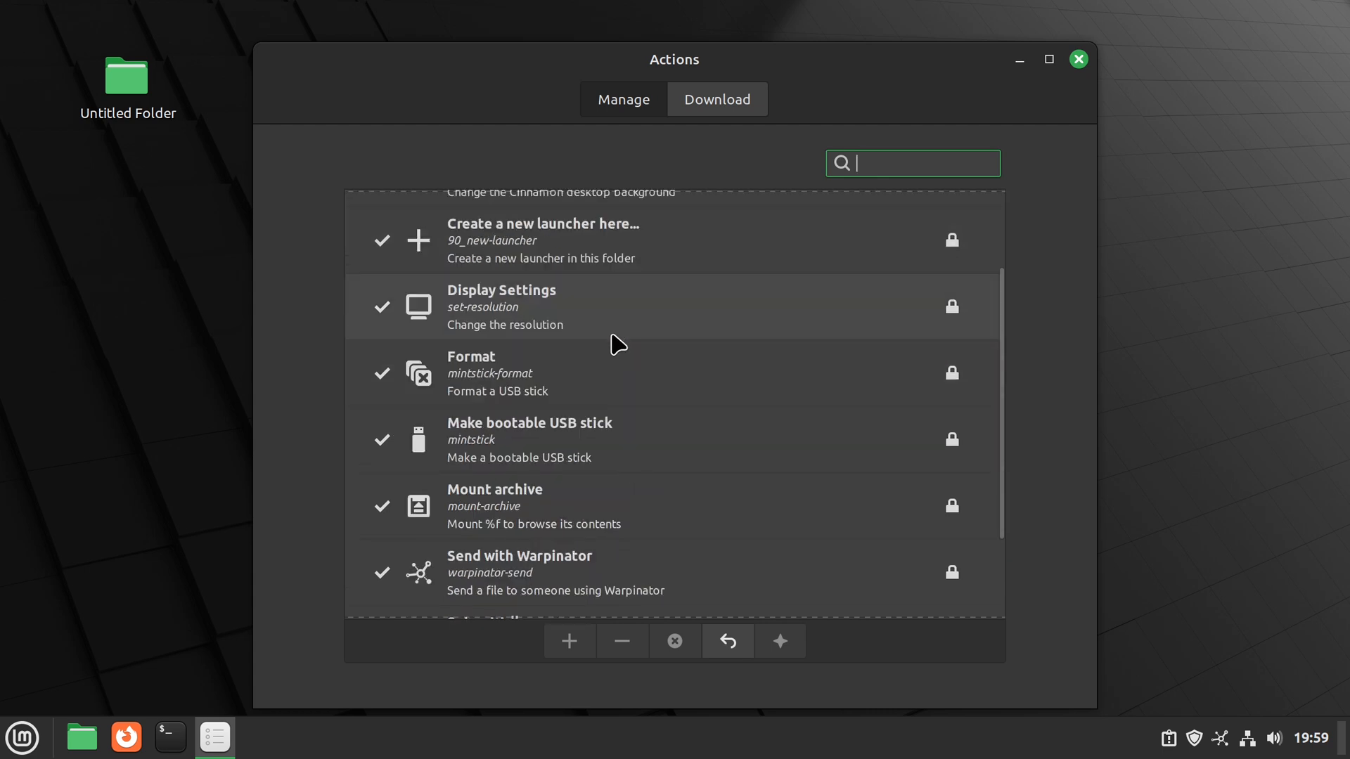
scroll(down, 3)
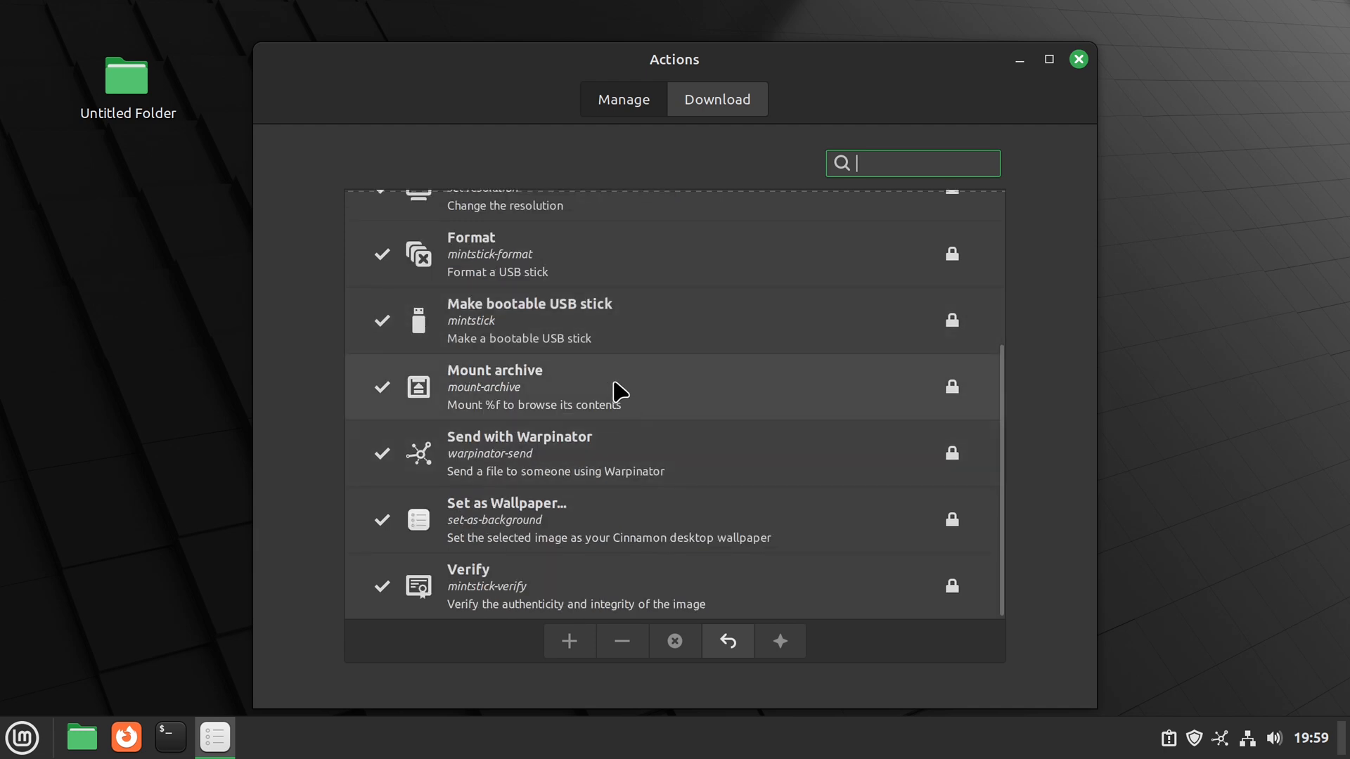
scroll(up, 3)
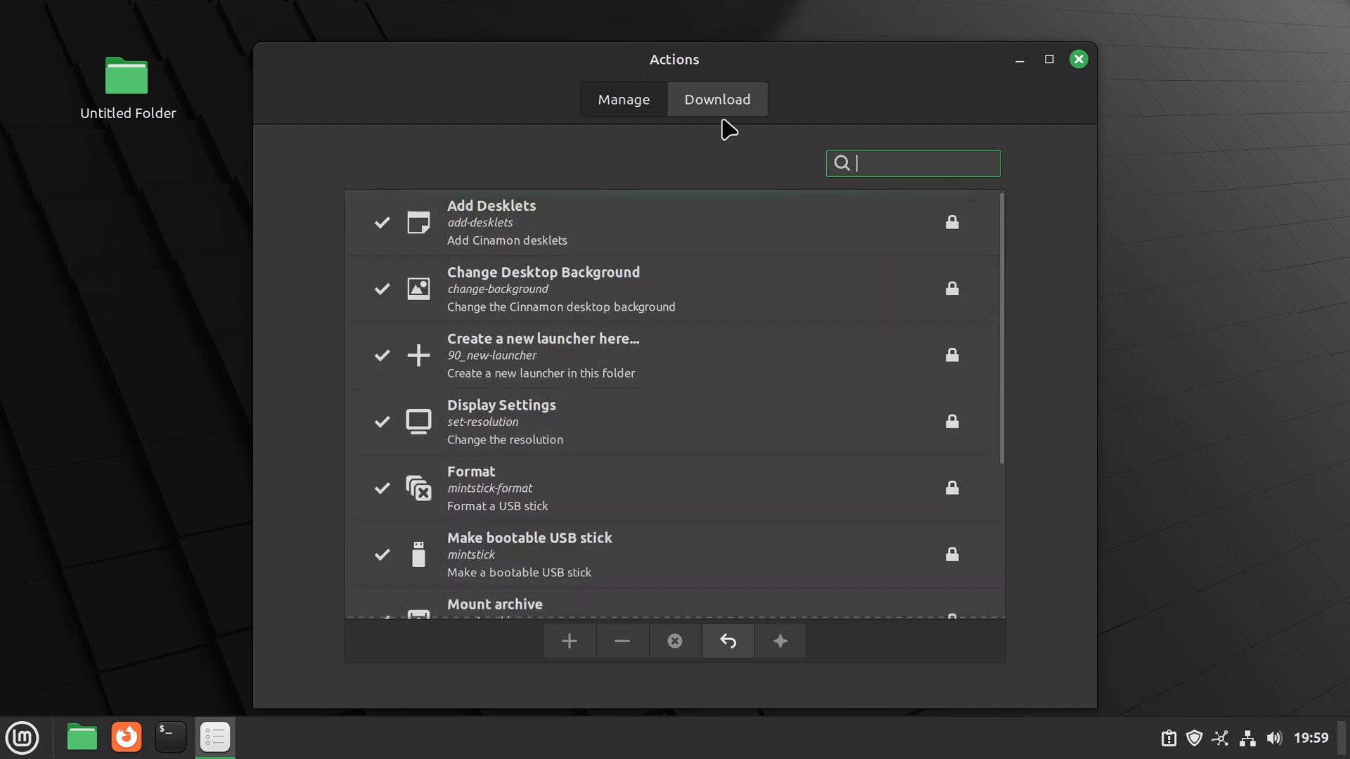
click(716, 98)
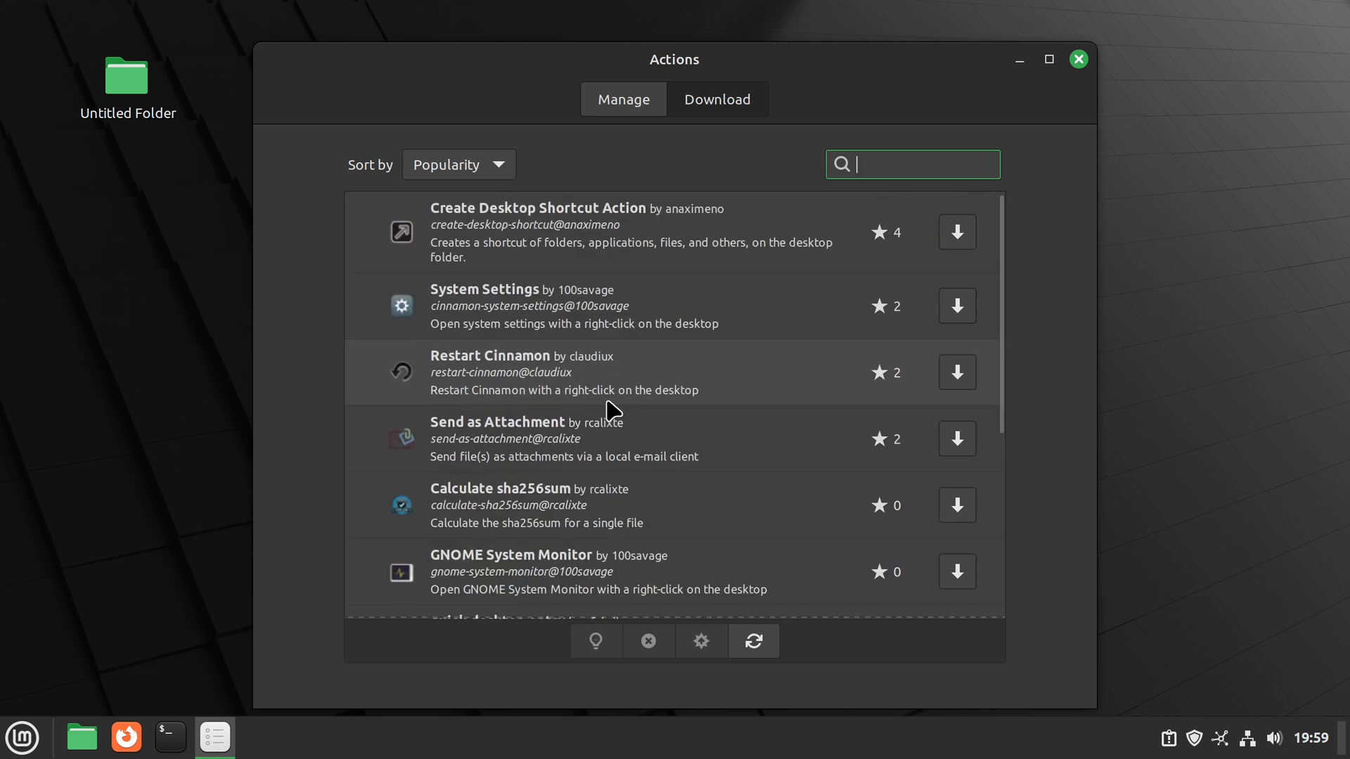
scroll(down, 3)
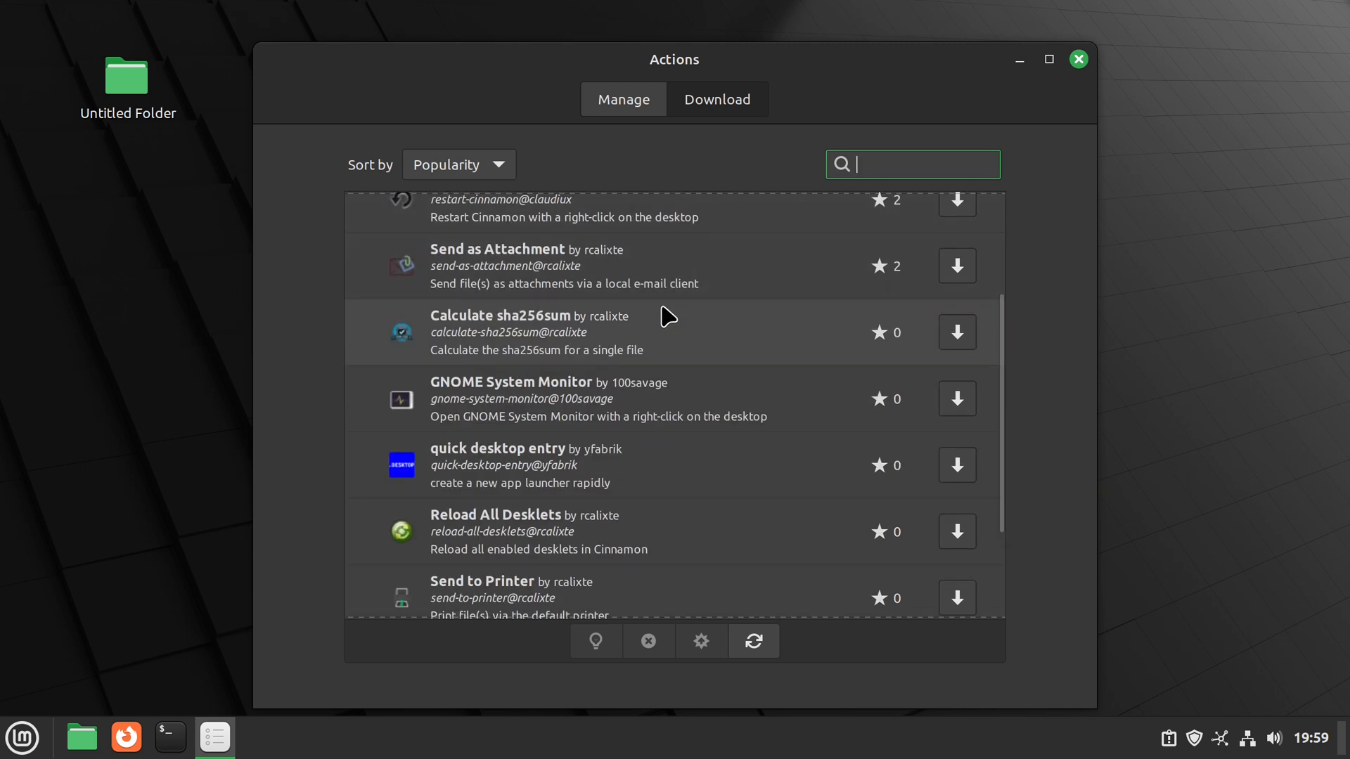
scroll(down, 3)
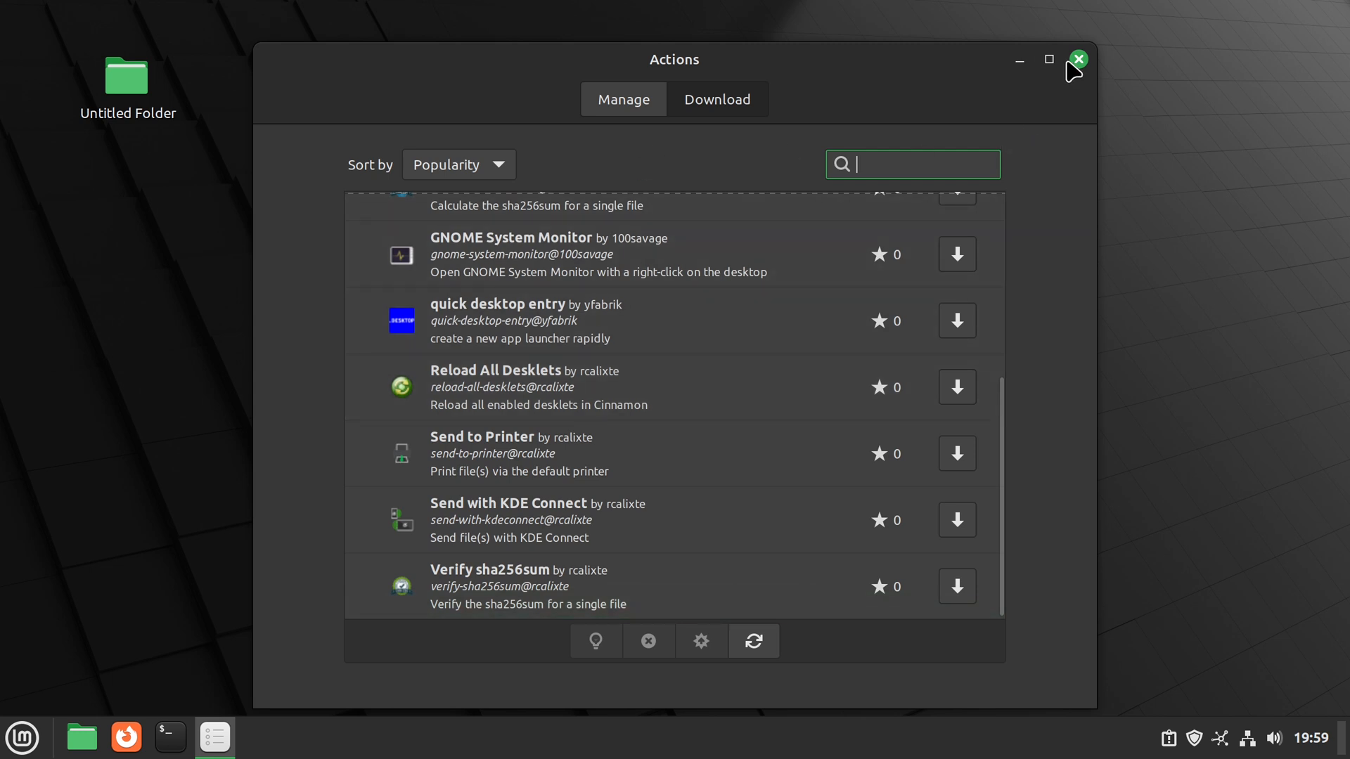
click(1078, 59)
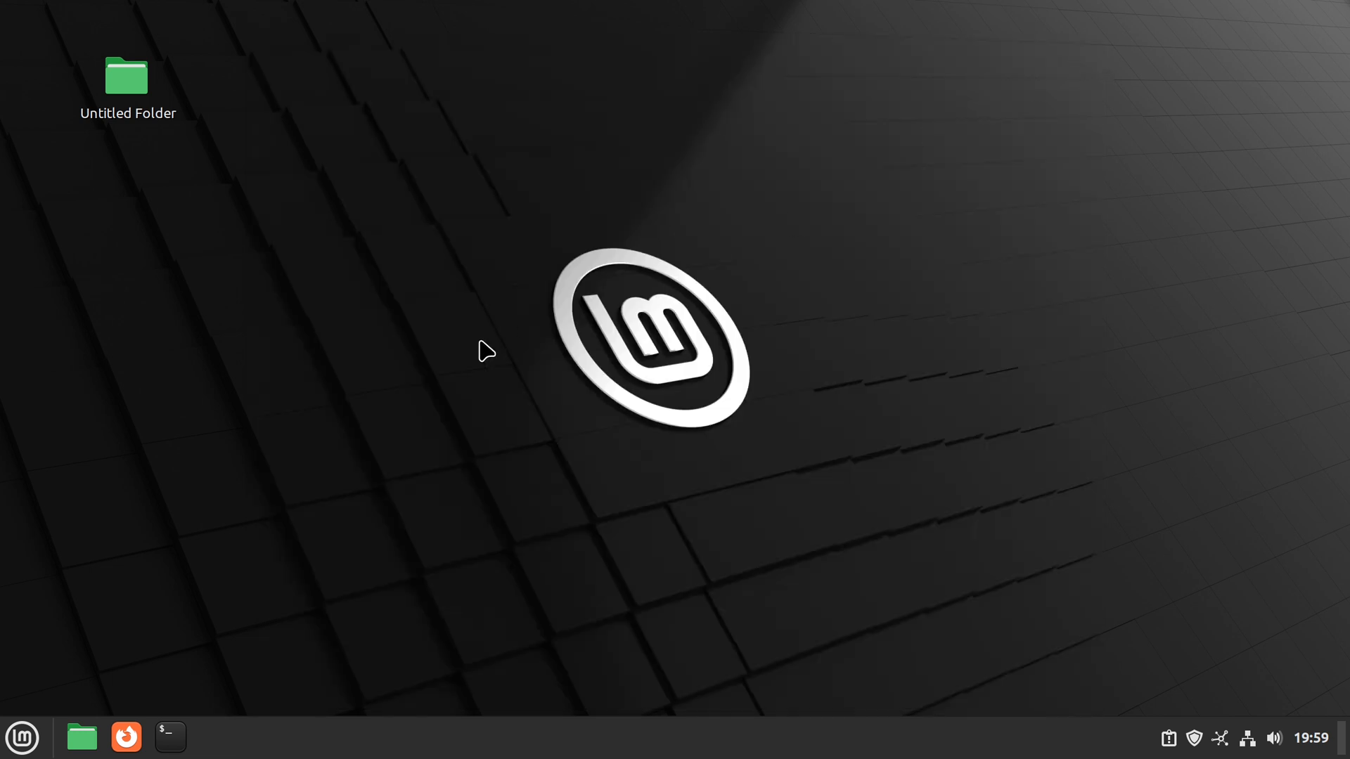
Bring up the log-out prompt from the menu and cancel it for now
click(21, 737)
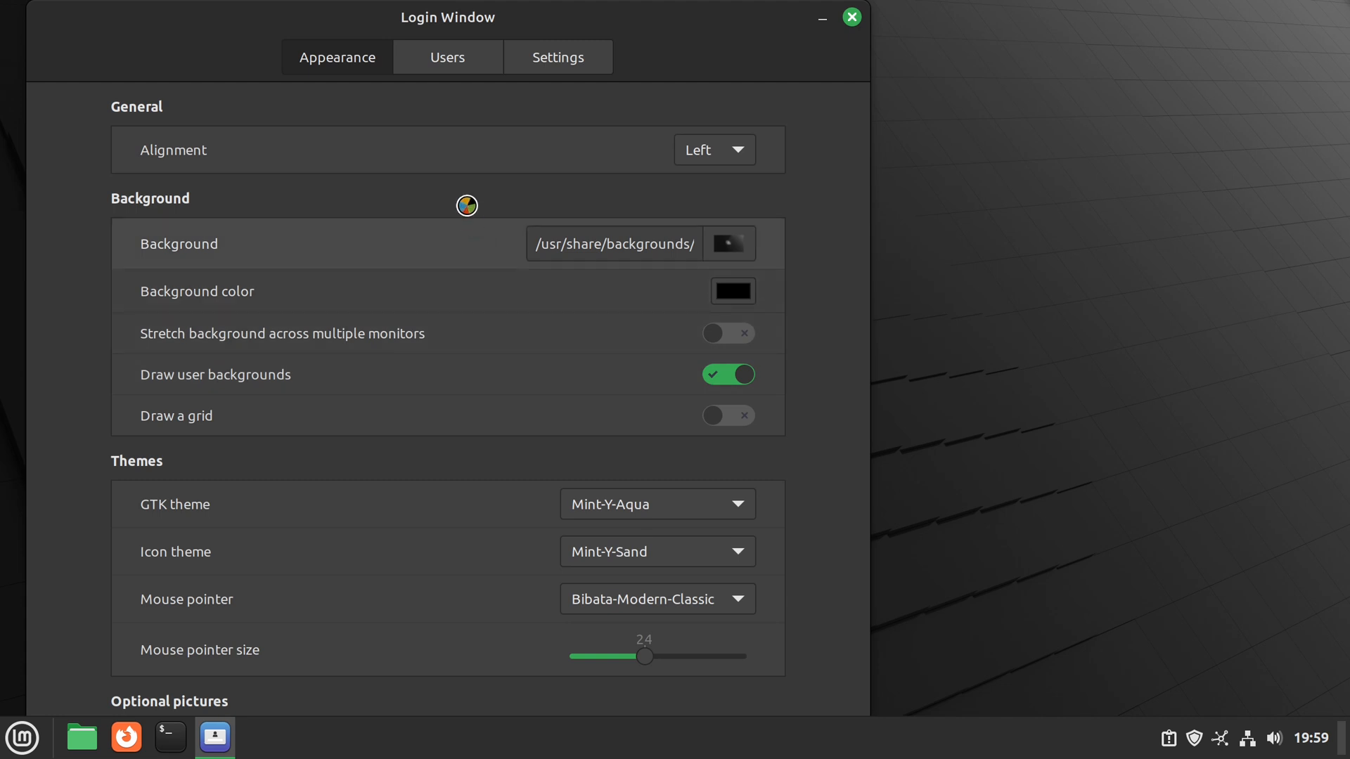
drag(447, 17, 530, 26)
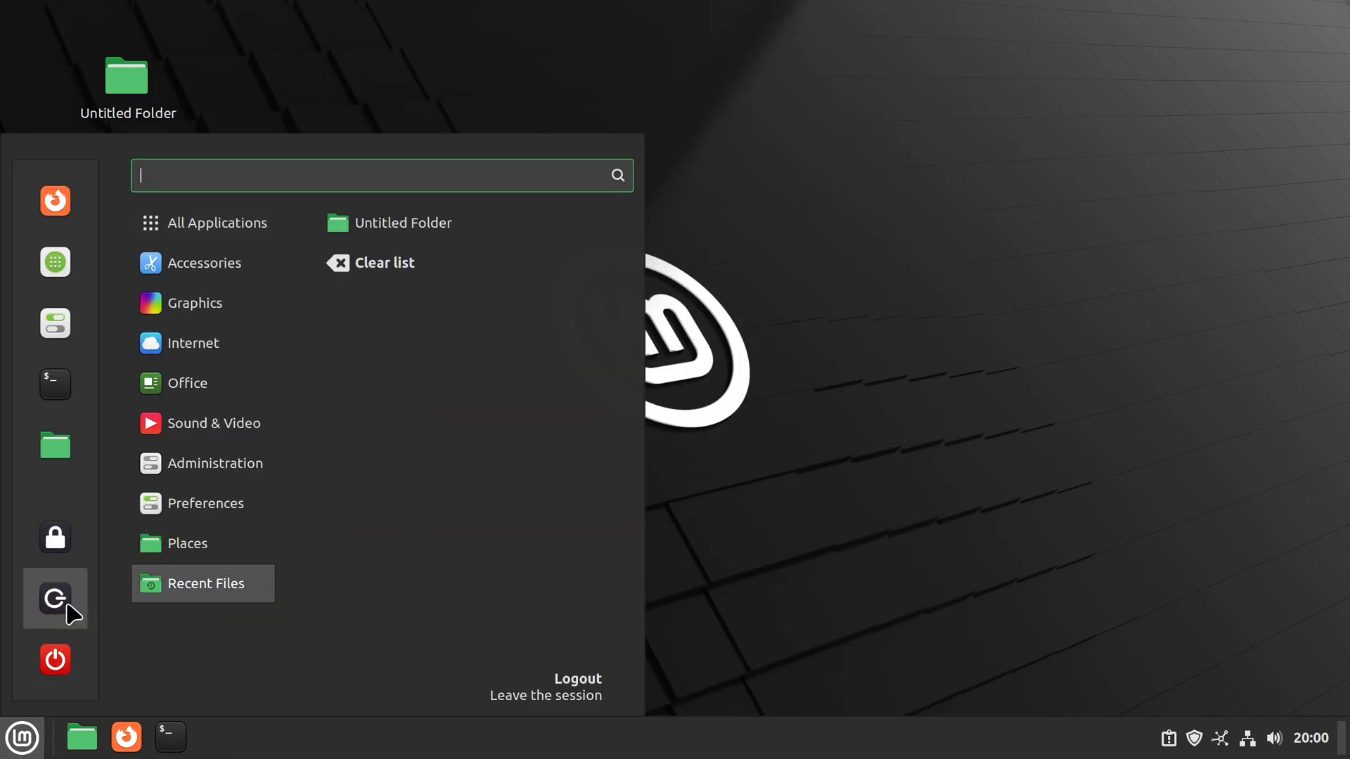
click(546, 685)
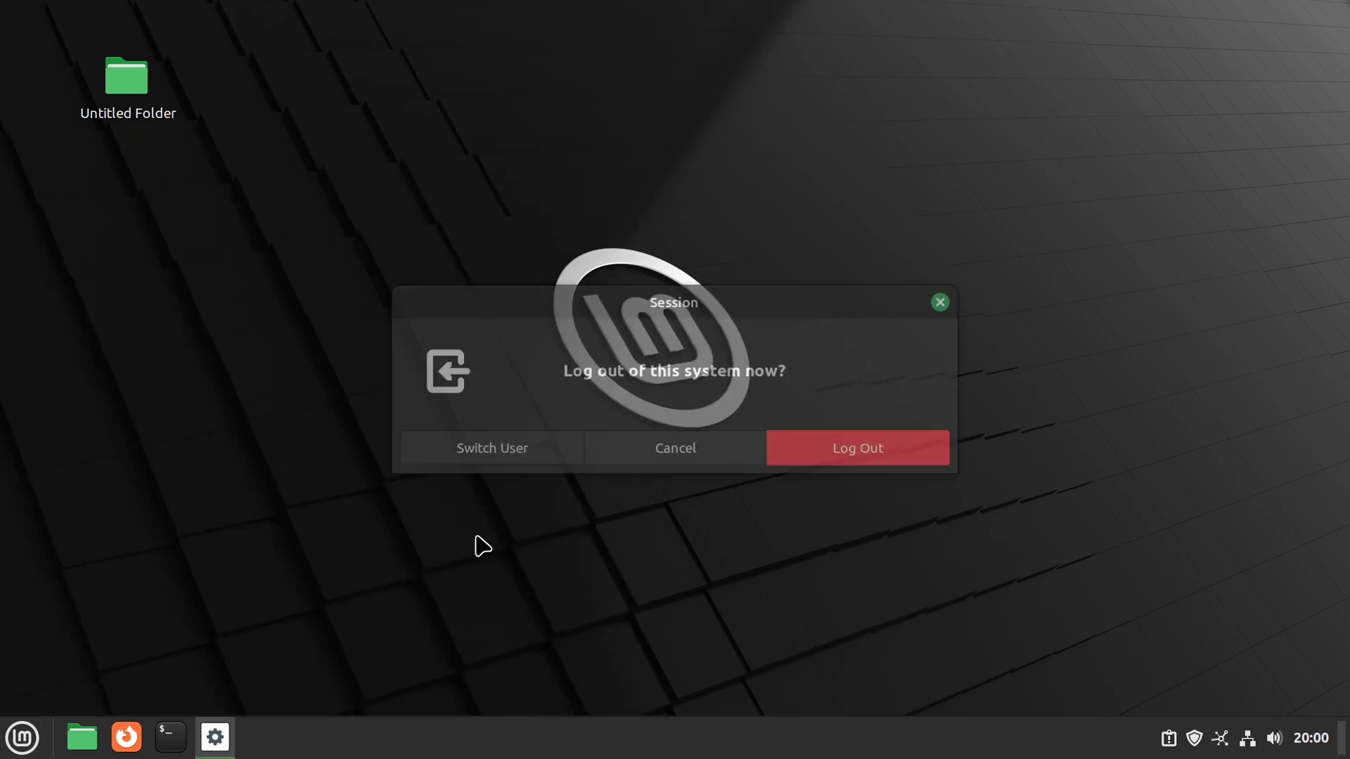
click(857, 447)
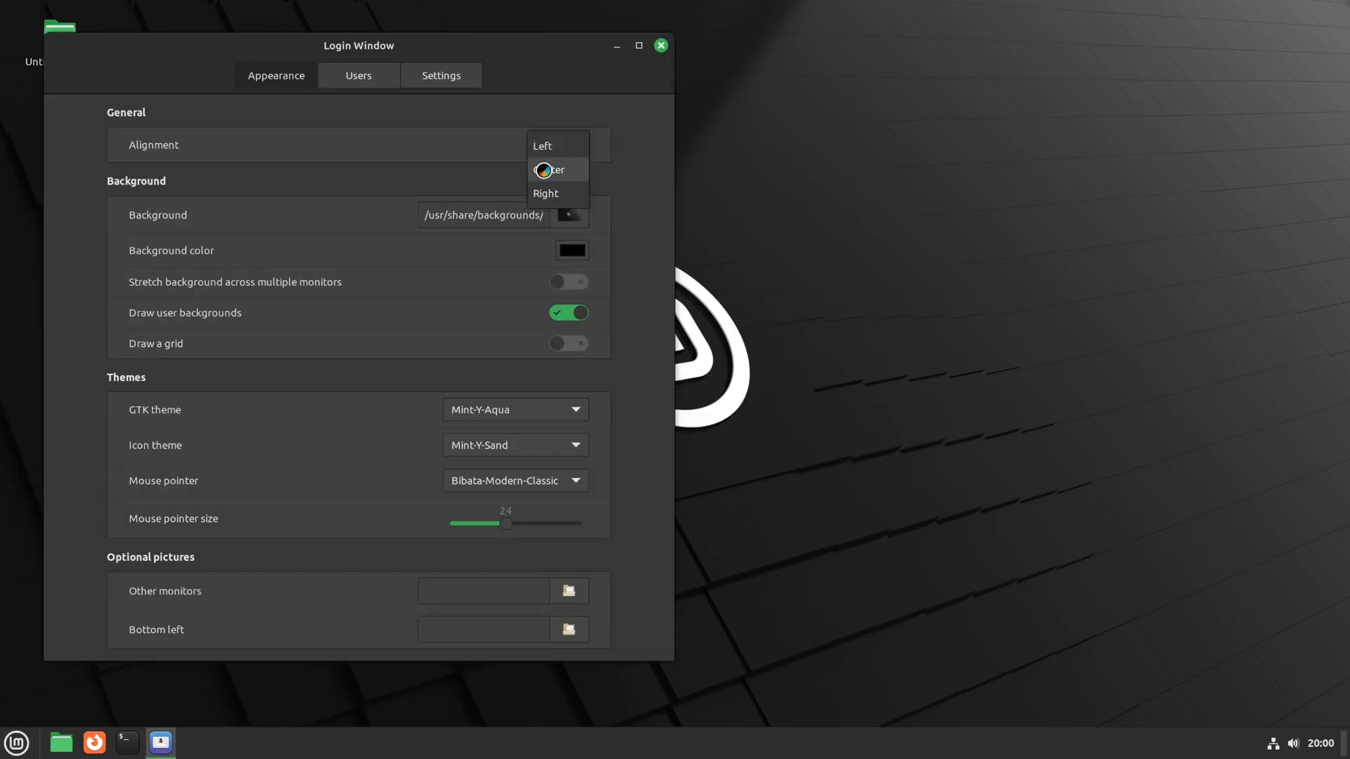
Set the login screen alignment to Center and close the Login Window settings
click(557, 168)
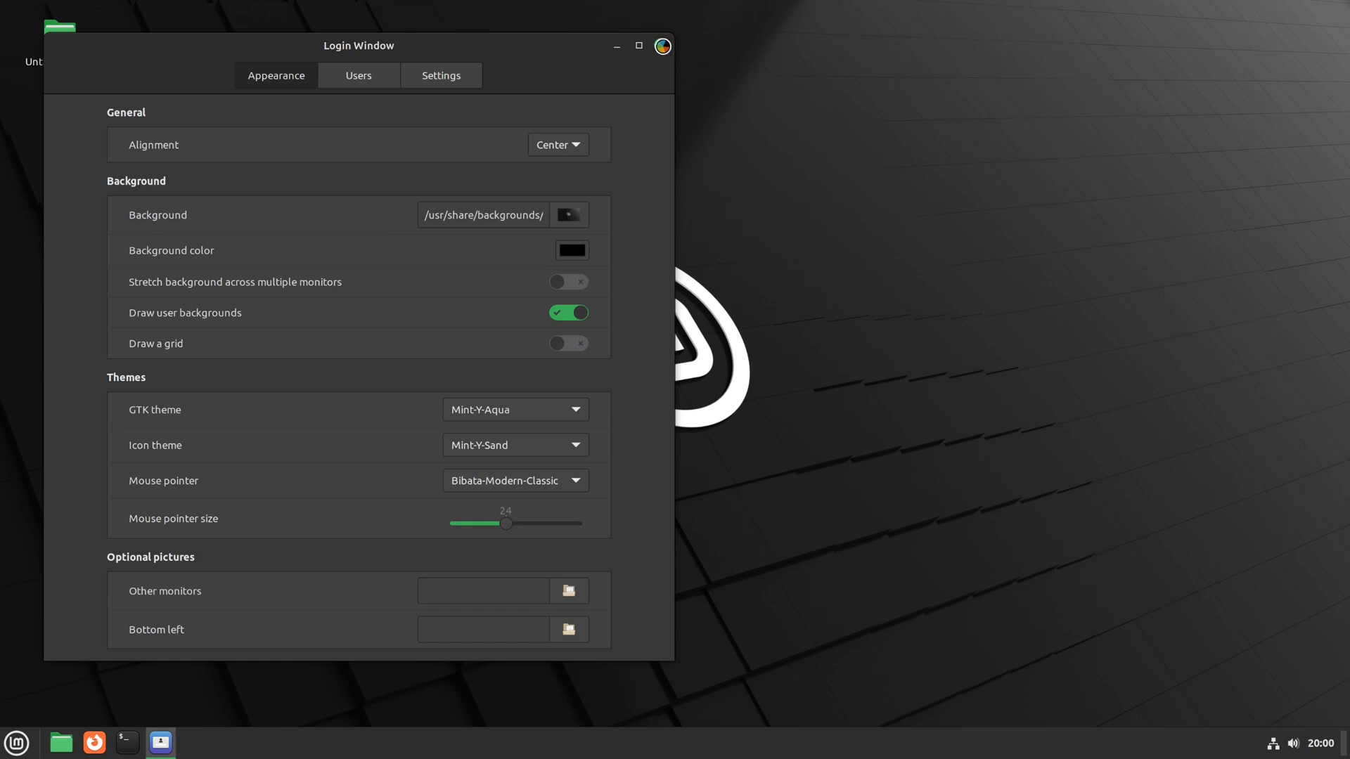
click(16, 742)
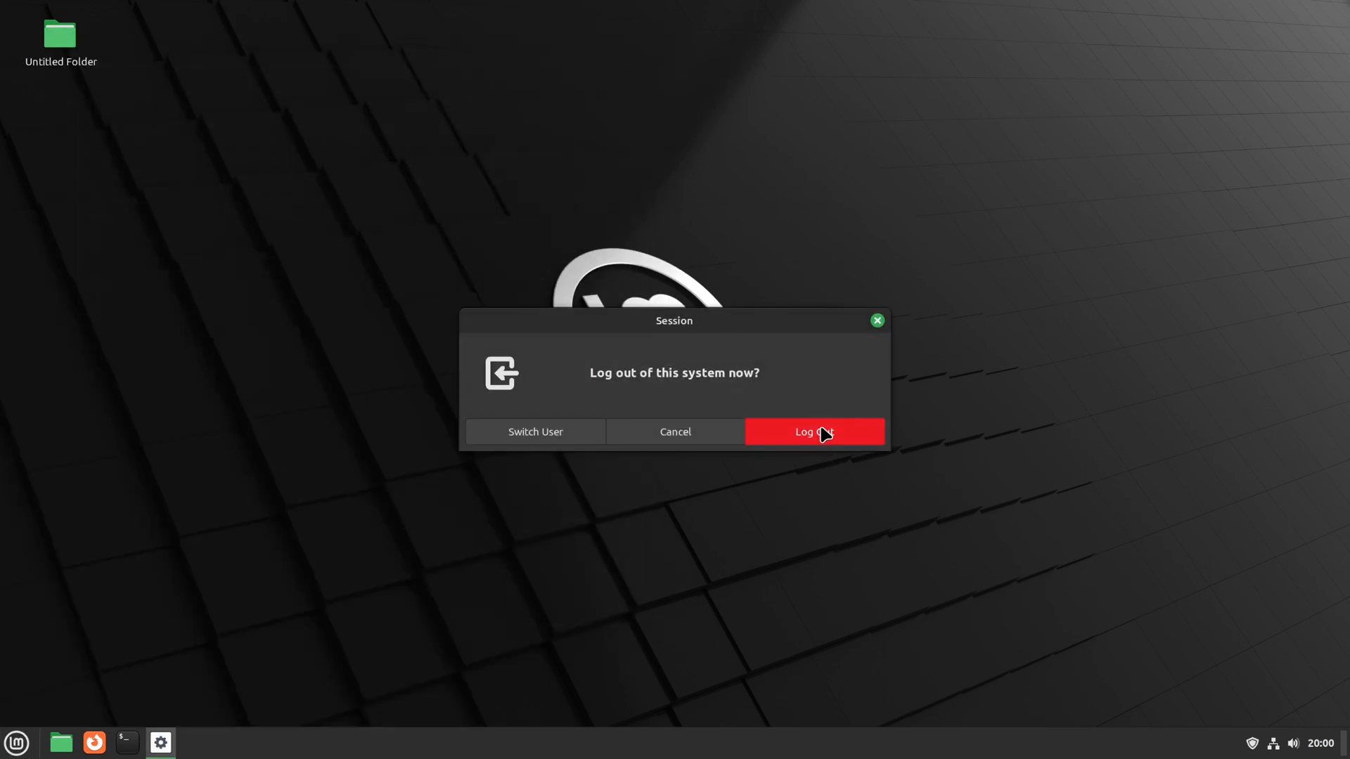
Log out to the centered login box and show the desktop session list with Cinnamon on Wayland
click(813, 432)
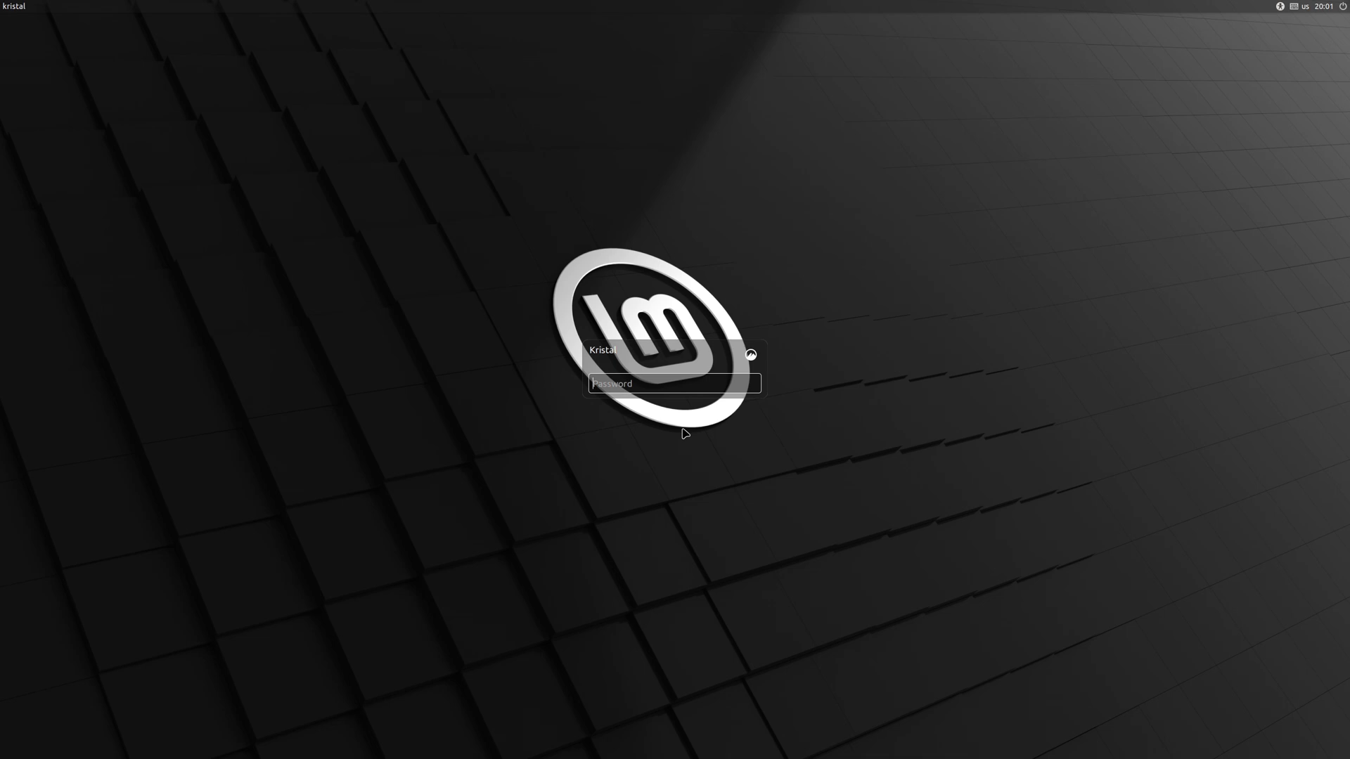
mouse_move(695, 394)
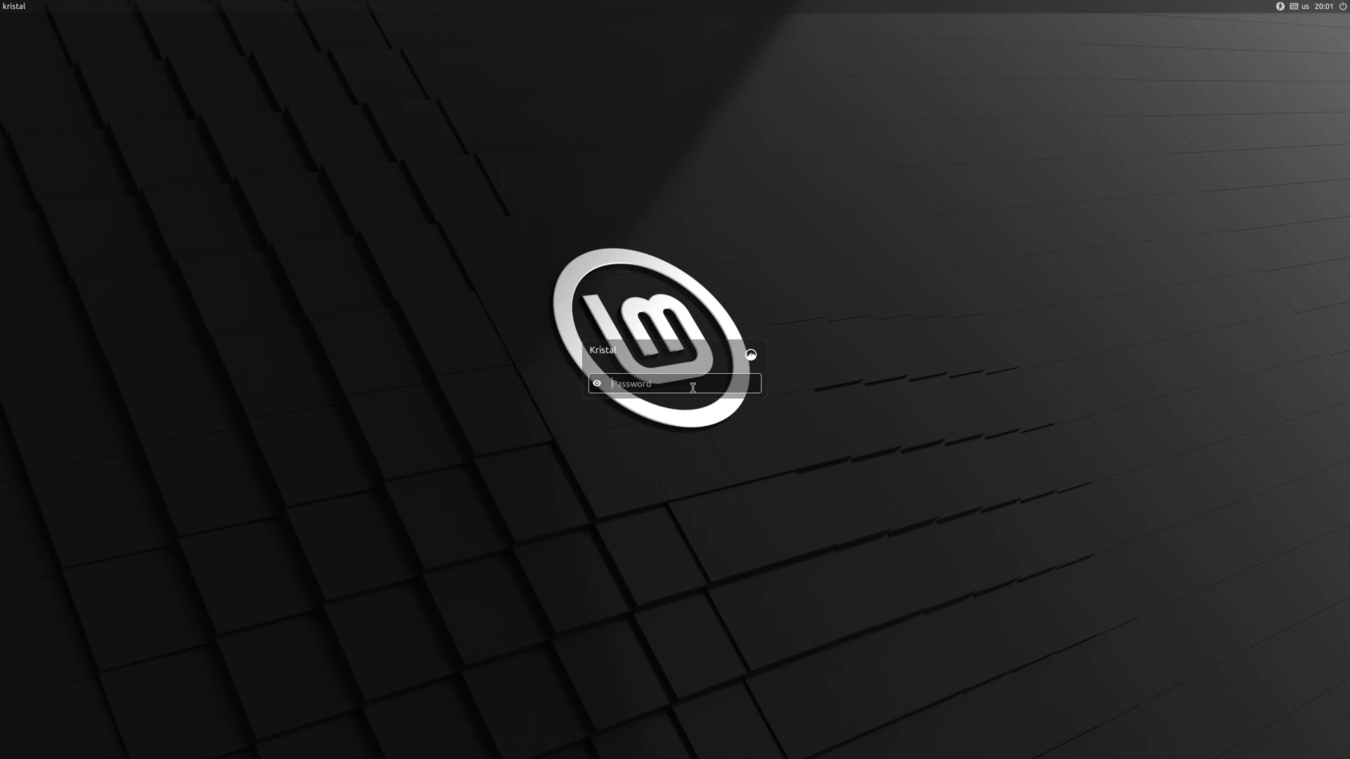
click(749, 354)
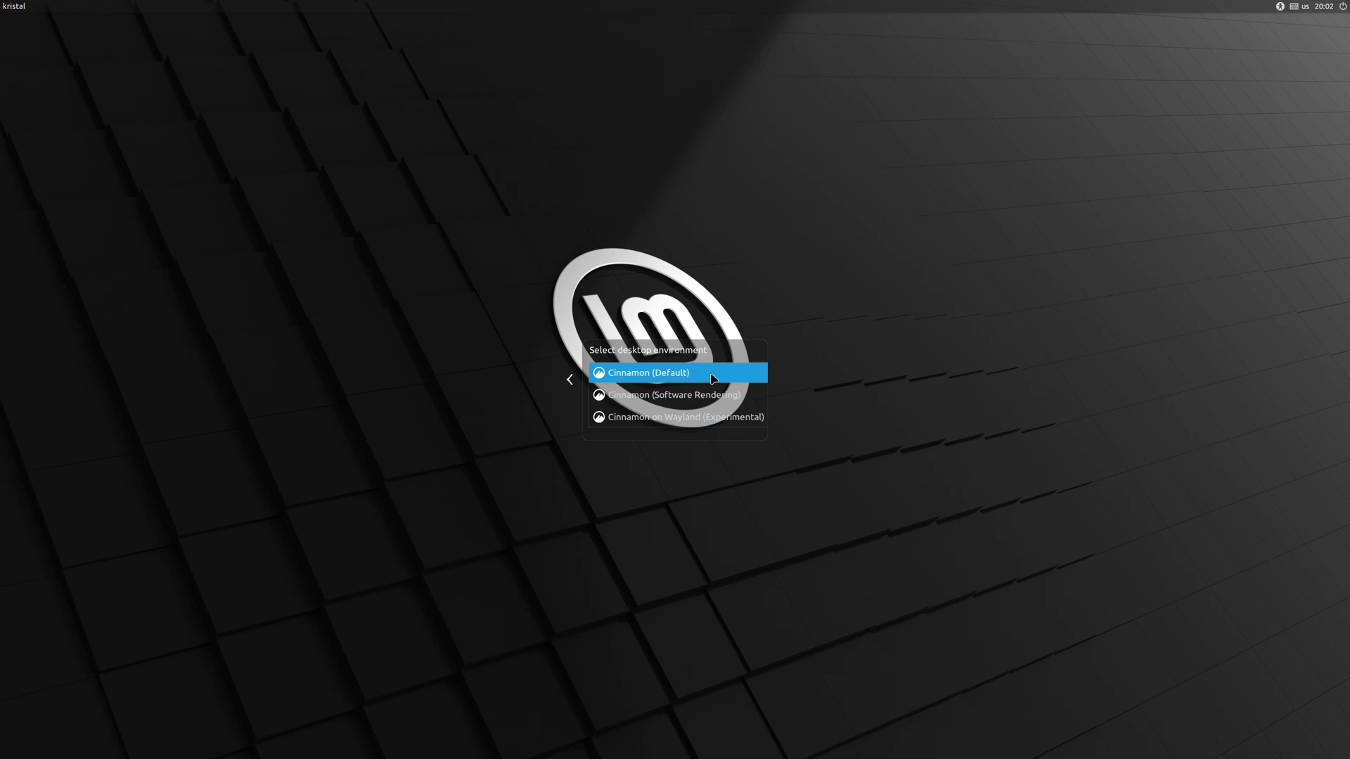
mouse_move(719, 427)
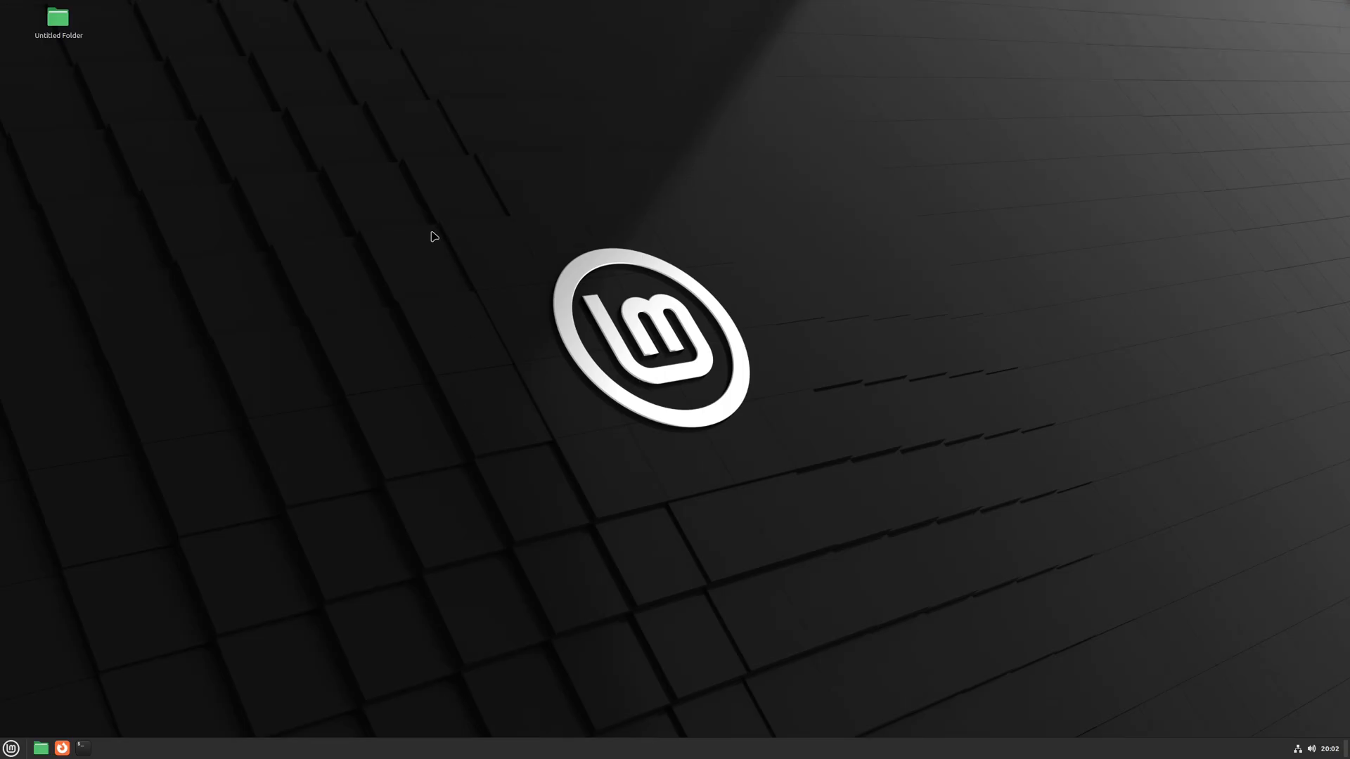
Bring up the desktop's right-click actions after logging back in
right_click(433, 236)
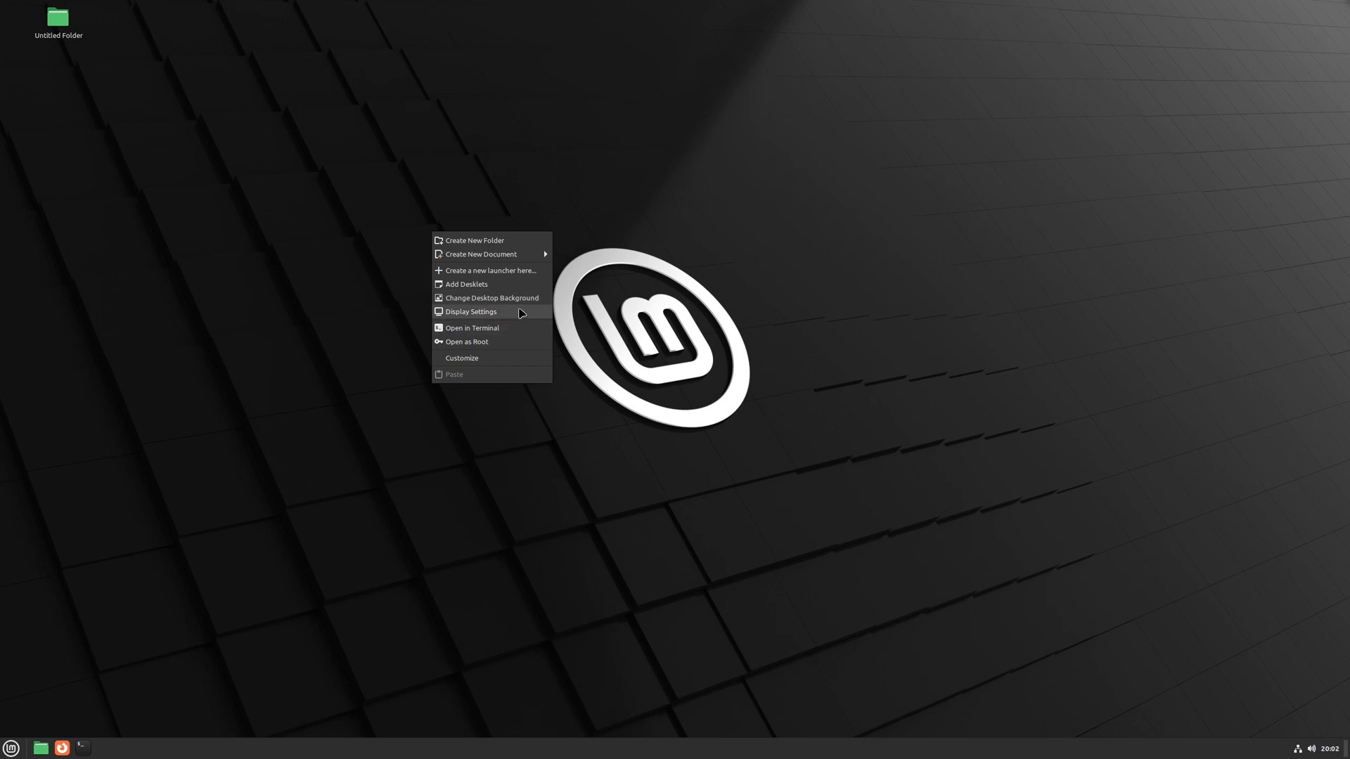
click(470, 312)
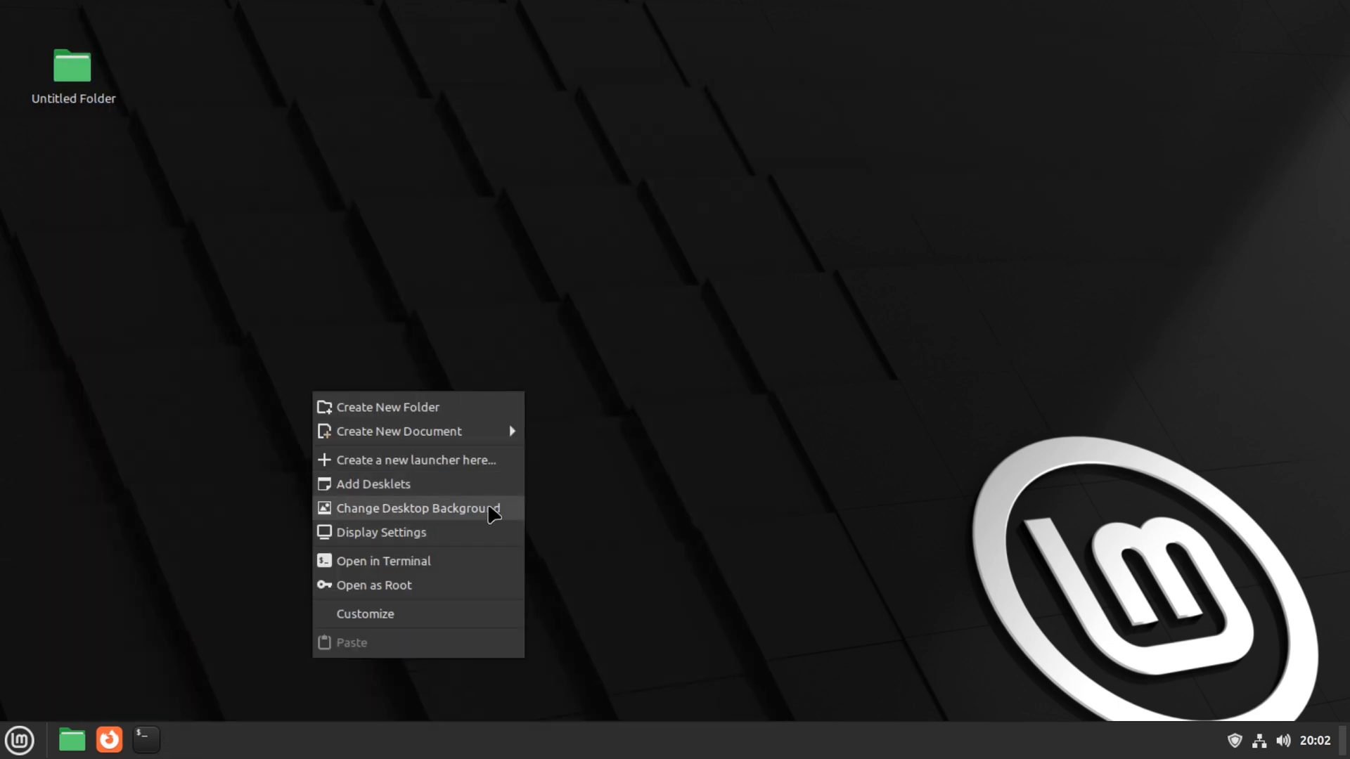
mouse_move(442, 515)
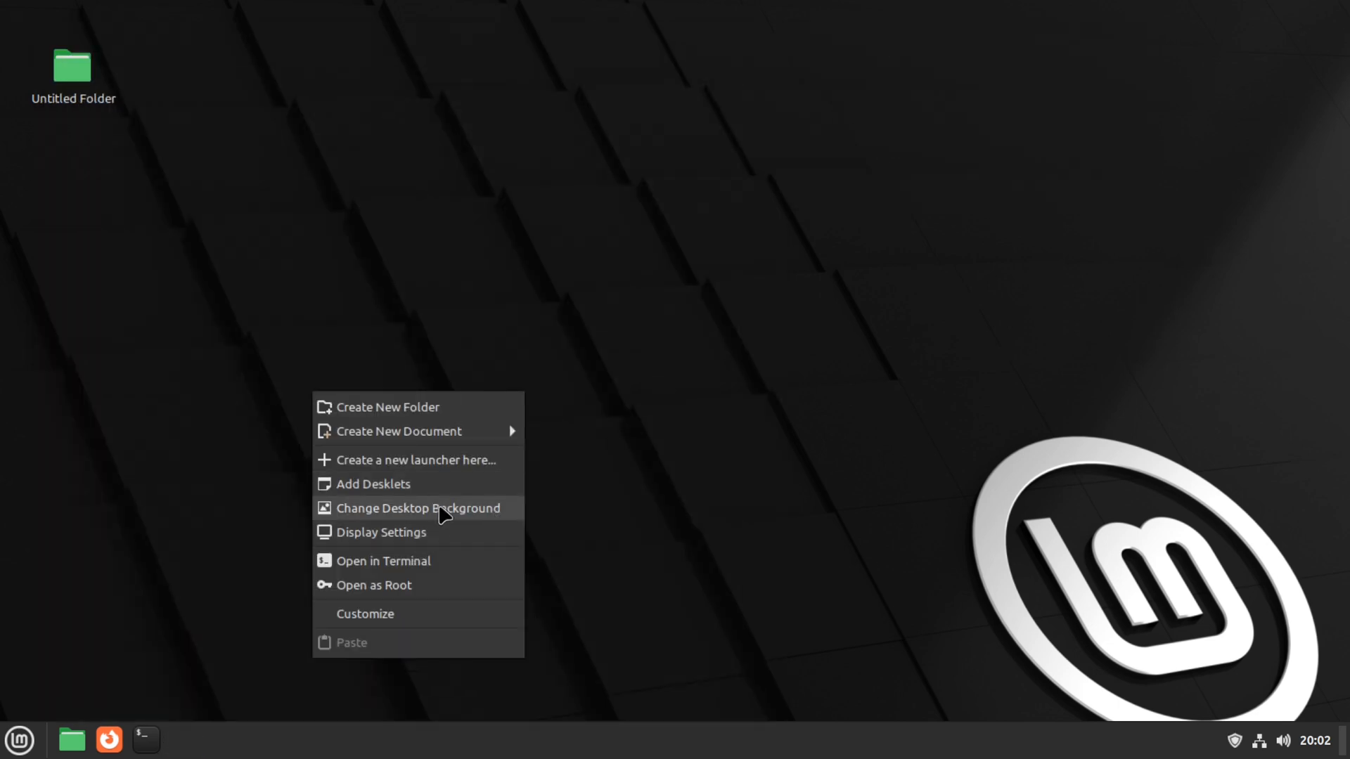
In the Virginia collection, try the Corsica and Horse pictures as wallpaper
click(417, 507)
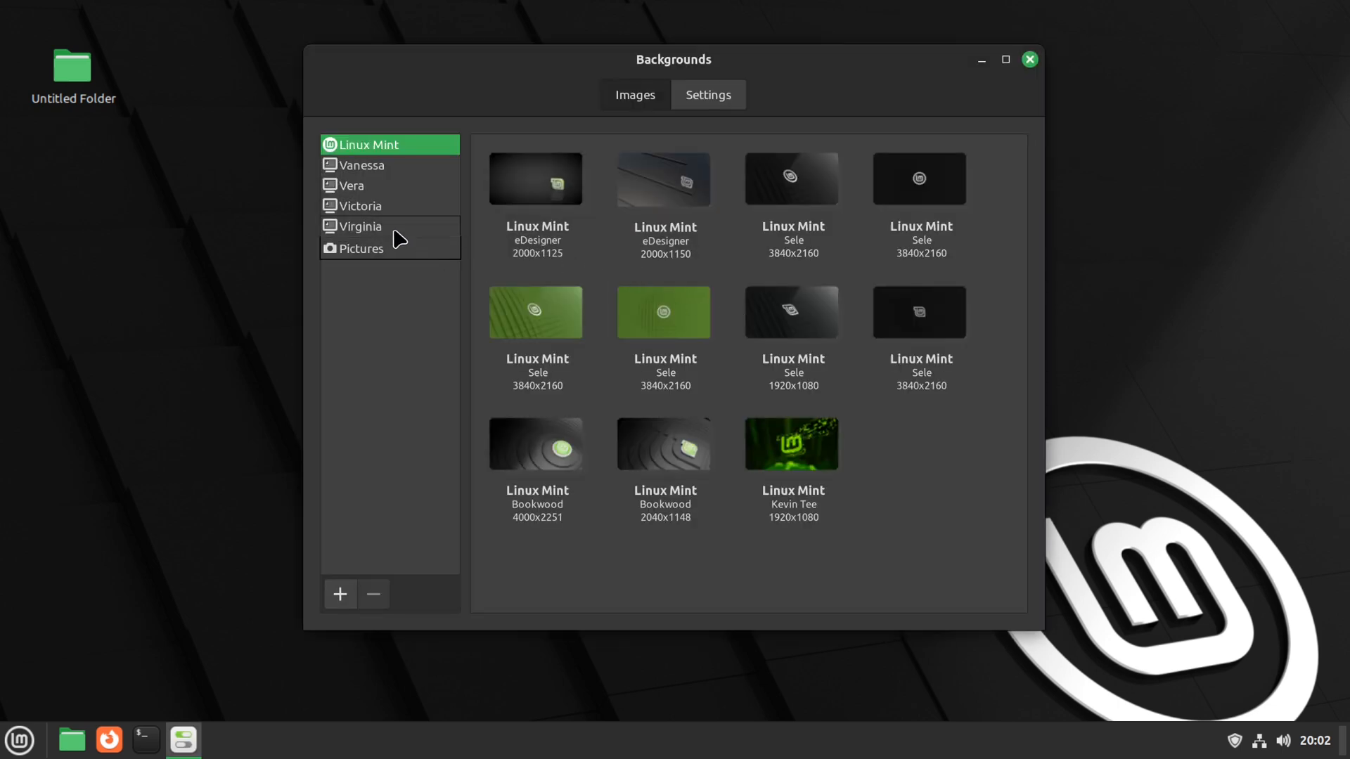
mouse_move(371, 231)
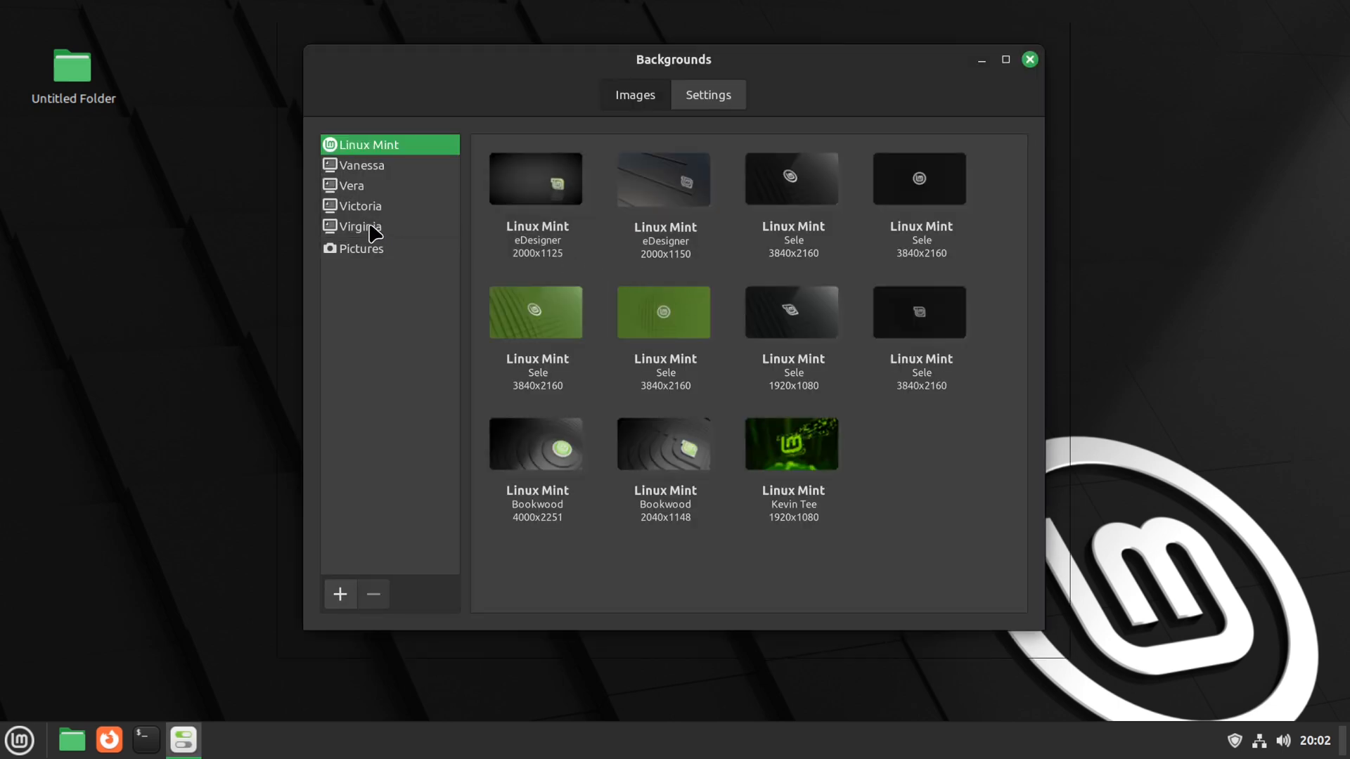
click(360, 225)
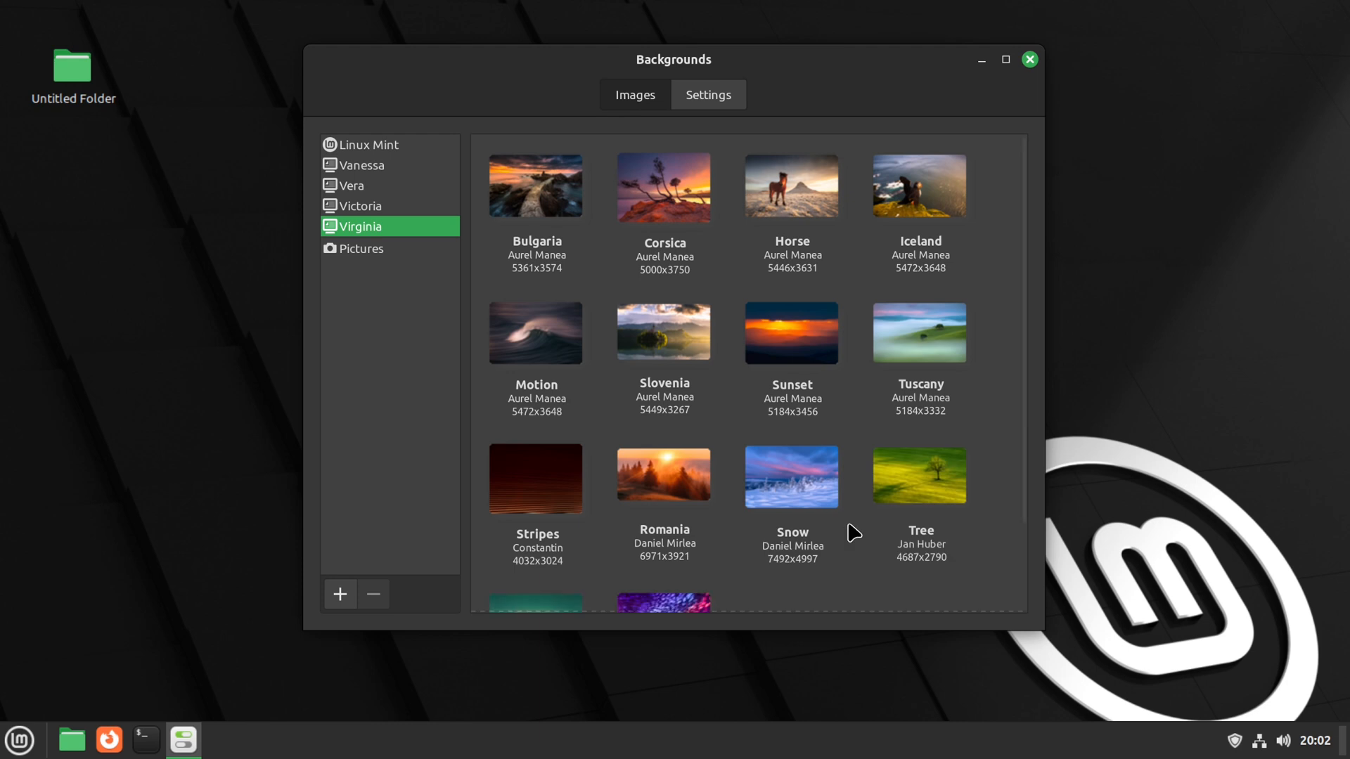
click(662, 332)
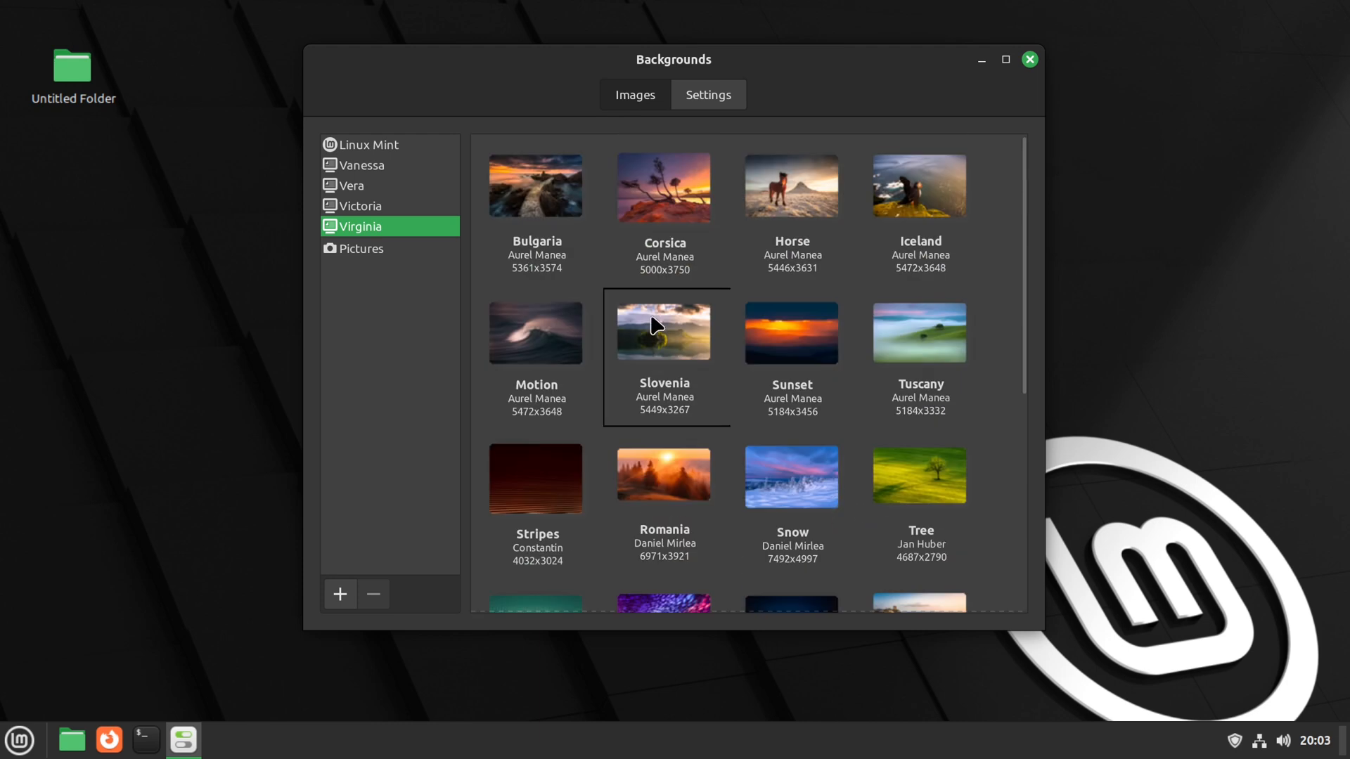
click(536, 186)
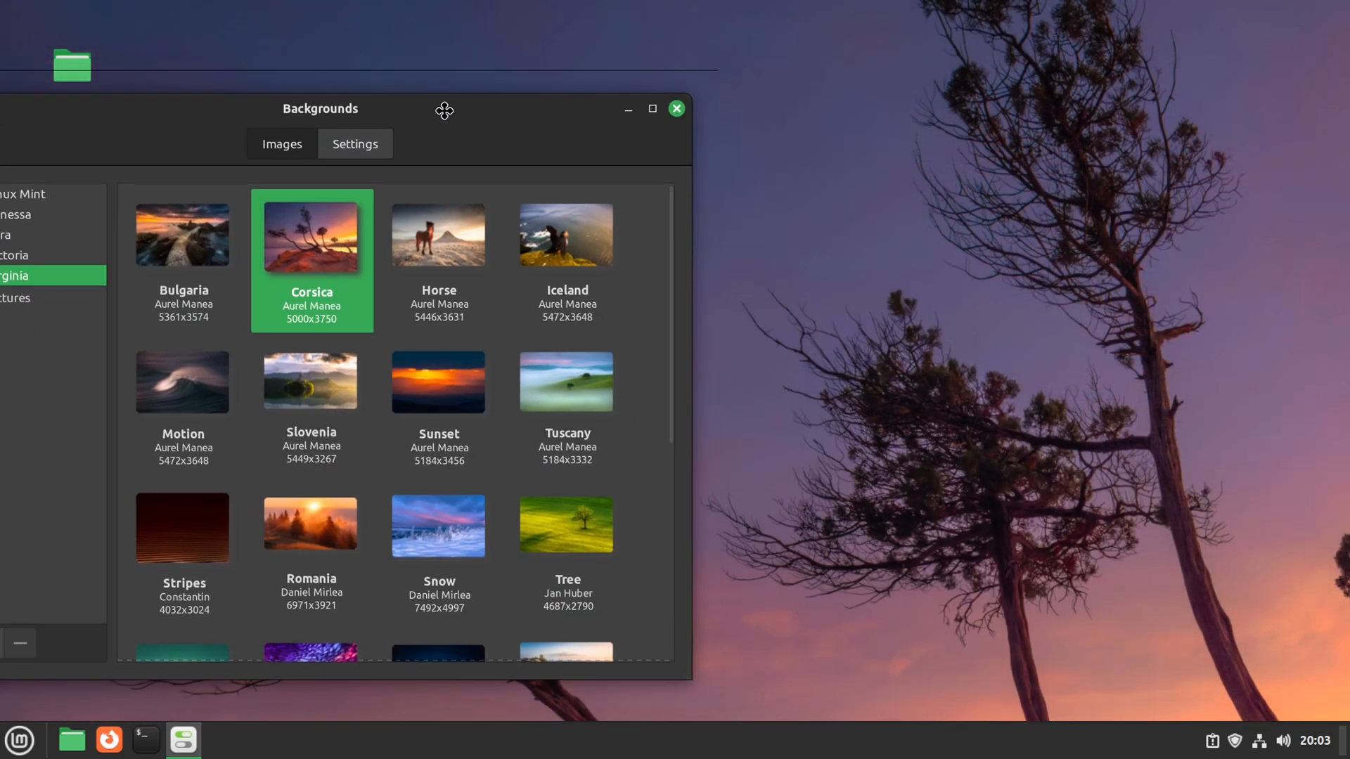
click(455, 254)
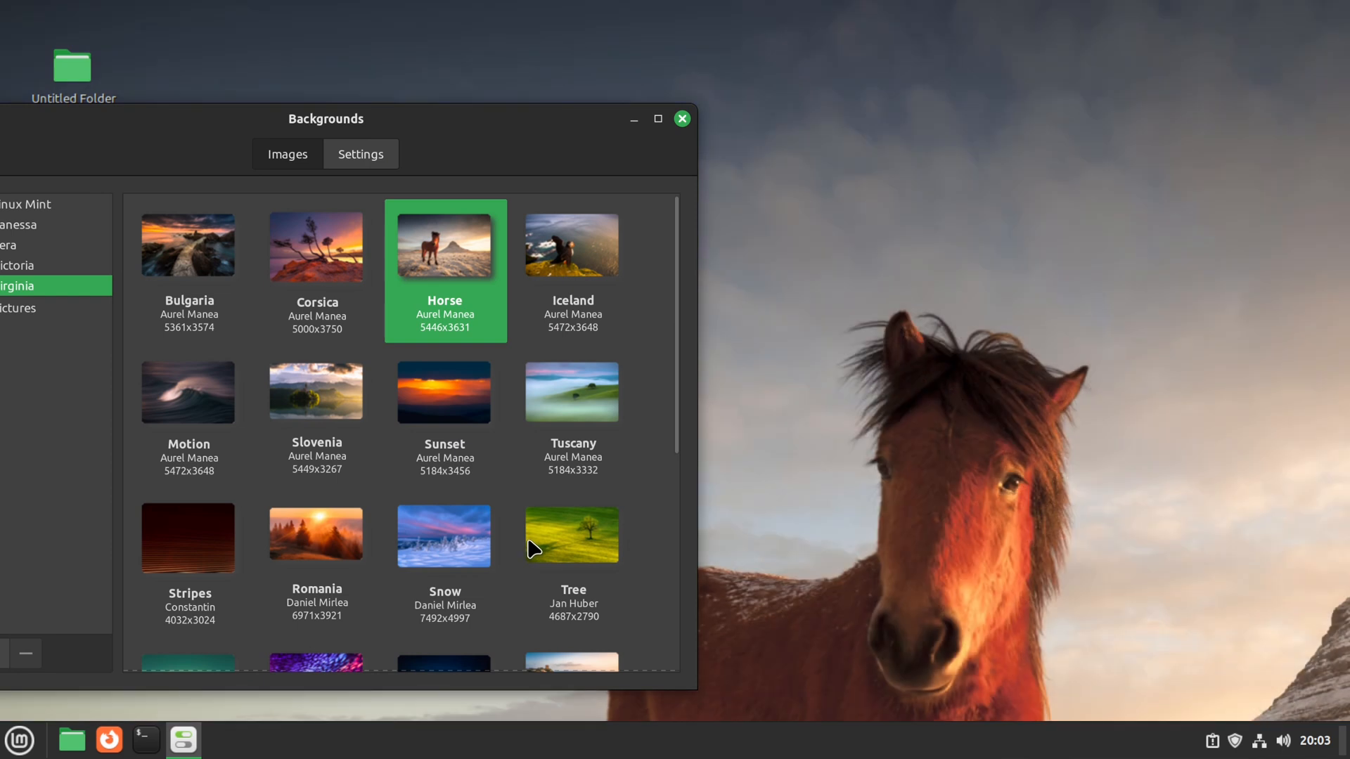
Try Temple, settle on Cladding as the wallpaper, and close the Backgrounds window
scroll(down, 3)
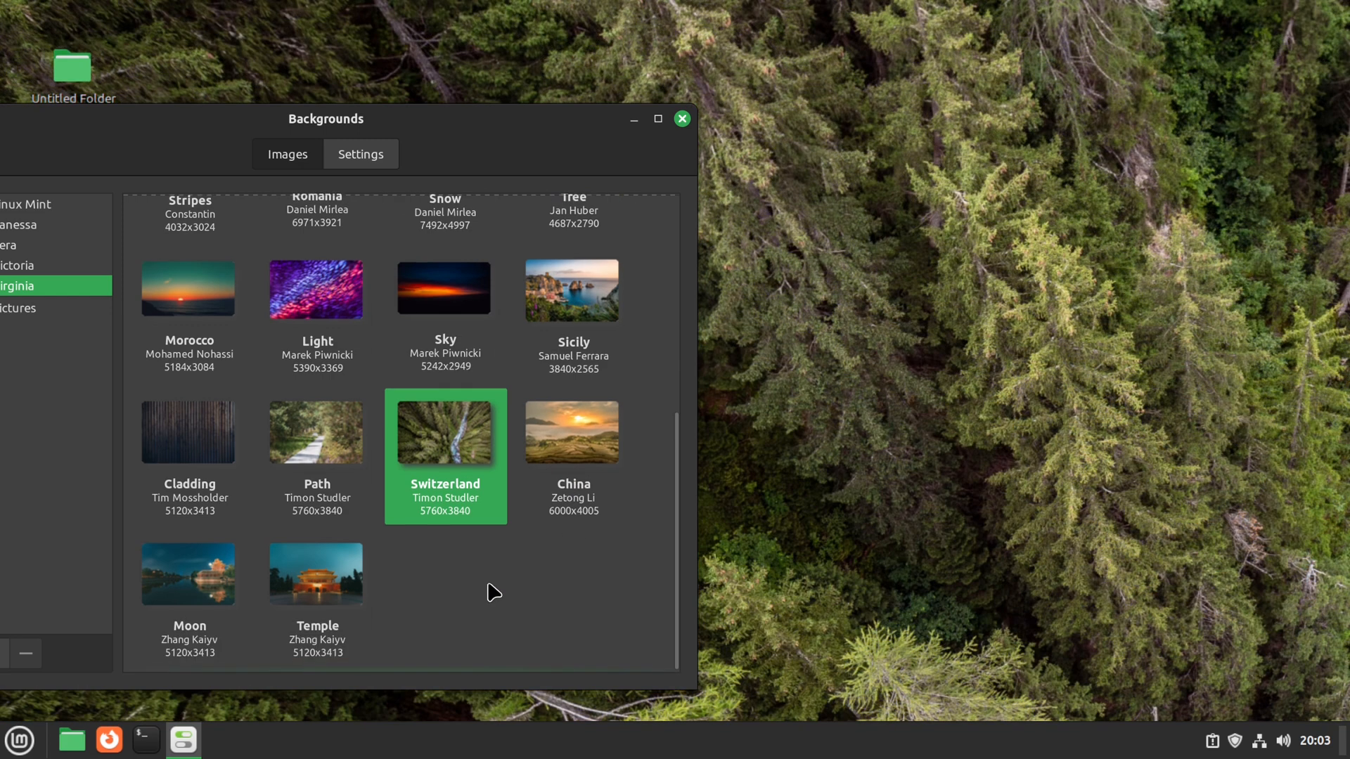
click(316, 574)
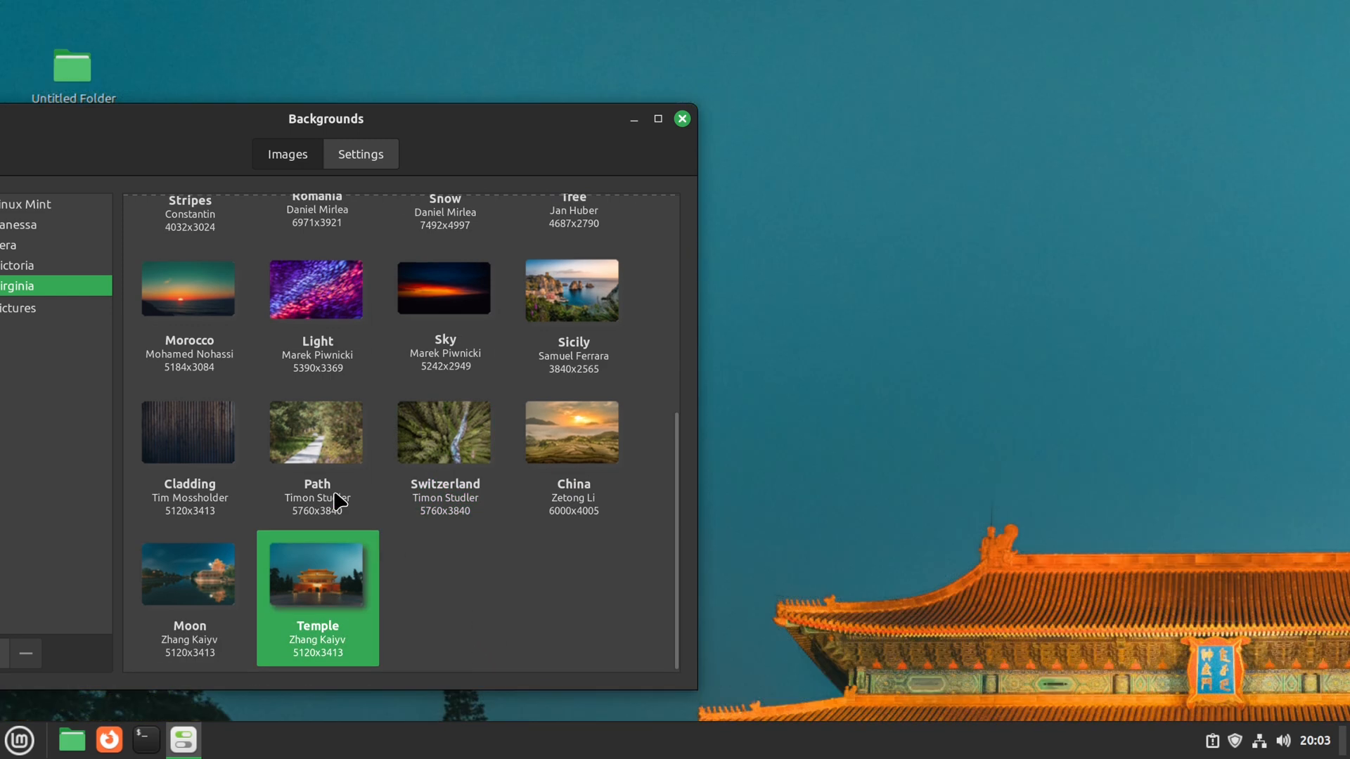
click(189, 432)
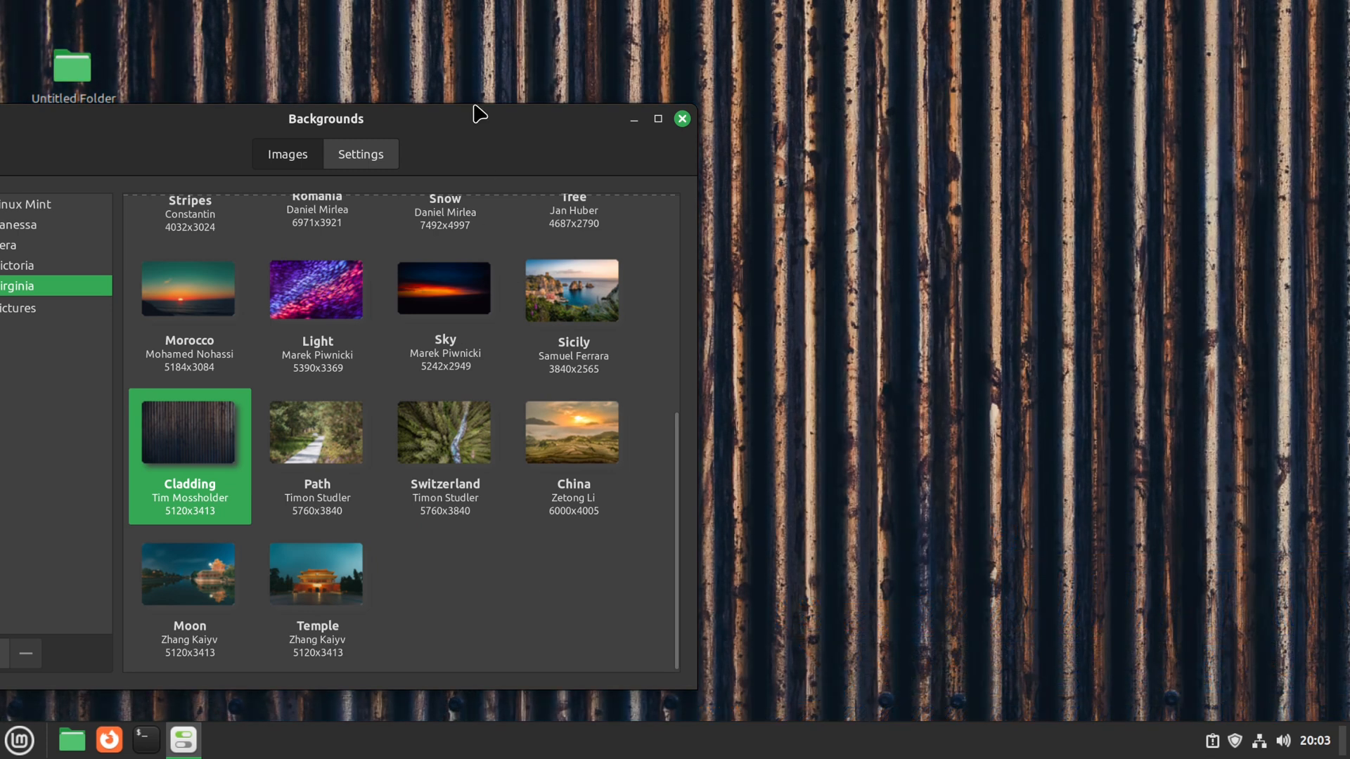
drag(325, 118, 563, 32)
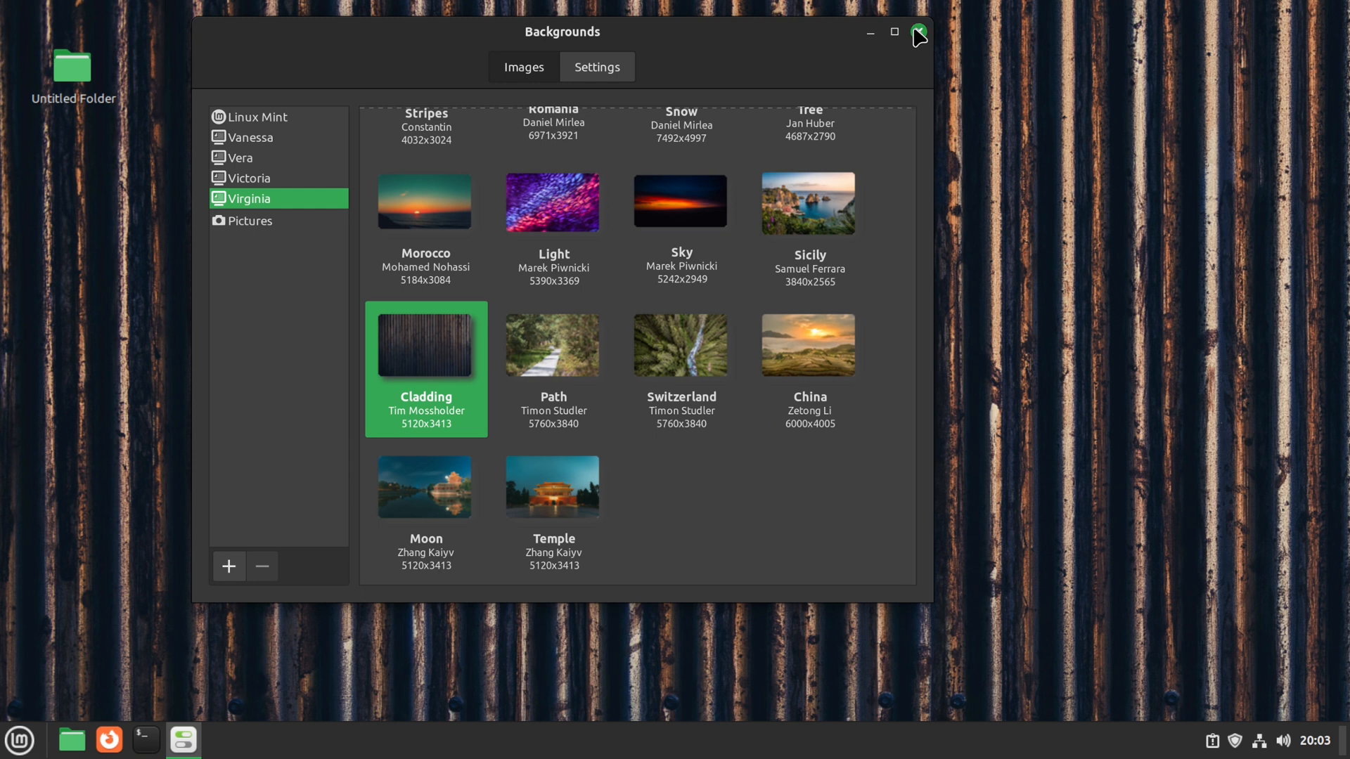
click(920, 33)
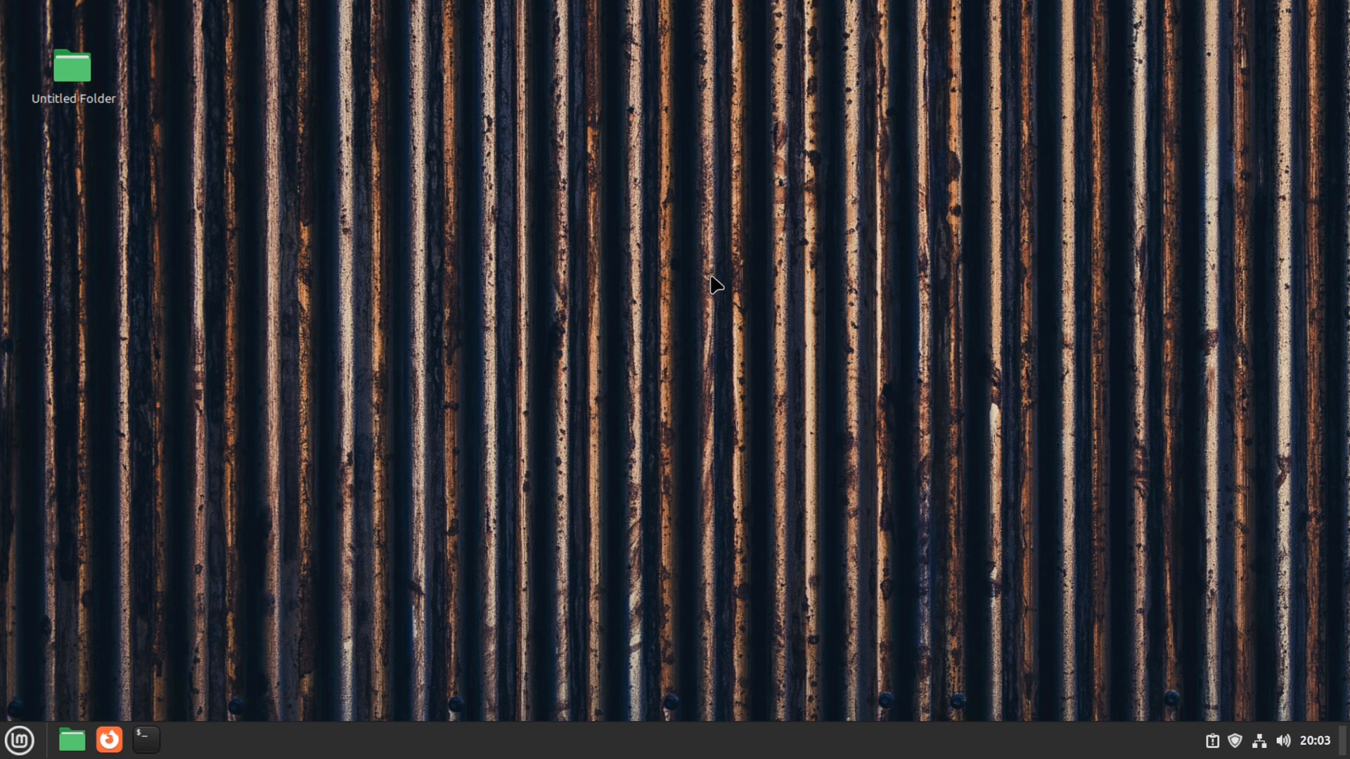
mouse_move(380, 485)
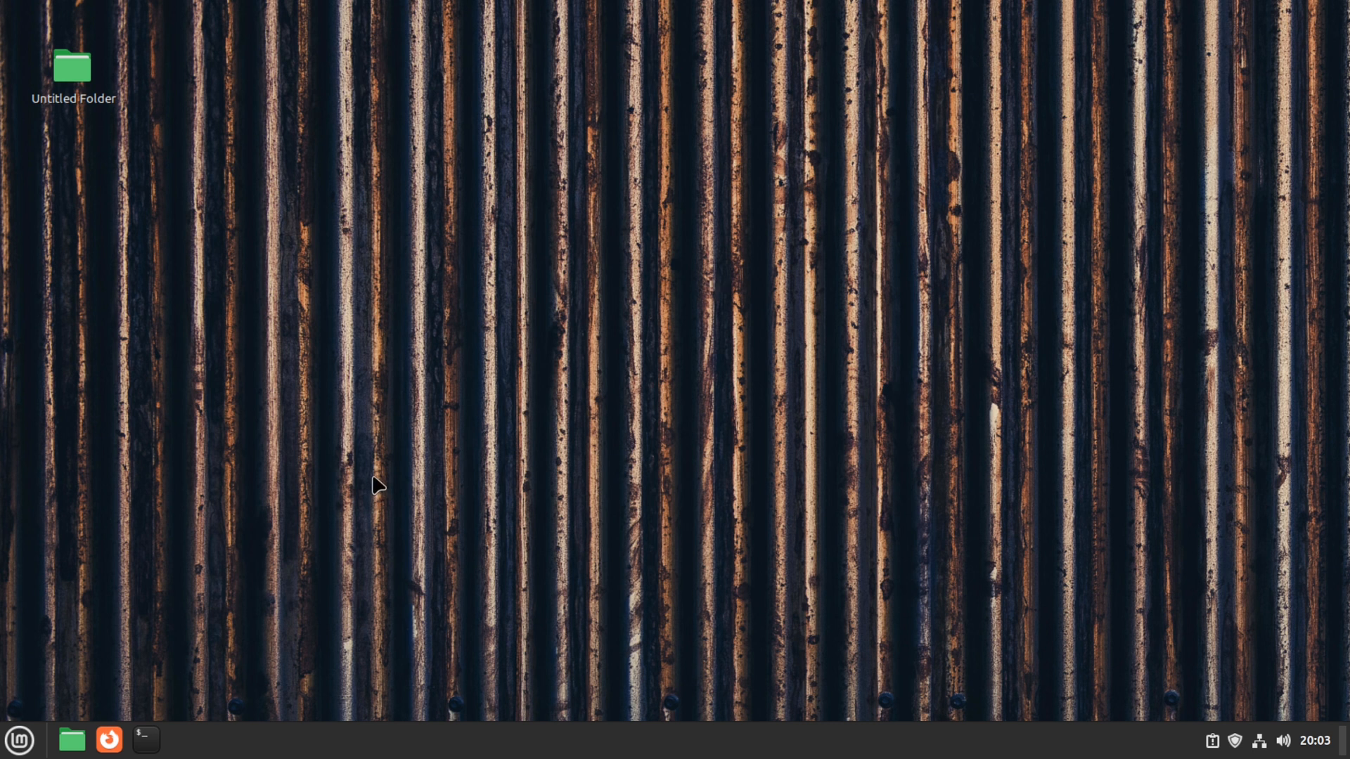
Set the monitor scale to 100% and keep the new display configuration
right_click(377, 483)
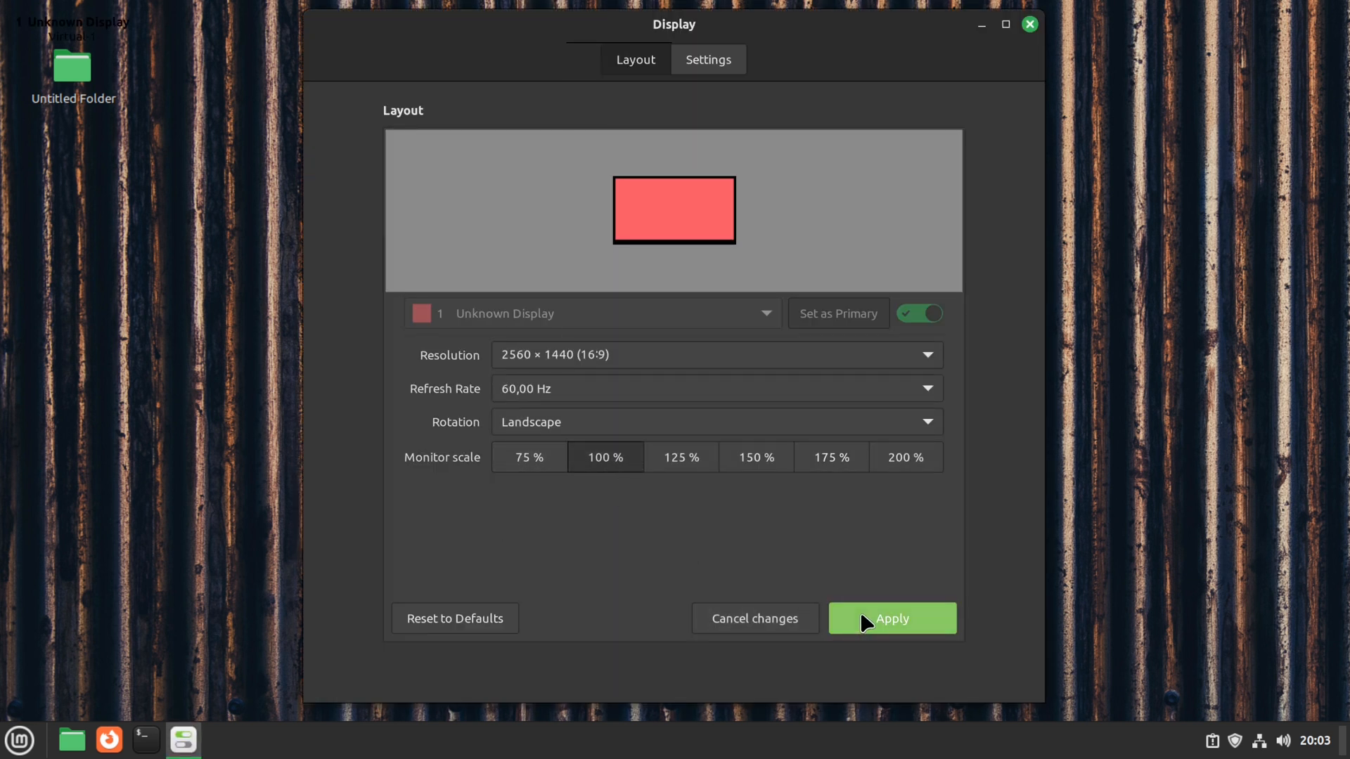
click(891, 618)
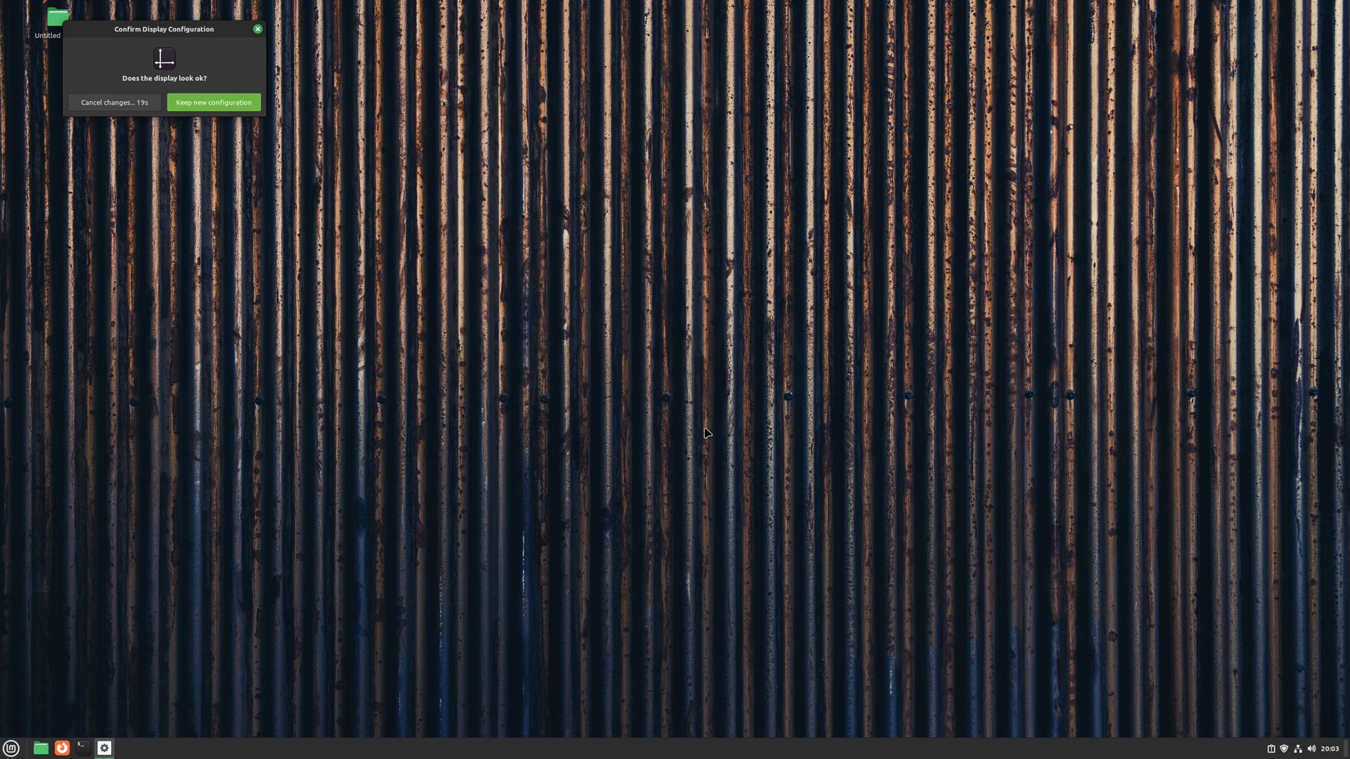
click(213, 101)
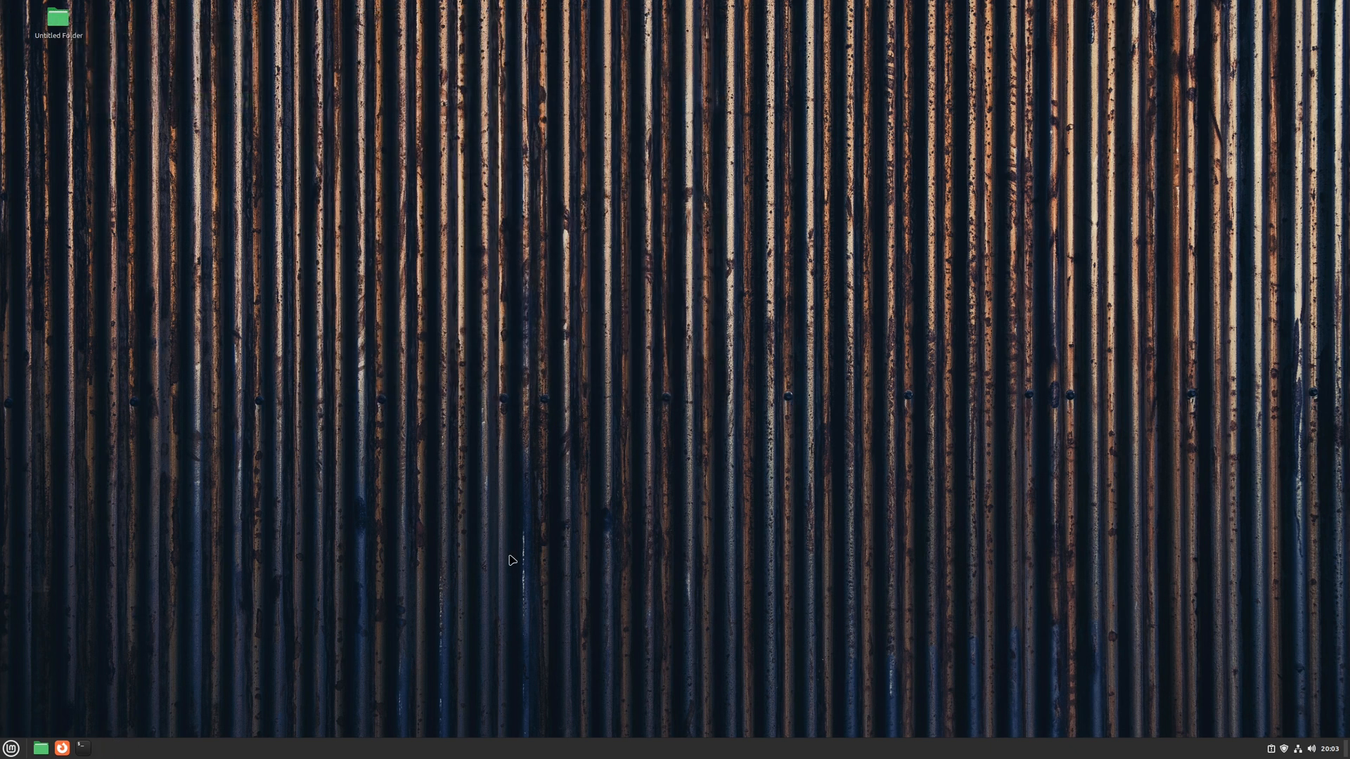
mouse_move(504, 554)
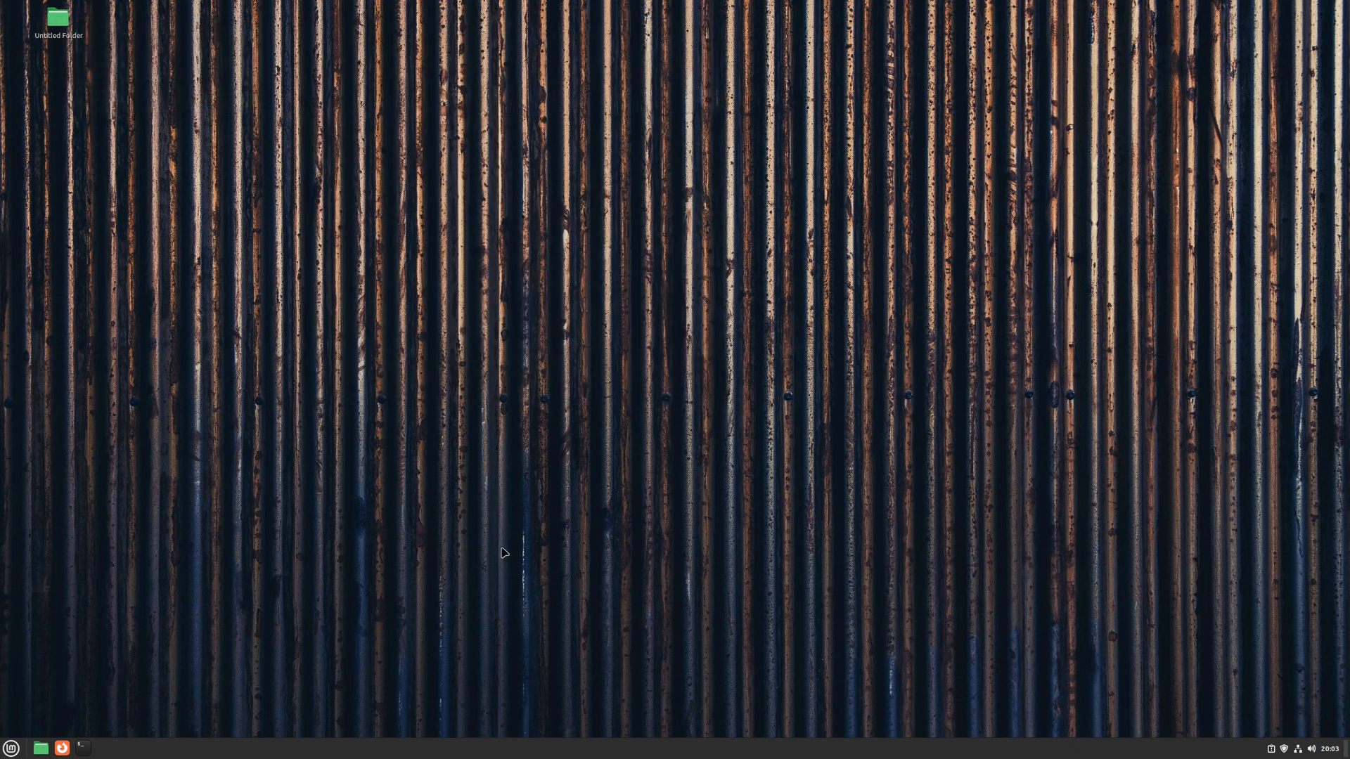